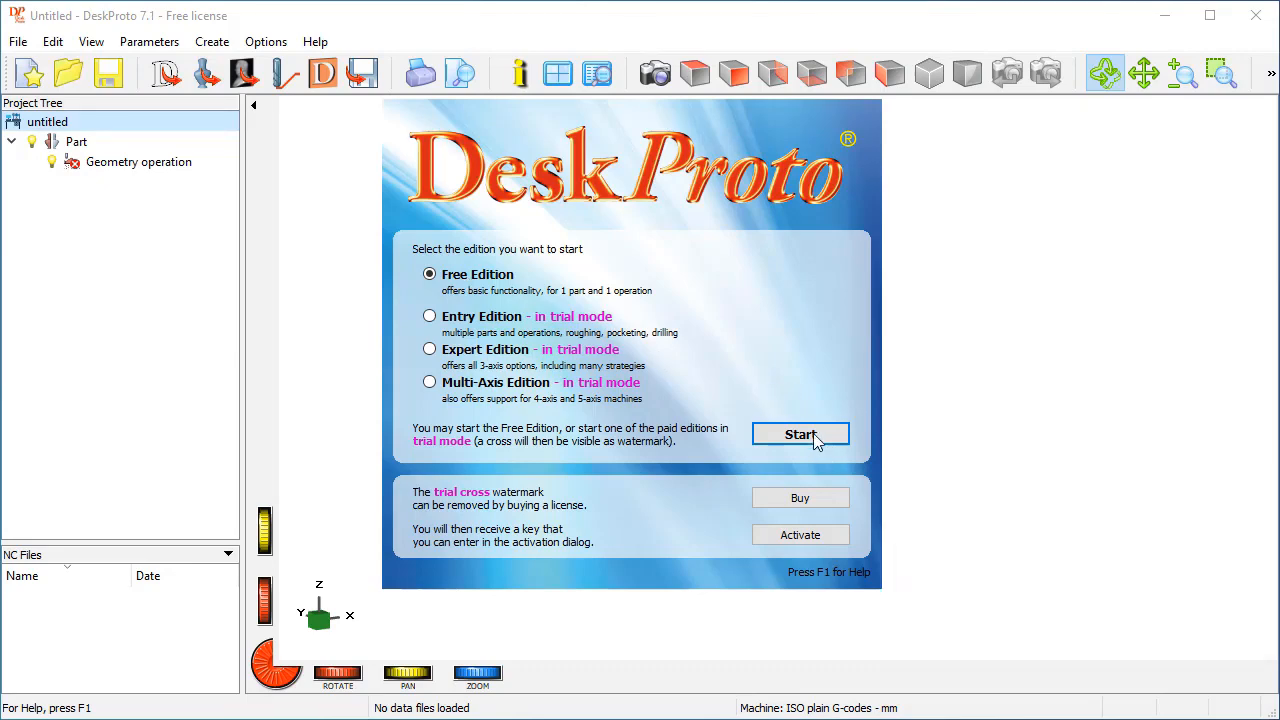
# - Start DeskProto's Free Edition and review the start screen's ways to begin a project
pyautogui.click(800, 434)
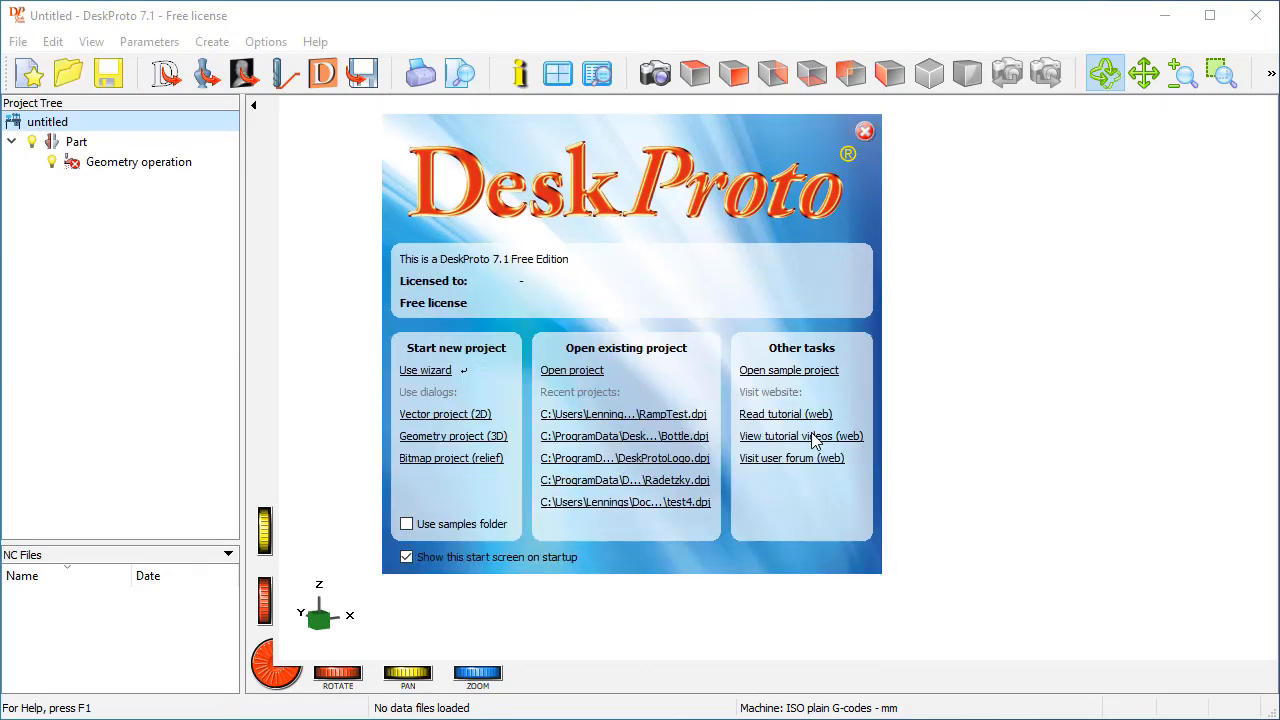
pyautogui.moveTo(696, 580)
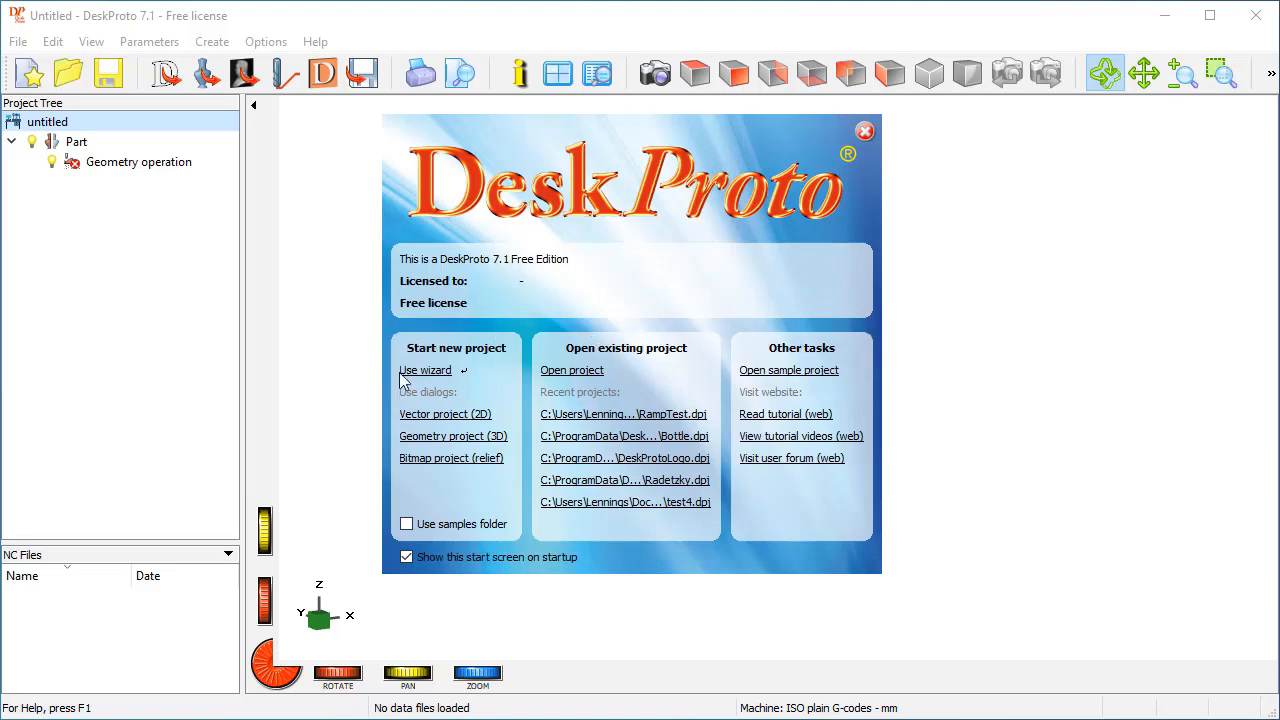
pyautogui.moveTo(404, 358)
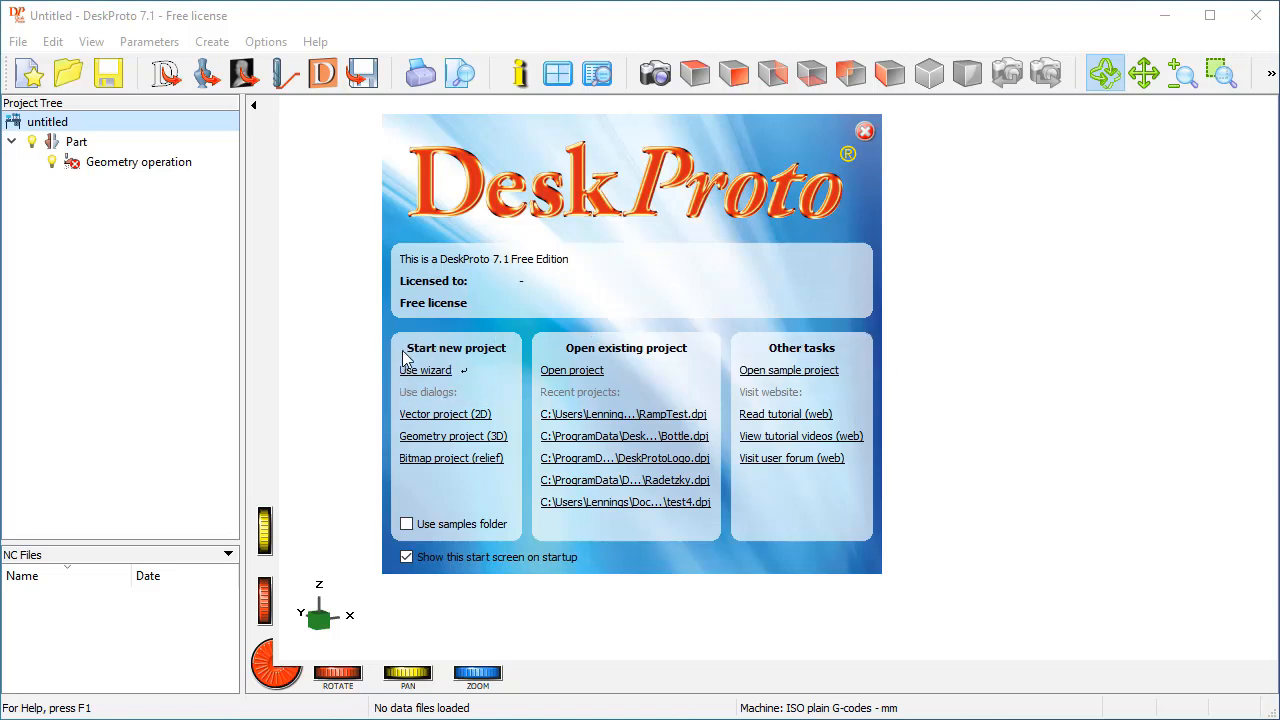
pyautogui.moveTo(398, 390)
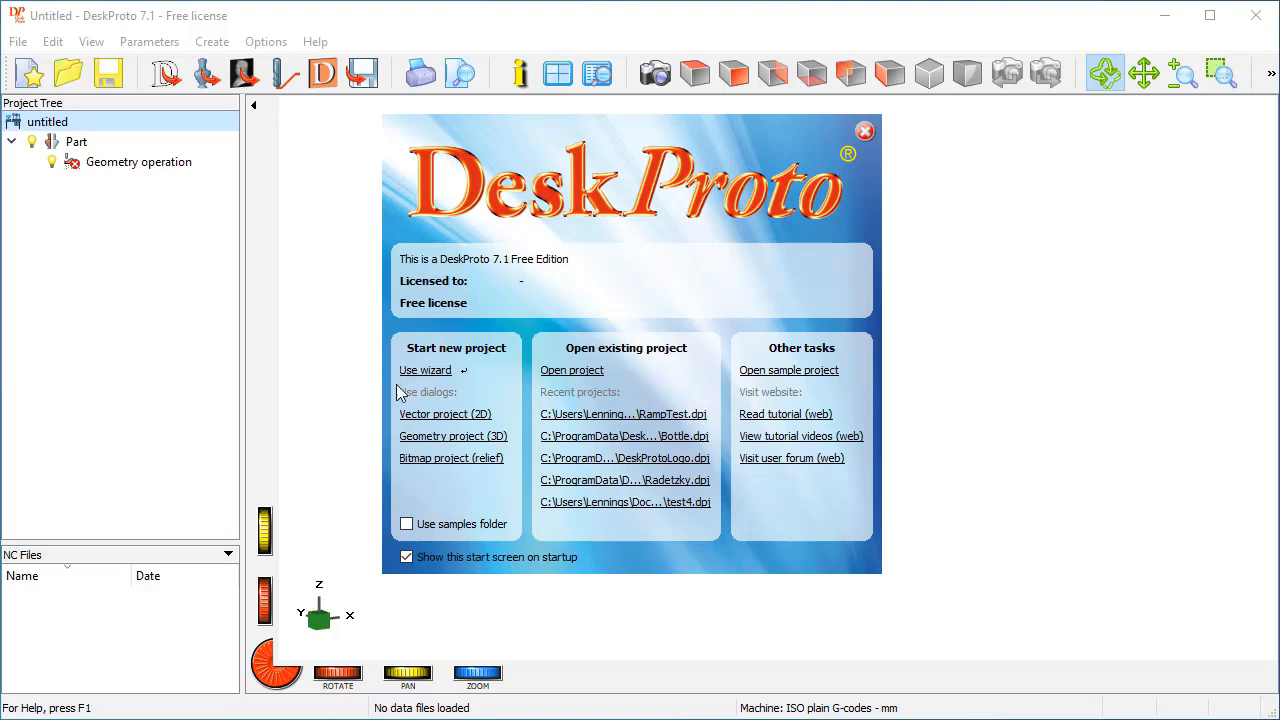
pyautogui.moveTo(440, 478)
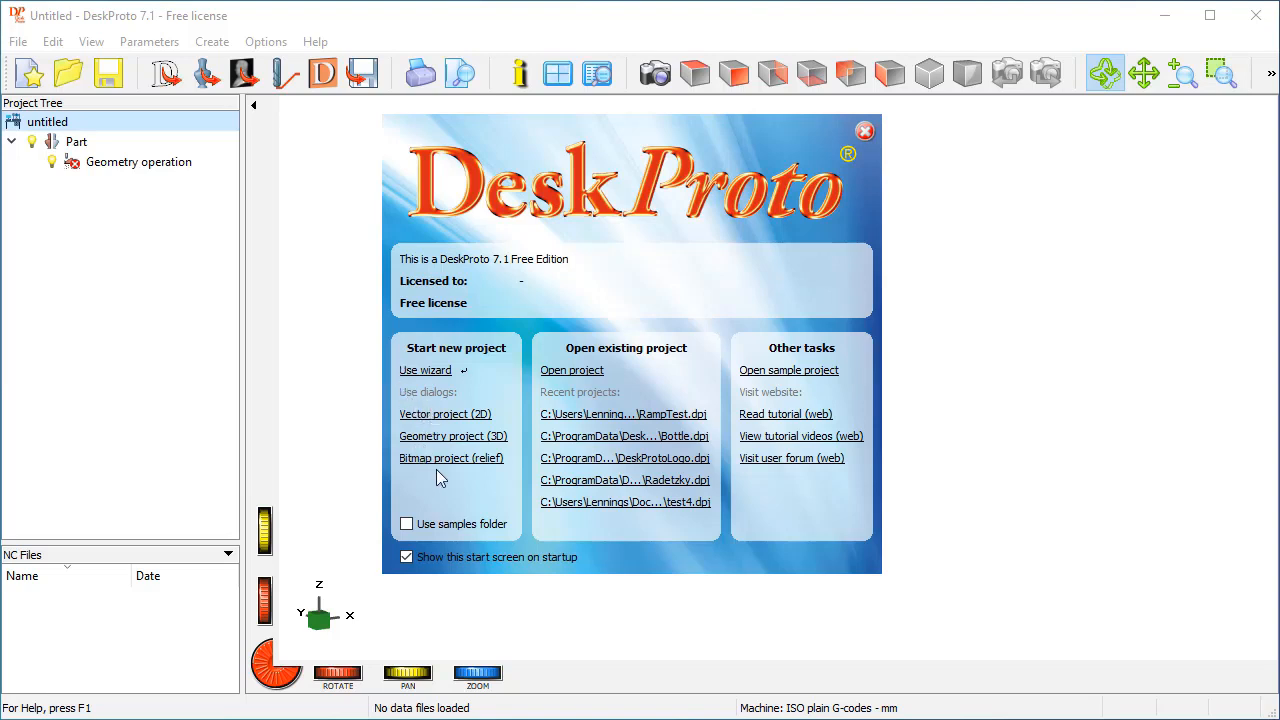
pyautogui.moveTo(444, 488)
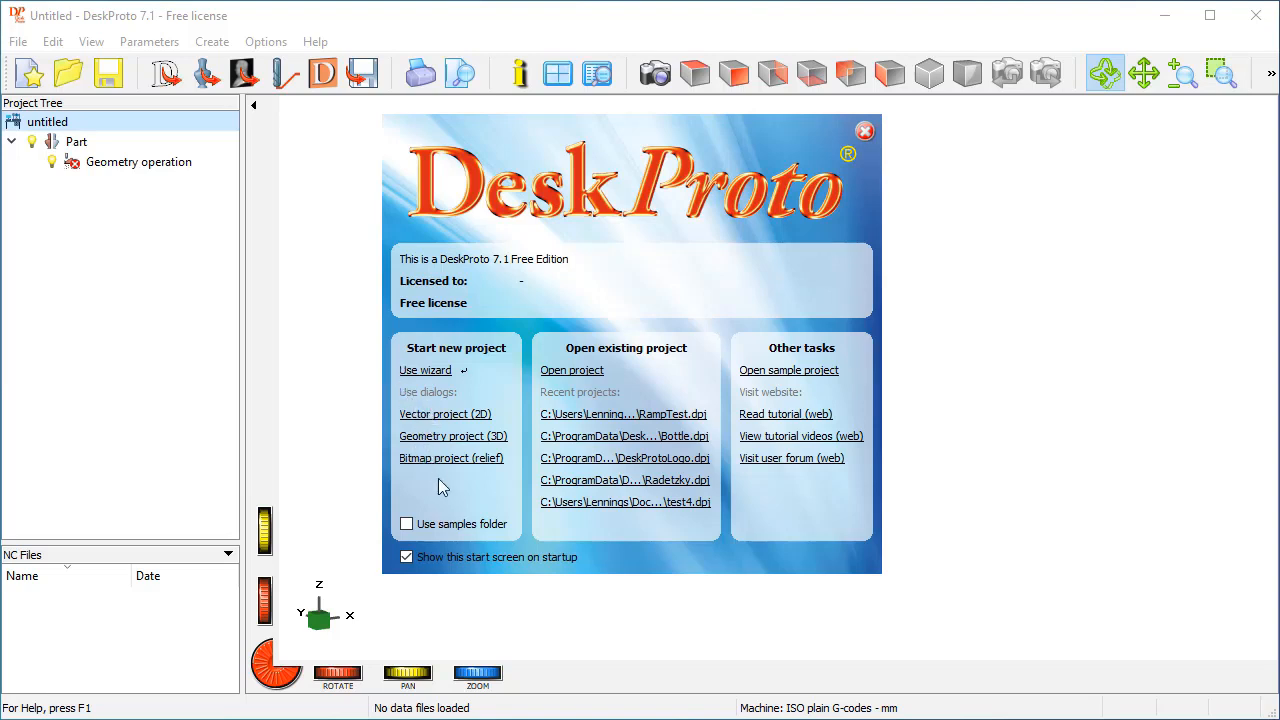
pyautogui.moveTo(452, 458)
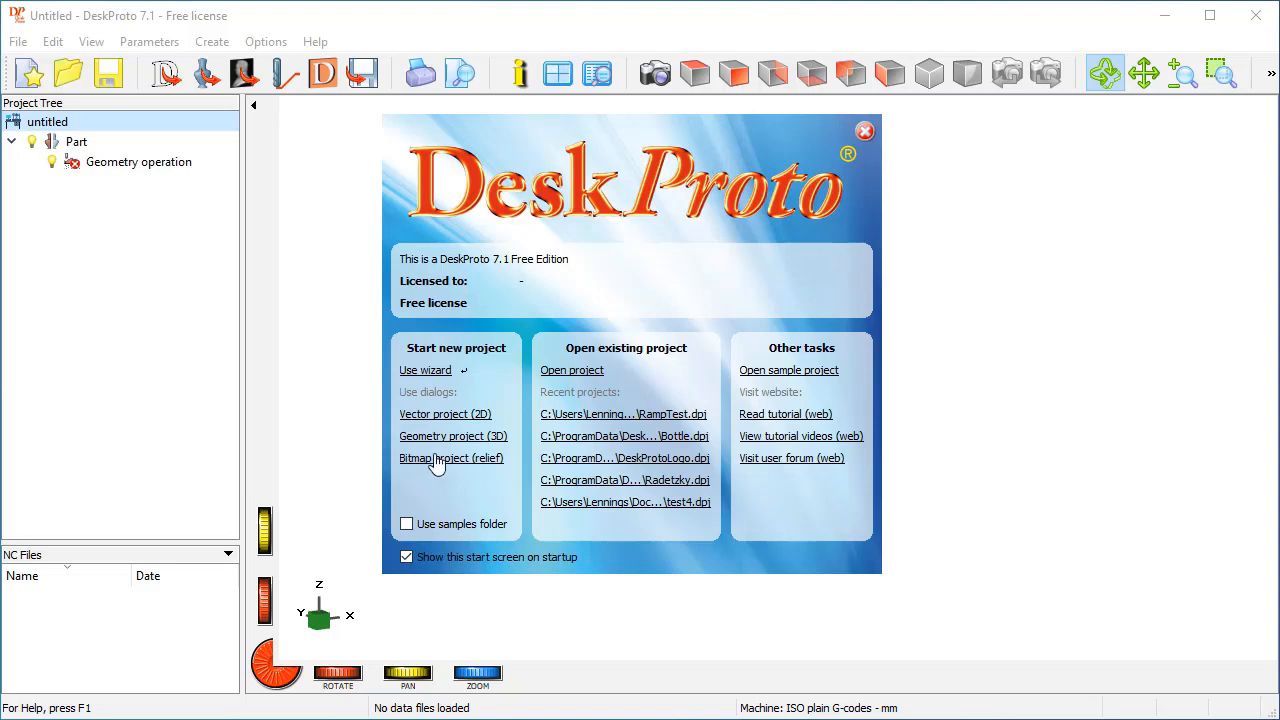
pyautogui.moveTo(424, 460)
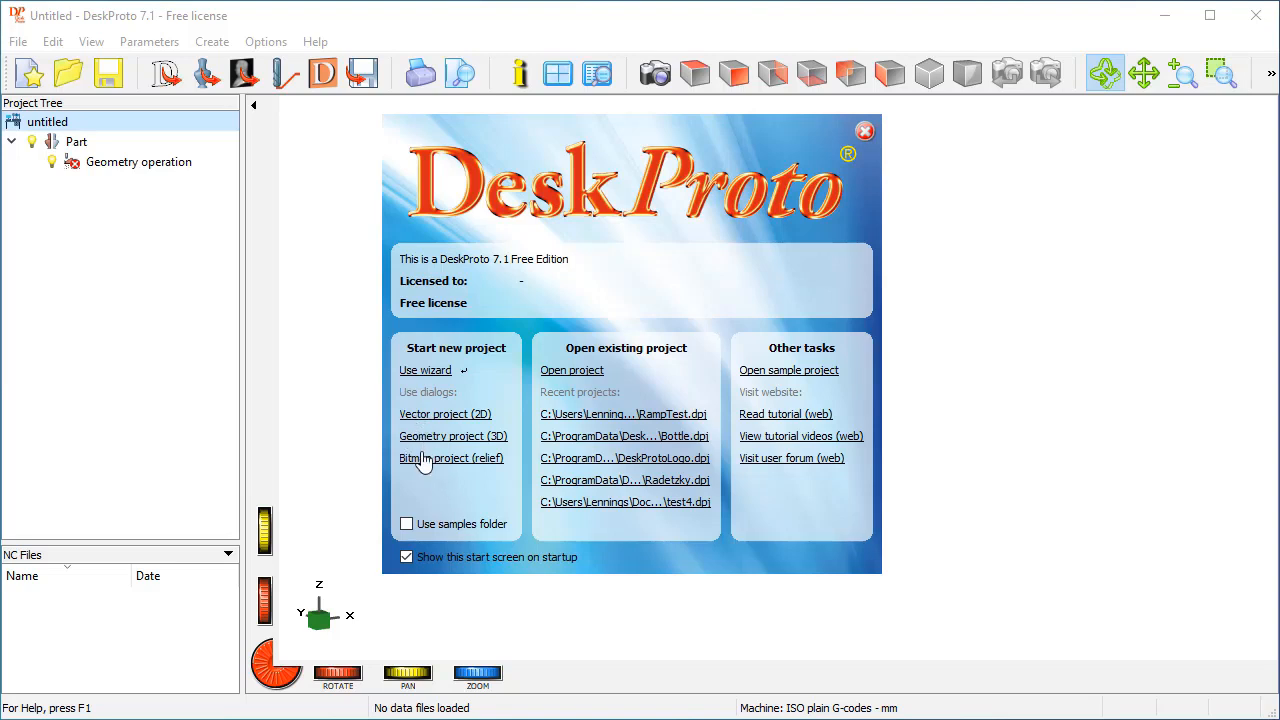
pyautogui.moveTo(424, 452)
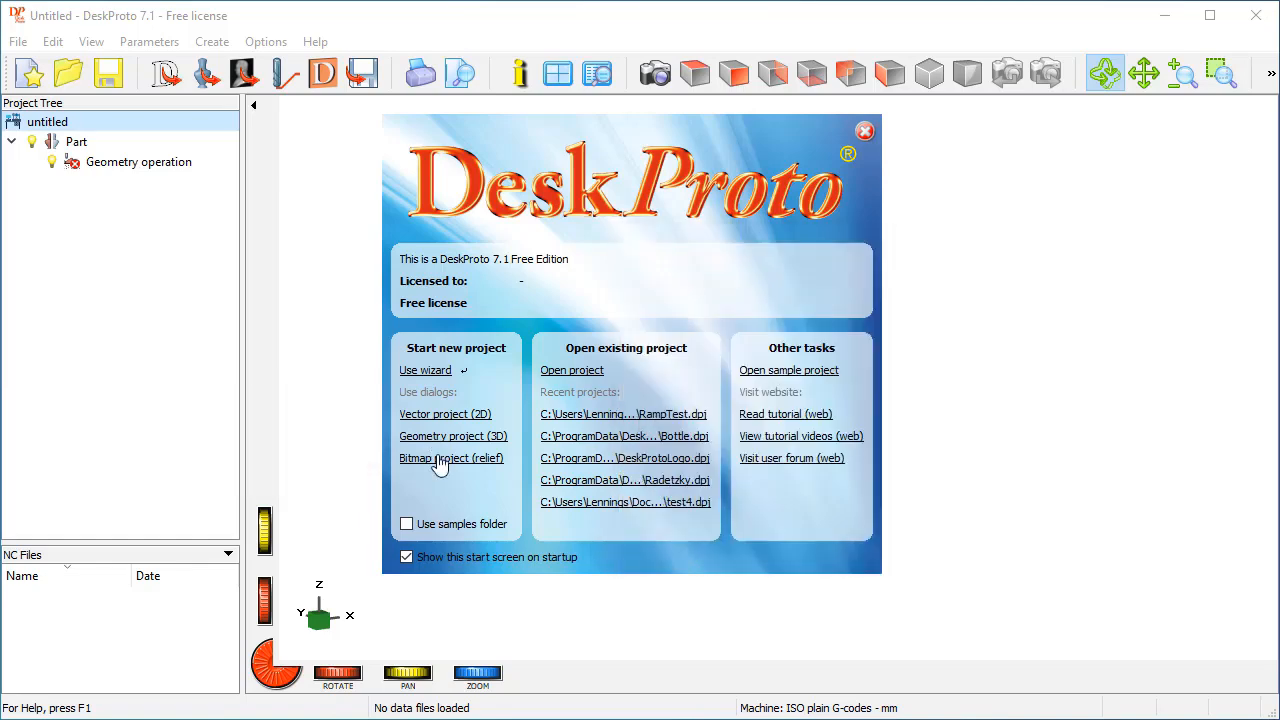
pyautogui.click(452, 458)
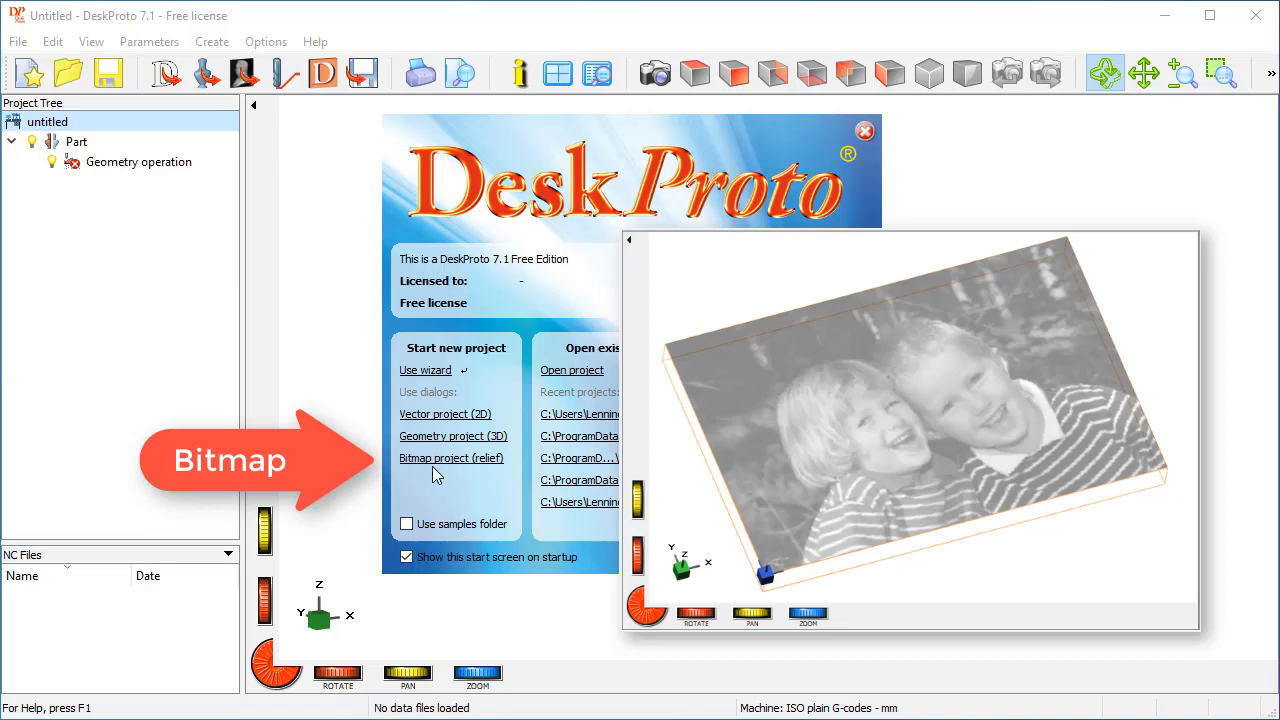
pyautogui.moveTo(452, 464)
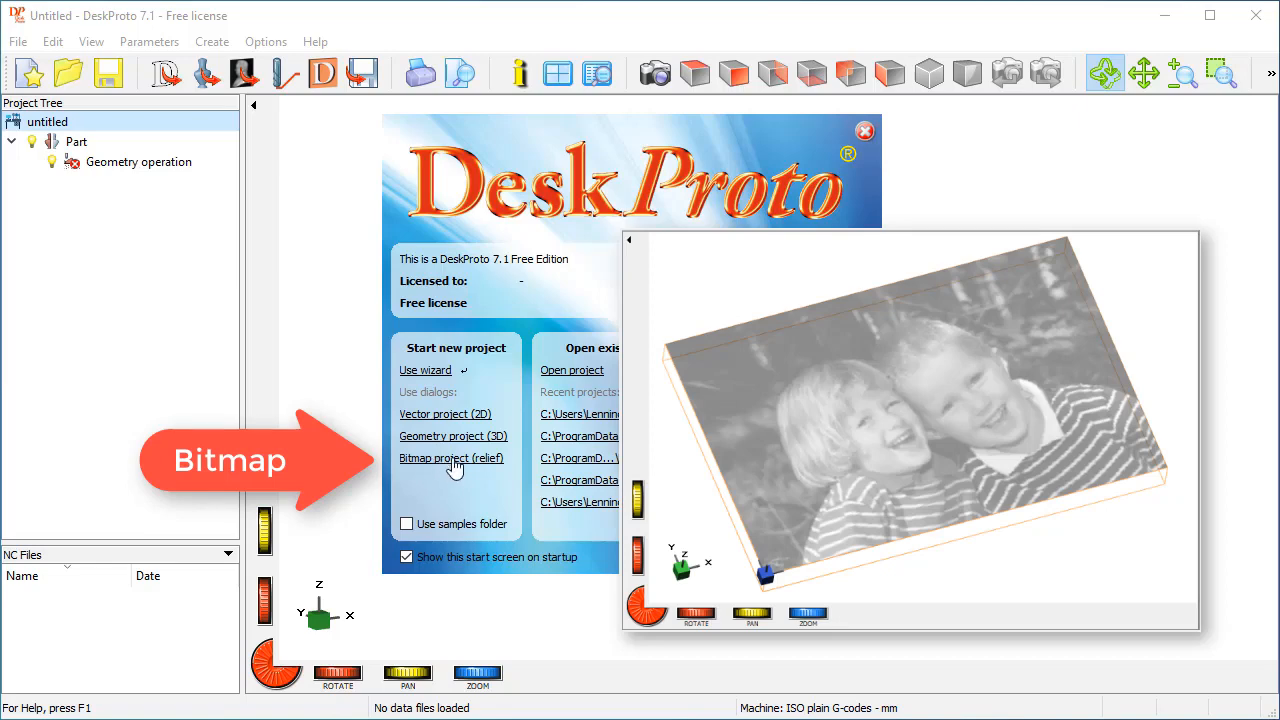
pyautogui.click(452, 458)
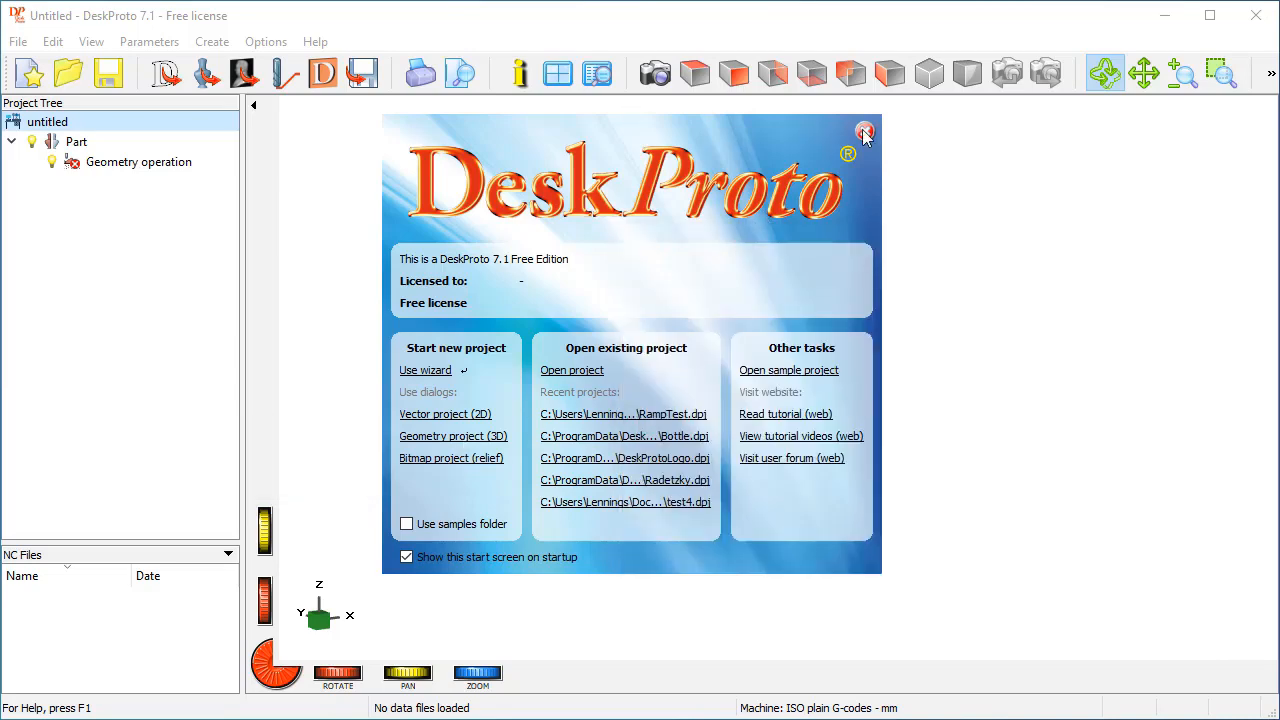
# - Close the start screen and create a first new project via File > New Project
pyautogui.click(864, 132)
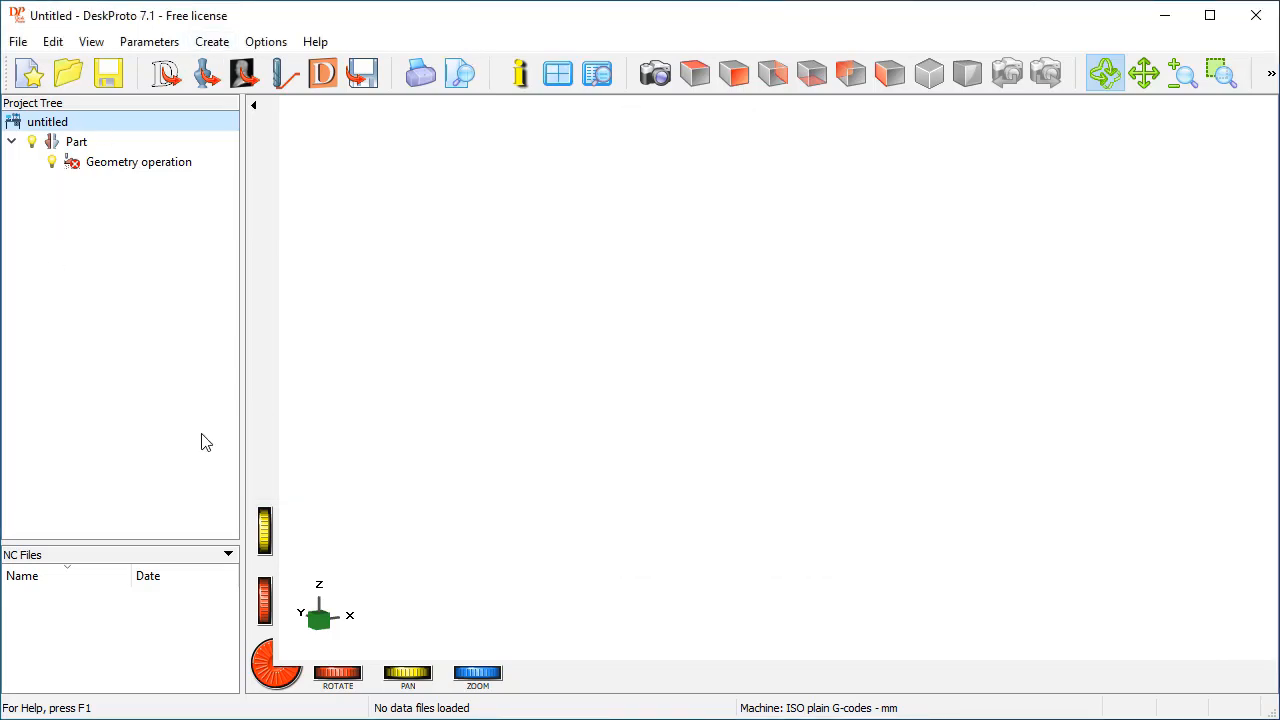
pyautogui.moveTo(540, 424)
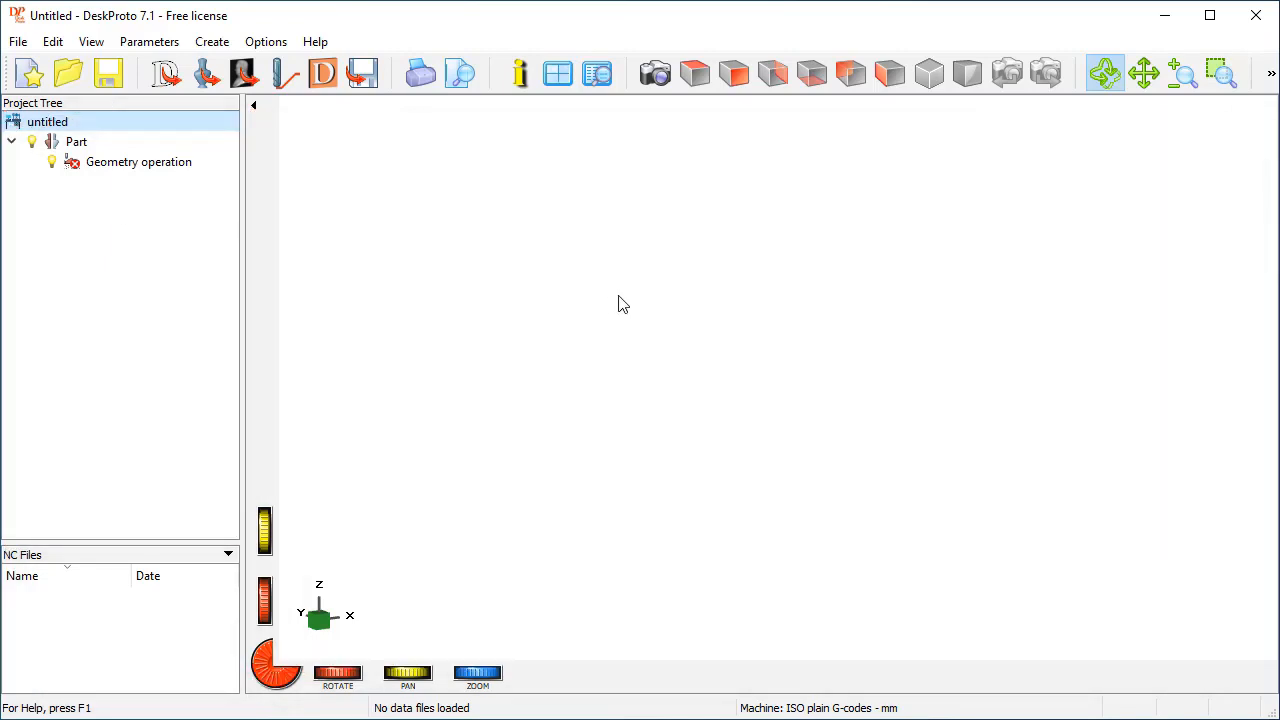
pyautogui.moveTo(528, 244)
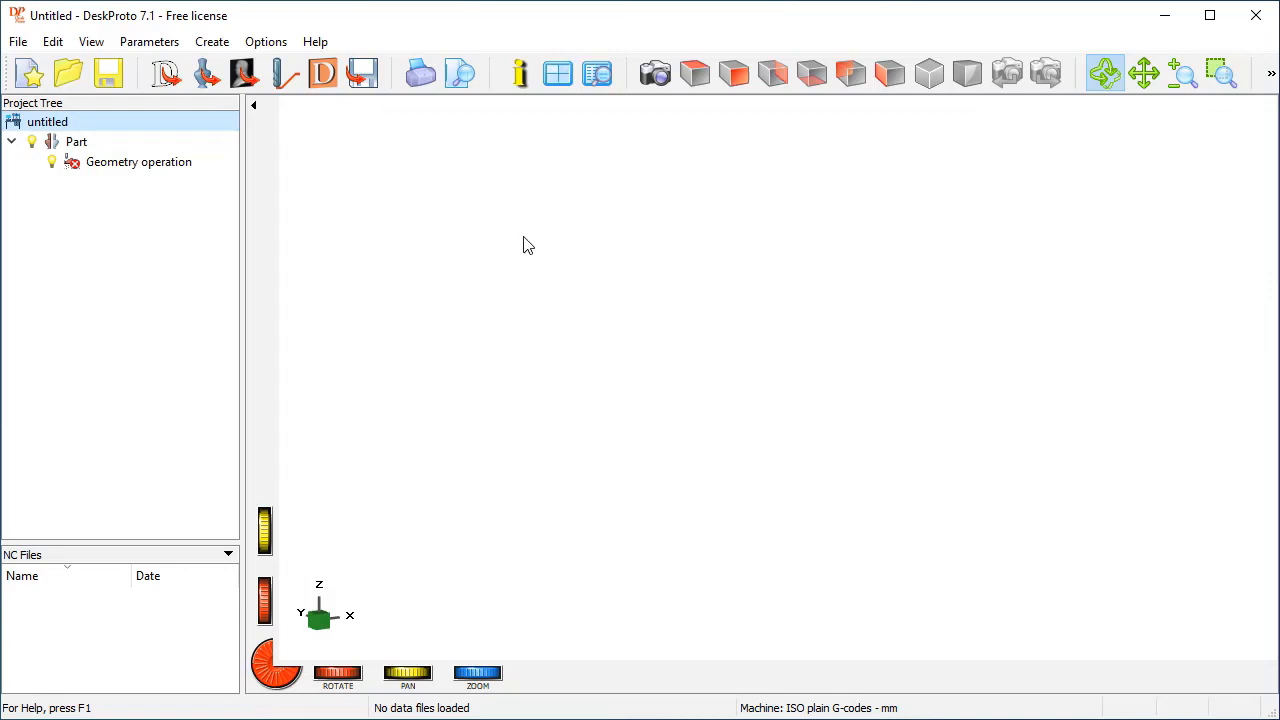
pyautogui.click(16, 40)
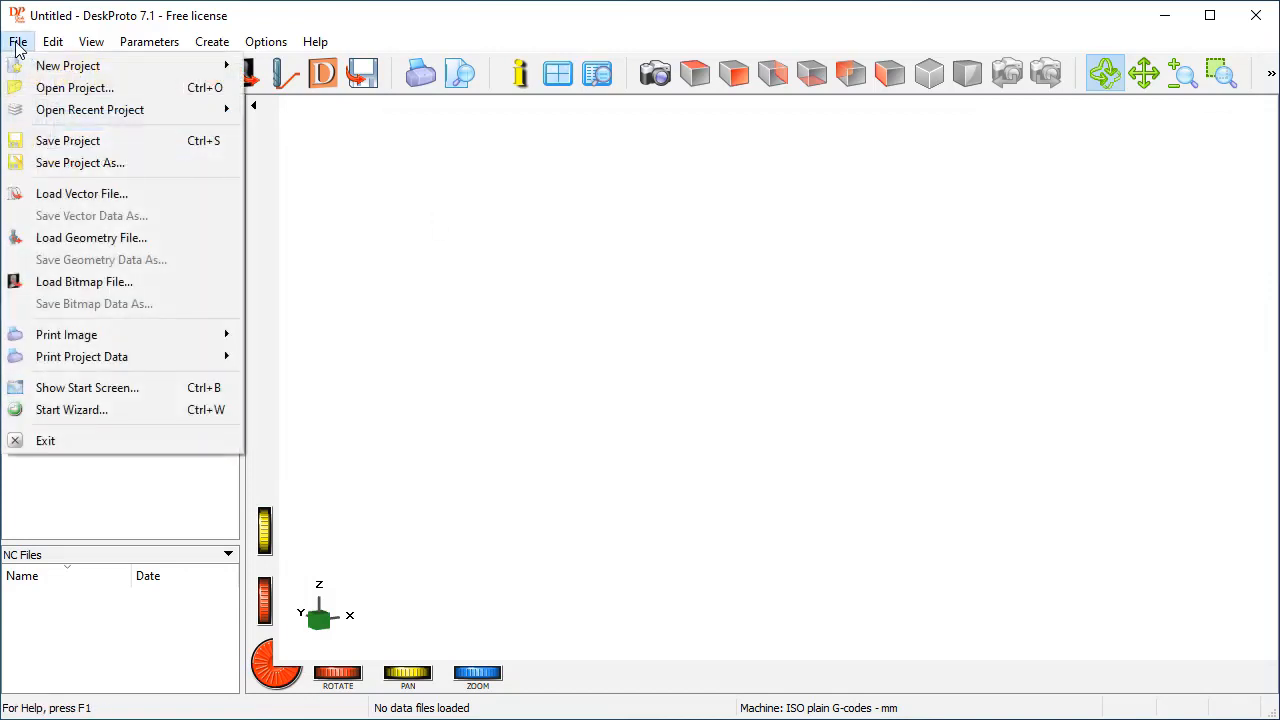
pyautogui.moveTo(68, 64)
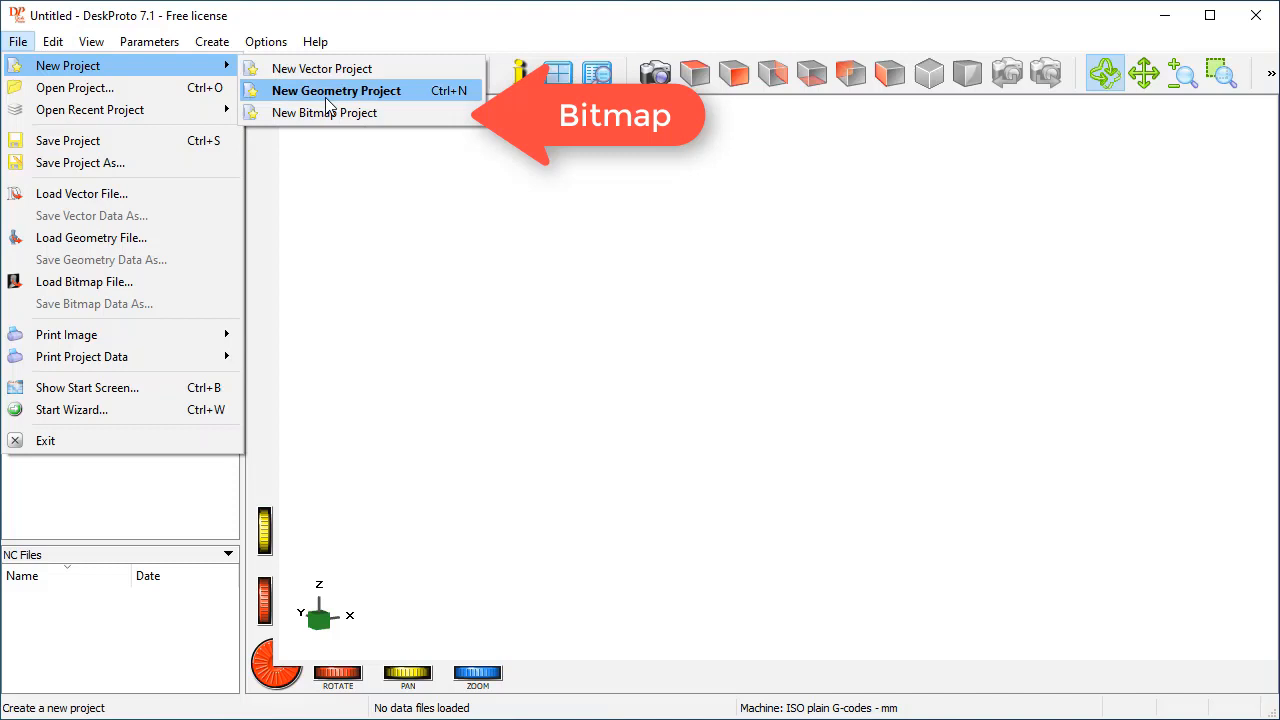
pyautogui.click(336, 90)
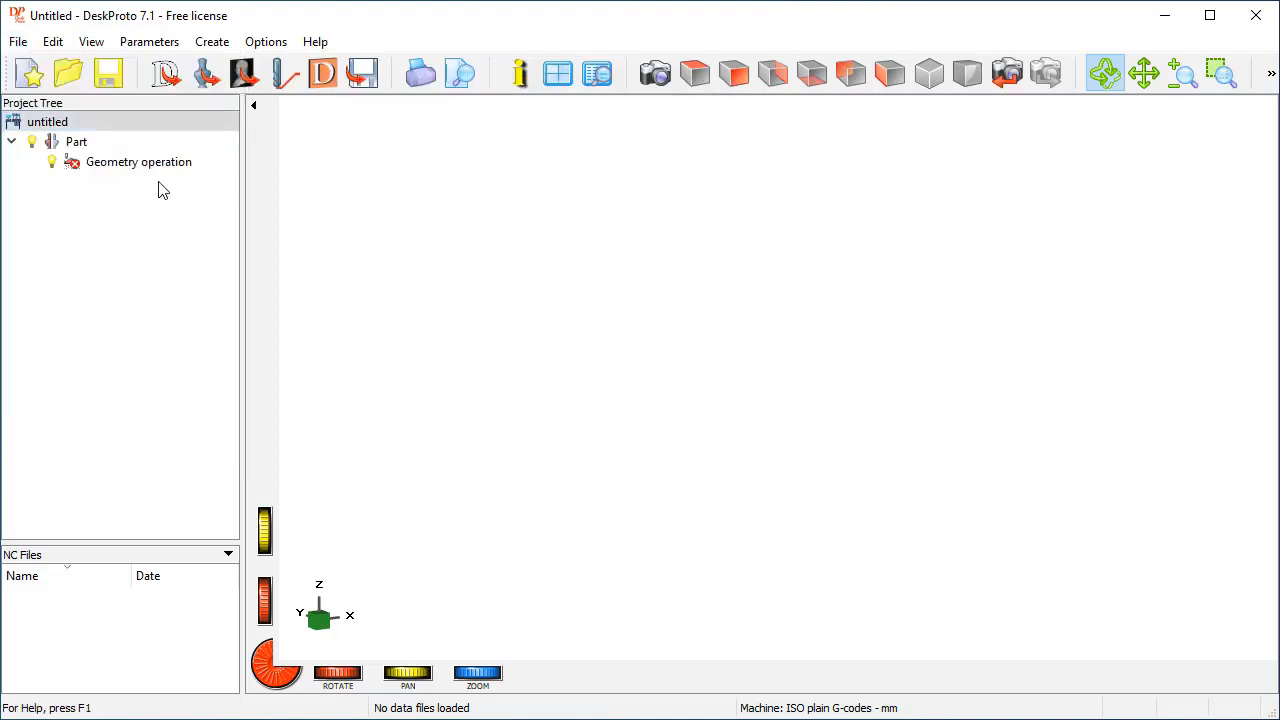
pyautogui.moveTo(132, 190)
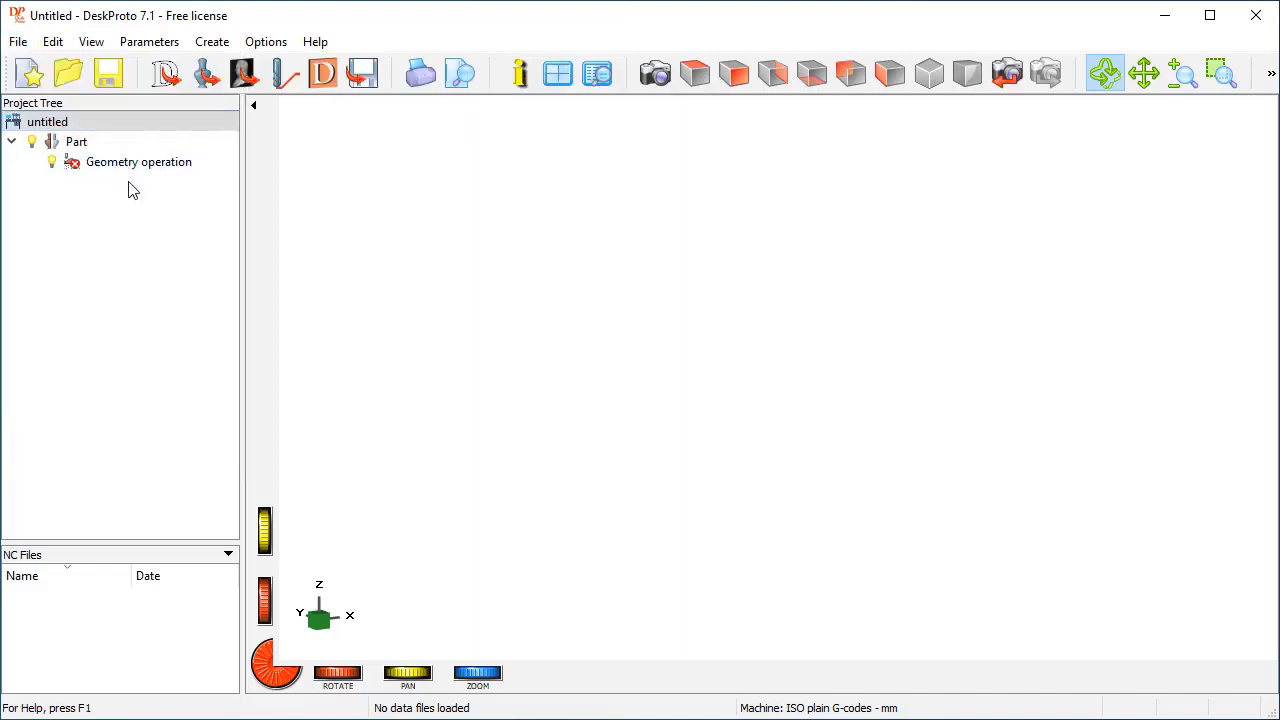
pyautogui.click(138, 160)
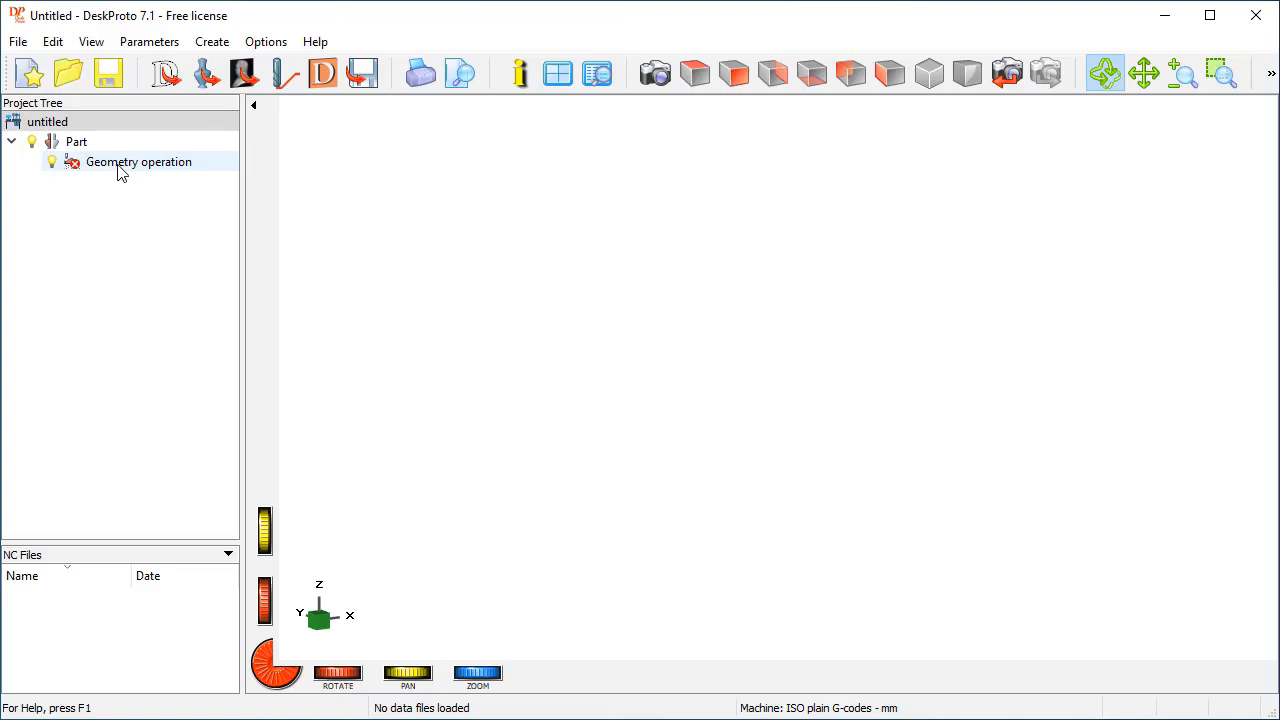
# - Discard the untitled project's changes and create a fresh untitled geometry project
pyautogui.click(16, 40)
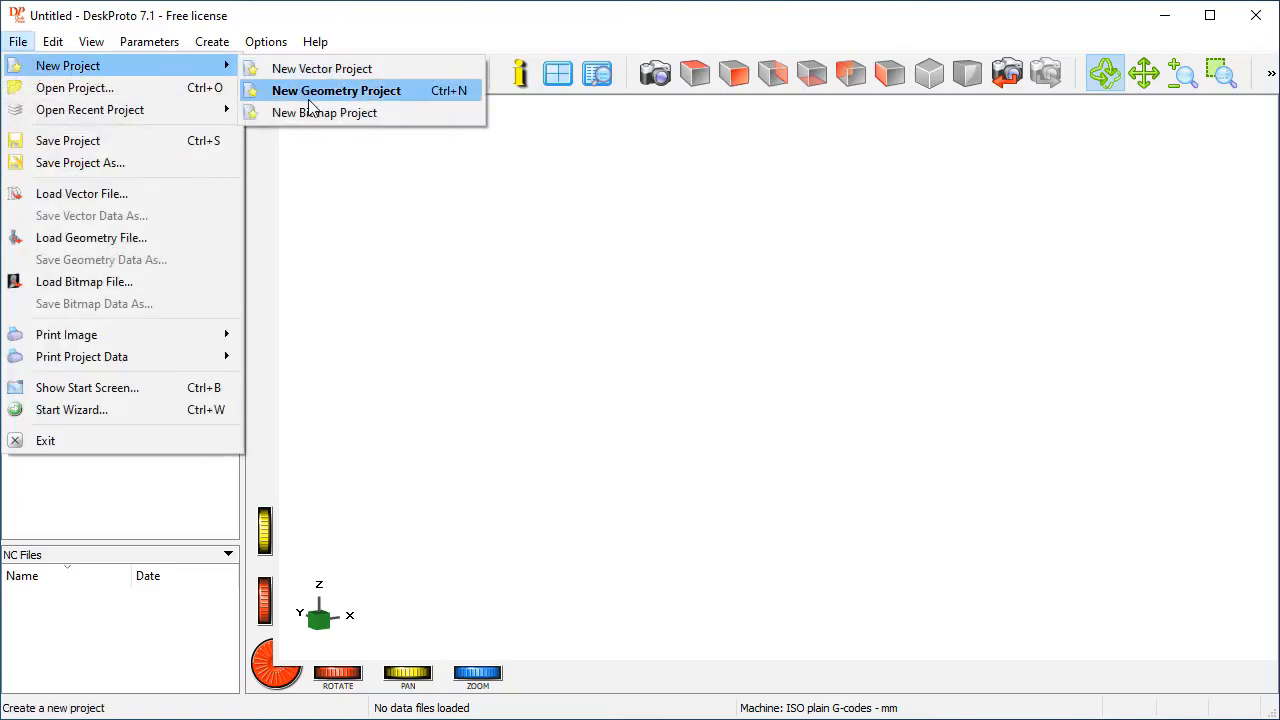
pyautogui.moveTo(324, 98)
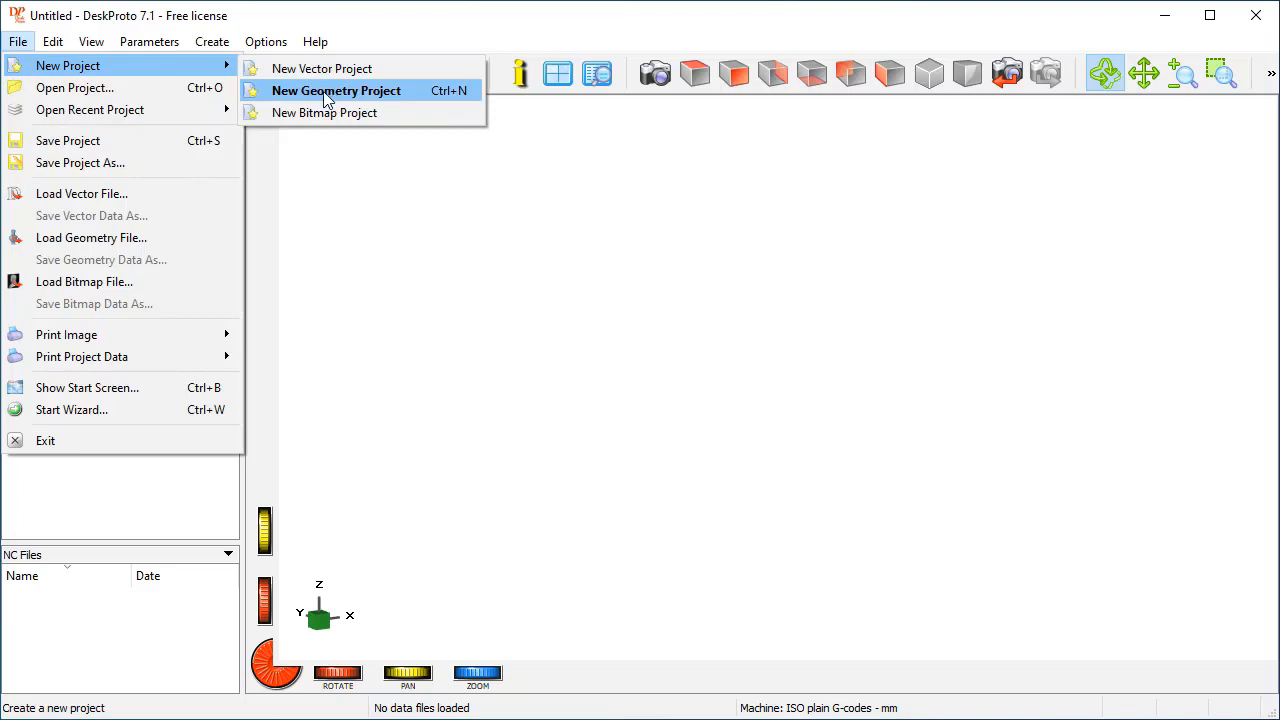
pyautogui.click(336, 90)
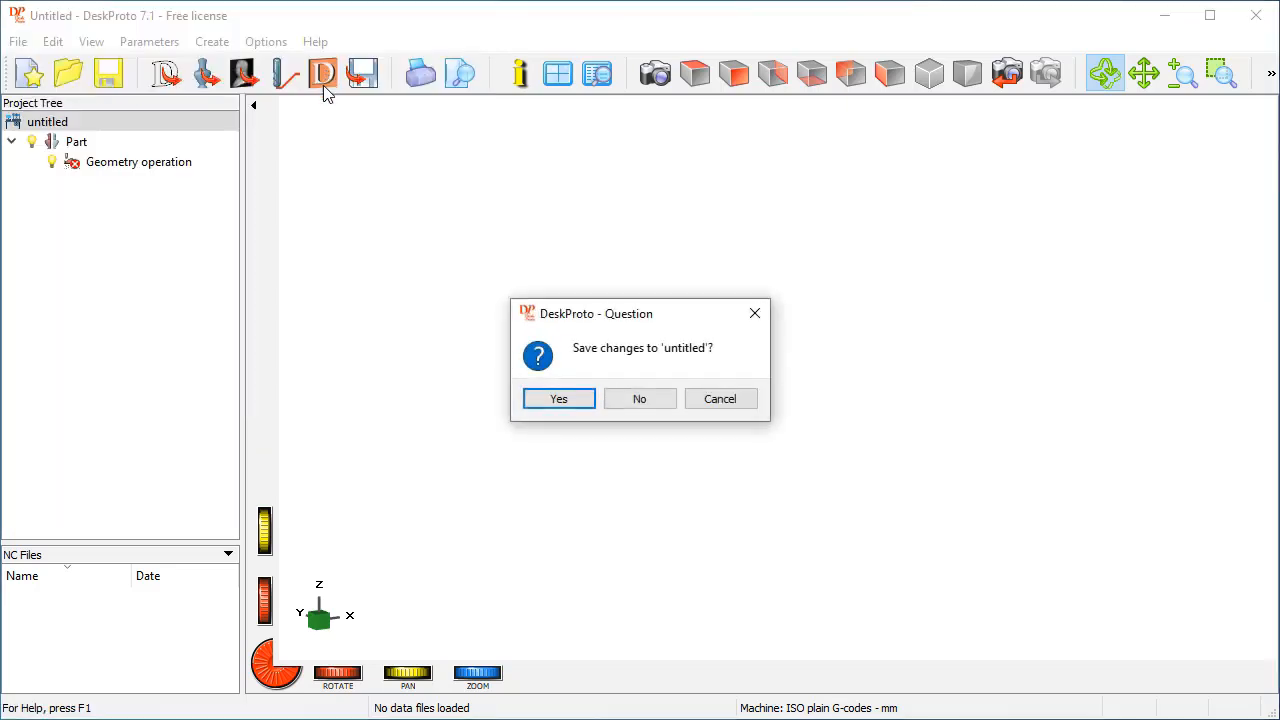
pyautogui.click(640, 398)
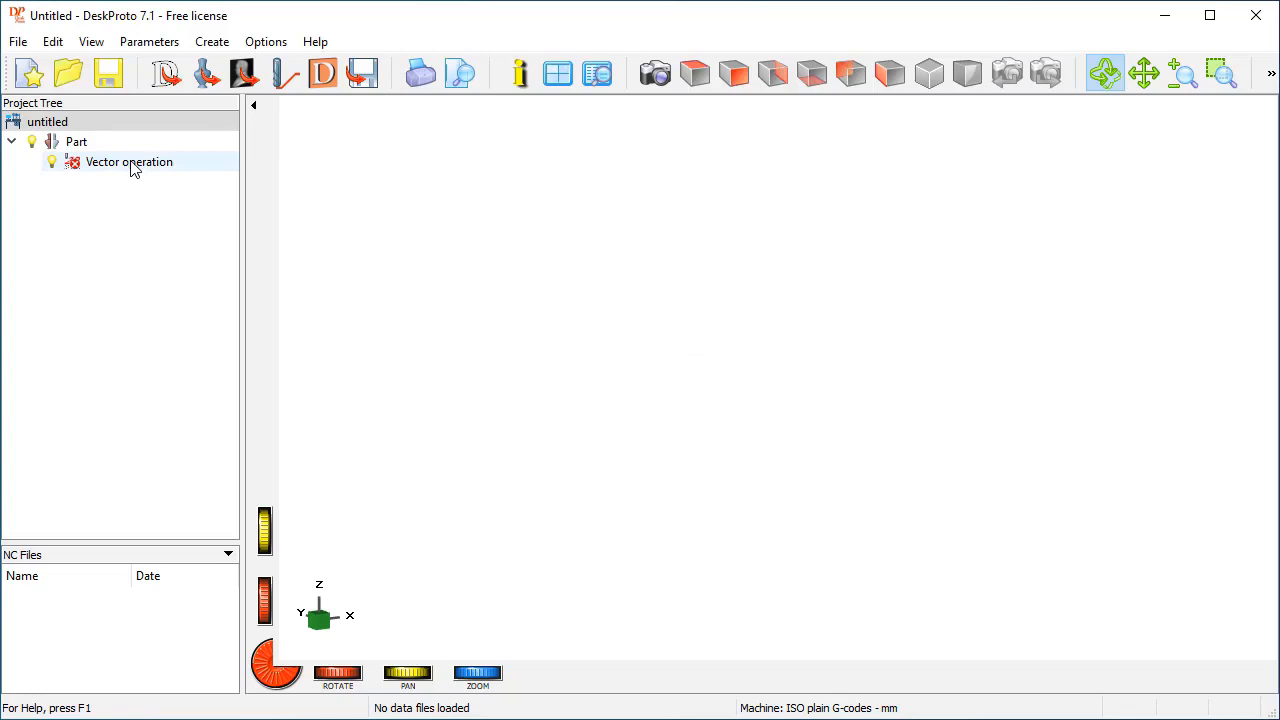
pyautogui.click(16, 40)
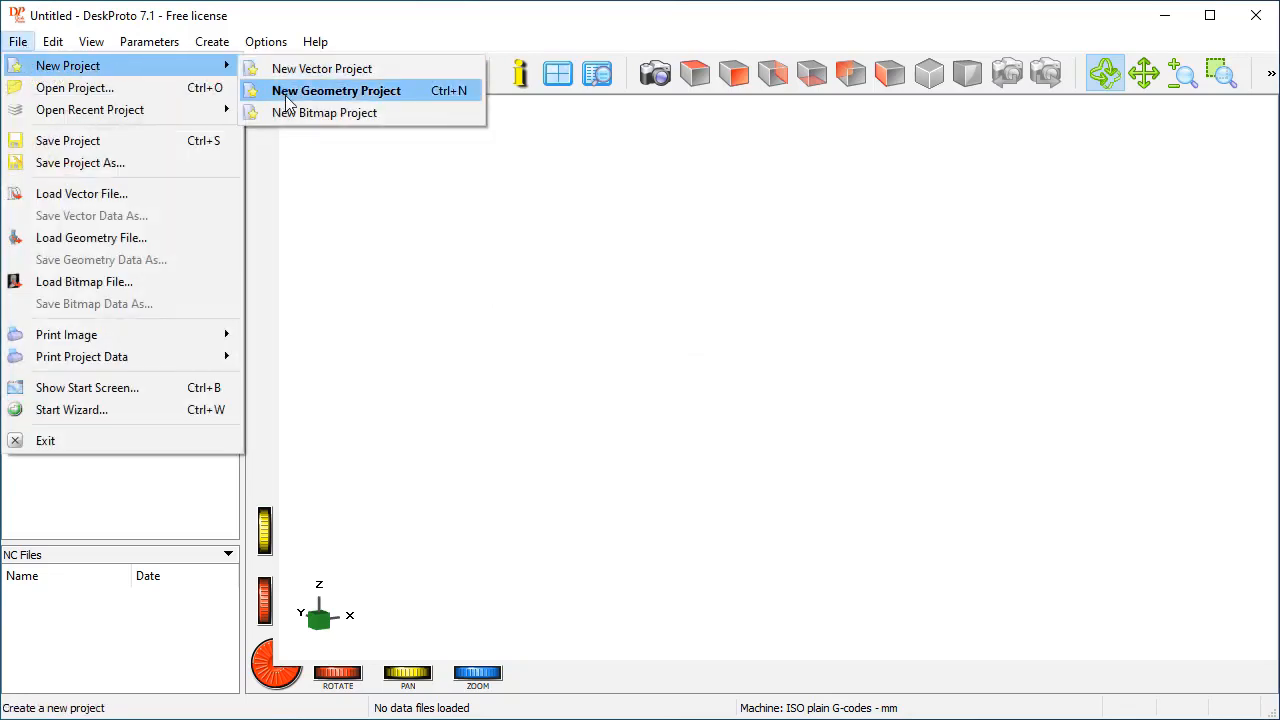
pyautogui.click(336, 90)
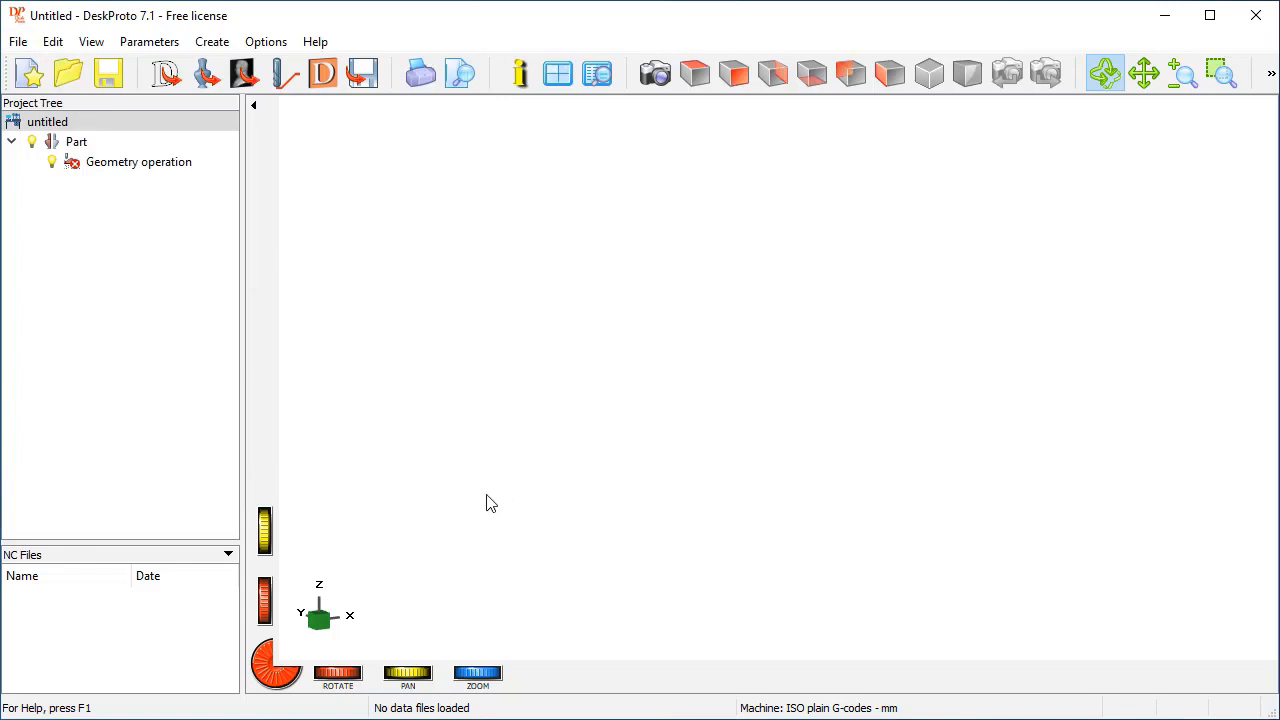
pyautogui.moveTo(160, 222)
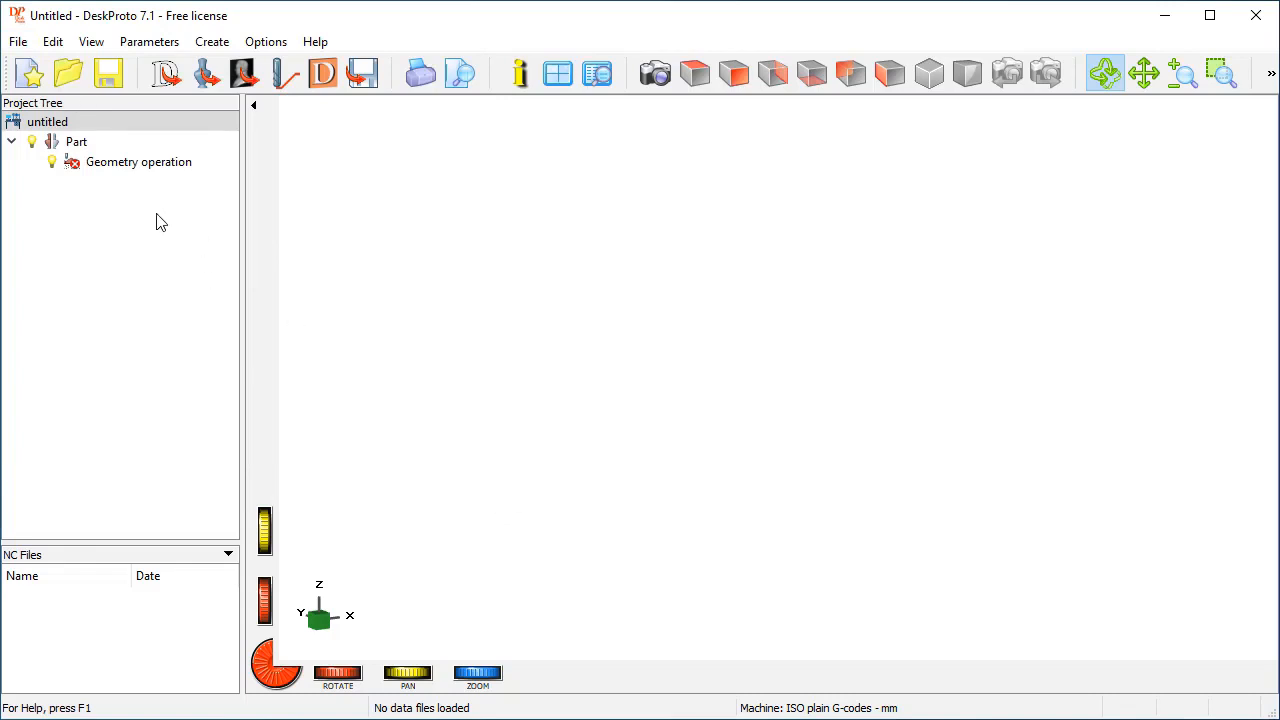
pyautogui.moveTo(128, 190)
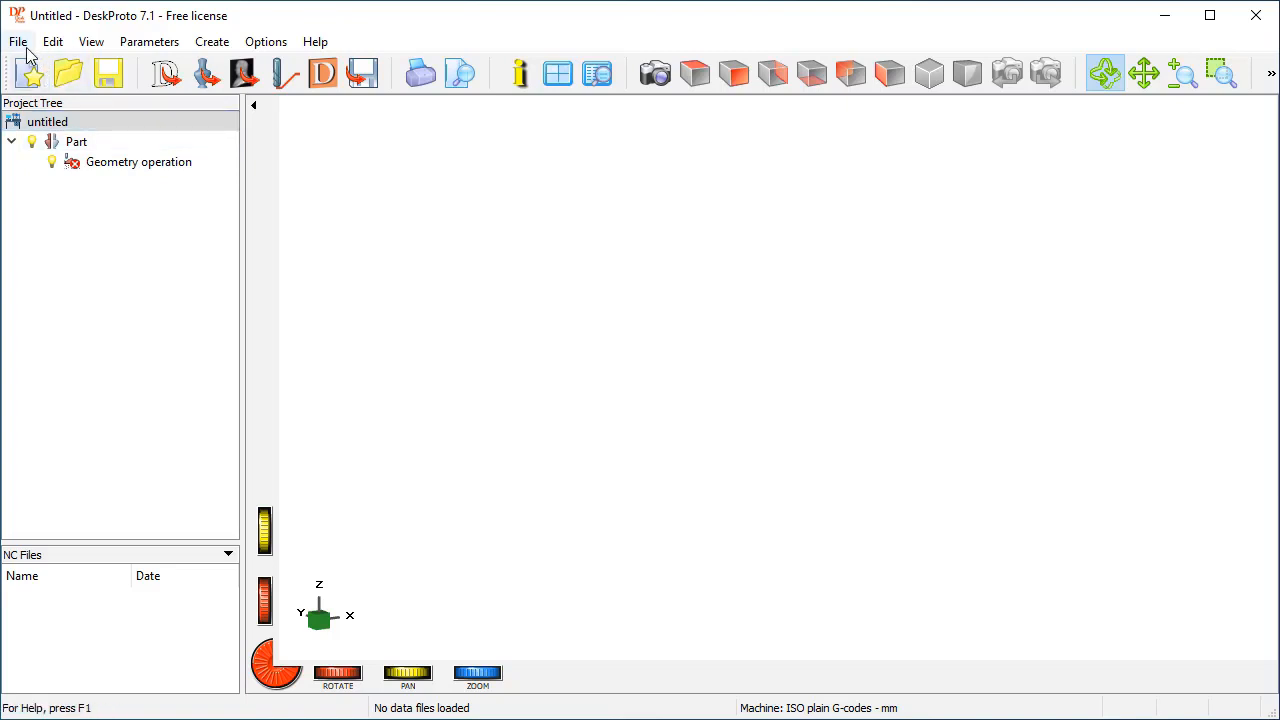
# - Load bottle.stl from the DeskProto files folder as the project's geometry
pyautogui.click(16, 40)
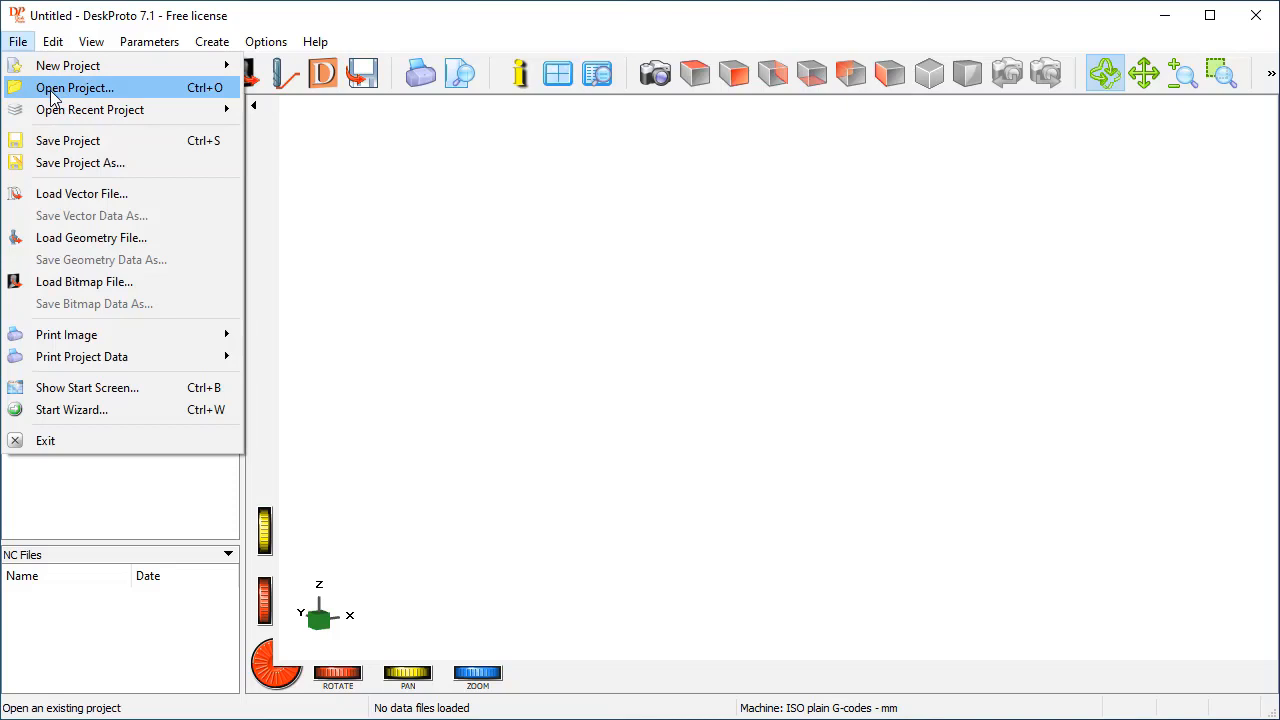
pyautogui.moveTo(64, 96)
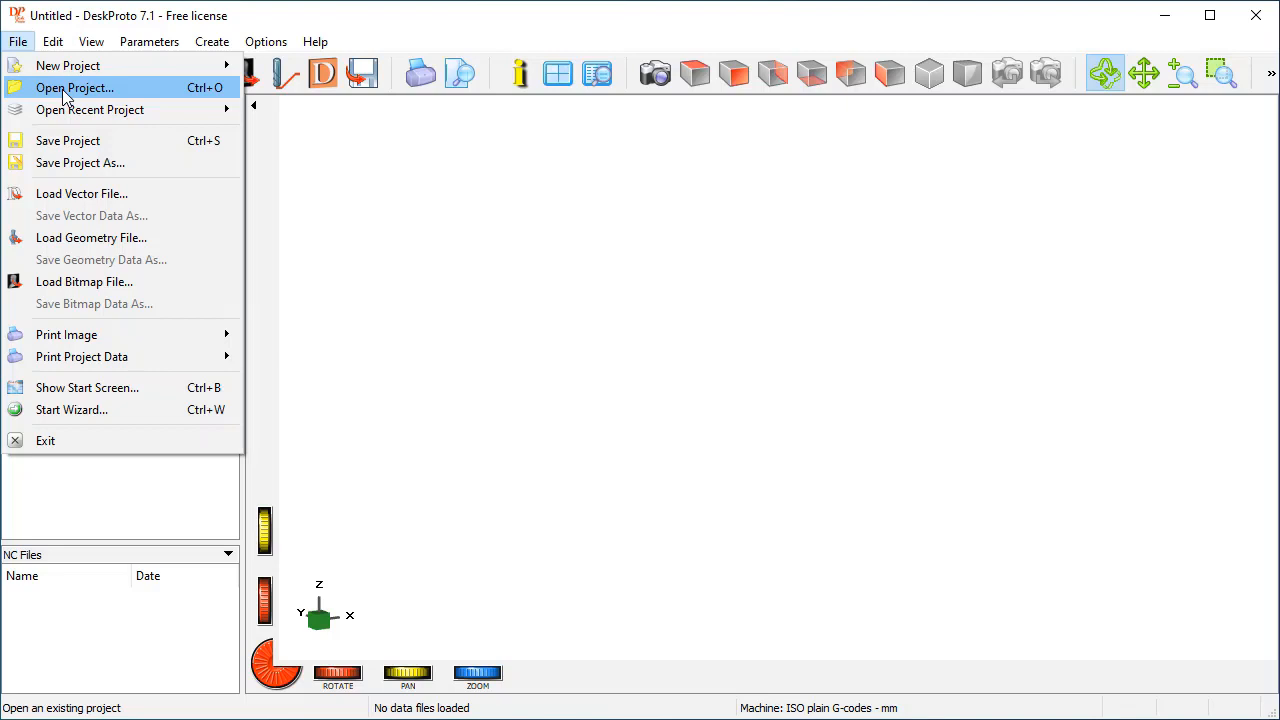
pyautogui.moveTo(82, 192)
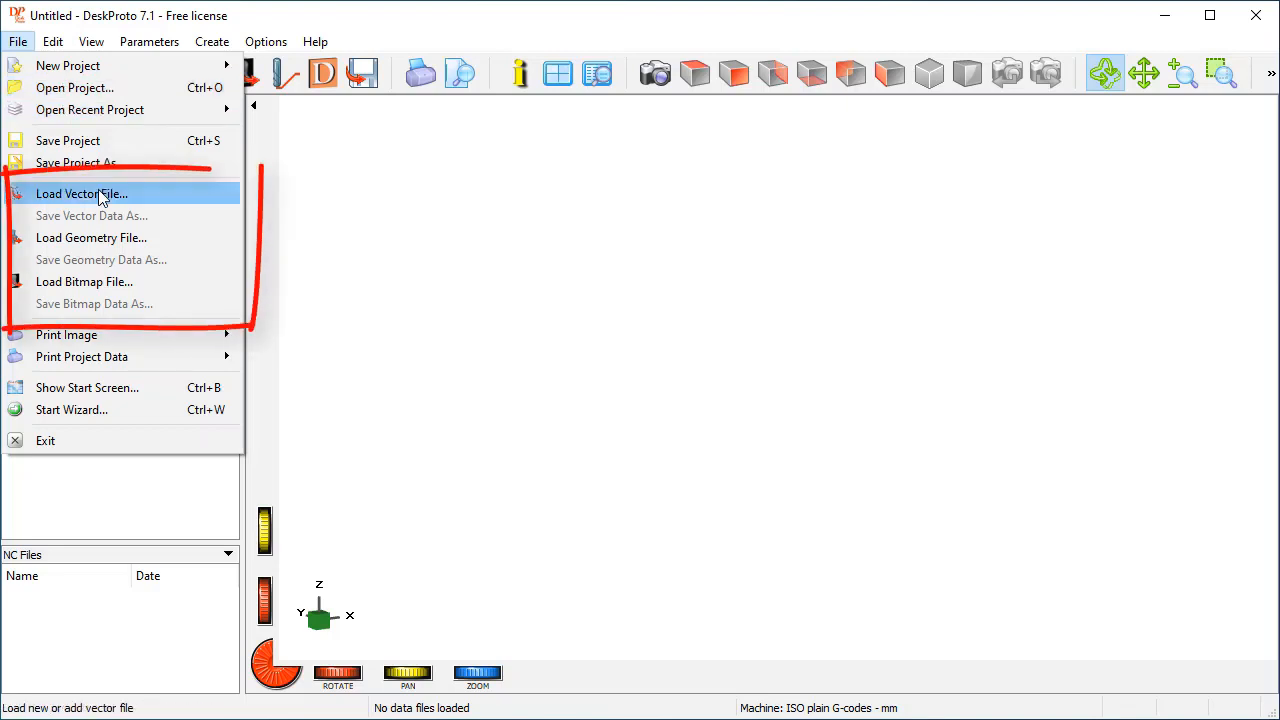
pyautogui.moveTo(70, 232)
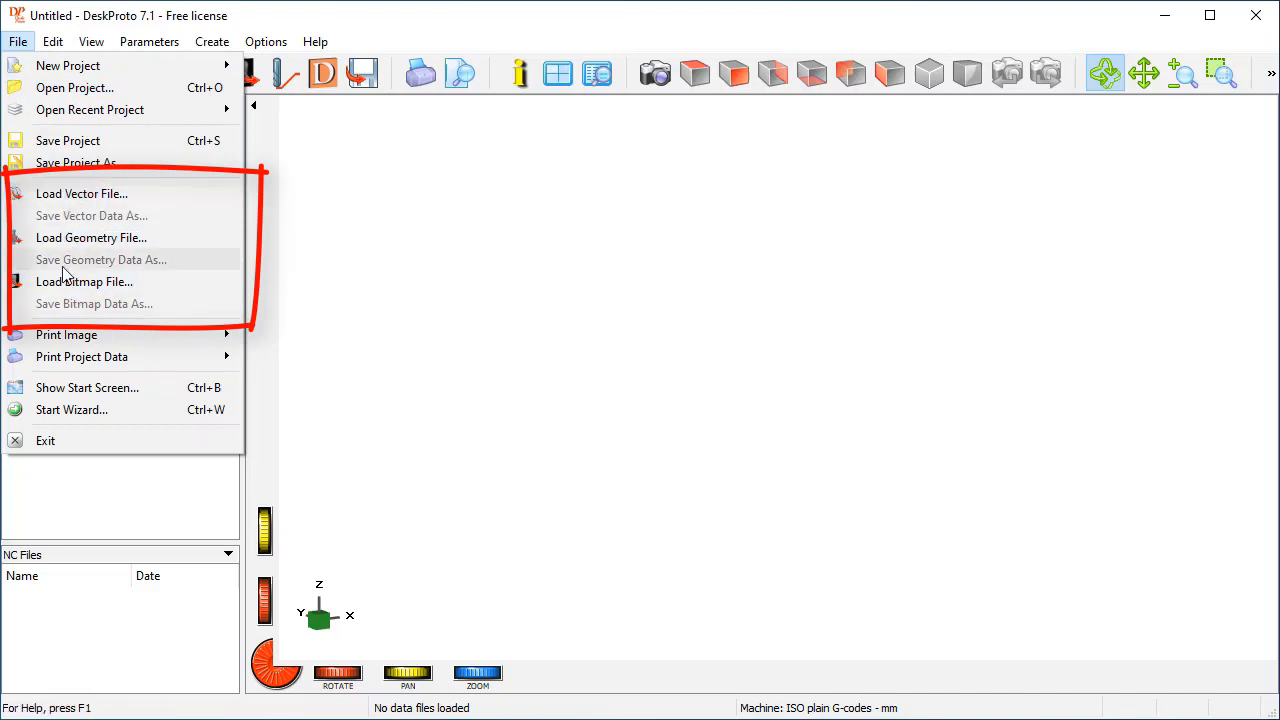
pyautogui.moveTo(92, 236)
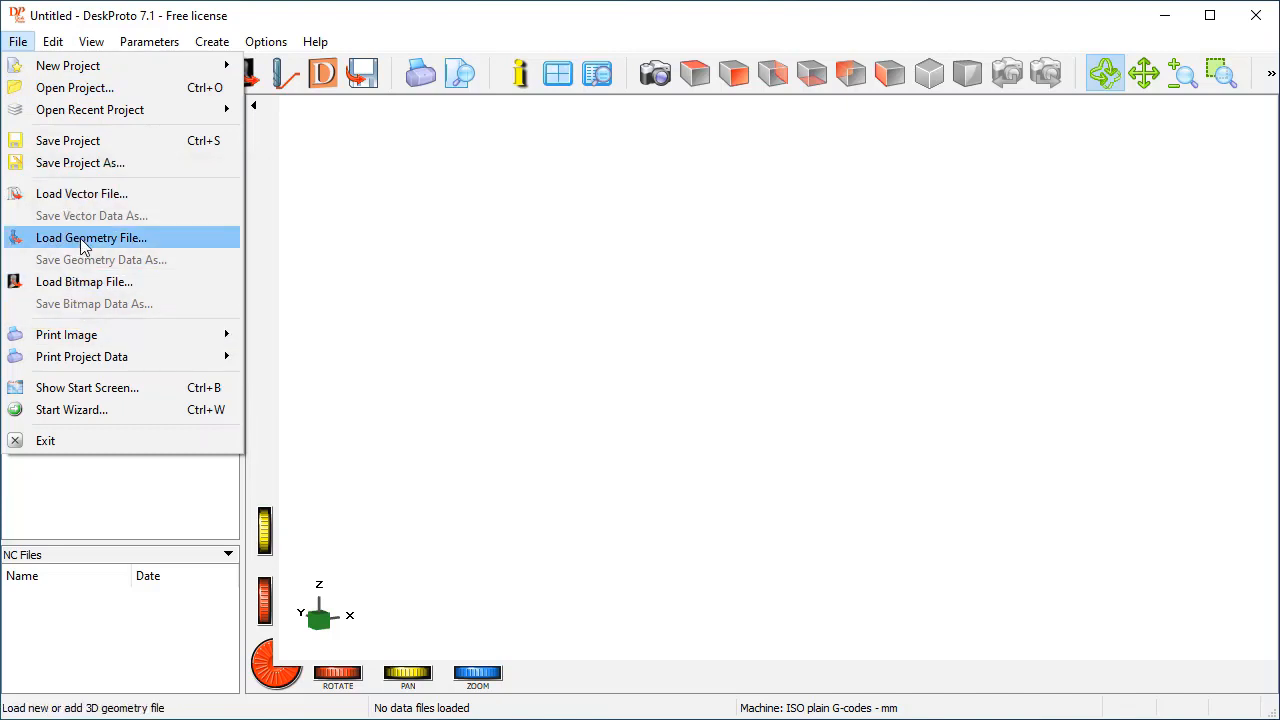
pyautogui.click(92, 236)
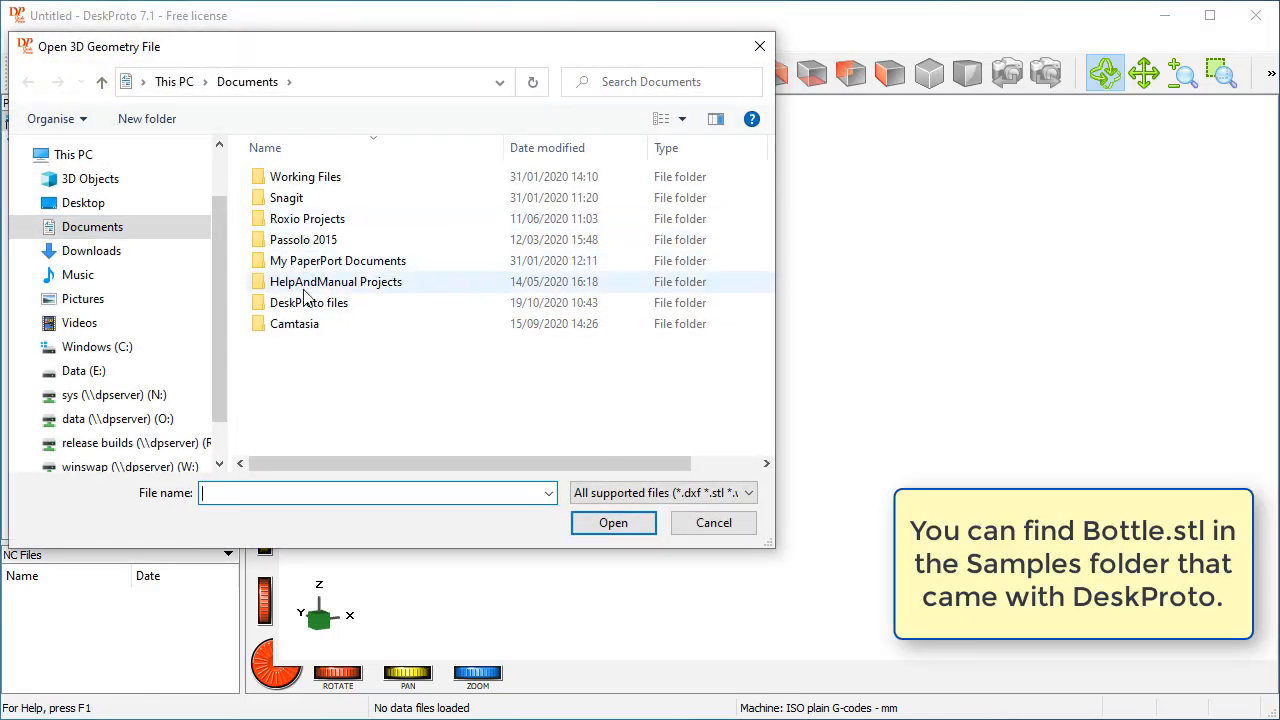
pyautogui.doubleClick(308, 302)
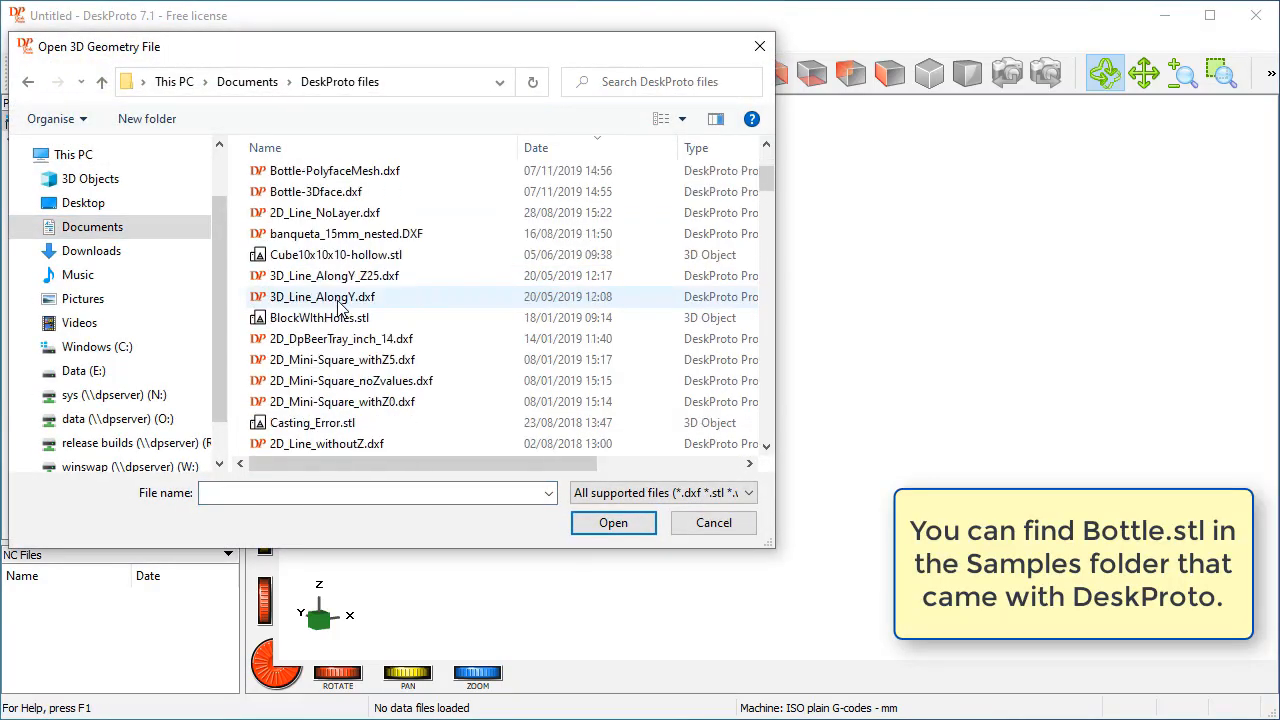
pyautogui.click(264, 148)
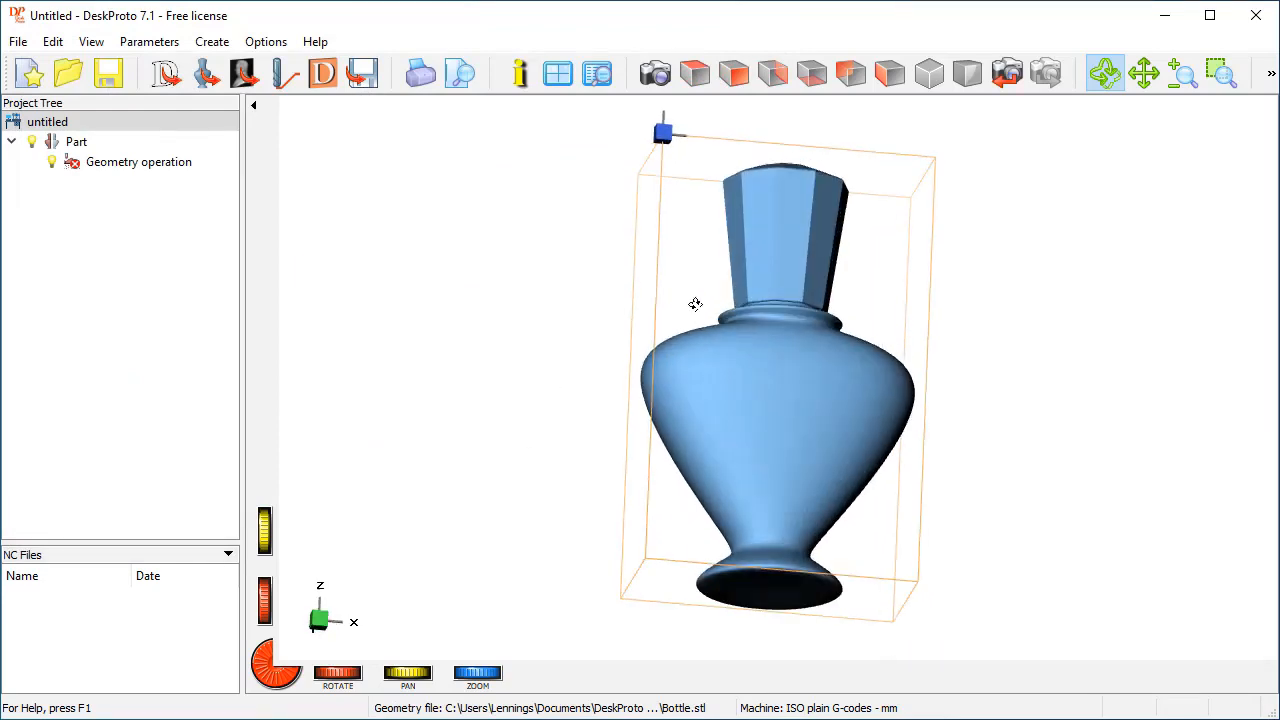
# - Rotate, pan and window-zoom the view to show the bottle's neck and shoulder close up
pyautogui.moveTo(696, 304); pyautogui.dragTo(764, 486)
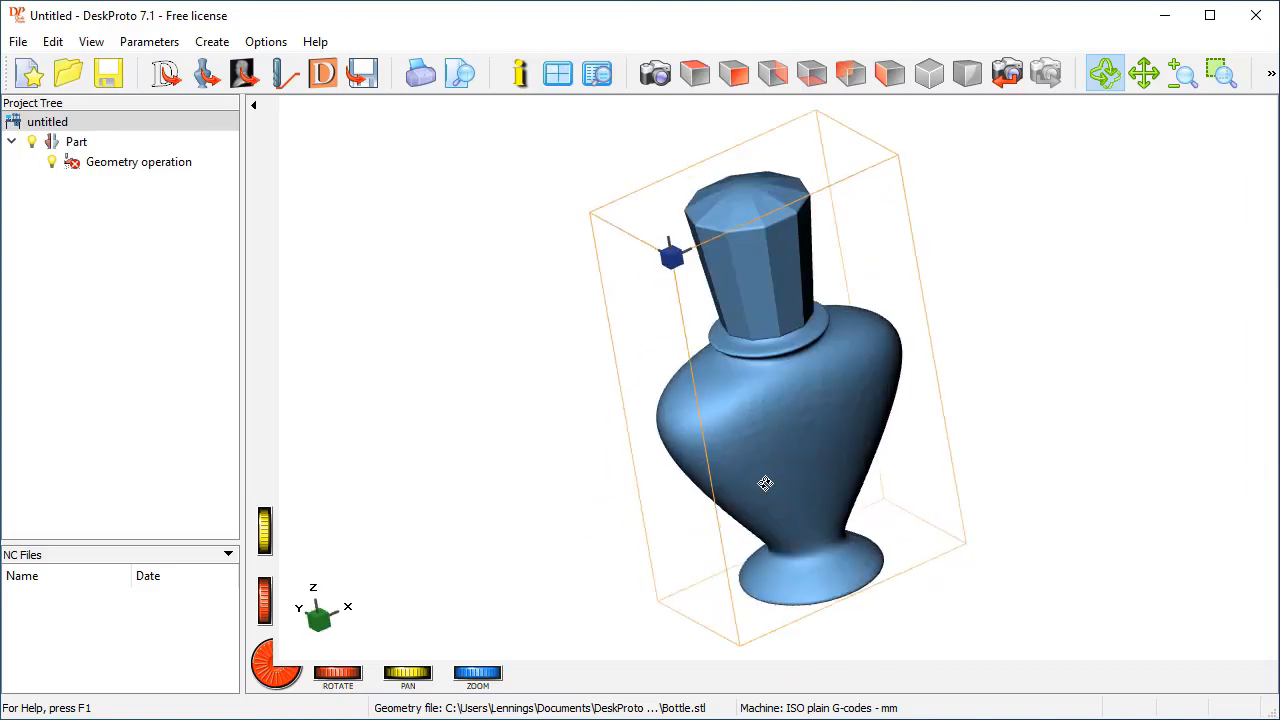
pyautogui.moveTo(764, 486); pyautogui.dragTo(558, 420)
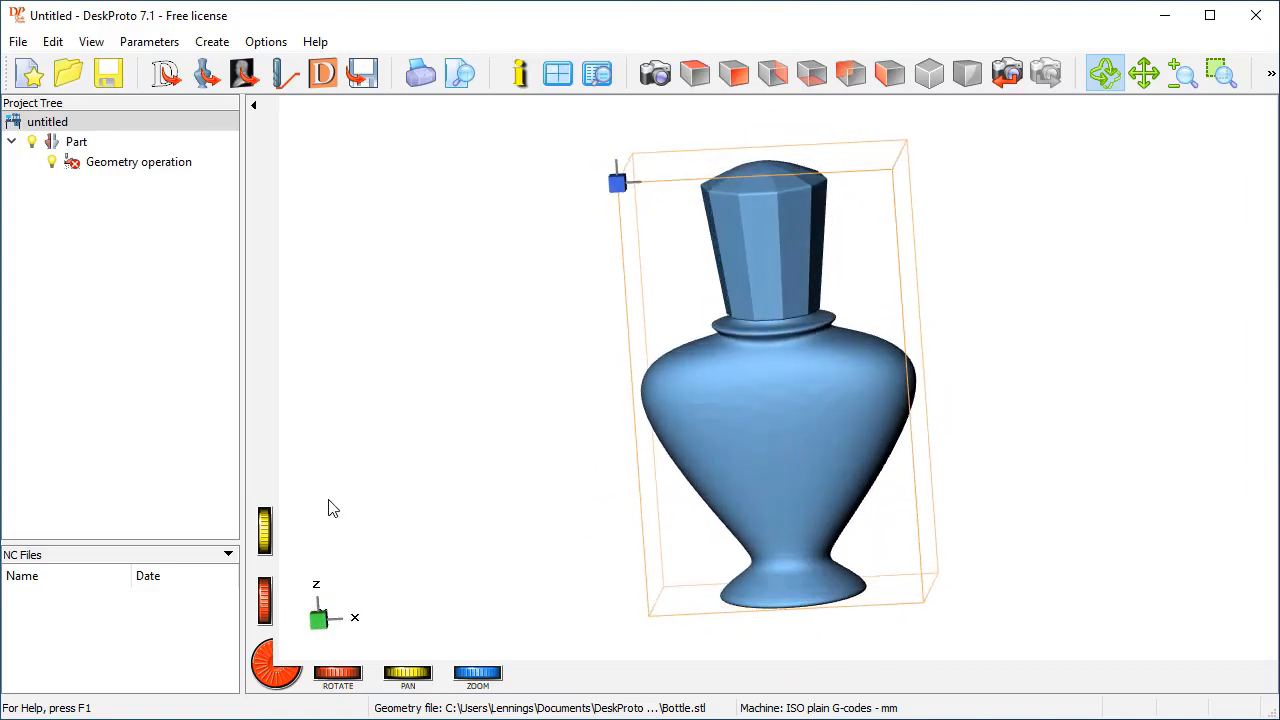
pyautogui.moveTo(332, 508); pyautogui.dragTo(786, 392)
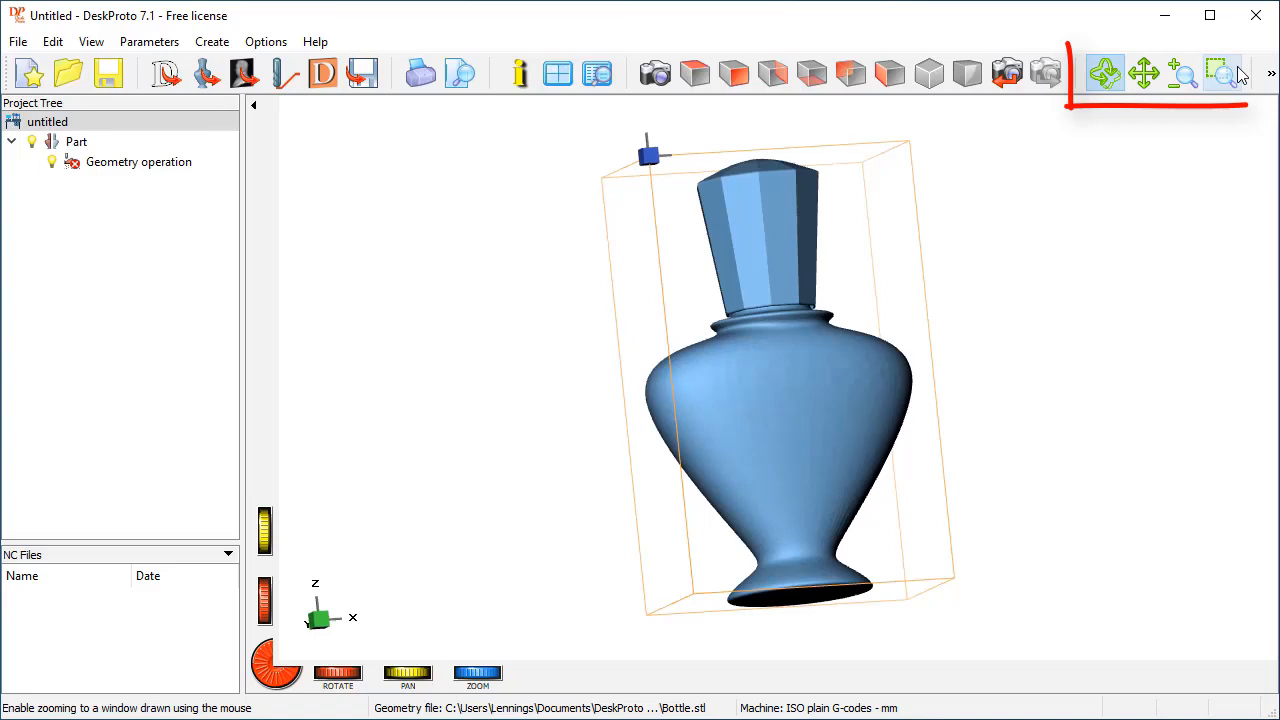
pyautogui.click(1104, 72)
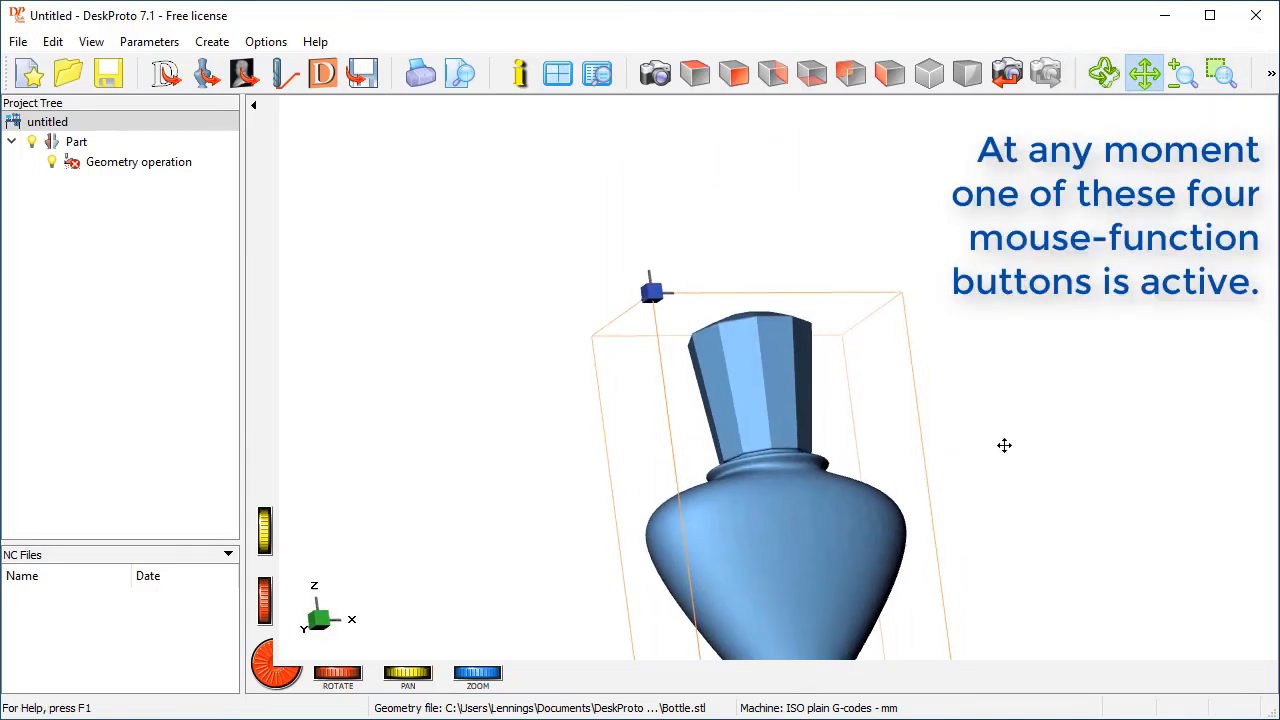
pyautogui.click(1184, 72)
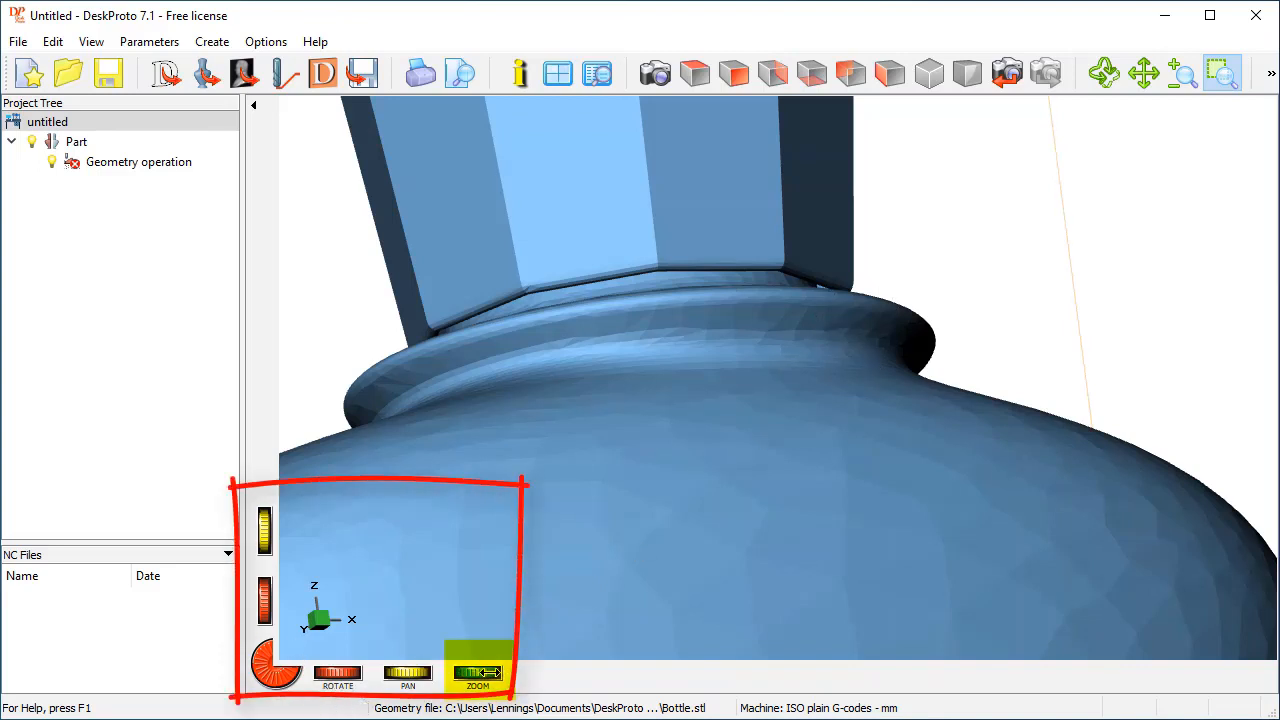
# - Zoom out so the whole bottle lies diagonally, and toggle the on-screen view controls off and on
pyautogui.moveTo(490, 672); pyautogui.dragTo(440, 672)
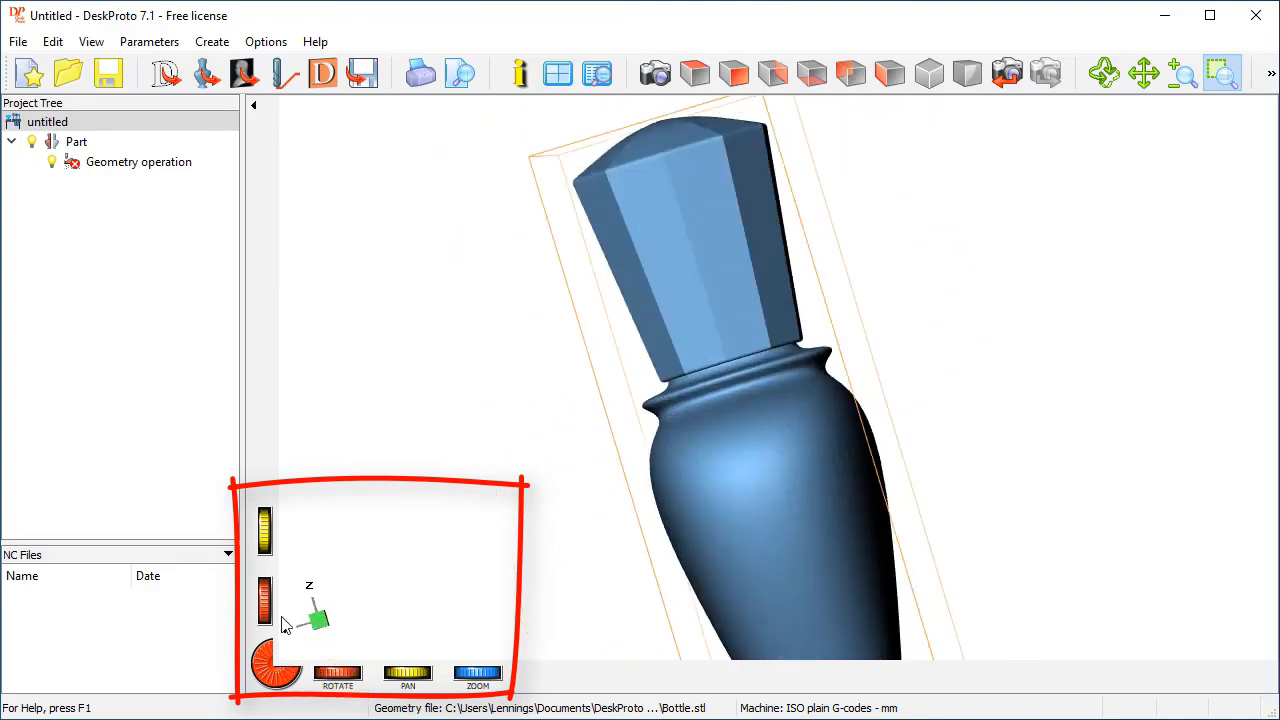
pyautogui.moveTo(310, 620); pyautogui.dragTo(316, 610)
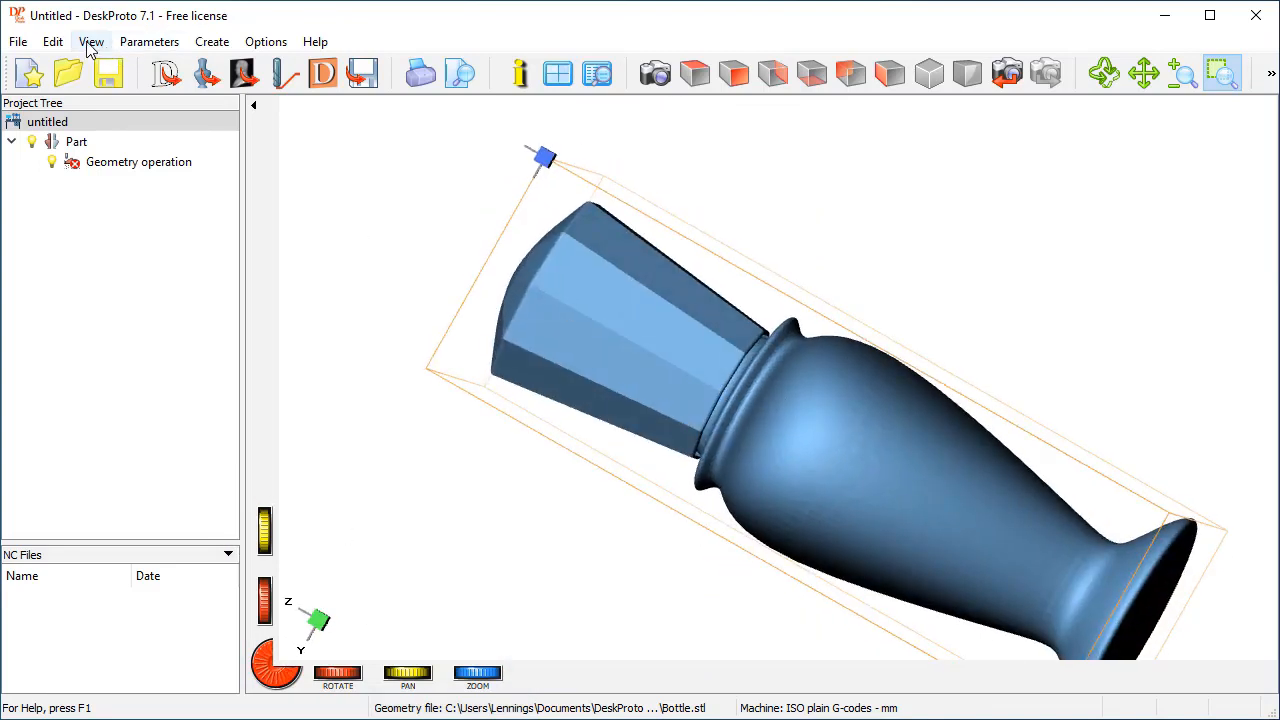
pyautogui.click(92, 40)
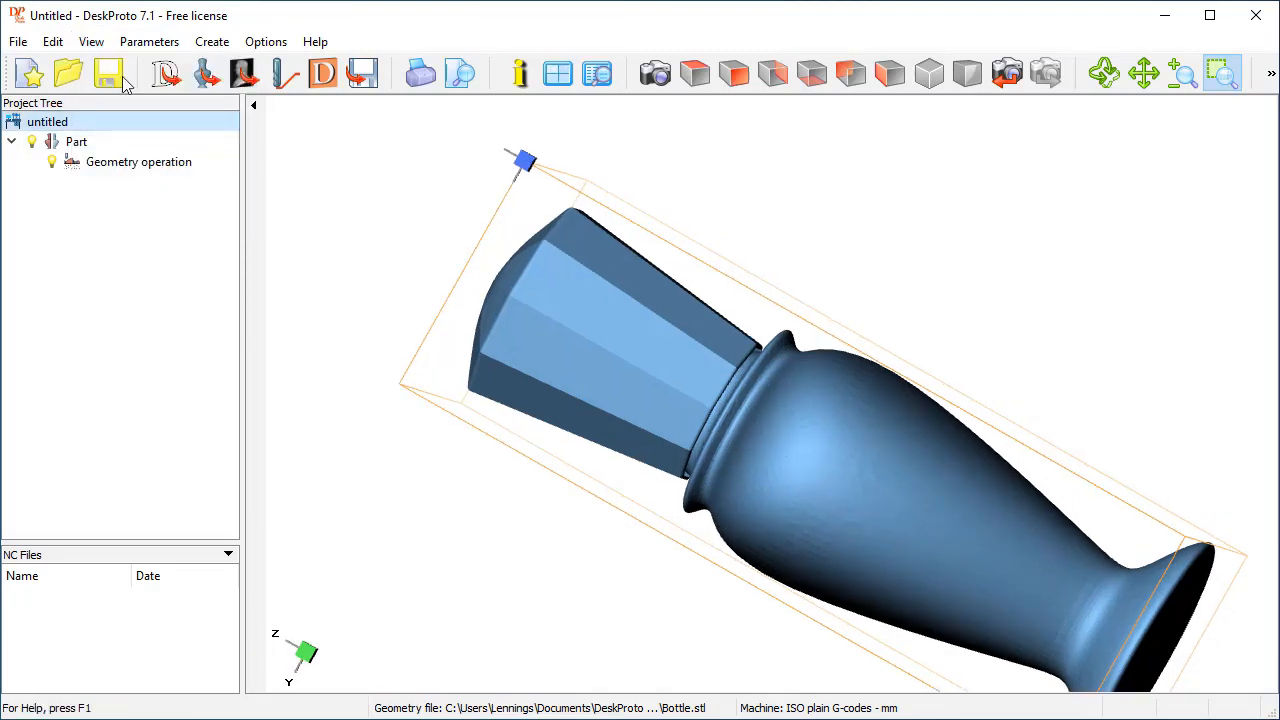
pyautogui.click(92, 40)
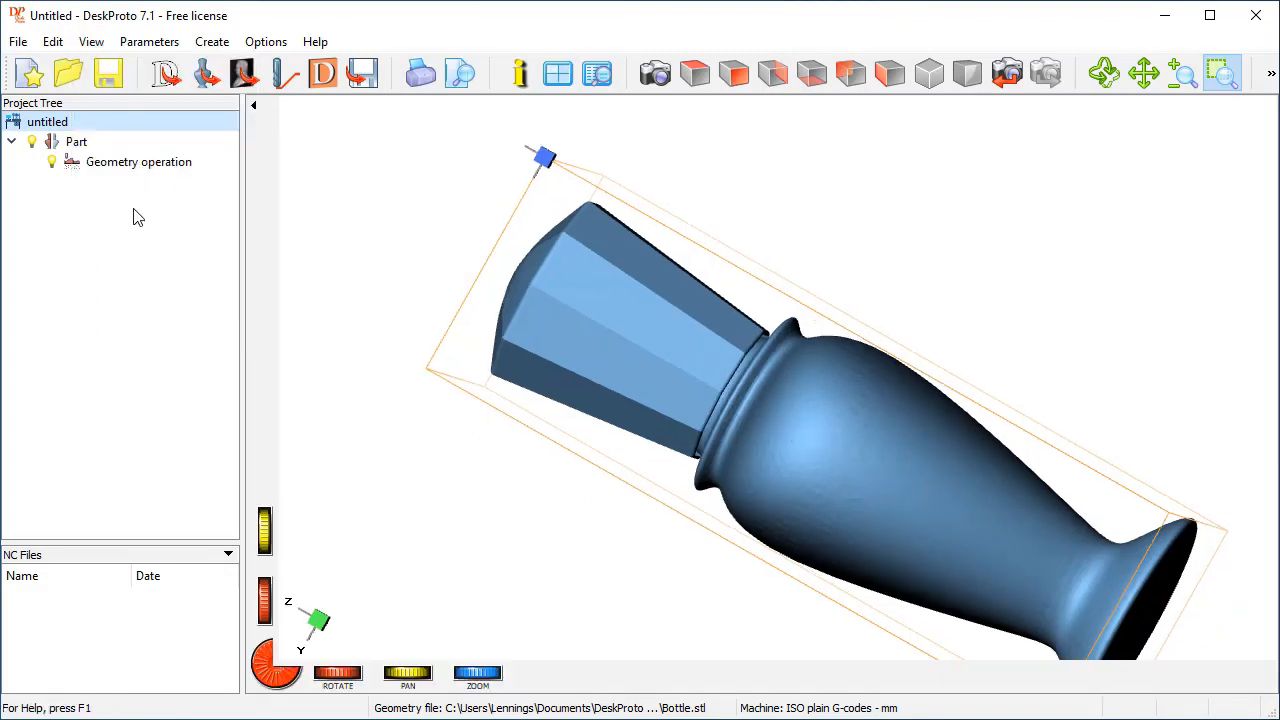
pyautogui.moveTo(1042, 148)
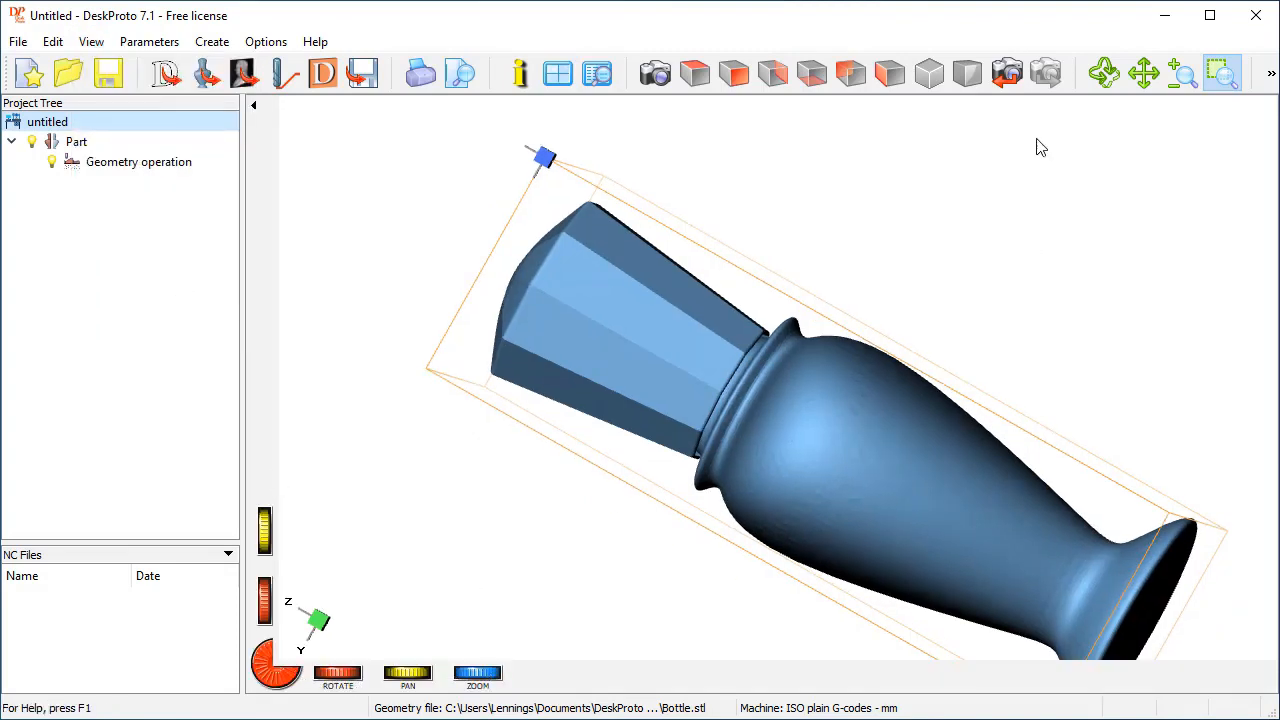
pyautogui.moveTo(862, 284)
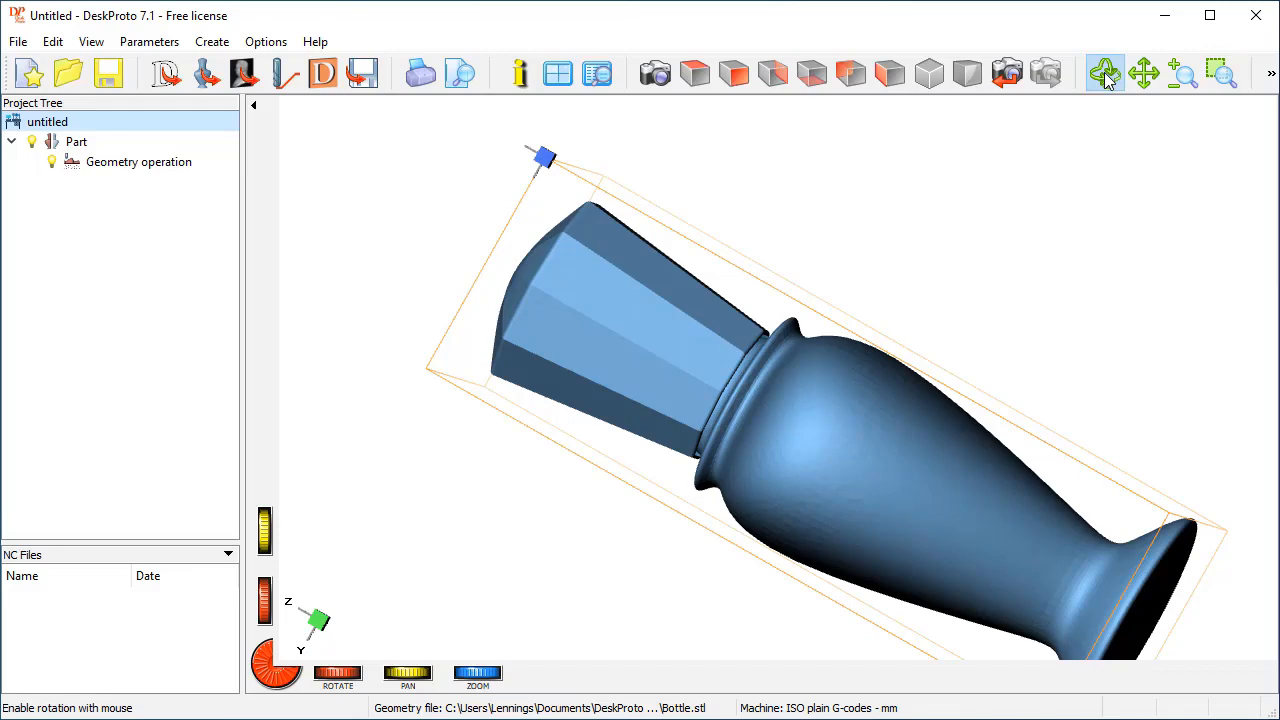
# - Switch the mouse to Rotate mode and turn the camera around the bottle's neck and shoulder
pyautogui.click(1104, 72)
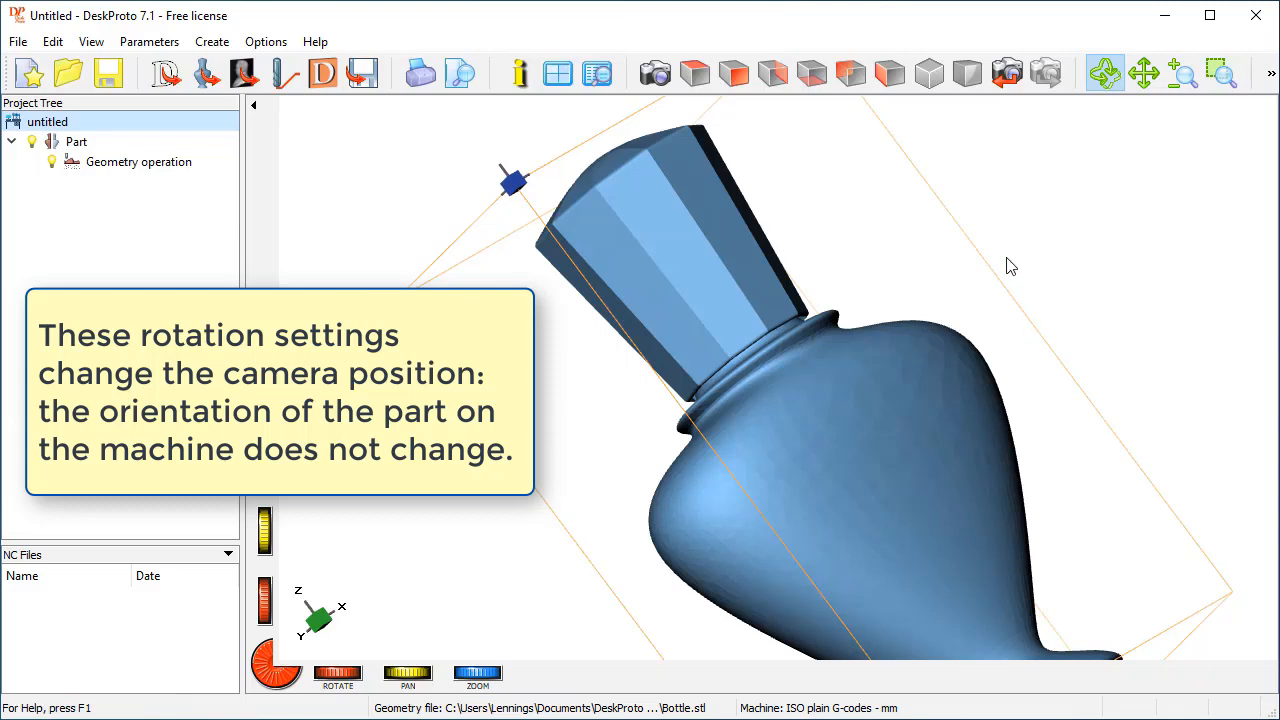
pyautogui.moveTo(850, 72)
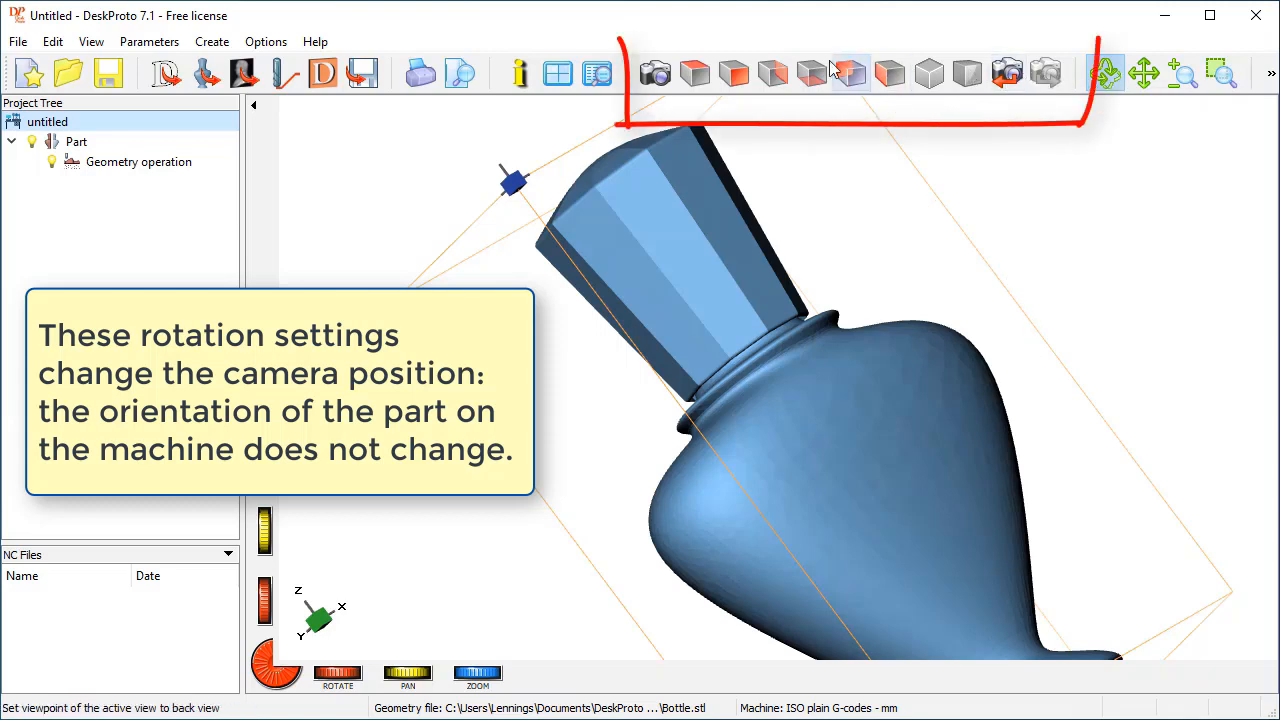
# - Try the Back, Right, Top and Bottom preset views, then step through previous/next views back to the tilted view
pyautogui.click(772, 72)
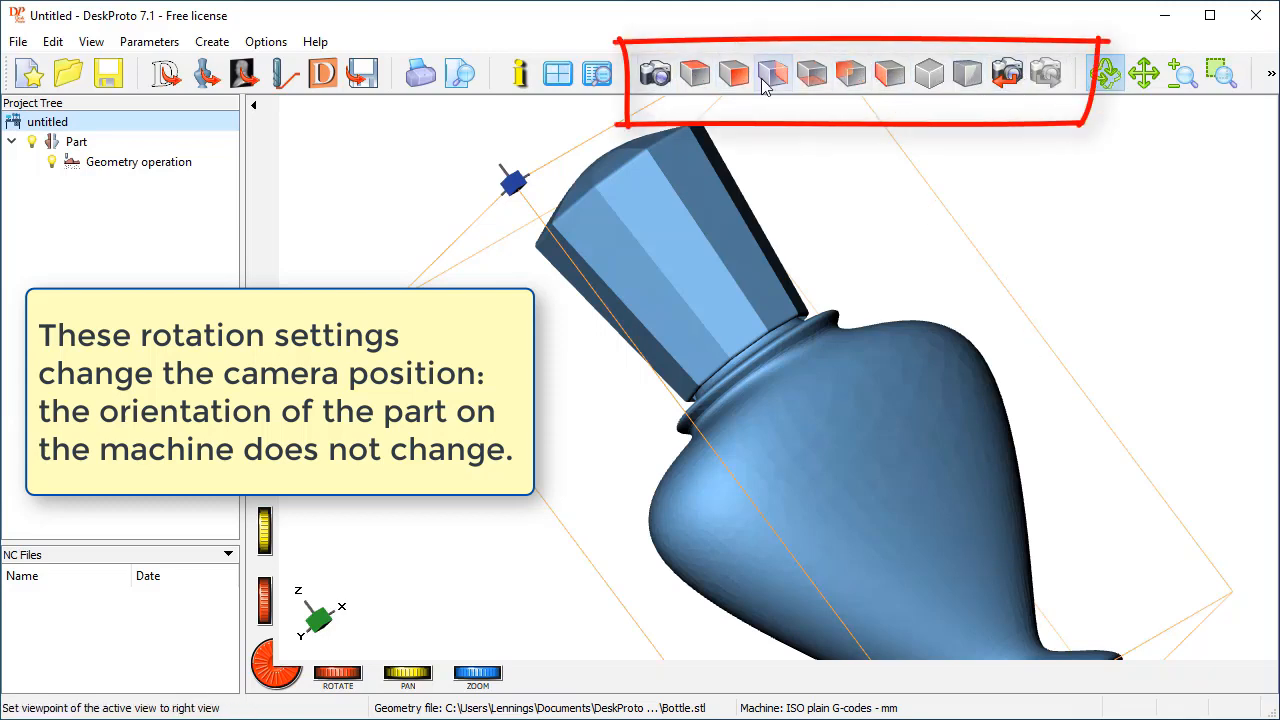
pyautogui.click(696, 72)
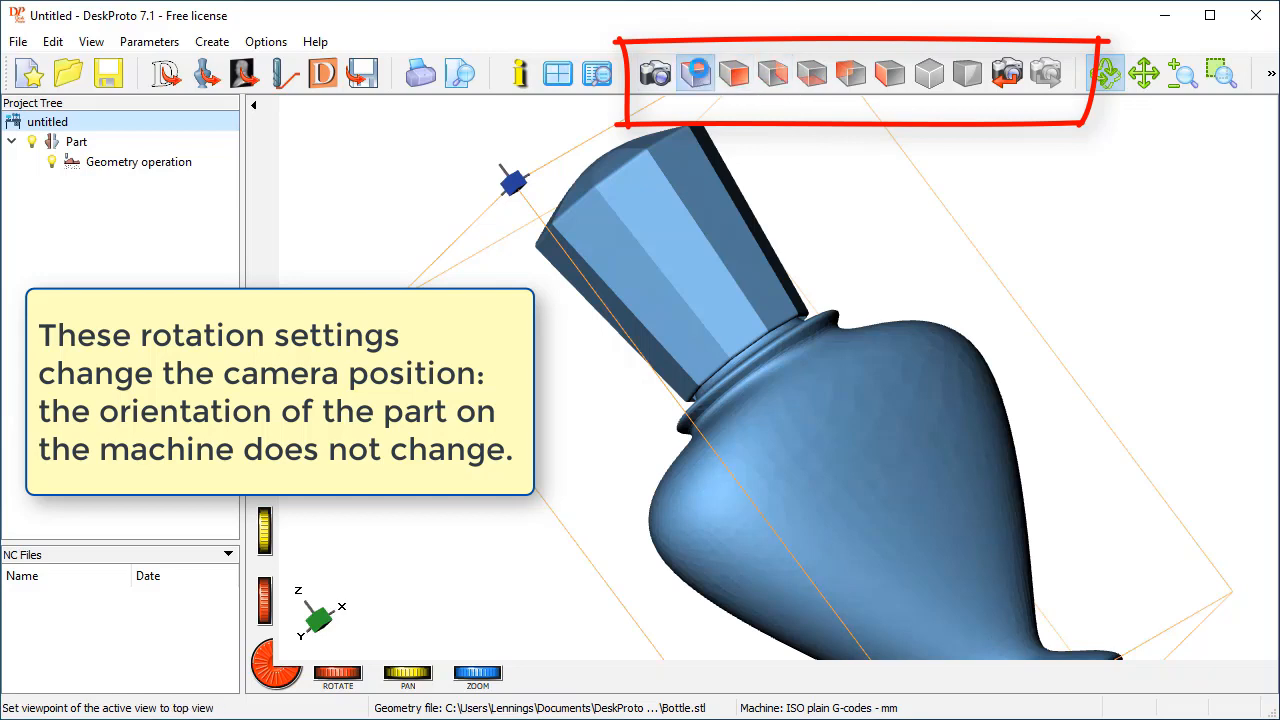
pyautogui.click(810, 72)
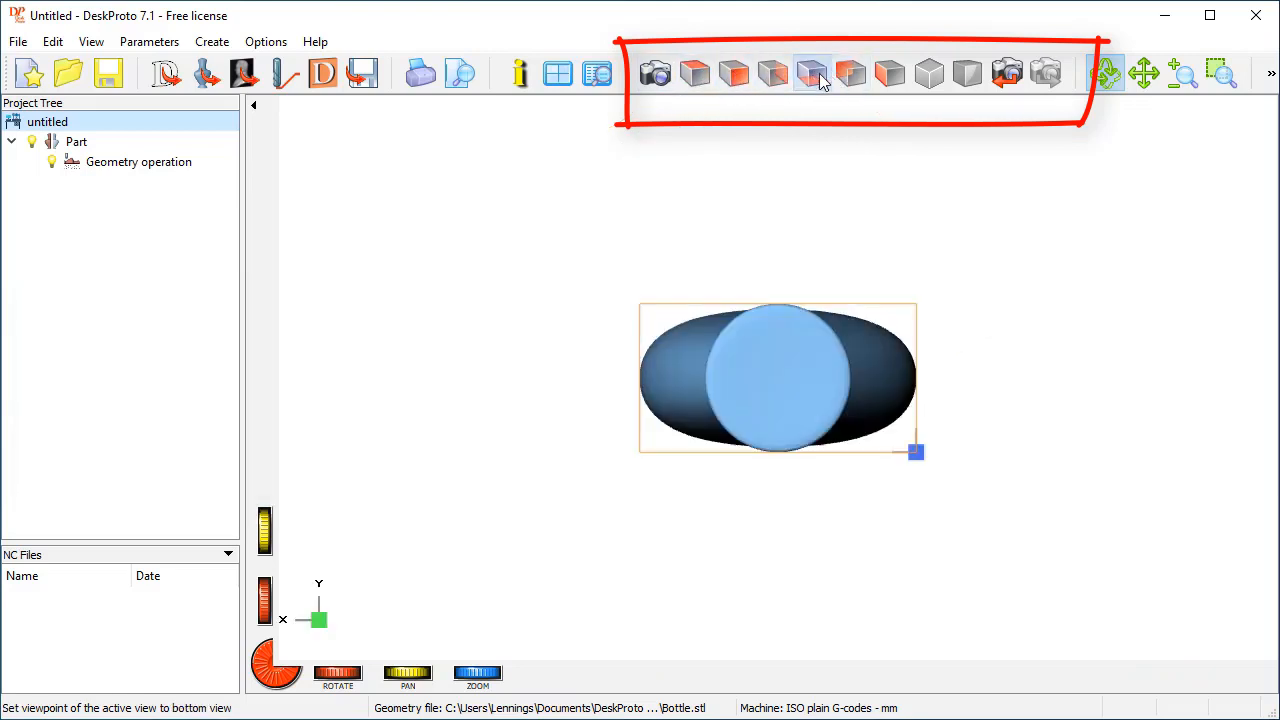
pyautogui.click(810, 72)
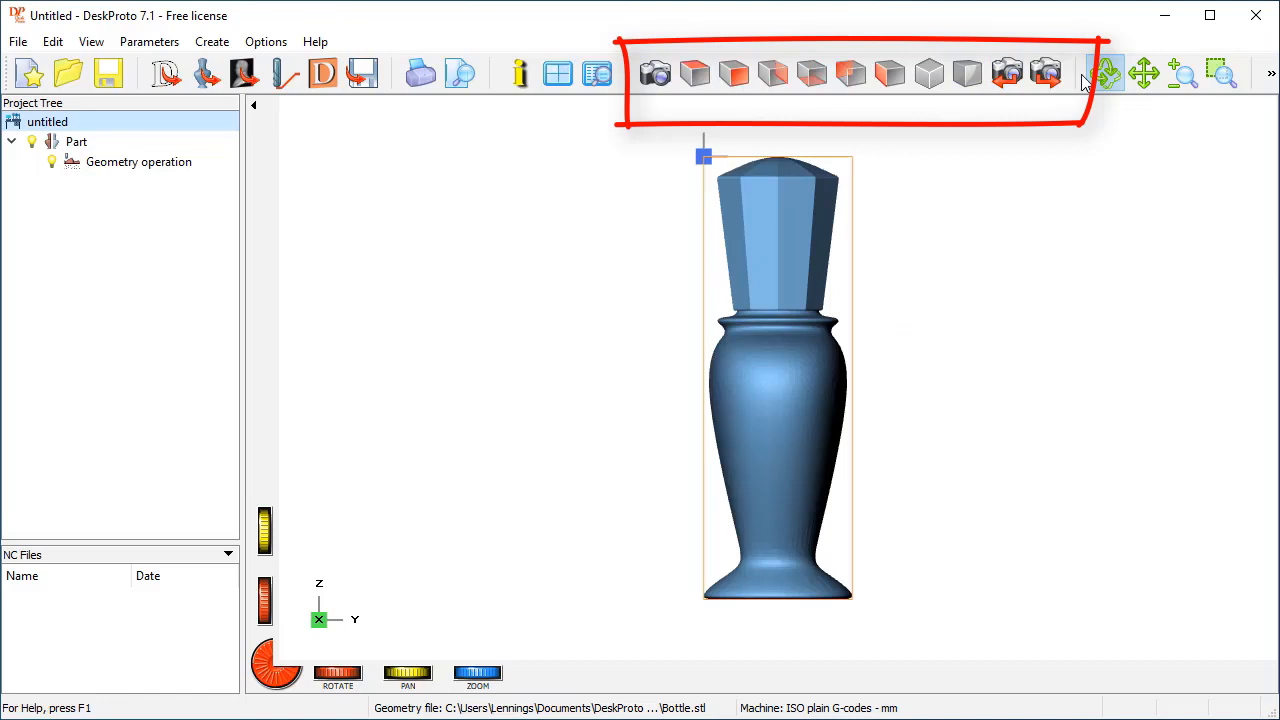
pyautogui.click(1006, 72)
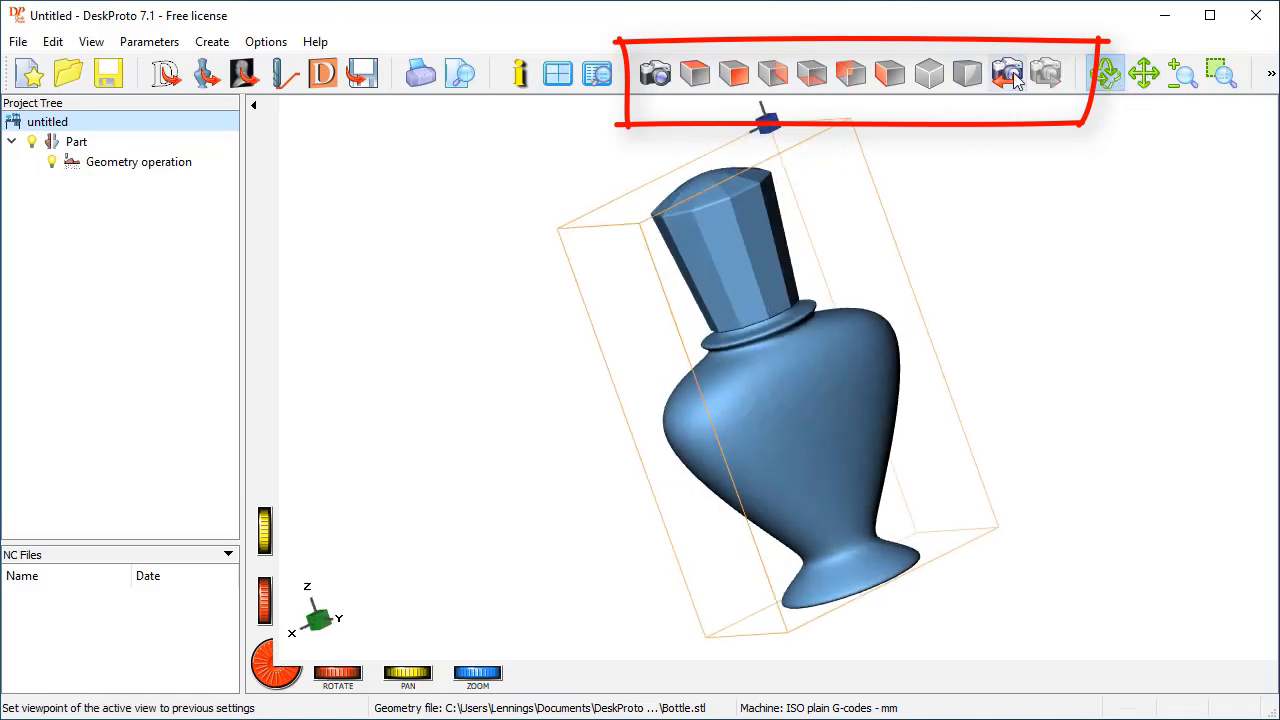
pyautogui.click(1046, 72)
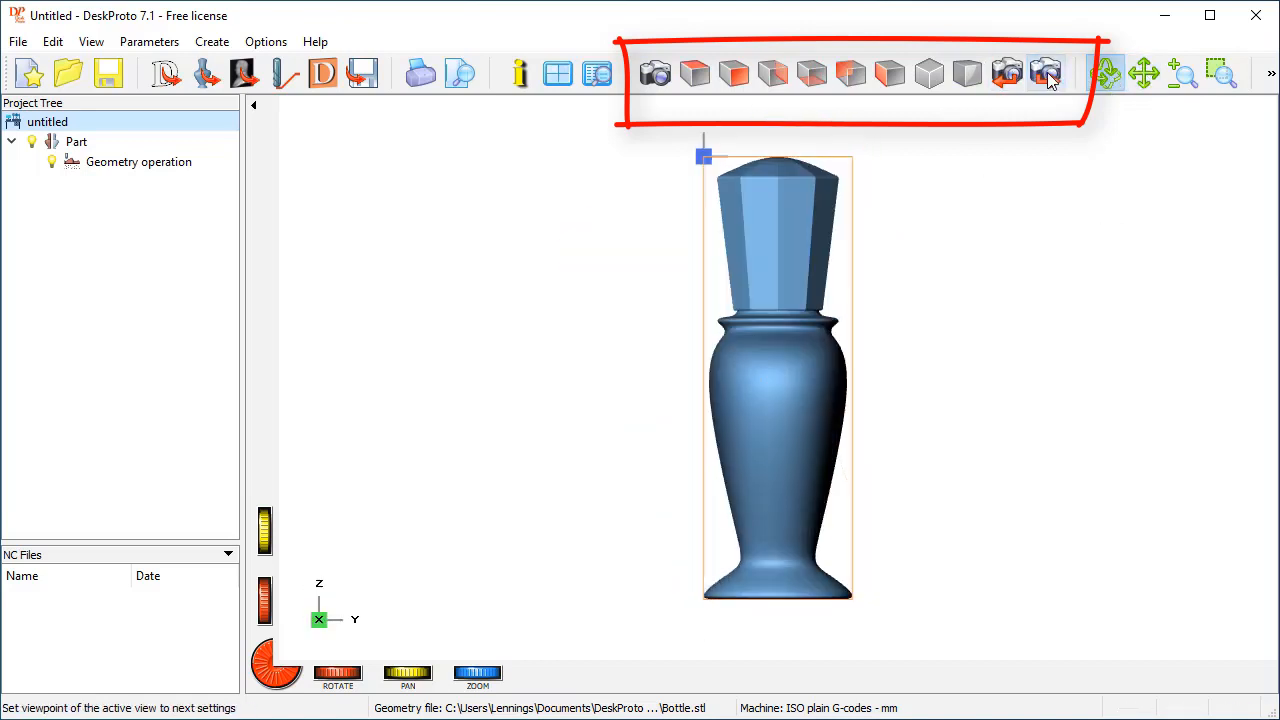
pyautogui.click(1044, 72)
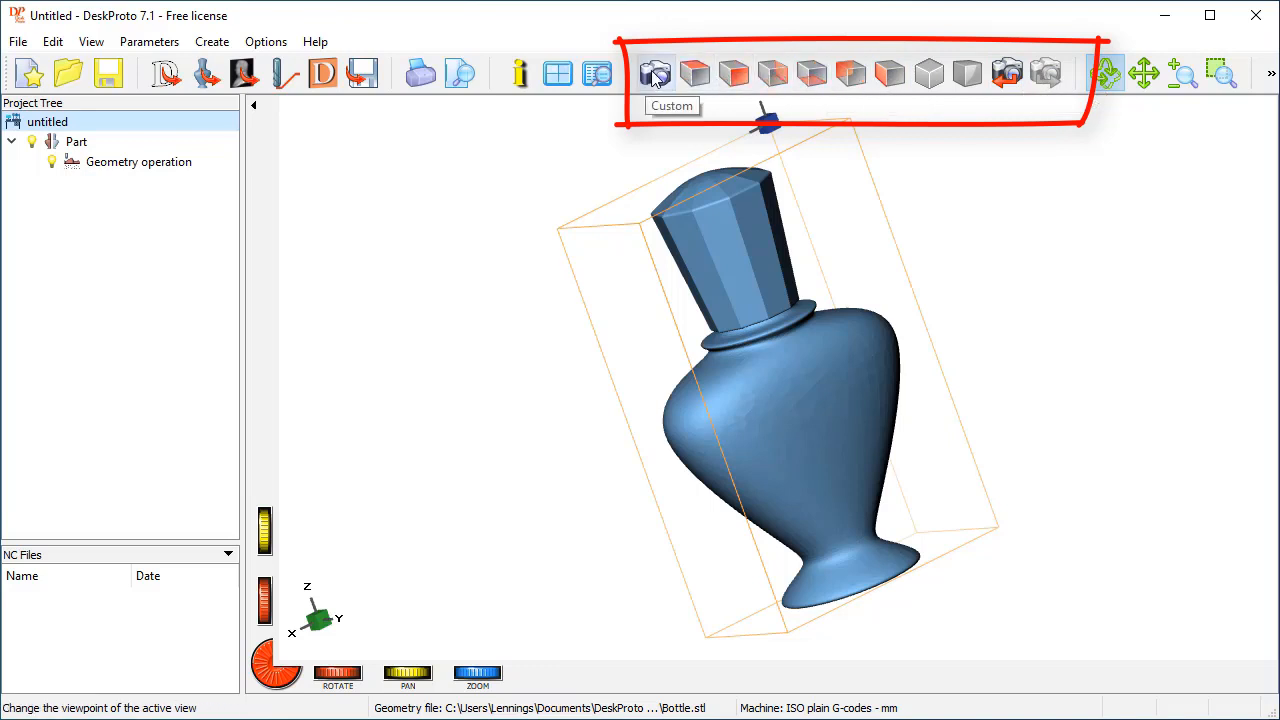
pyautogui.click(656, 72)
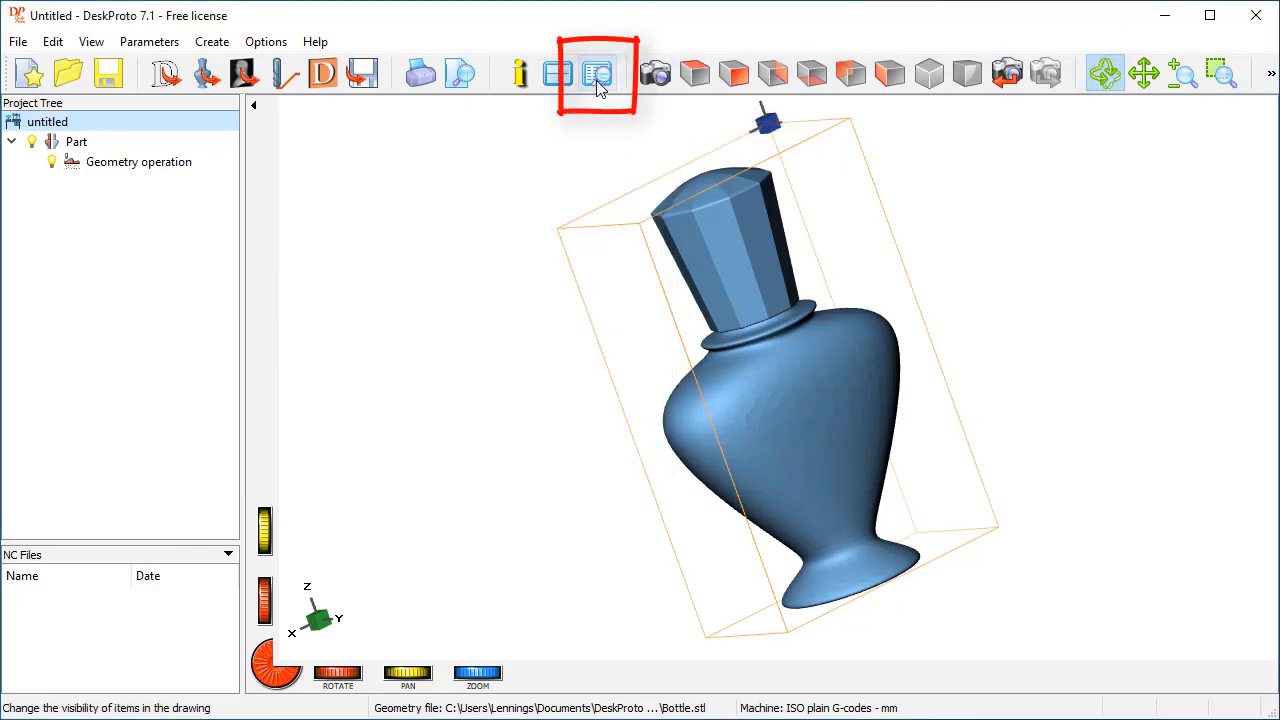
# - In the Items Visible dialog, show the bottle geometry as wireframe and apply it
pyautogui.click(596, 72)
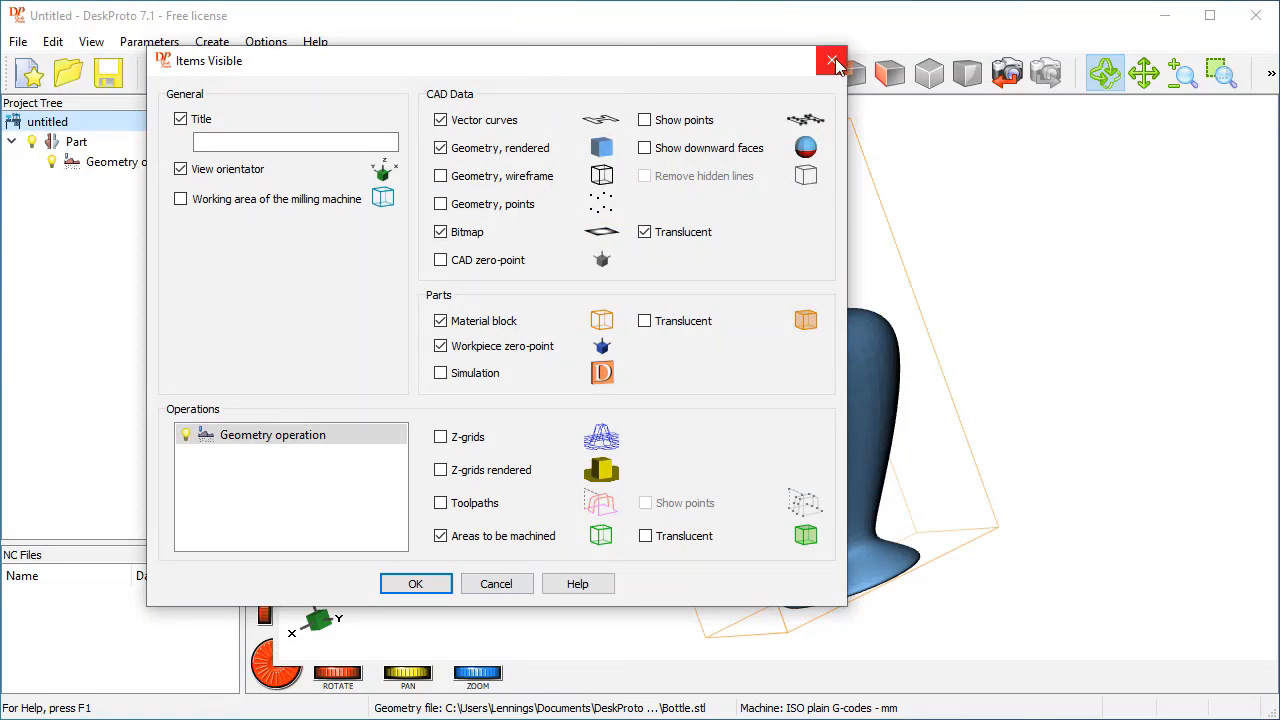
pyautogui.click(832, 60)
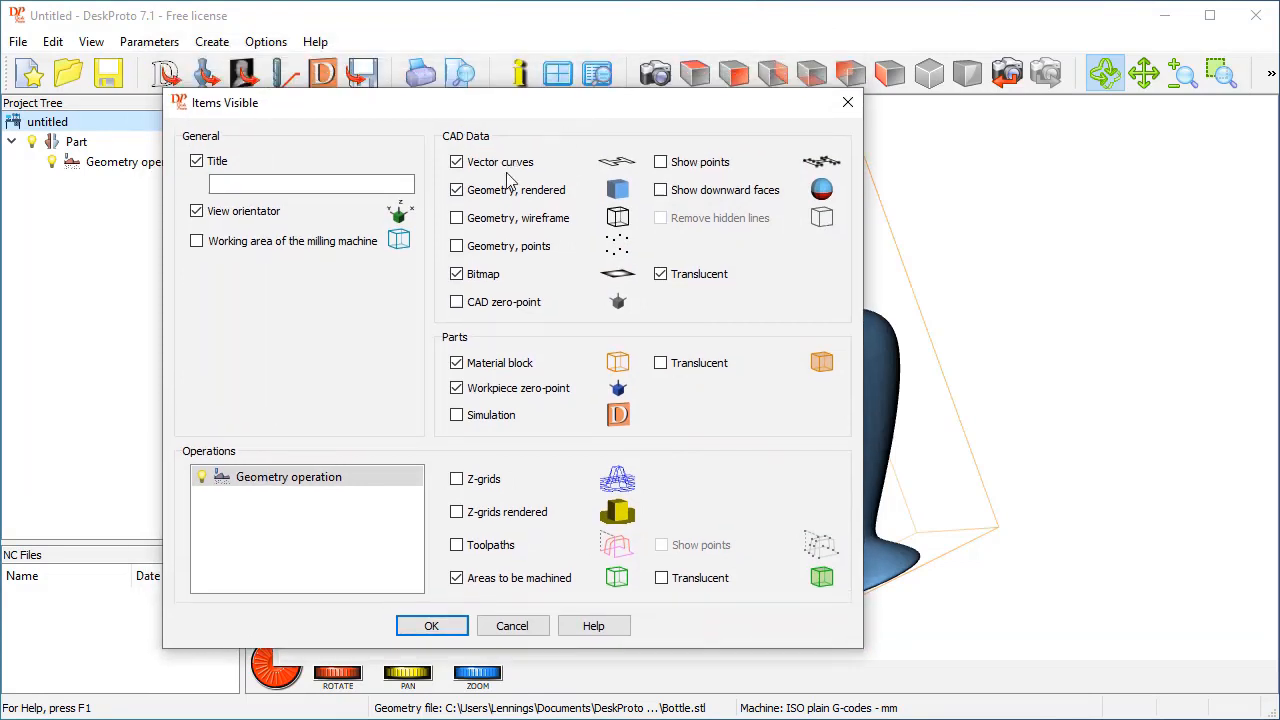
pyautogui.moveTo(512, 234)
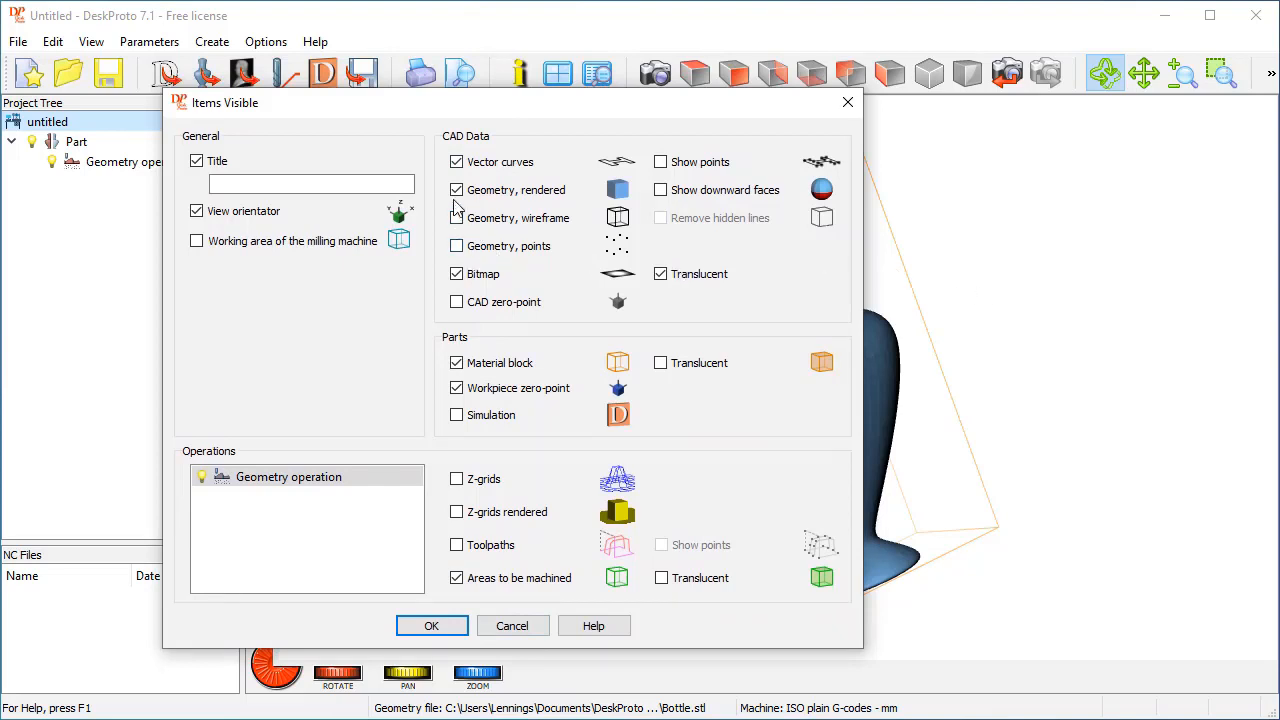
pyautogui.click(456, 190)
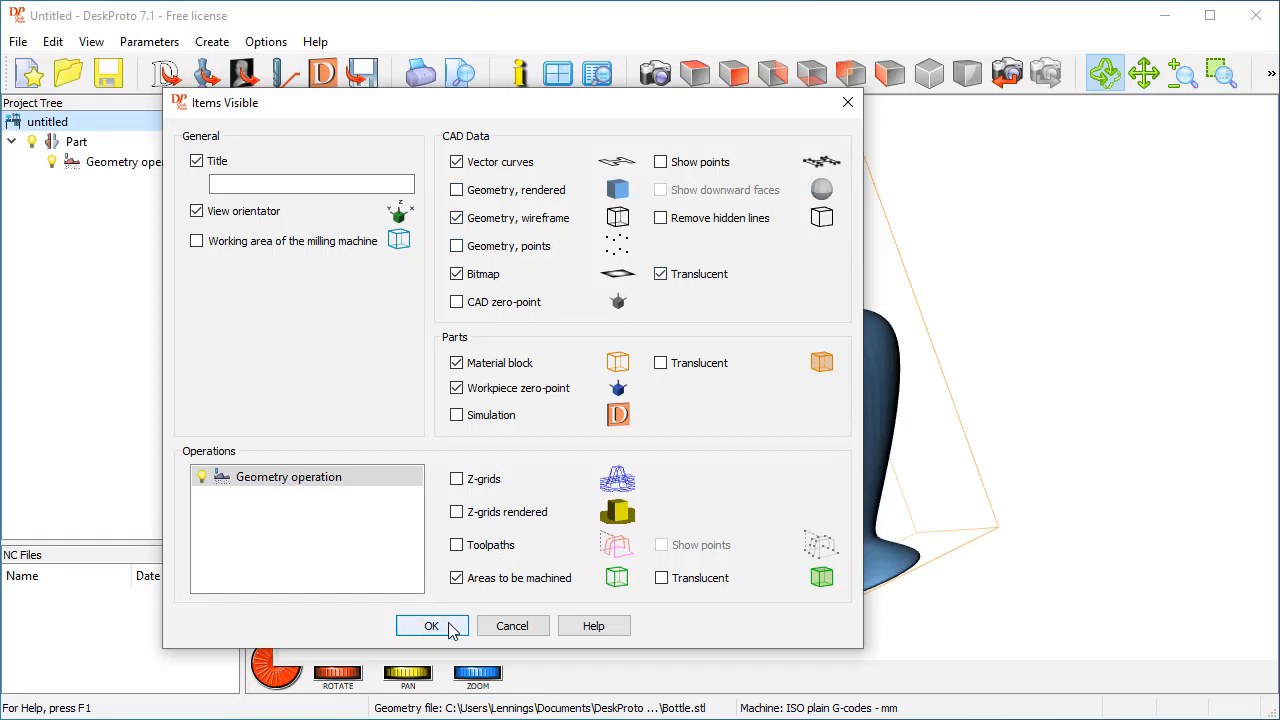
pyautogui.click(432, 624)
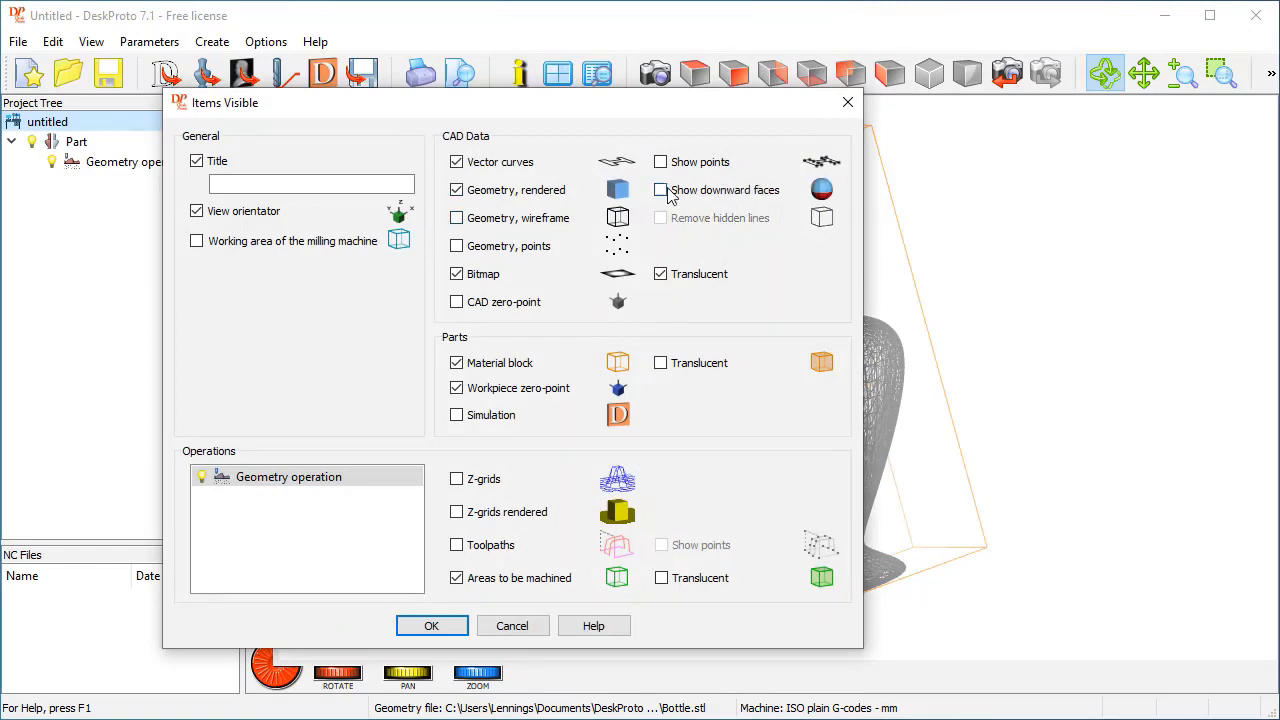
# - Turn on Show downward faces and confirm the visibility settings, returning to rendered display
pyautogui.click(660, 190)
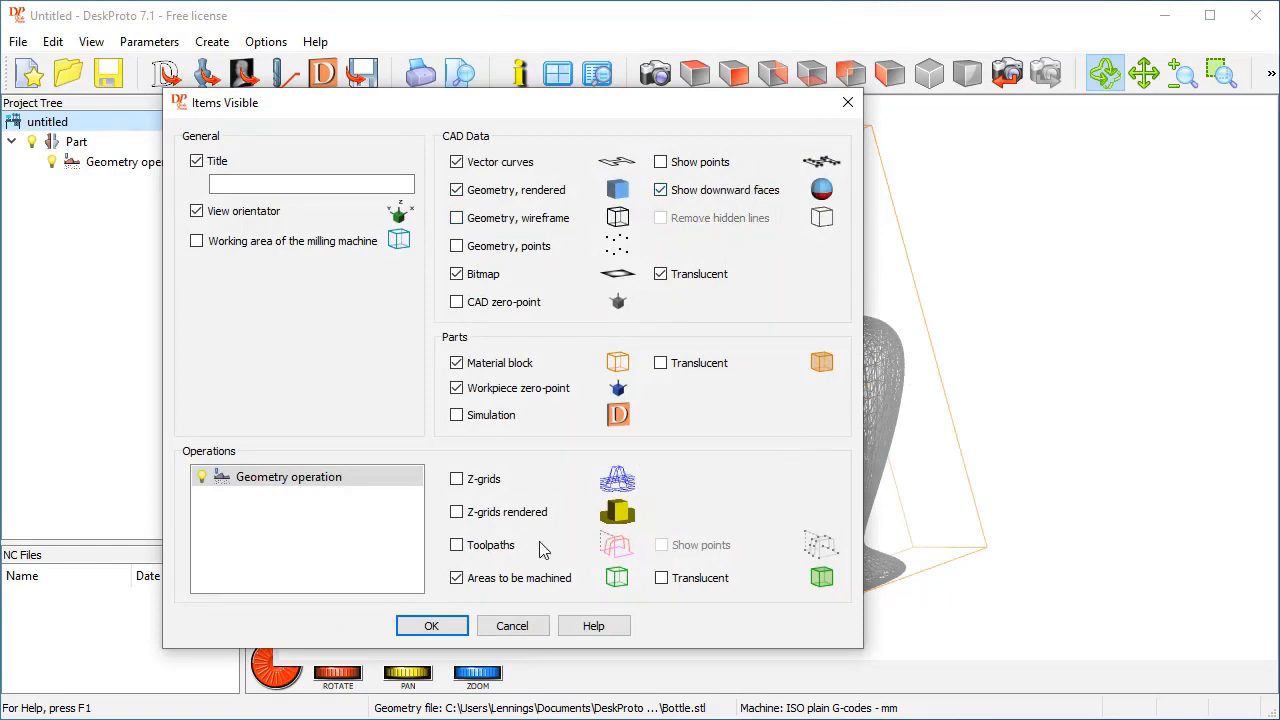
pyautogui.click(432, 624)
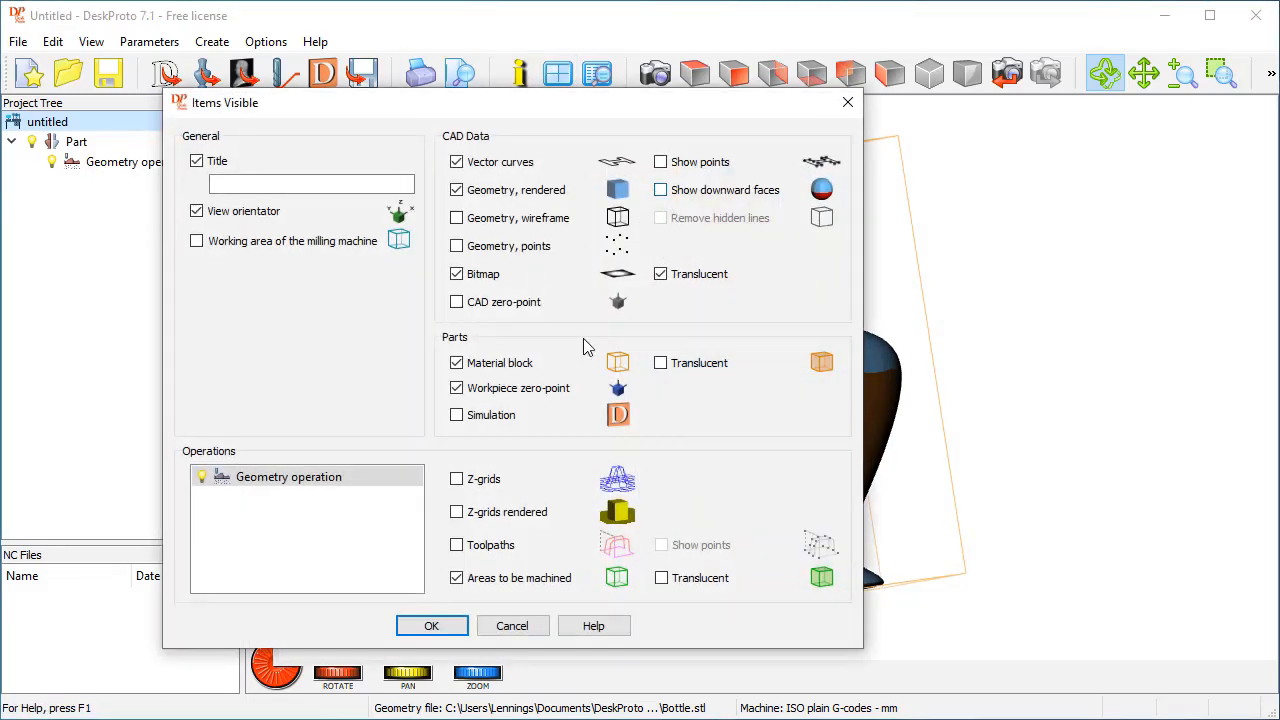
pyautogui.click(432, 624)
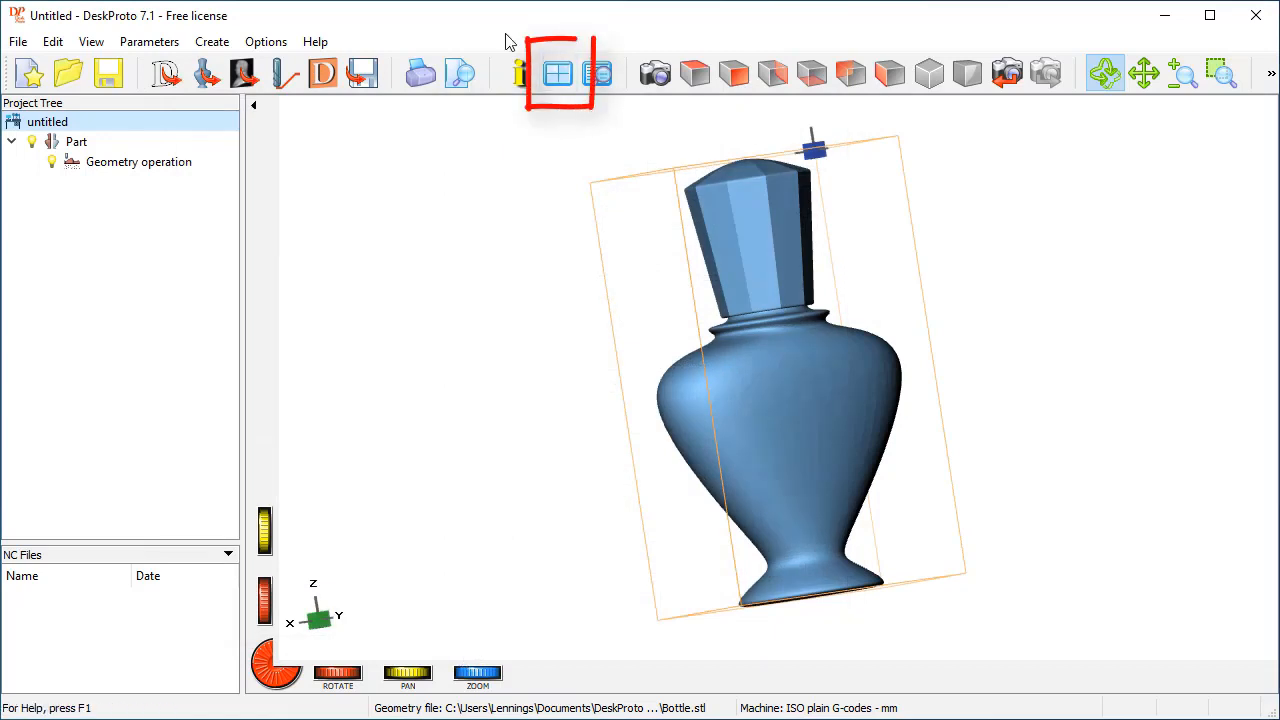
pyautogui.click(558, 72)
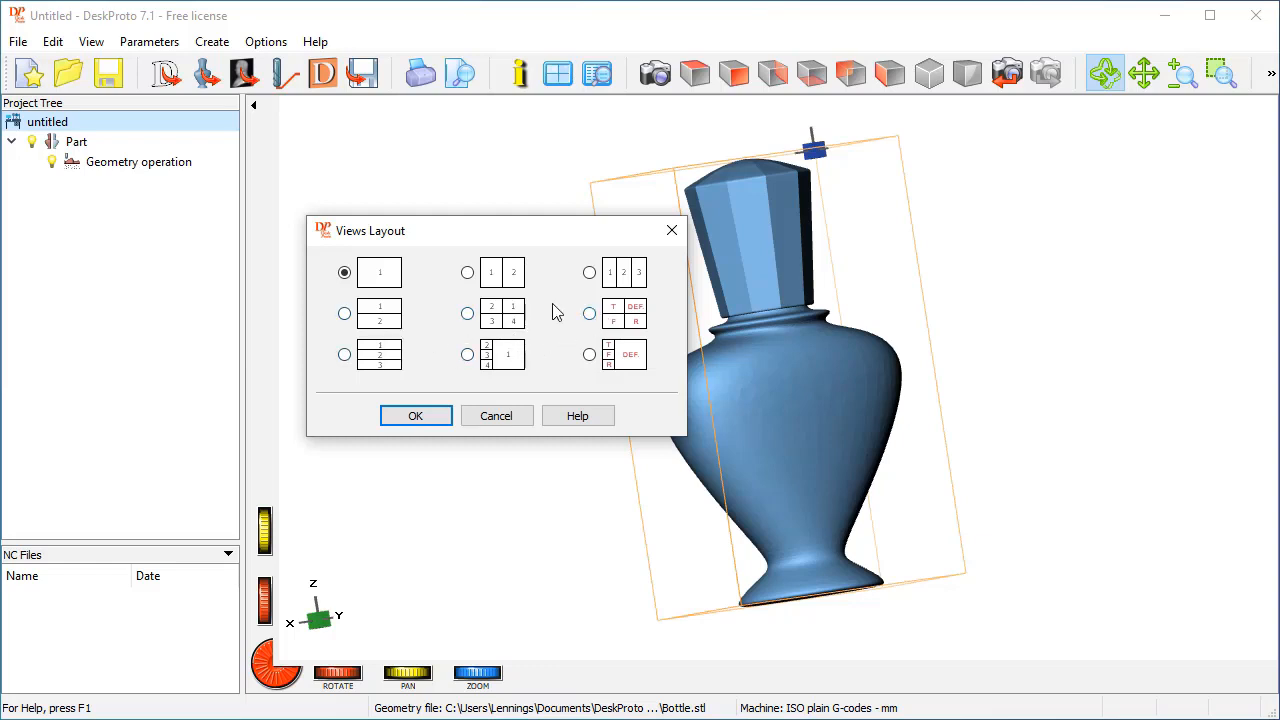
pyautogui.click(588, 312)
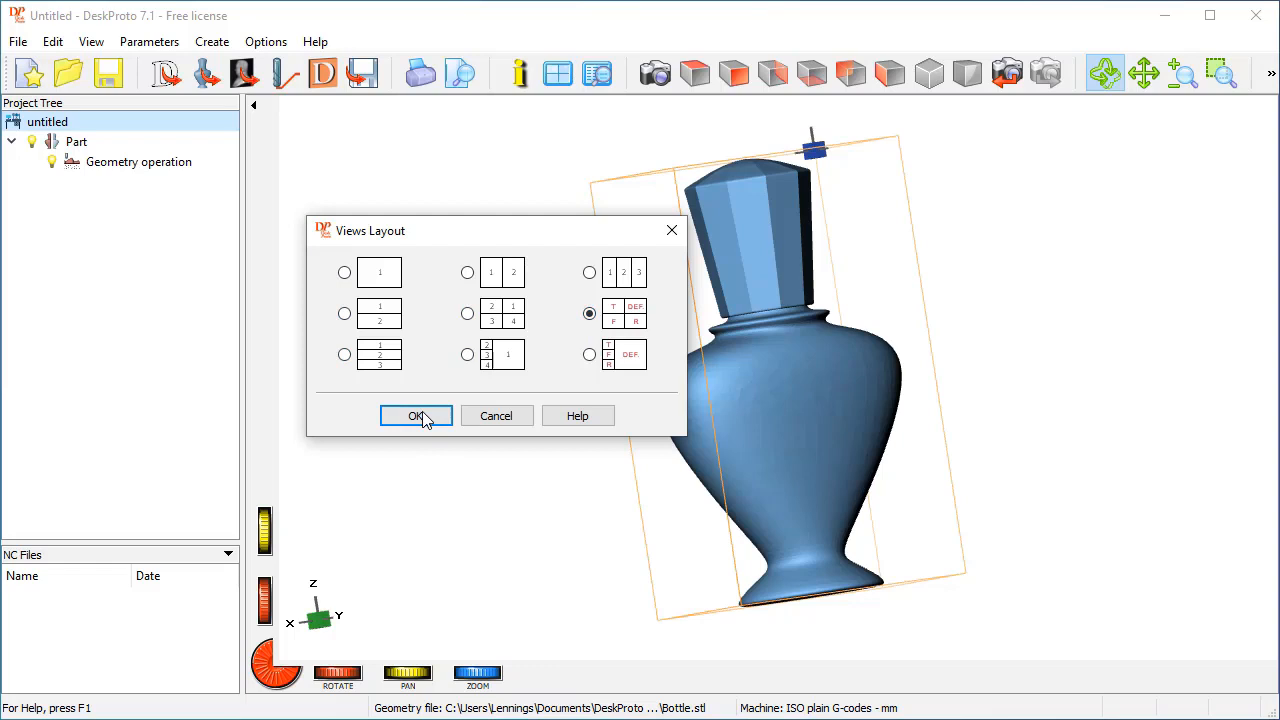
pyautogui.click(416, 416)
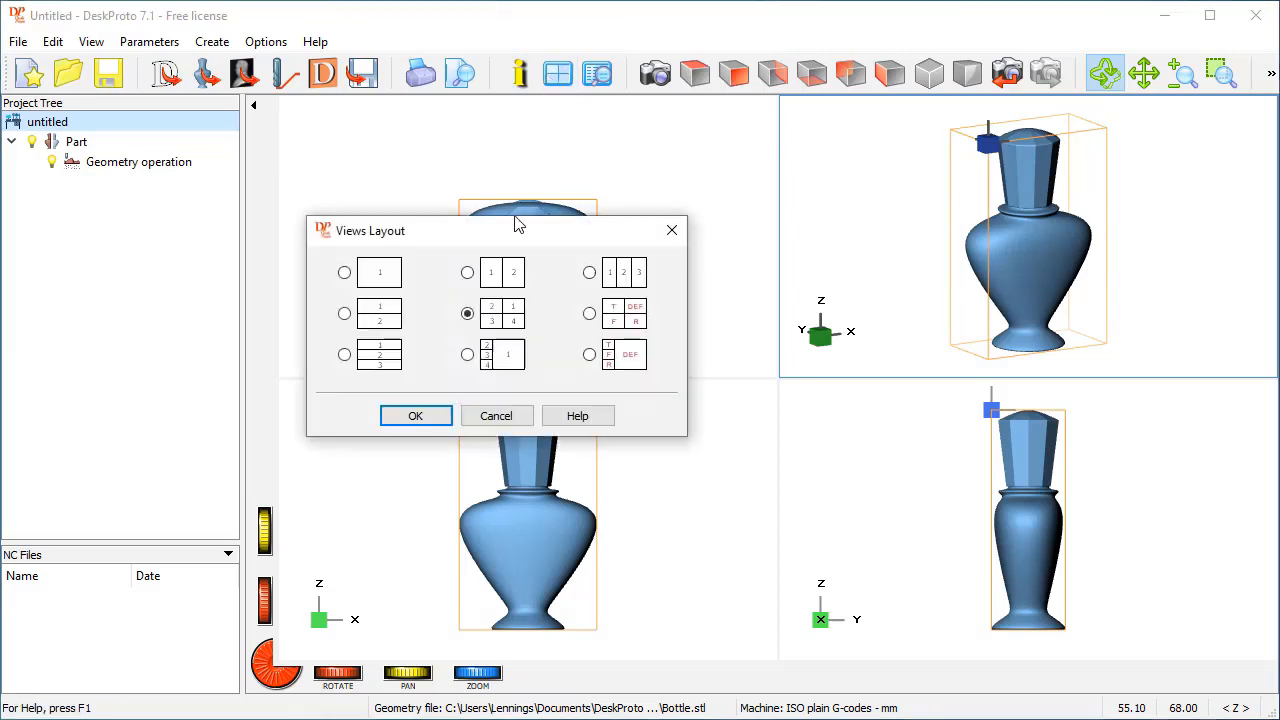
pyautogui.click(416, 414)
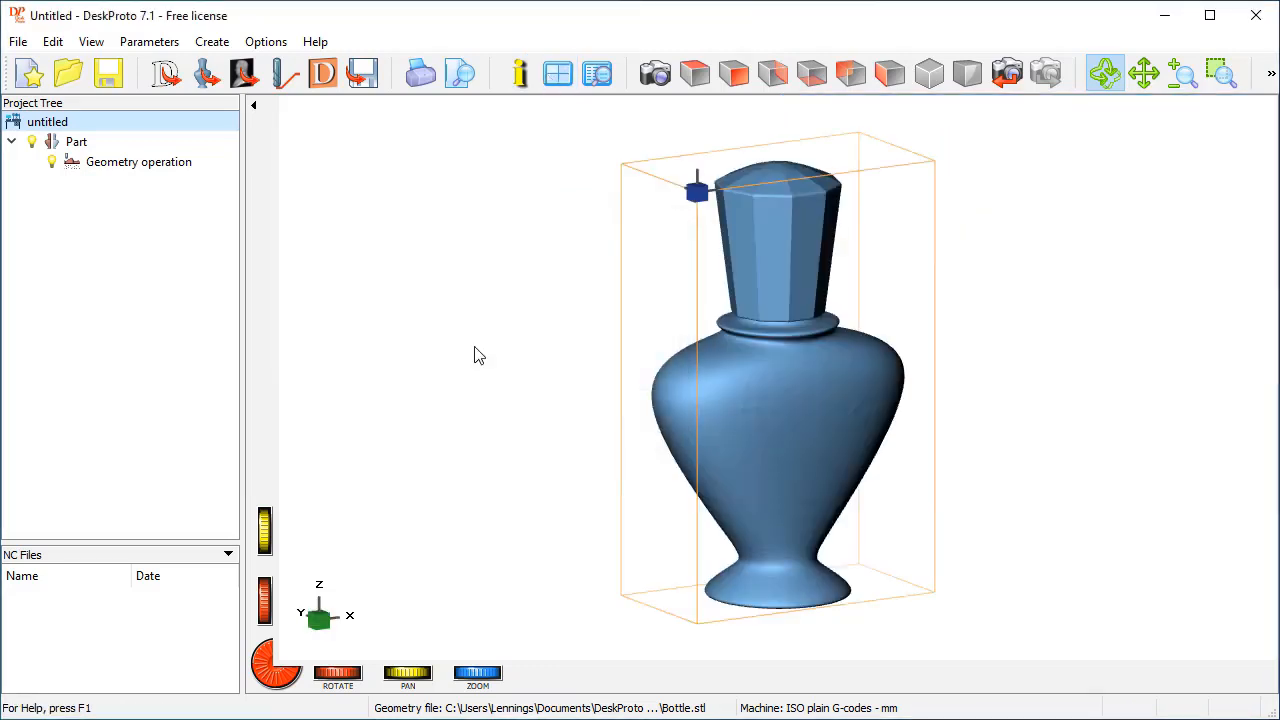
pyautogui.moveTo(520, 72)
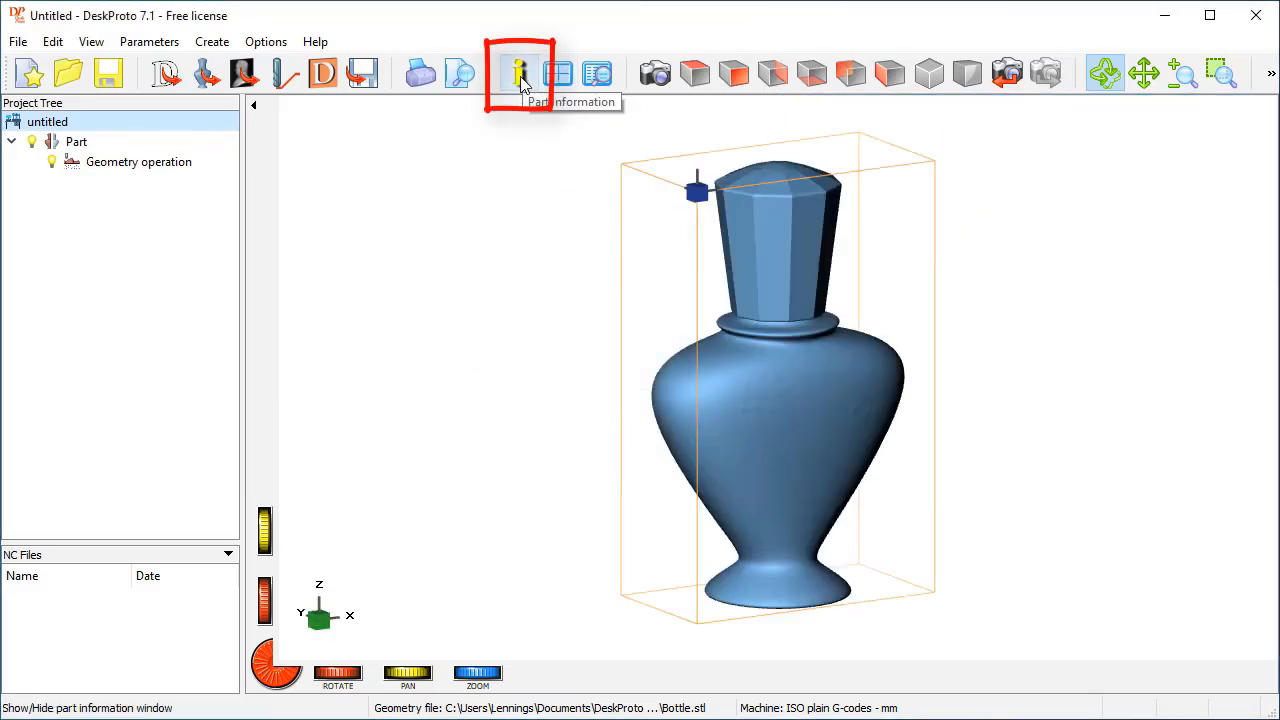
# - Show the Part Information window with the material extents 53.90 × 28.88 × 86.26 mm
pyautogui.click(520, 72)
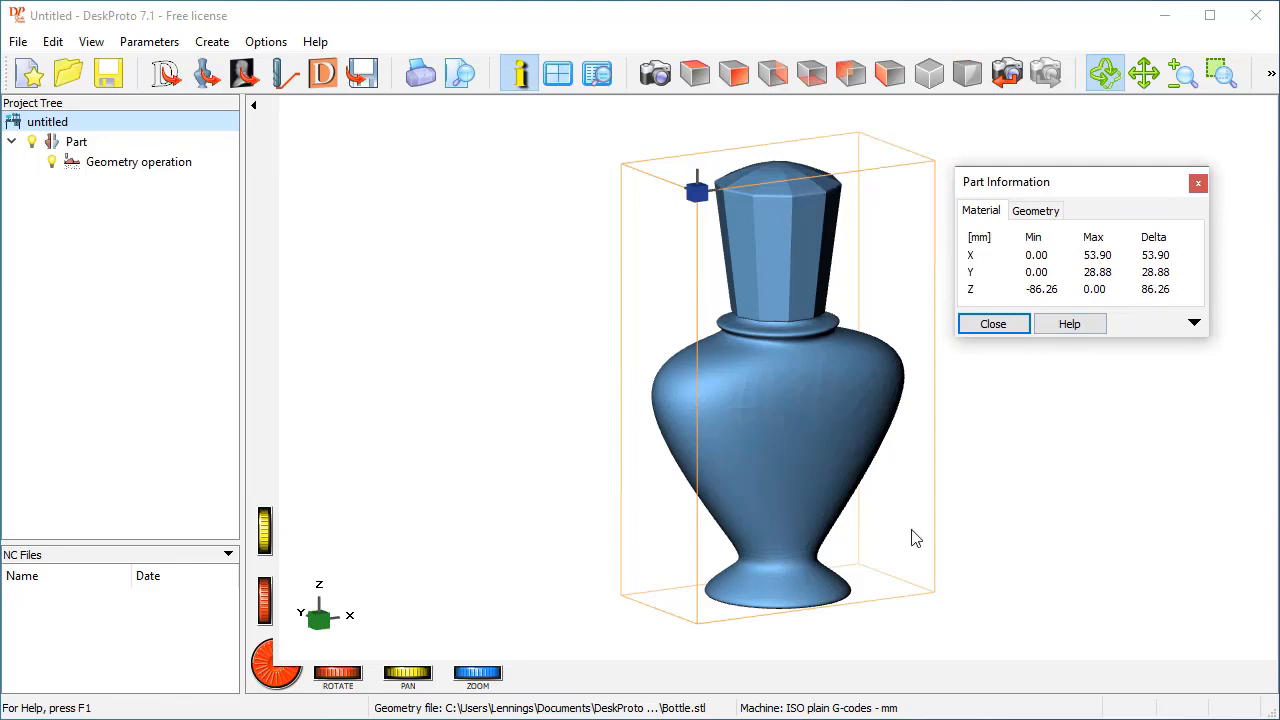
pyautogui.moveTo(630, 280)
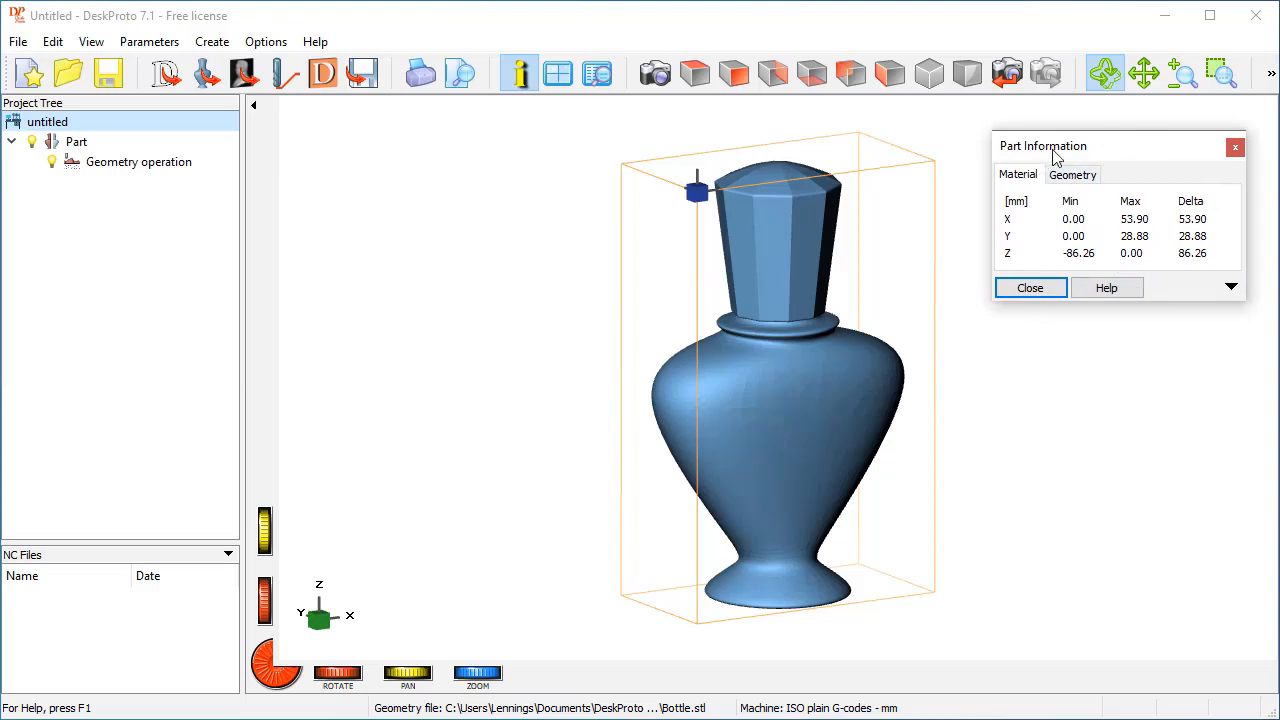
pyautogui.moveTo(418, 72)
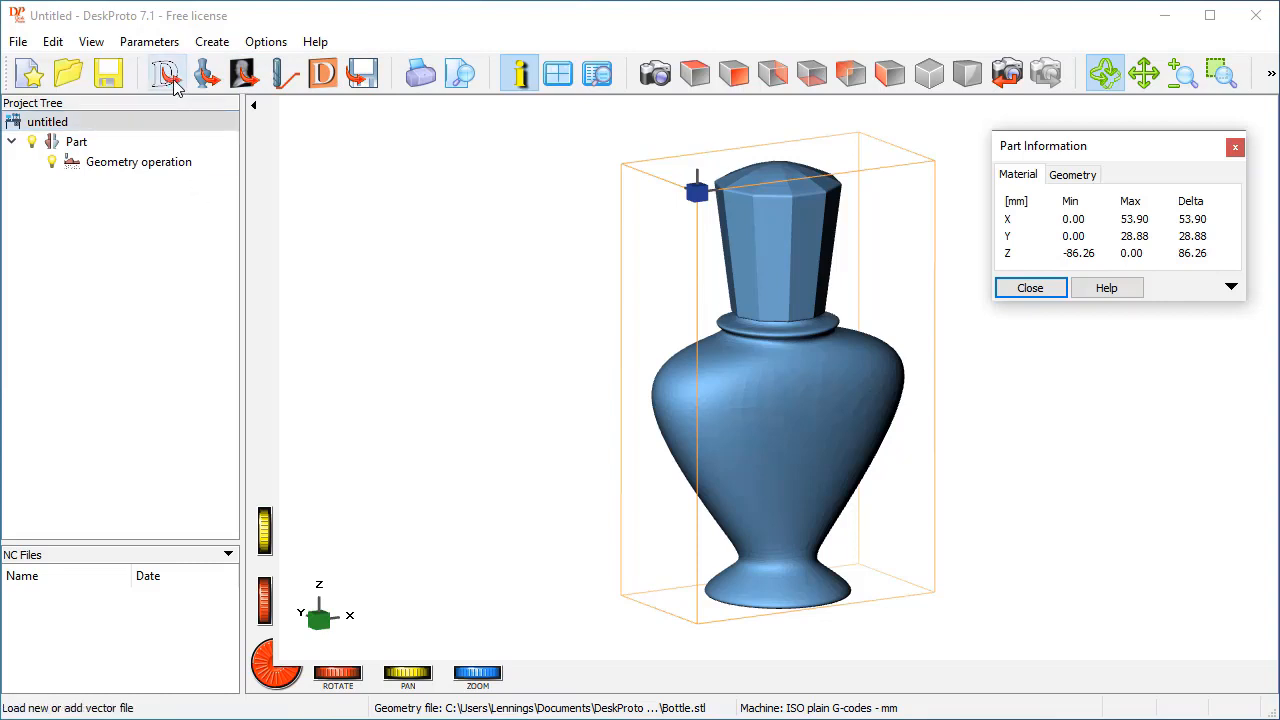
pyautogui.moveTo(170, 84)
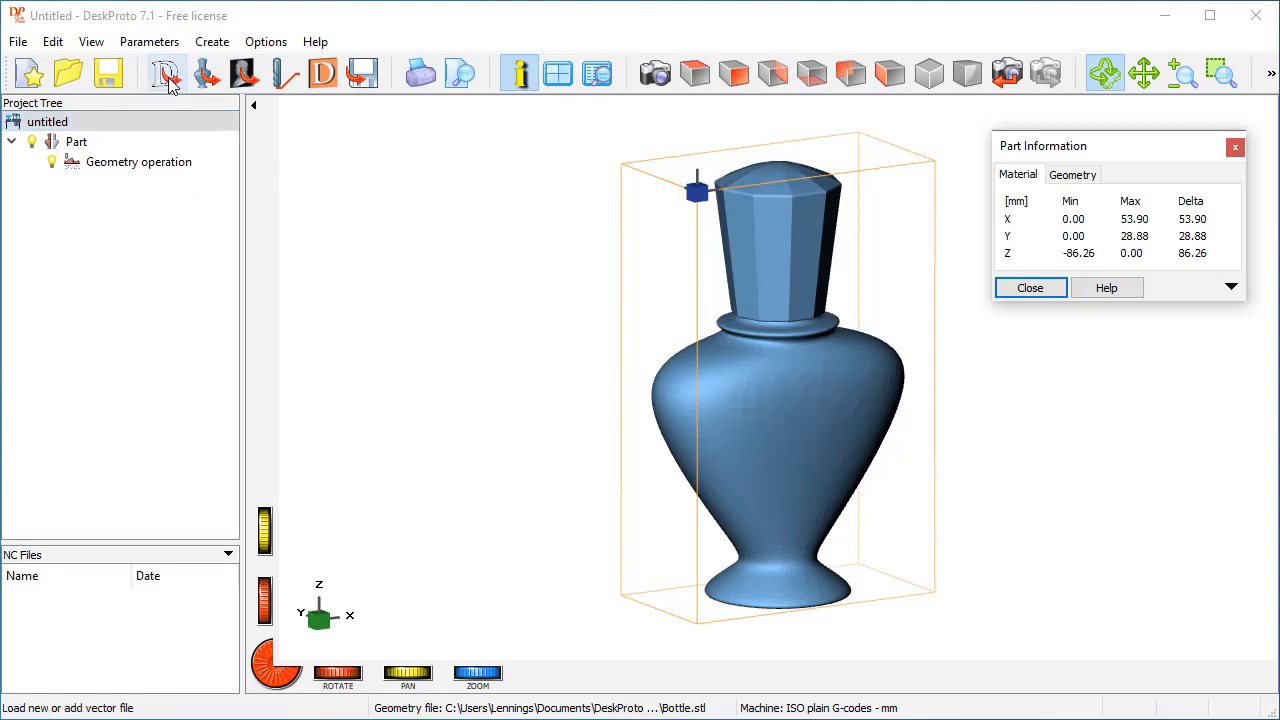
pyautogui.click(772, 72)
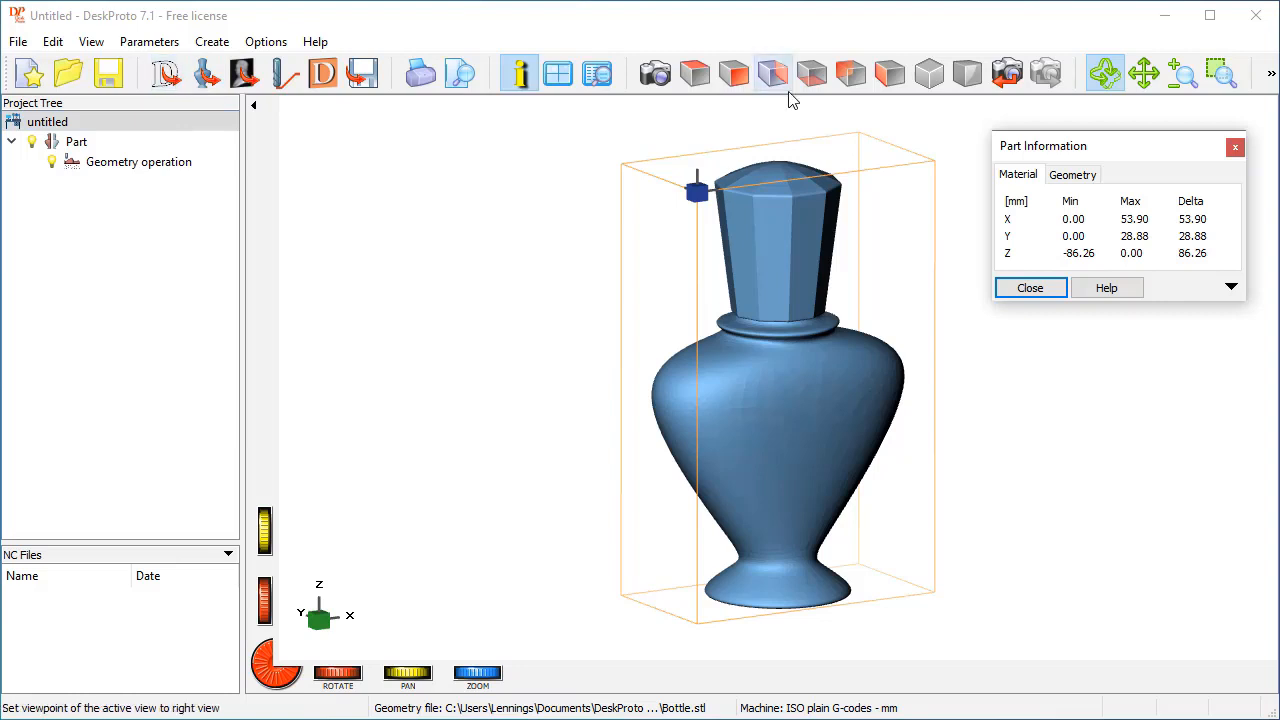
pyautogui.click(48, 122)
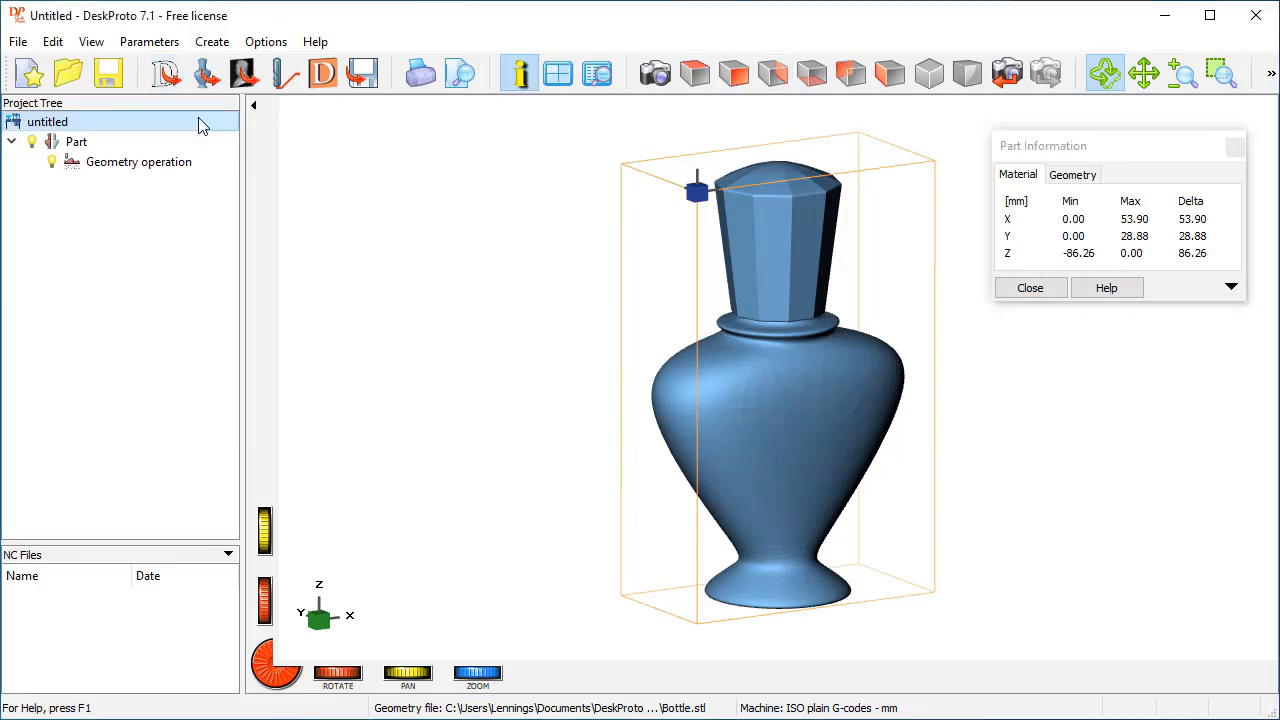
pyautogui.moveTo(168, 72)
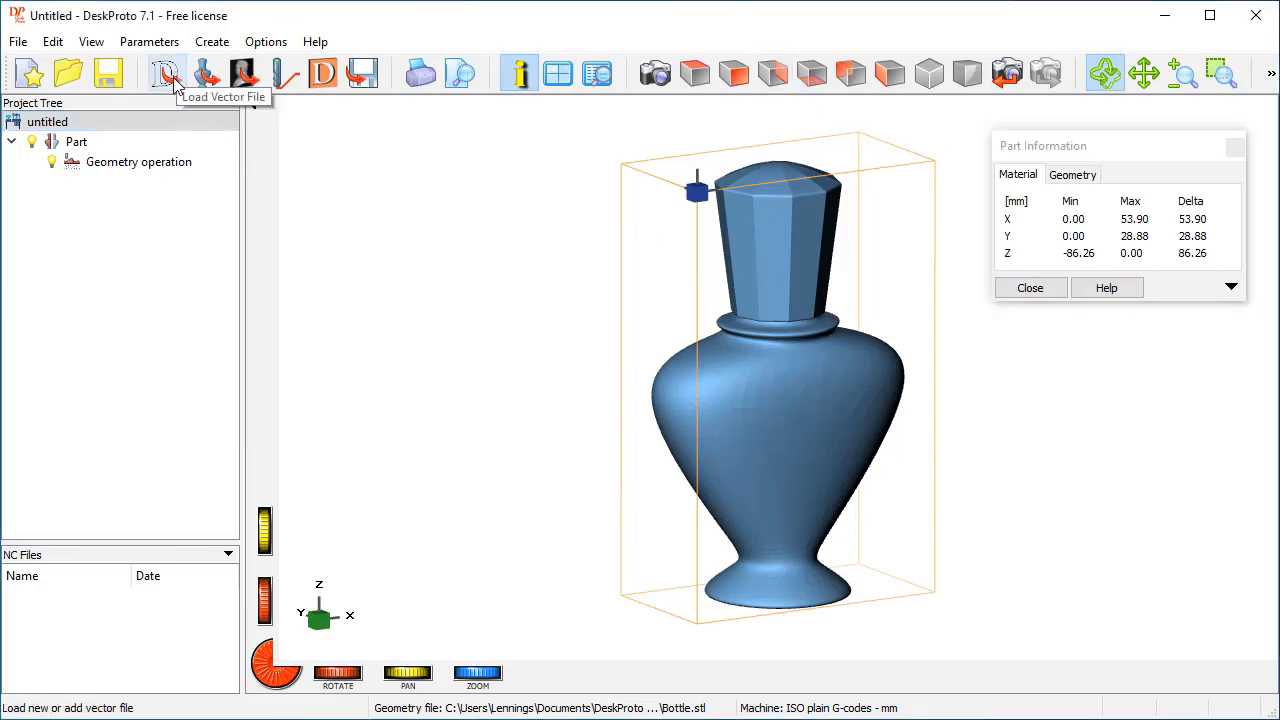
pyautogui.moveTo(168, 72)
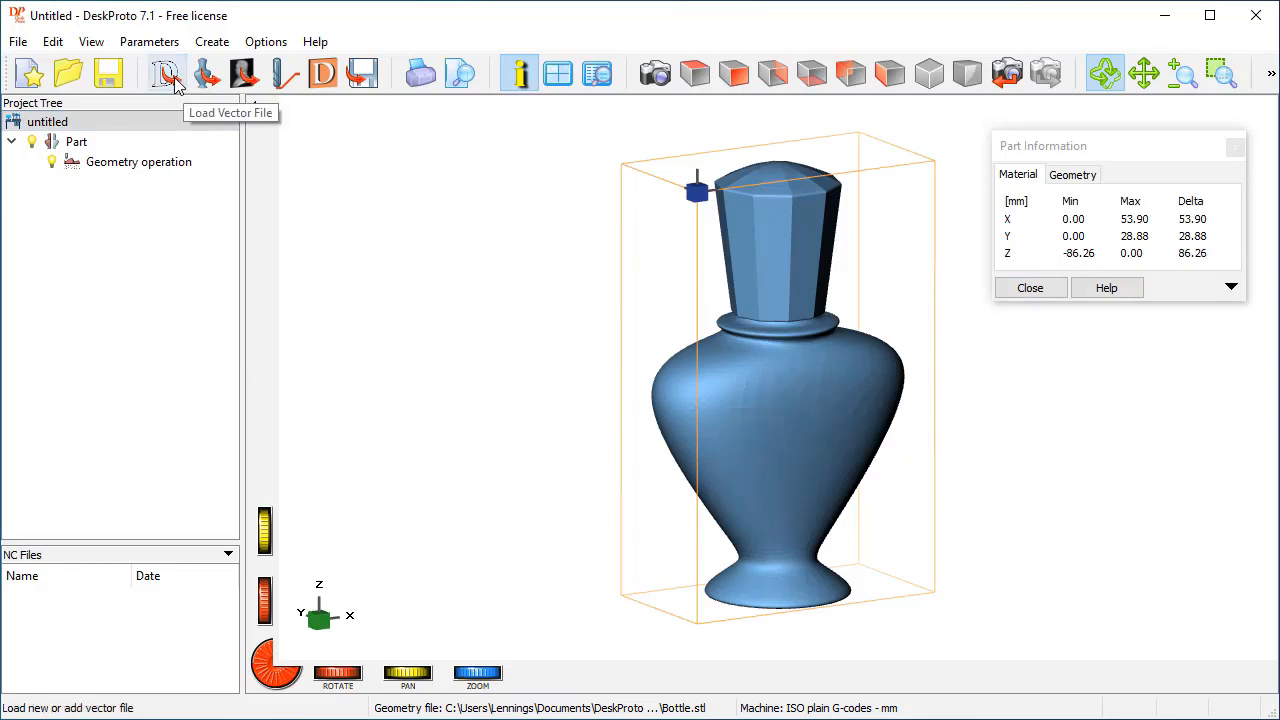
pyautogui.moveTo(208, 74)
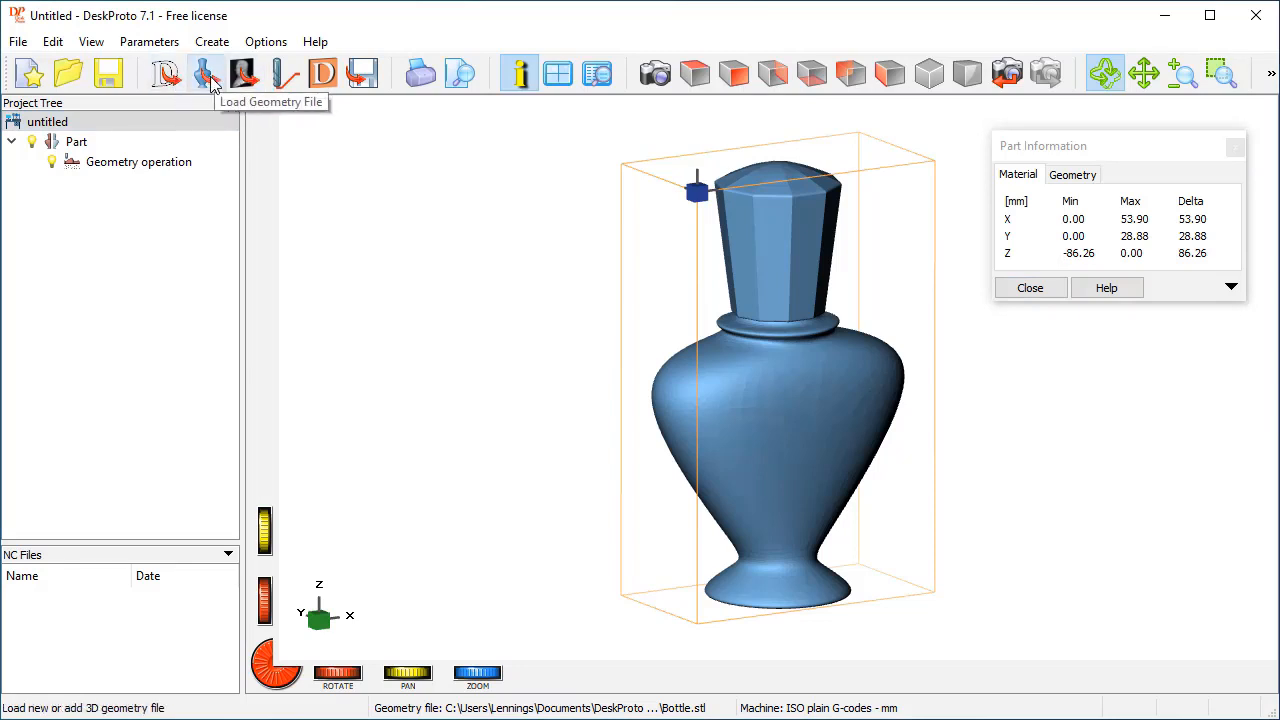
pyautogui.moveTo(244, 72)
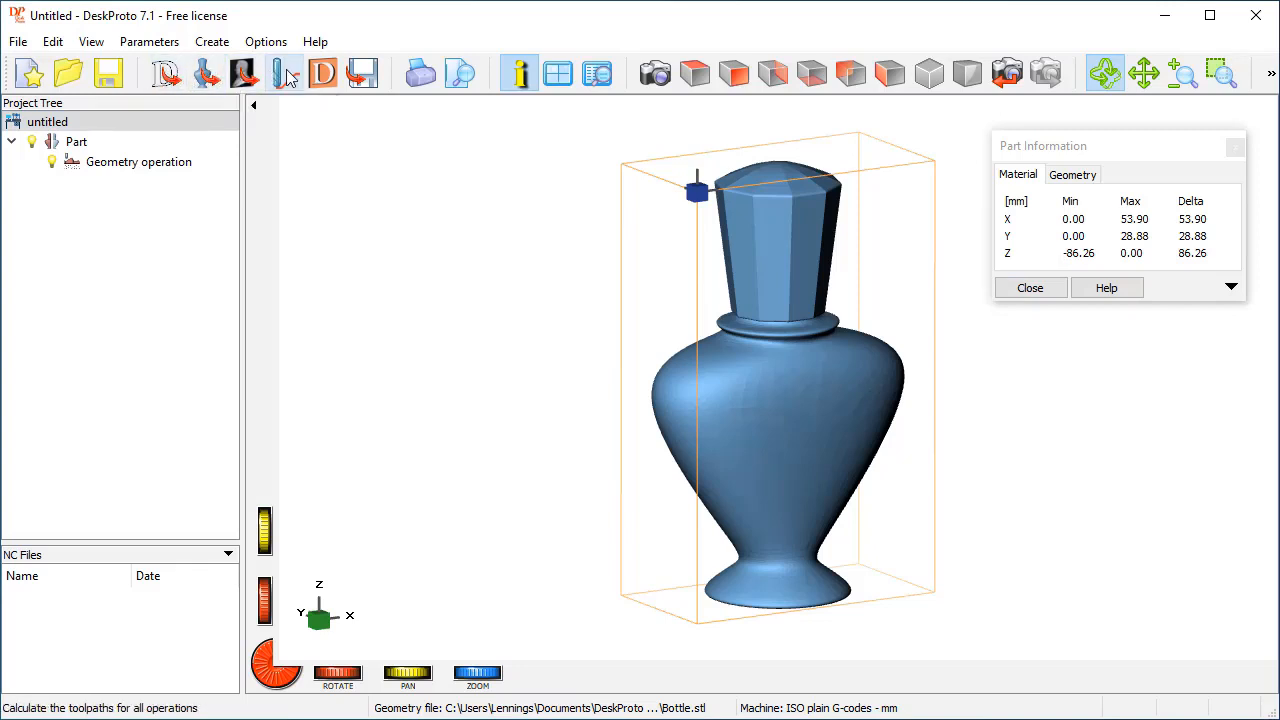
pyautogui.moveTo(288, 72)
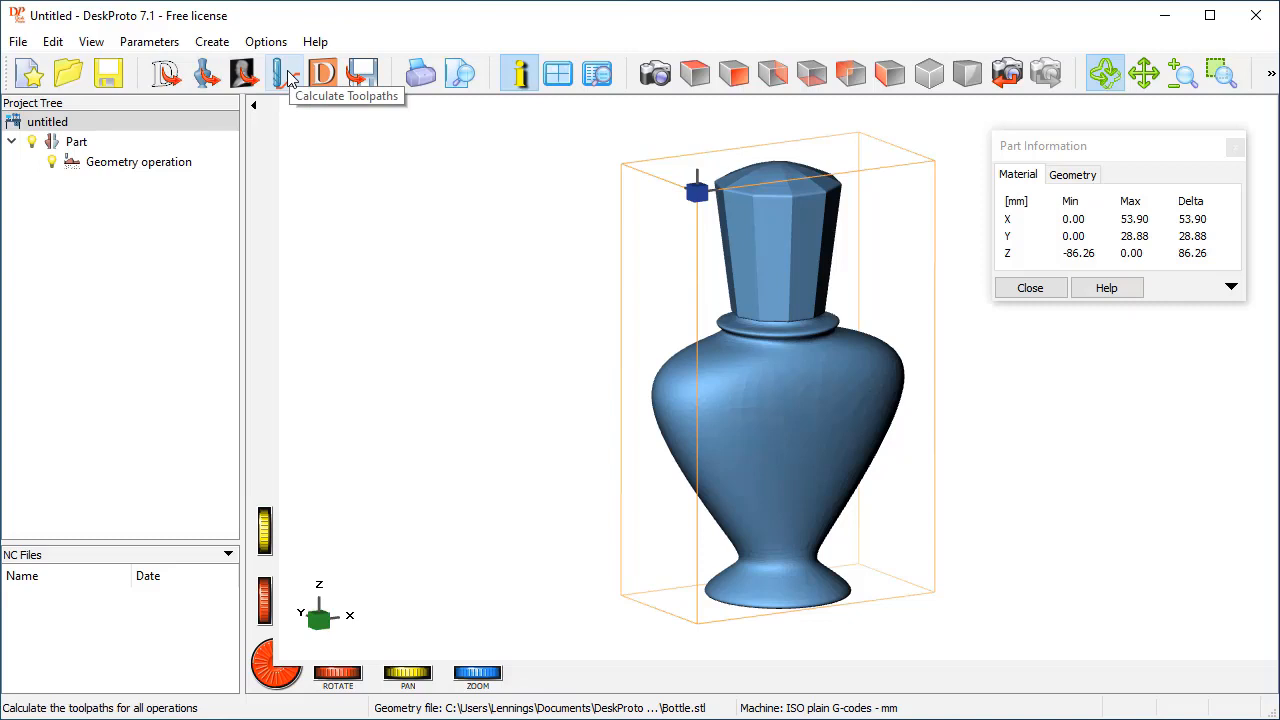
# - Calculate all toolpaths, run a milling simulation for the Geometry operation, and confirm the visibility settings
pyautogui.click(288, 72)
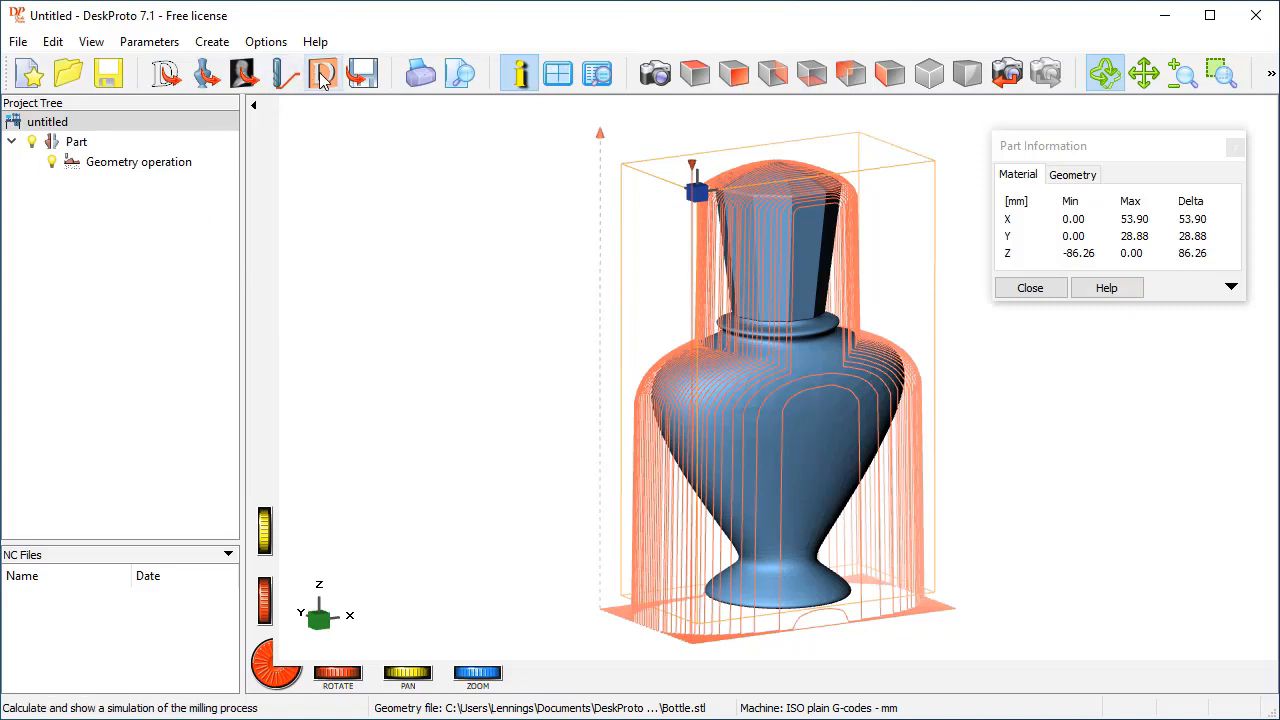
pyautogui.moveTo(322, 72)
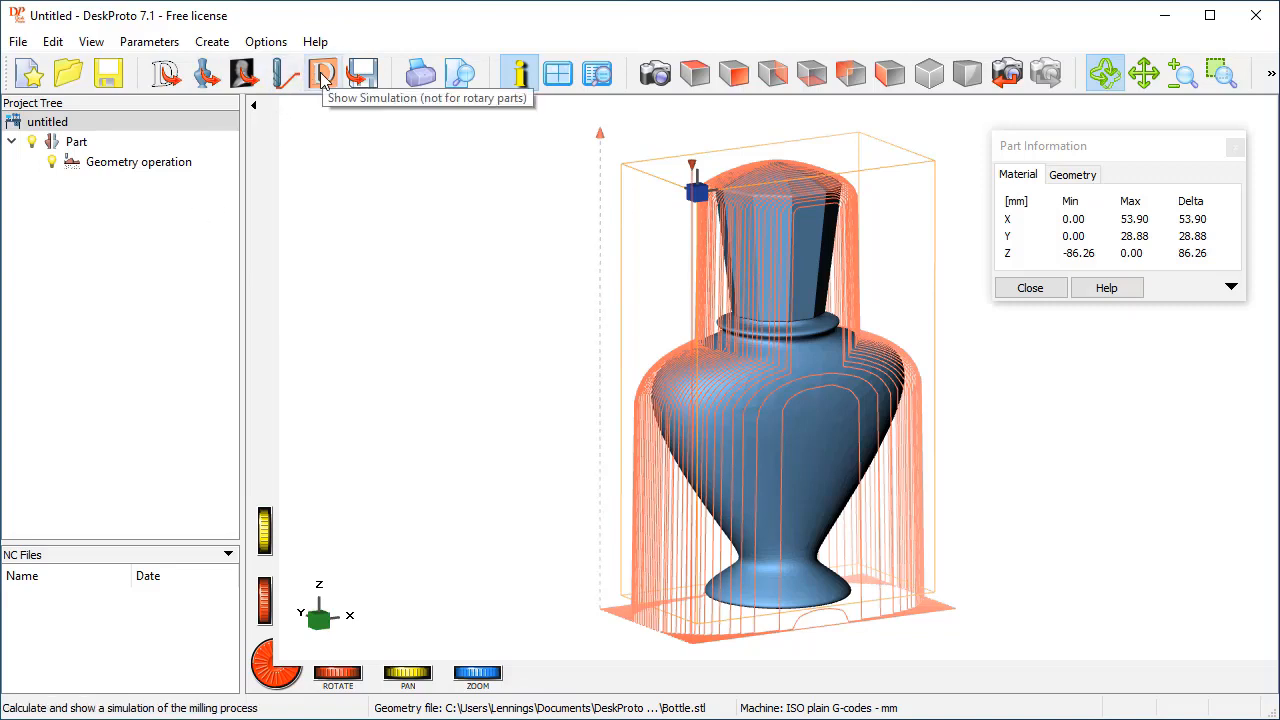
pyautogui.click(322, 72)
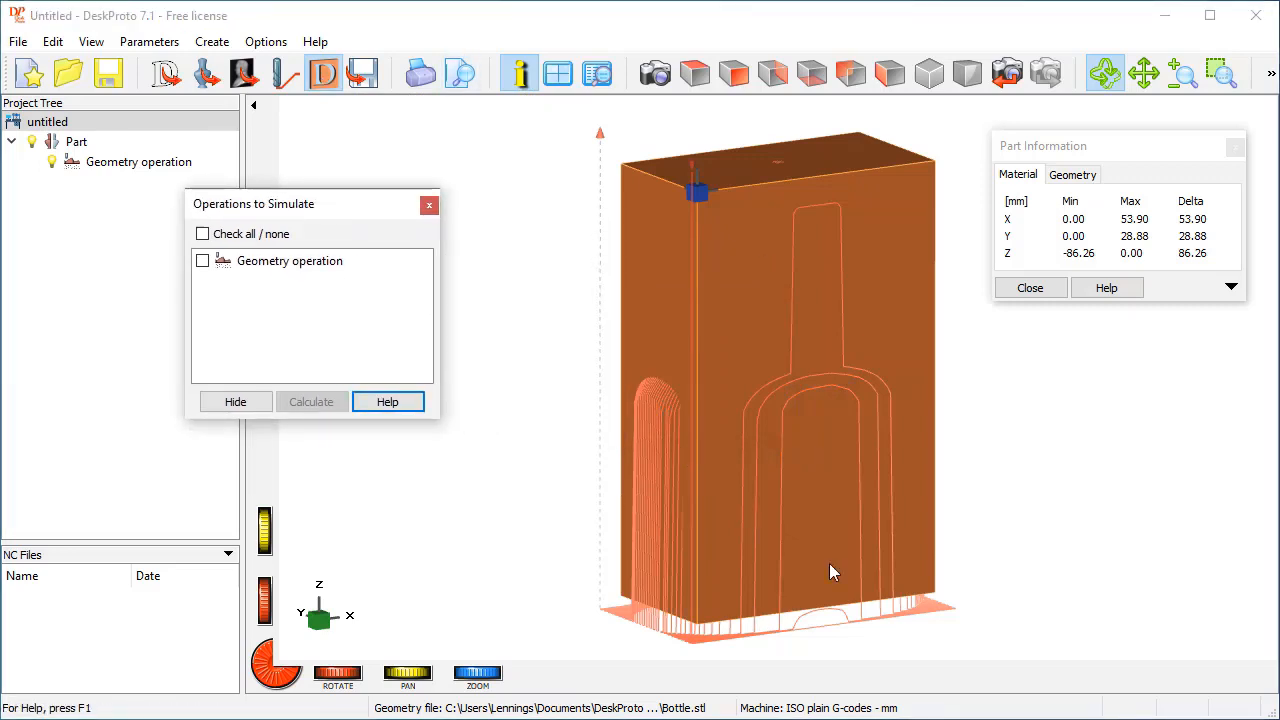
pyautogui.click(204, 232)
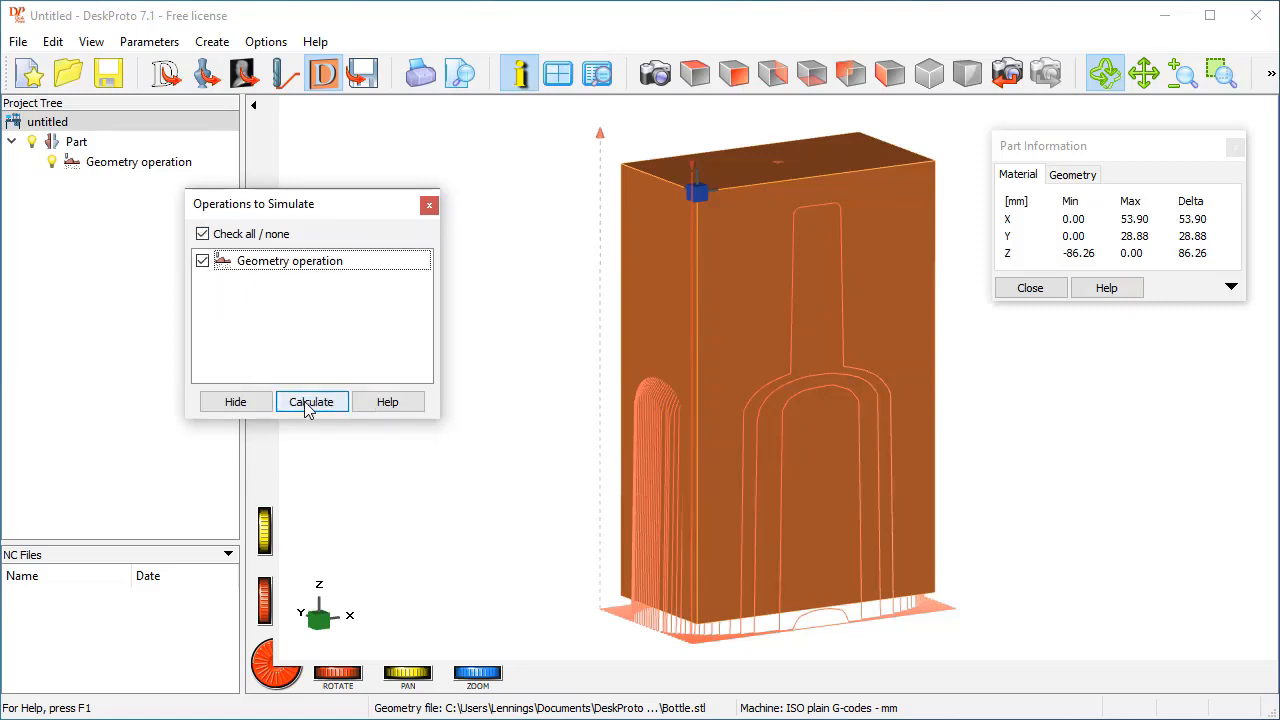
pyautogui.click(312, 400)
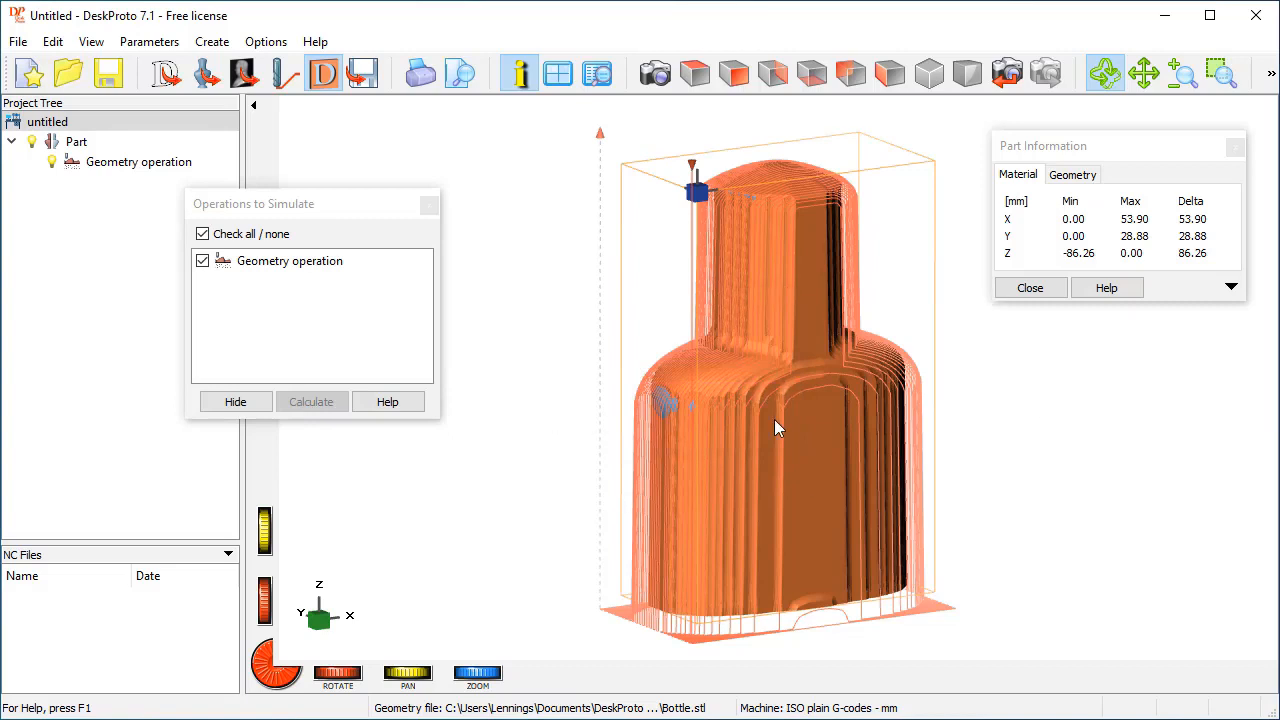
pyautogui.moveTo(678, 284)
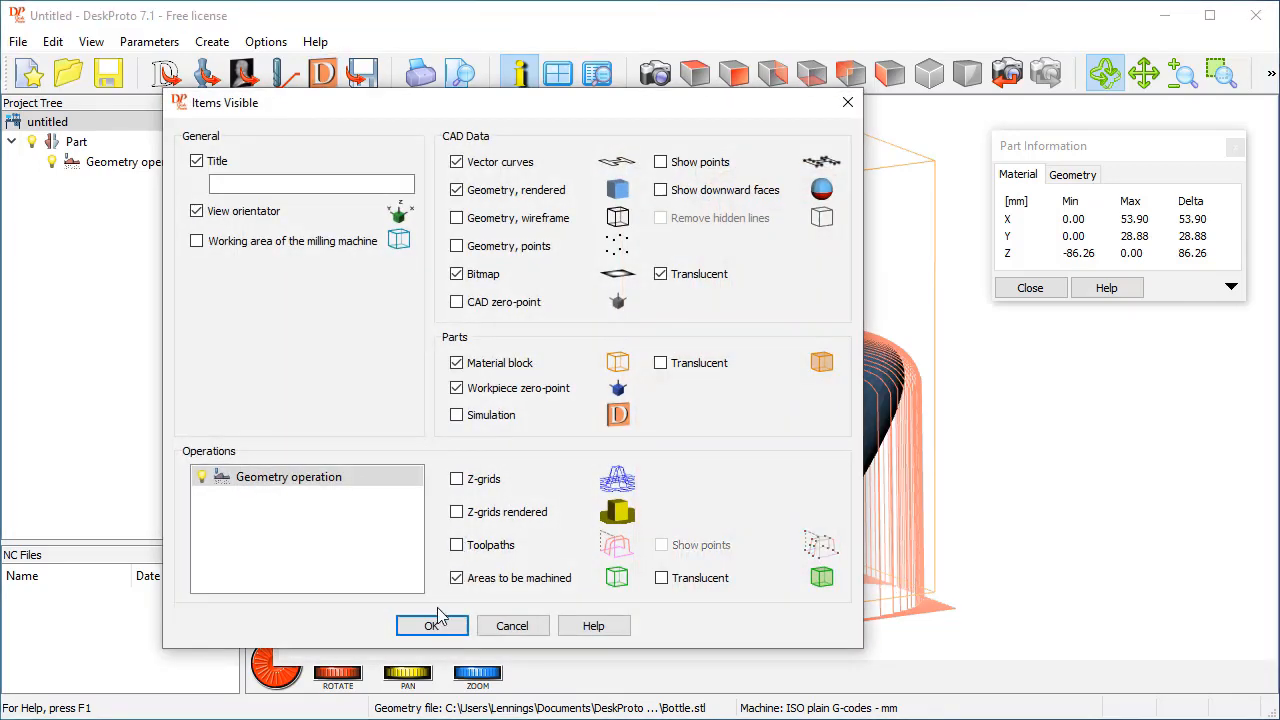
pyautogui.click(432, 624)
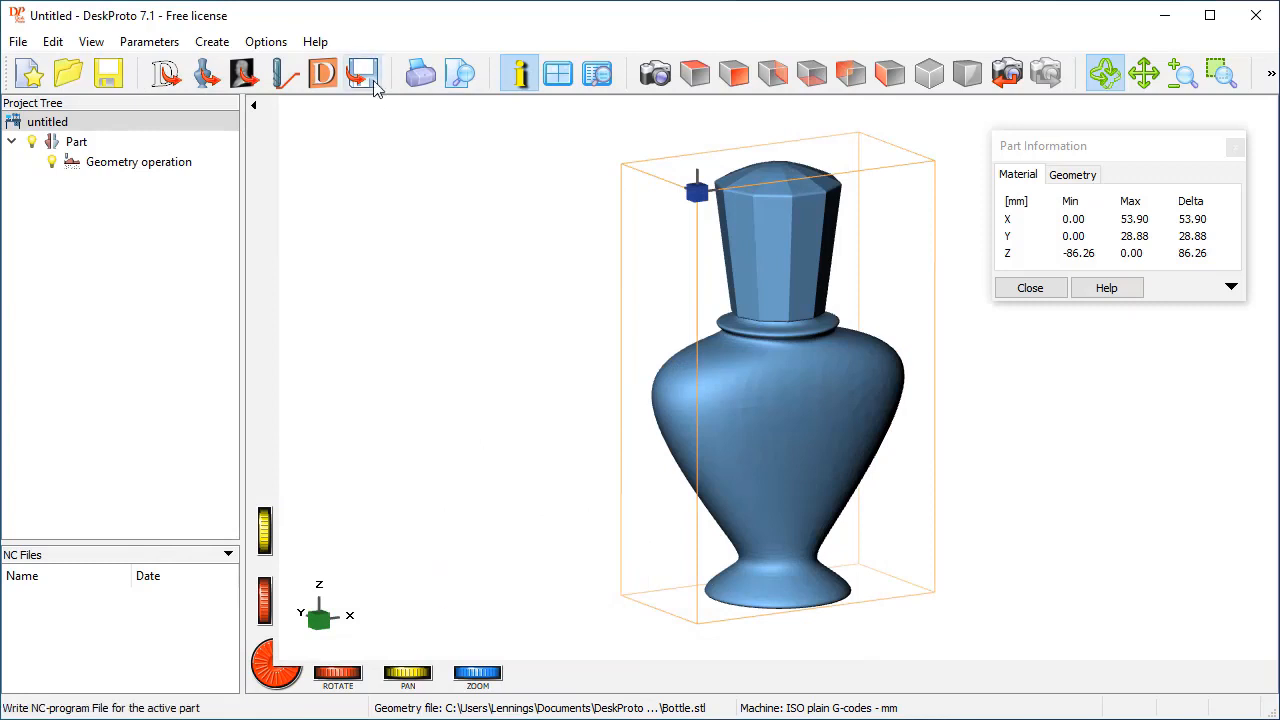
pyautogui.moveTo(362, 72)
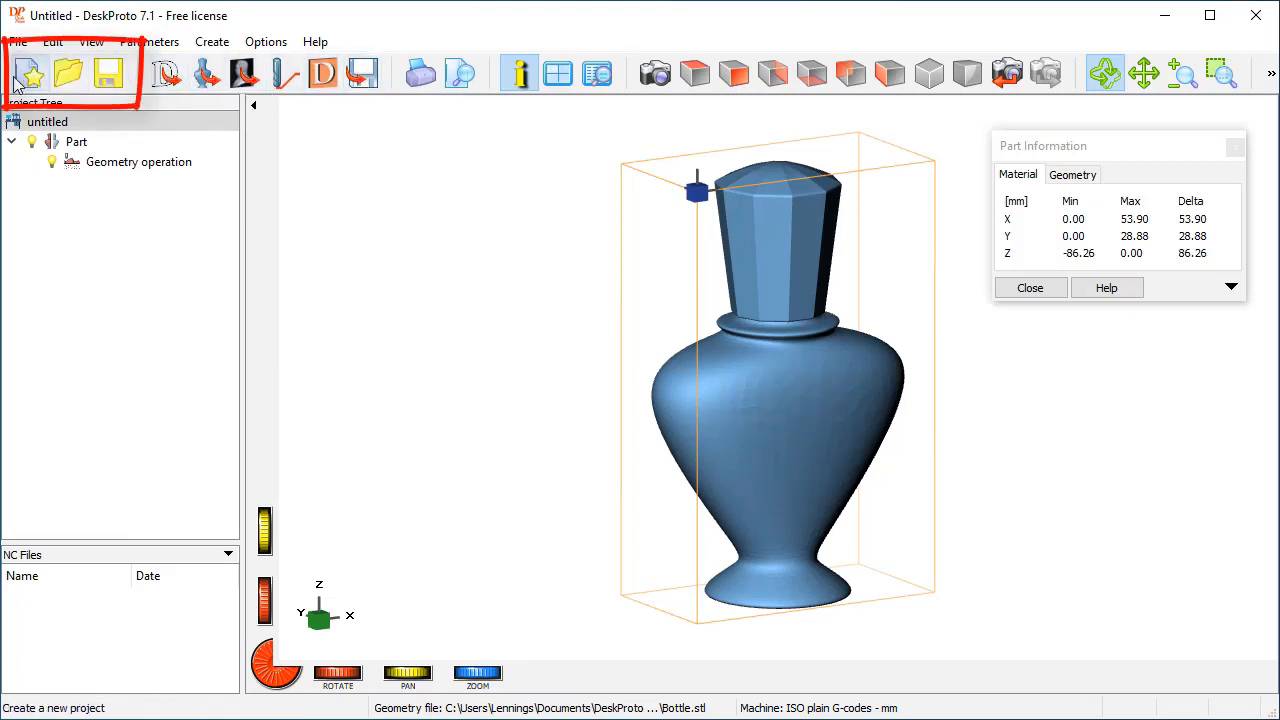
pyautogui.moveTo(68, 72)
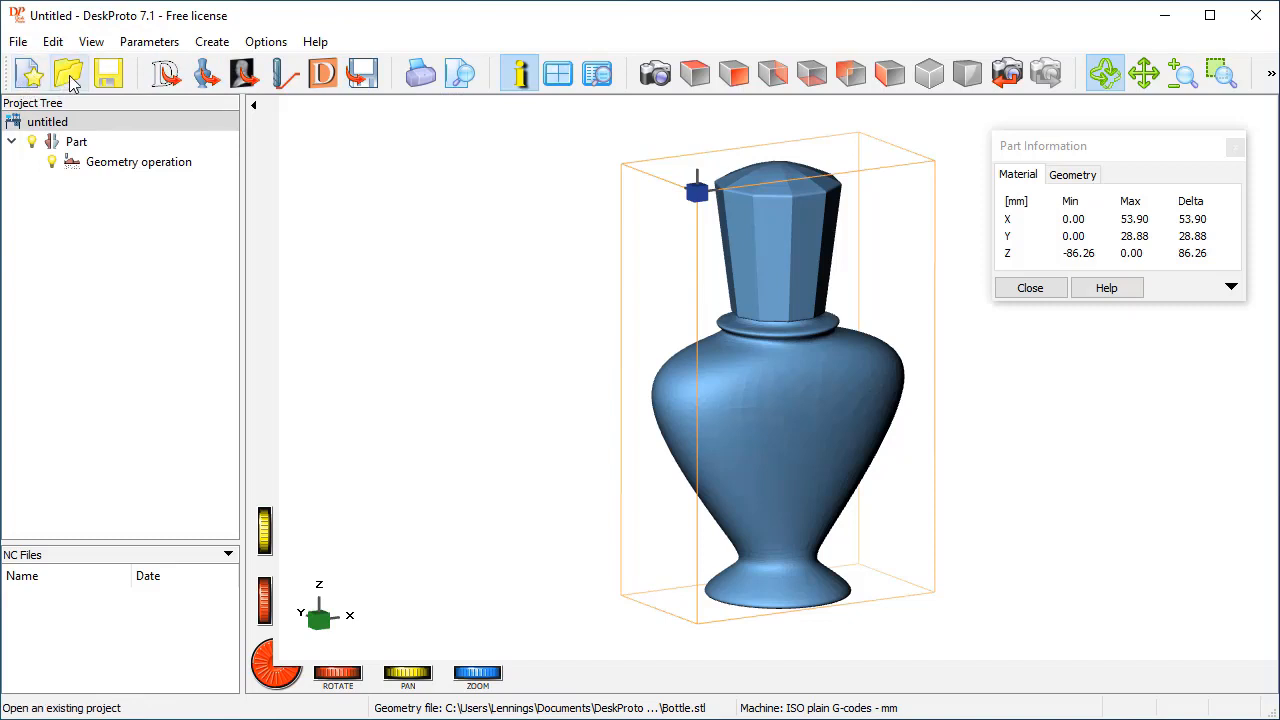
pyautogui.moveTo(108, 74)
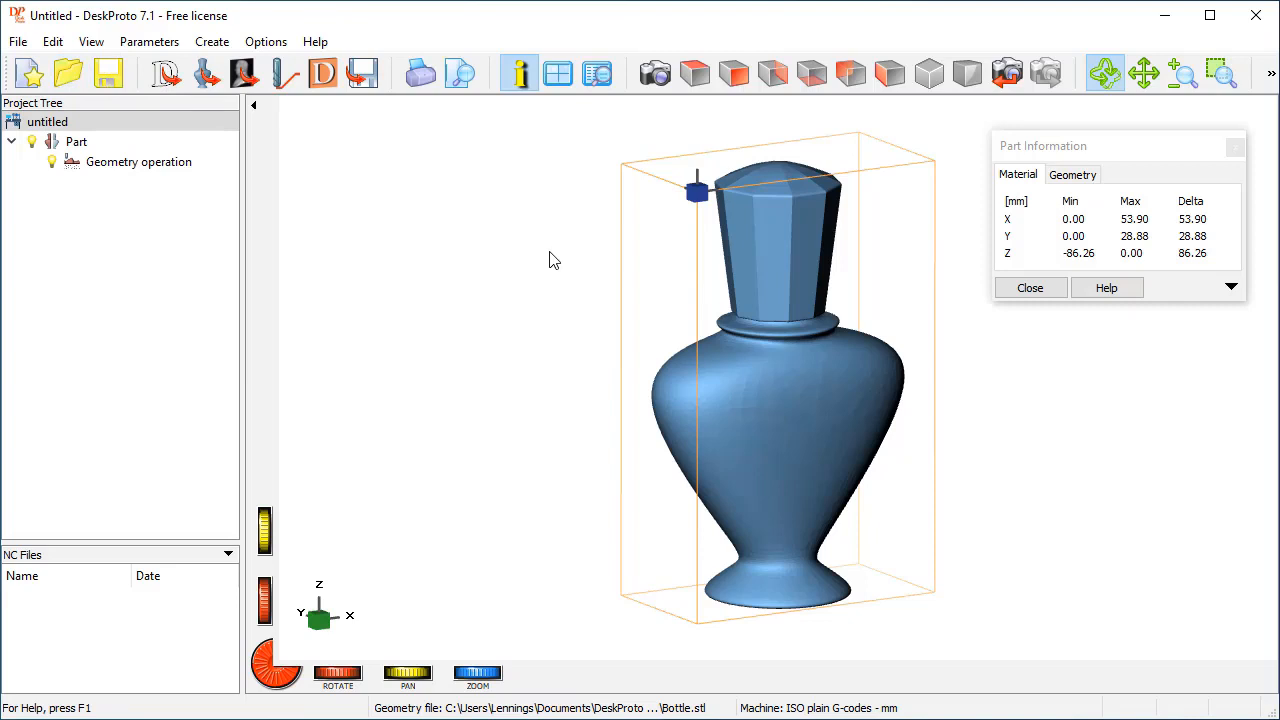
pyautogui.moveTo(424, 168)
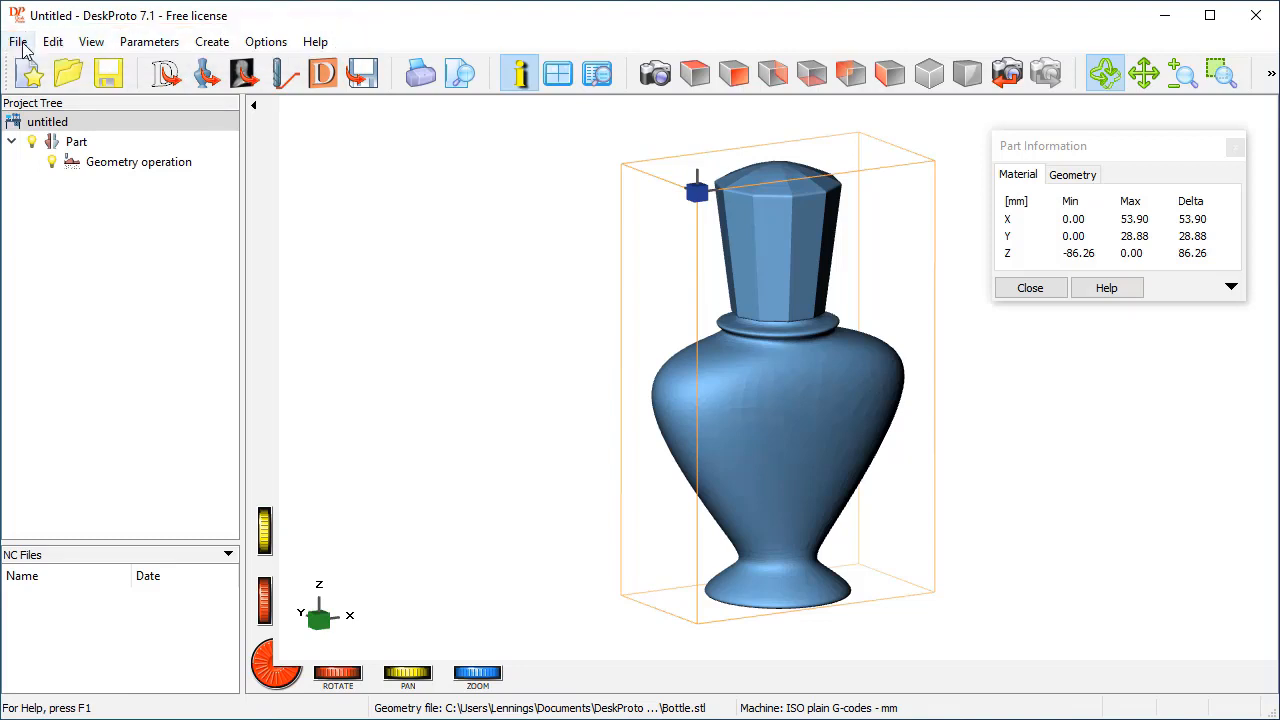
pyautogui.click(16, 40)
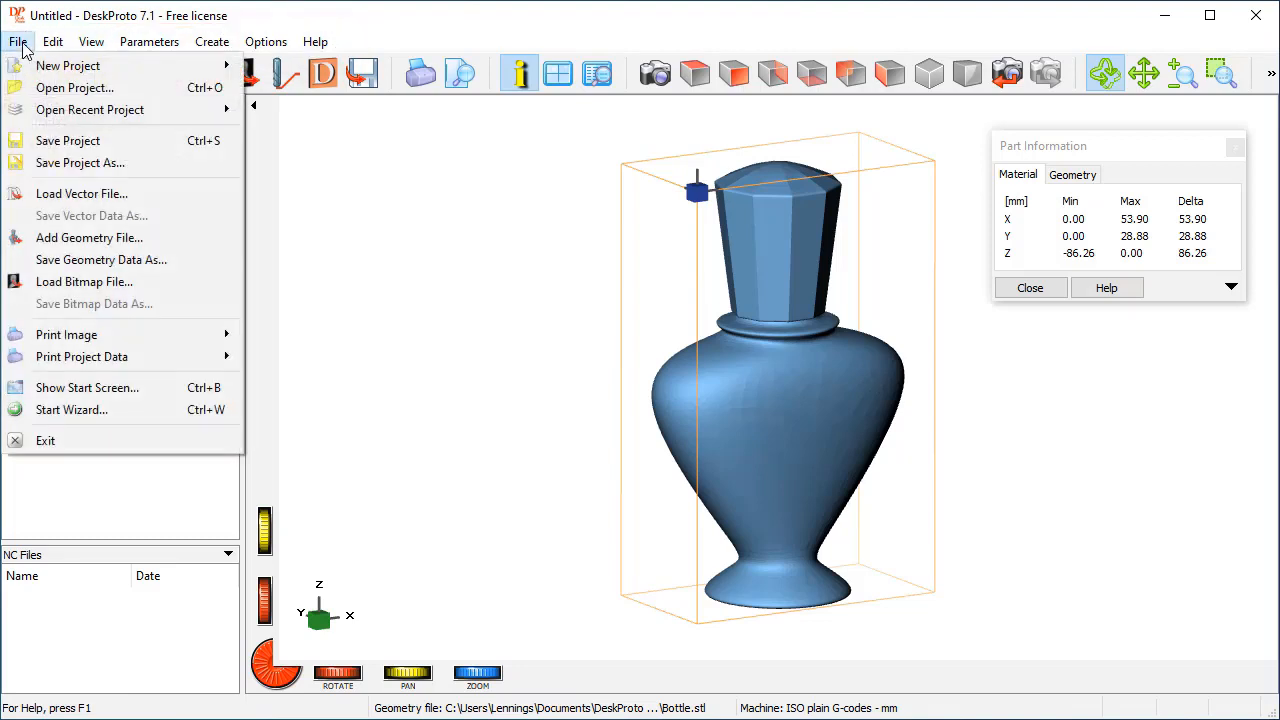
pyautogui.click(52, 40)
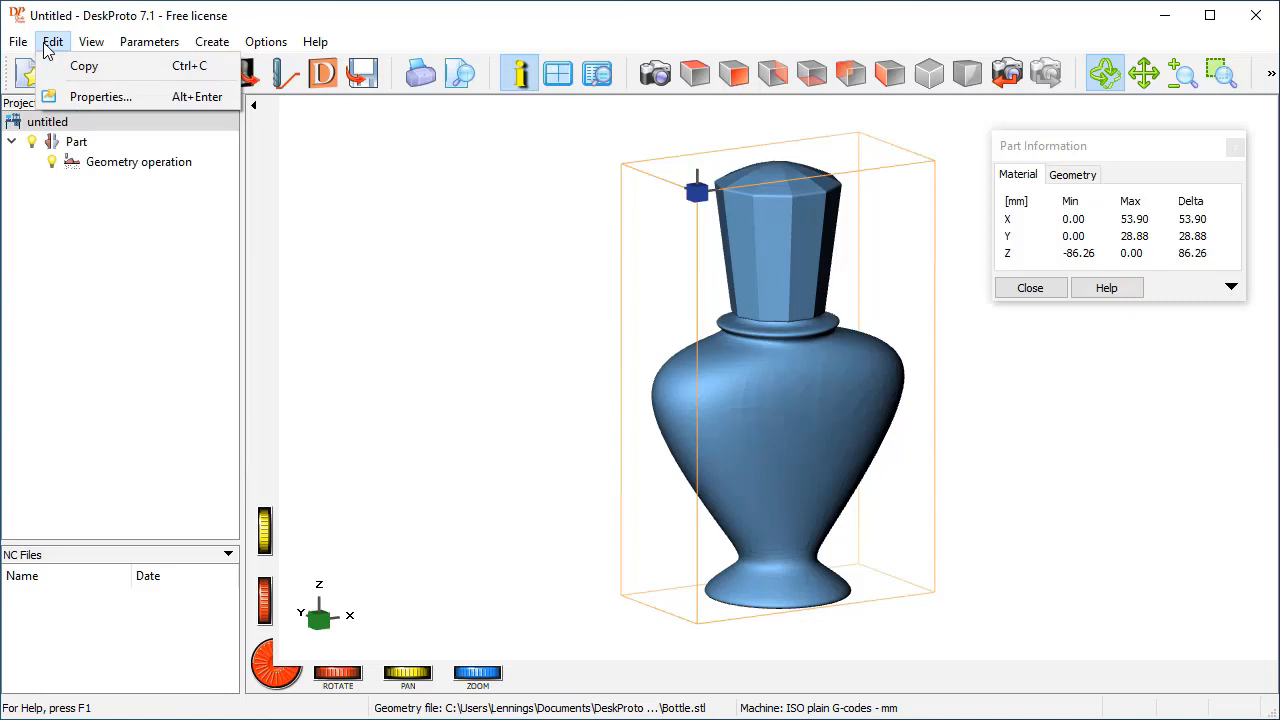
pyautogui.click(92, 40)
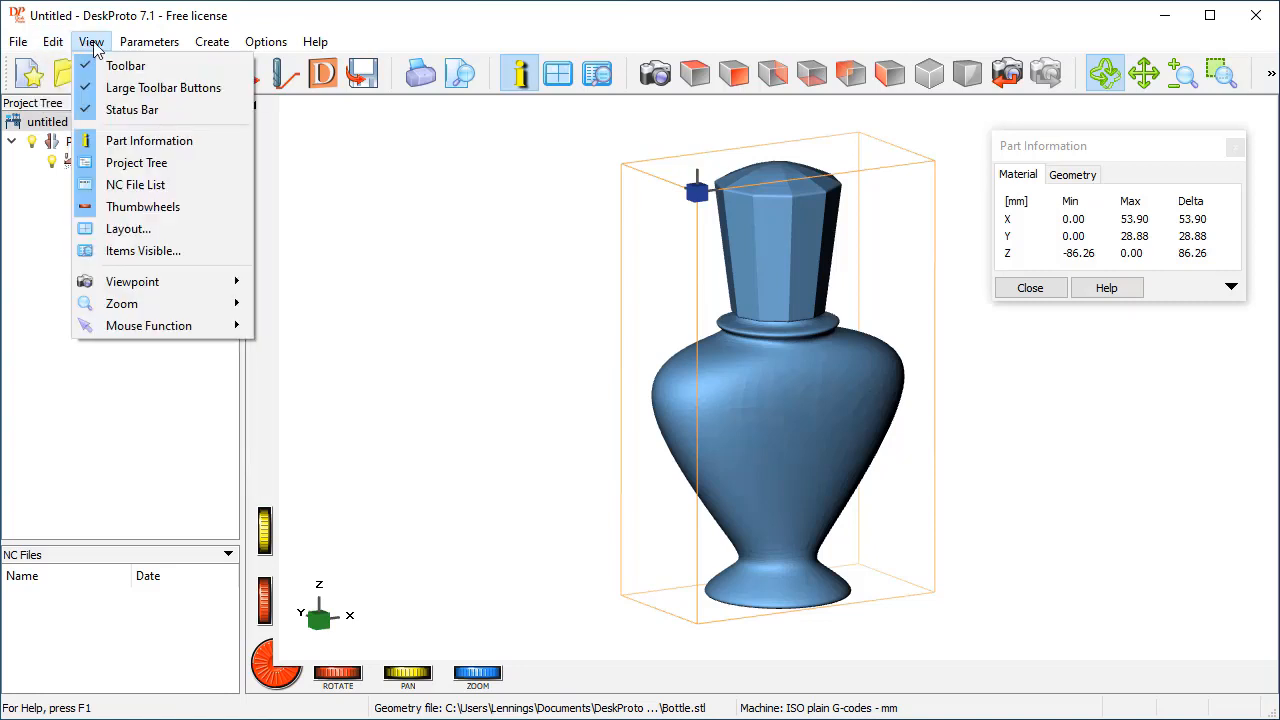
pyautogui.click(148, 40)
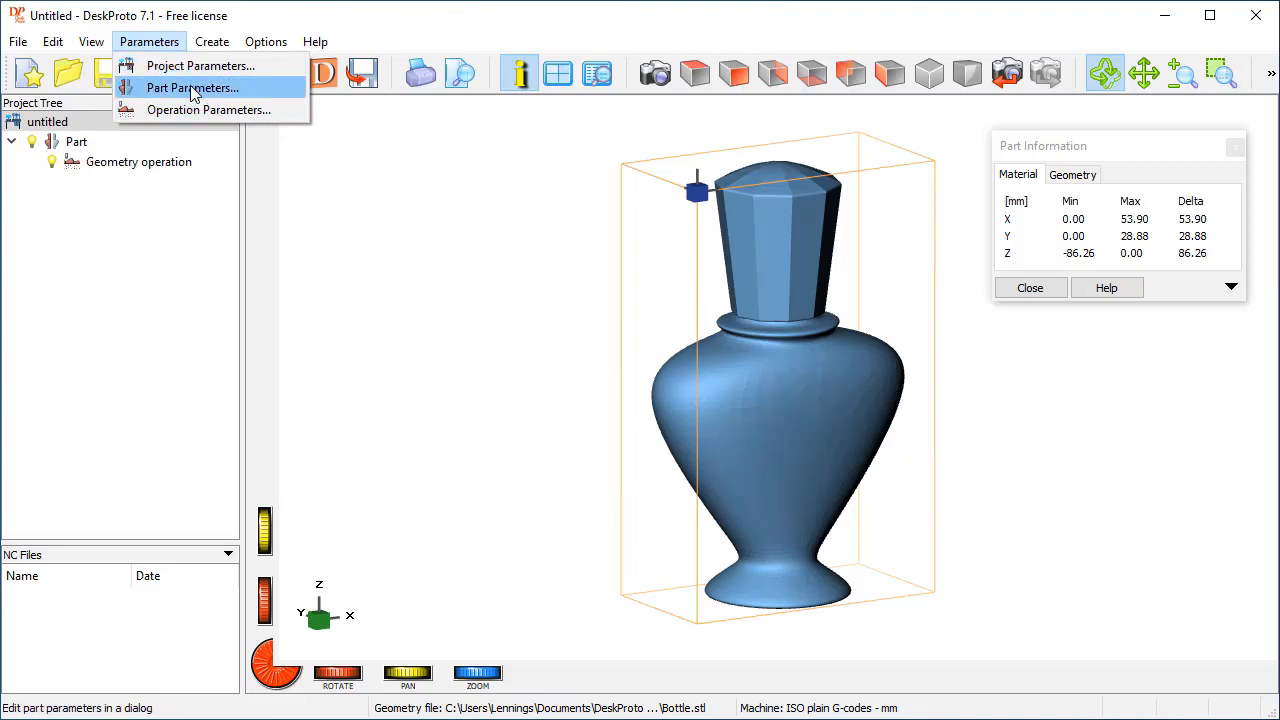
pyautogui.moveTo(200, 64)
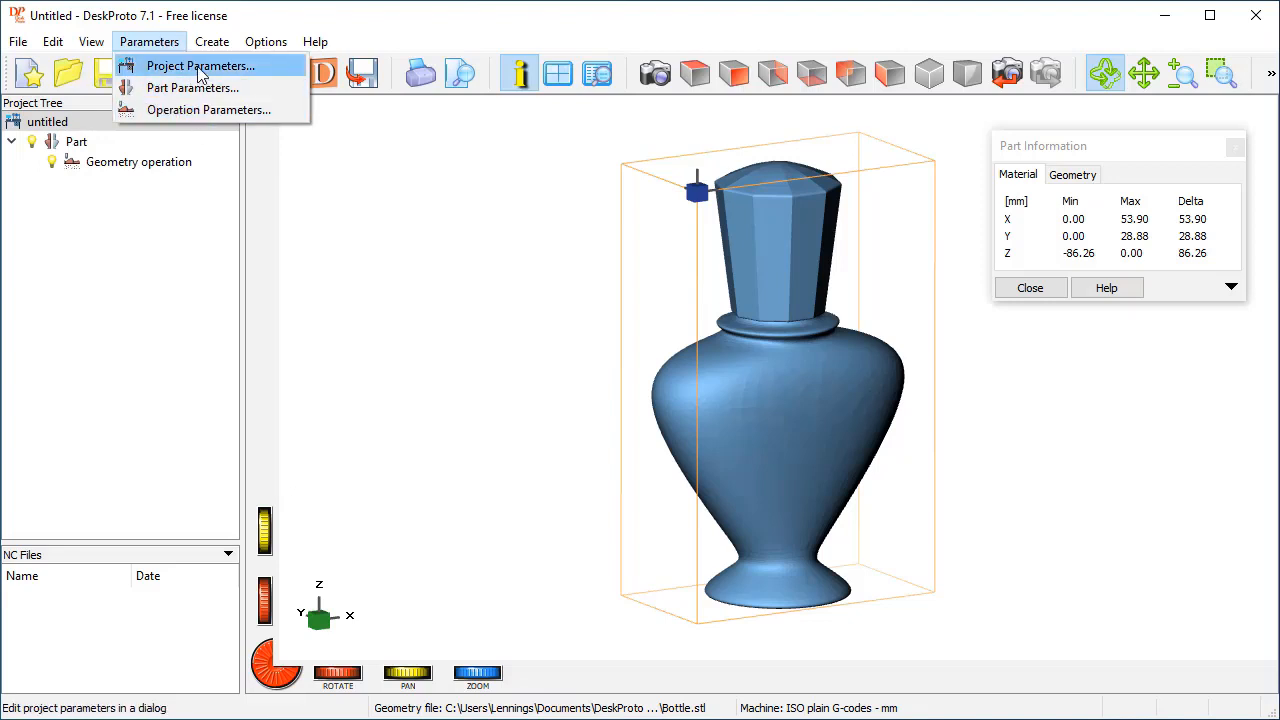
pyautogui.moveTo(176, 72)
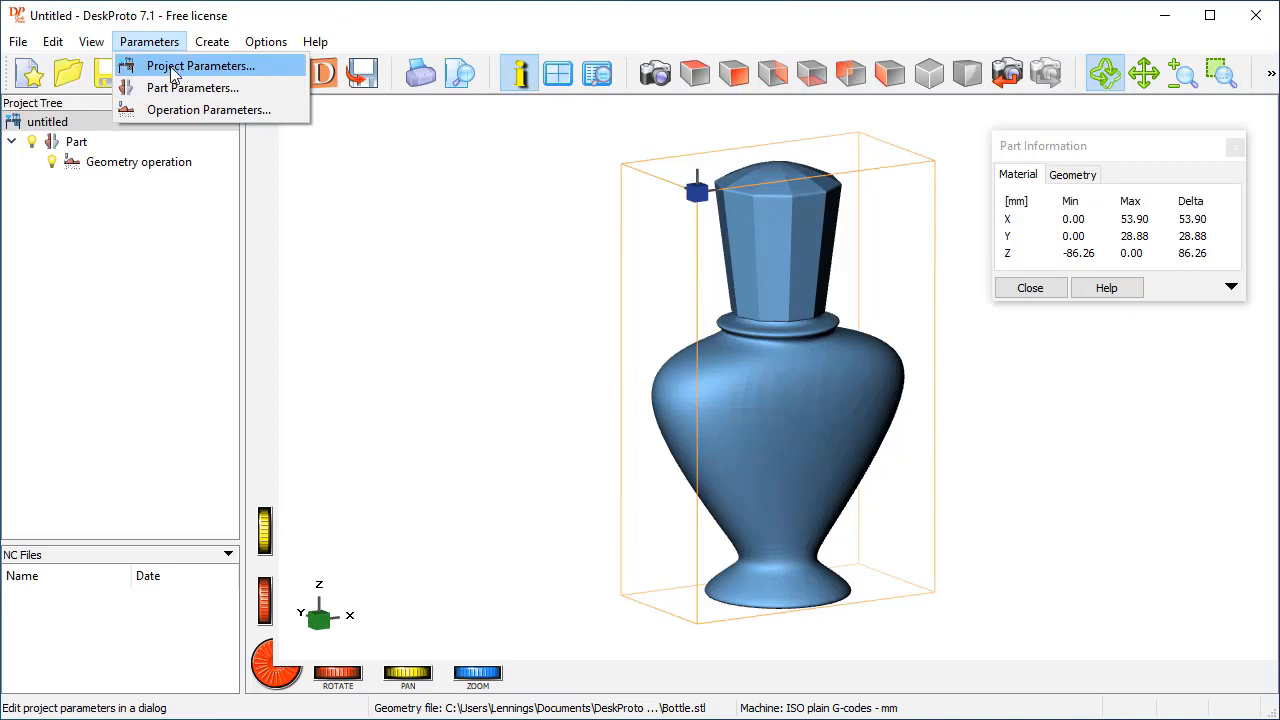
pyautogui.moveTo(200, 88)
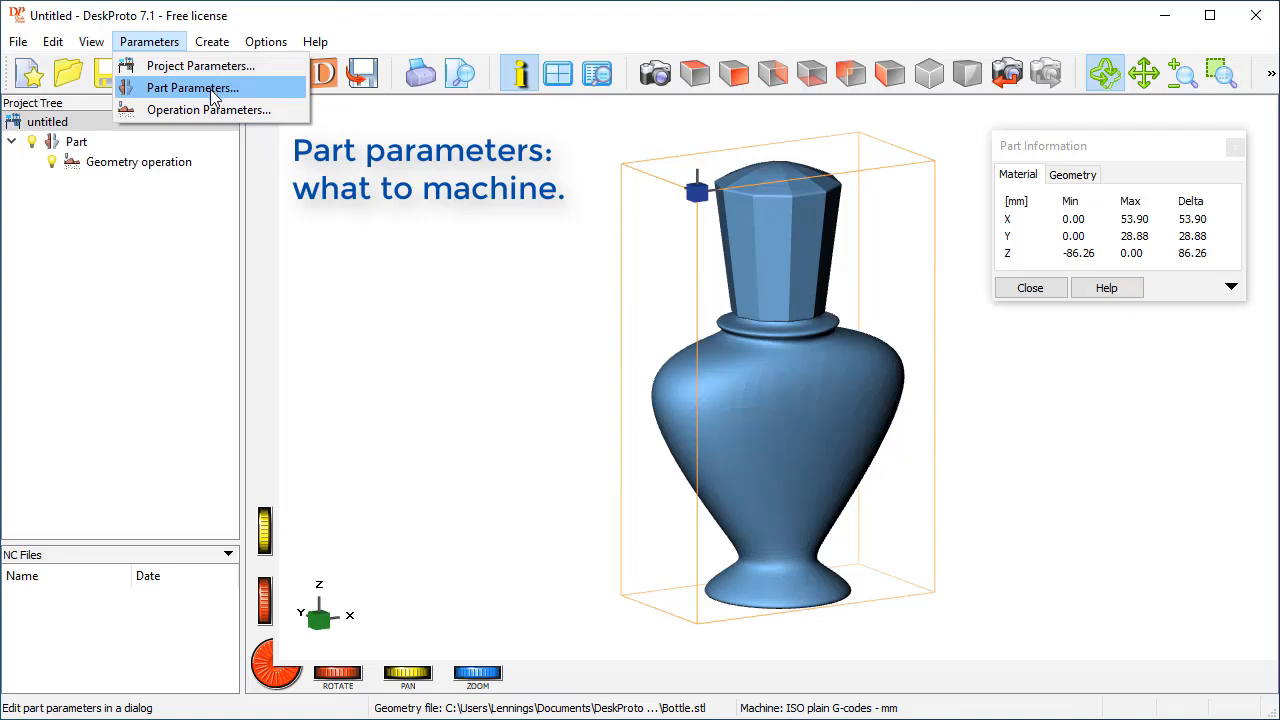
pyautogui.moveTo(798, 380)
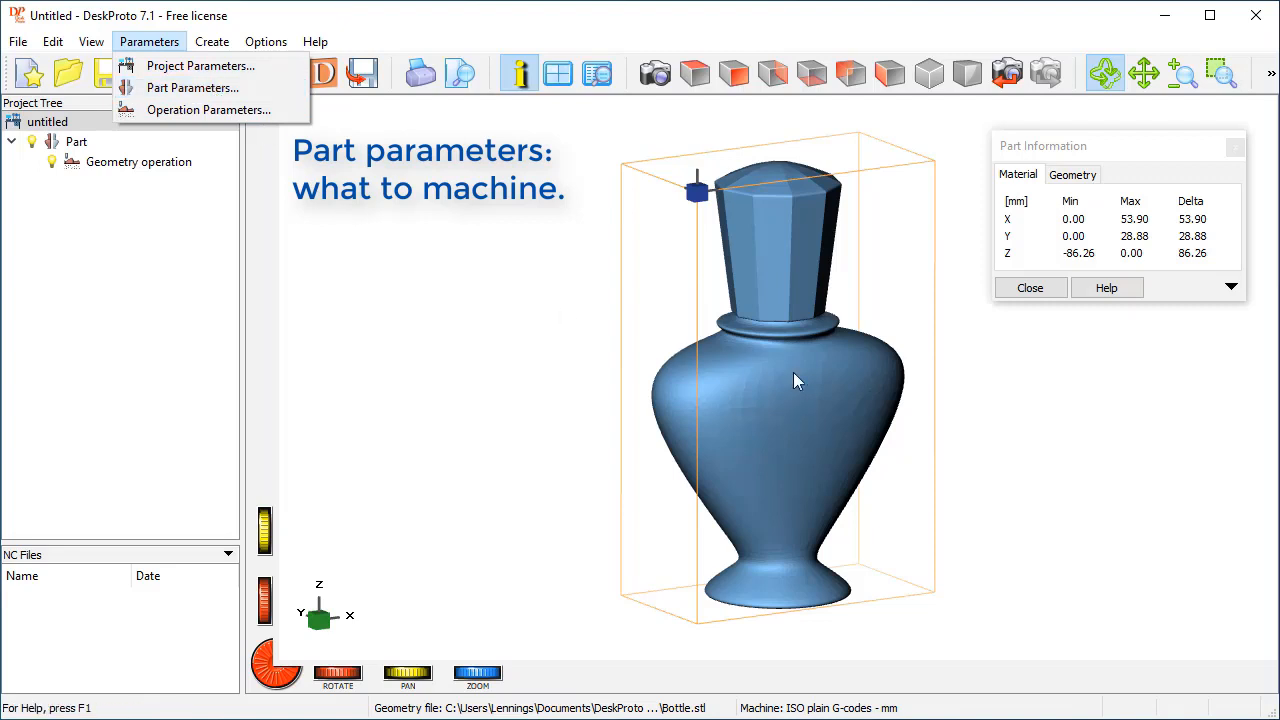
pyautogui.moveTo(512, 402)
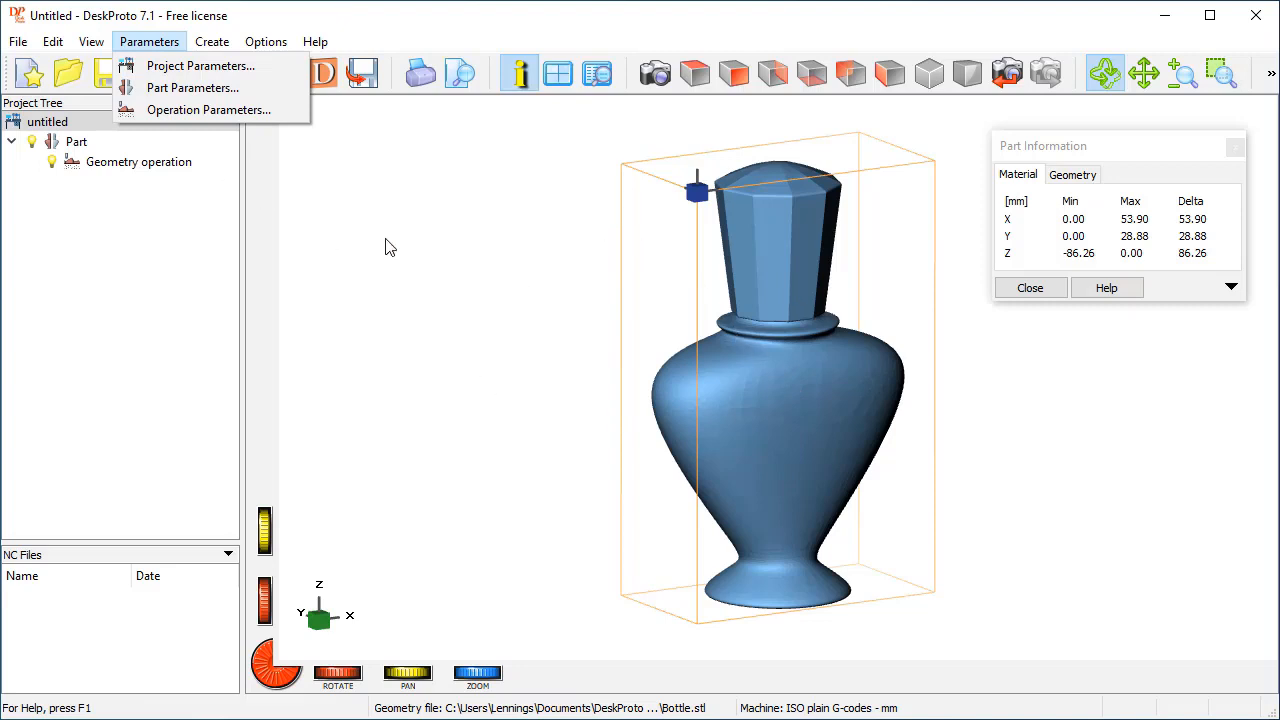
pyautogui.moveTo(208, 110)
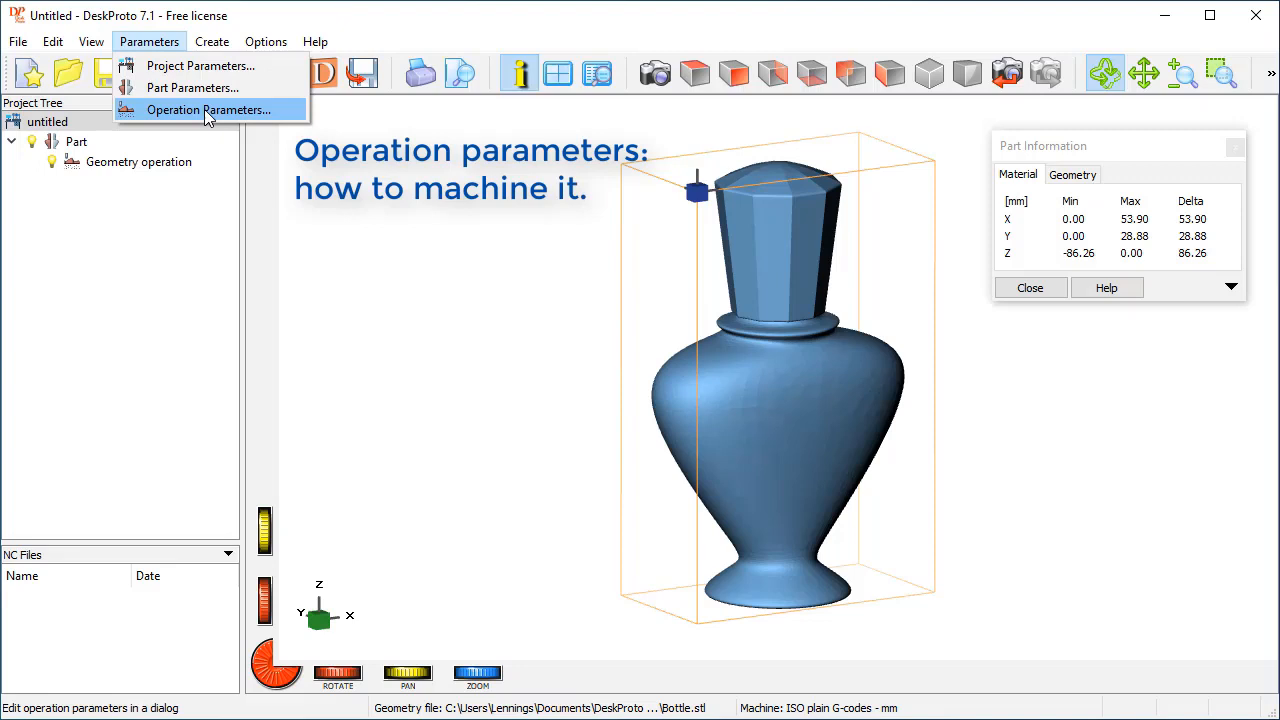
pyautogui.moveTo(290, 130)
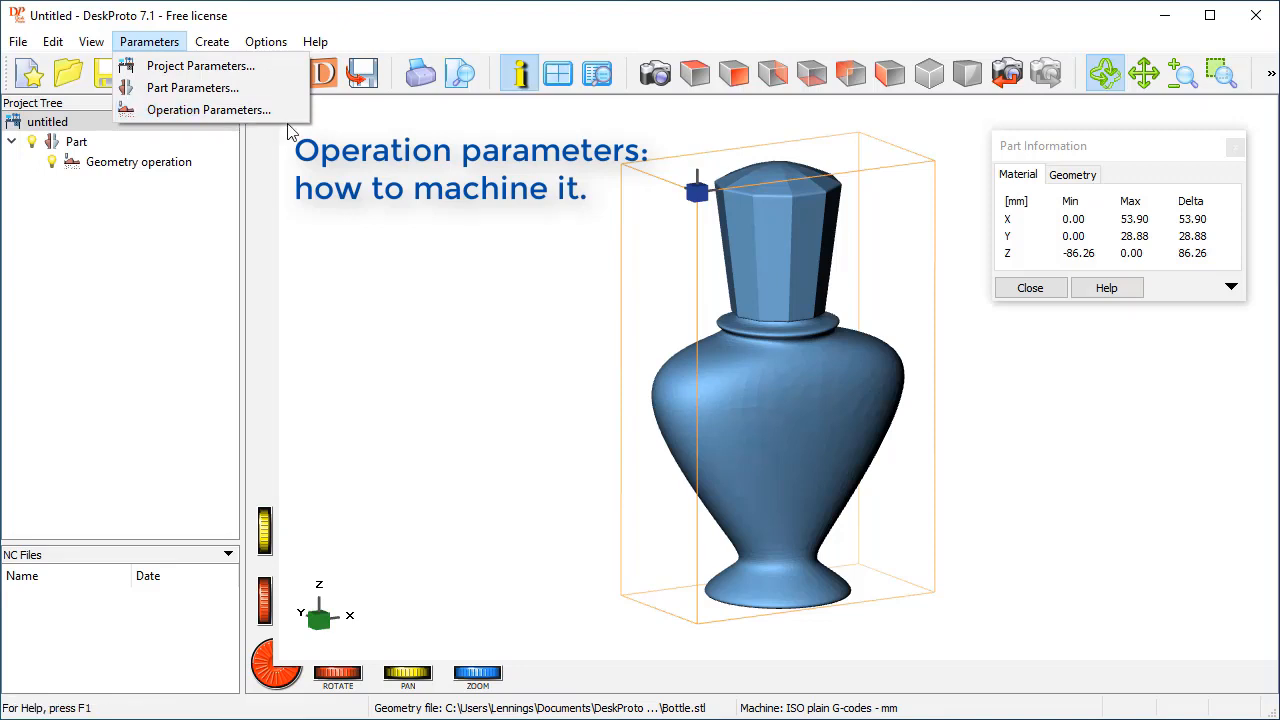
pyautogui.moveTo(200, 64)
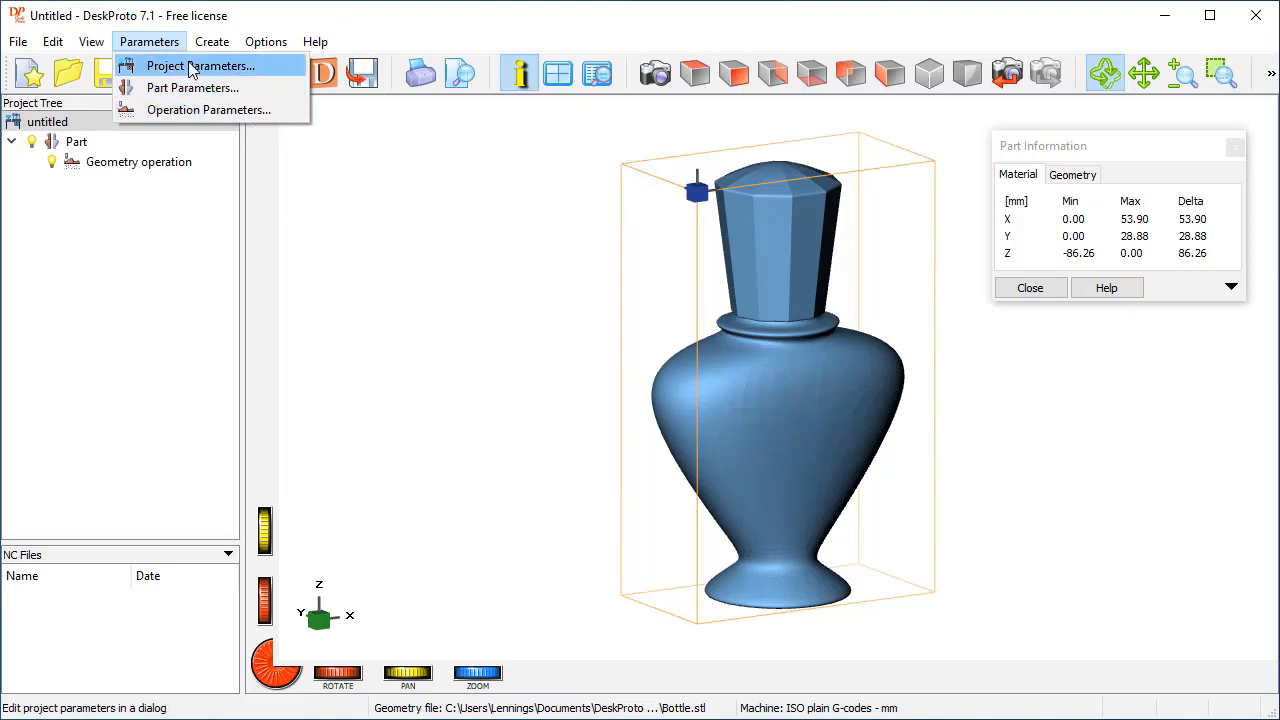
pyautogui.moveTo(380, 188)
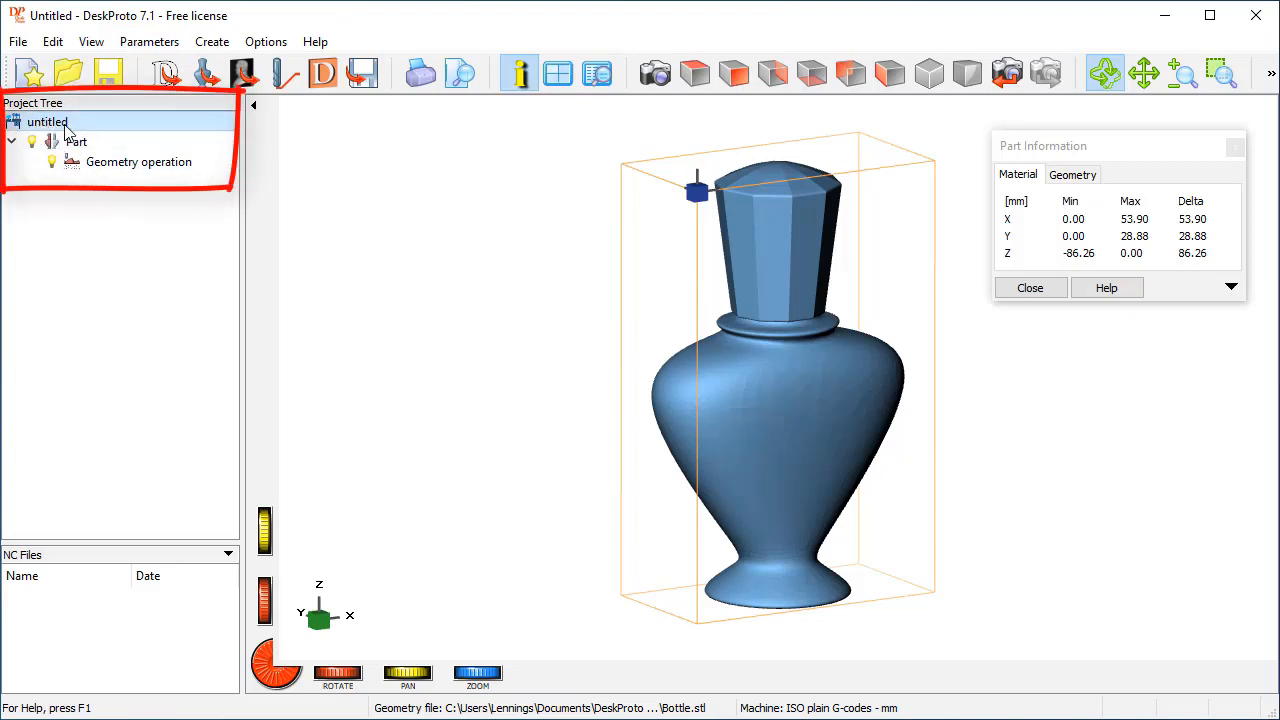
pyautogui.click(76, 140)
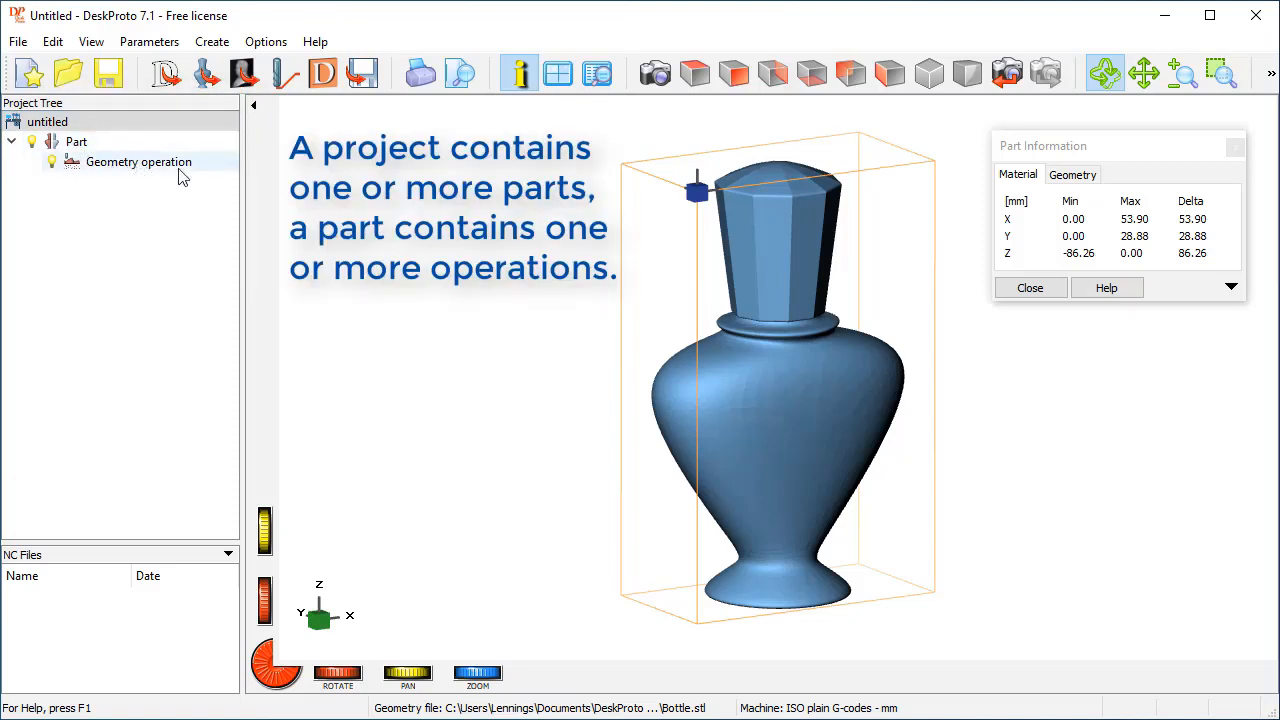
pyautogui.moveTo(160, 170)
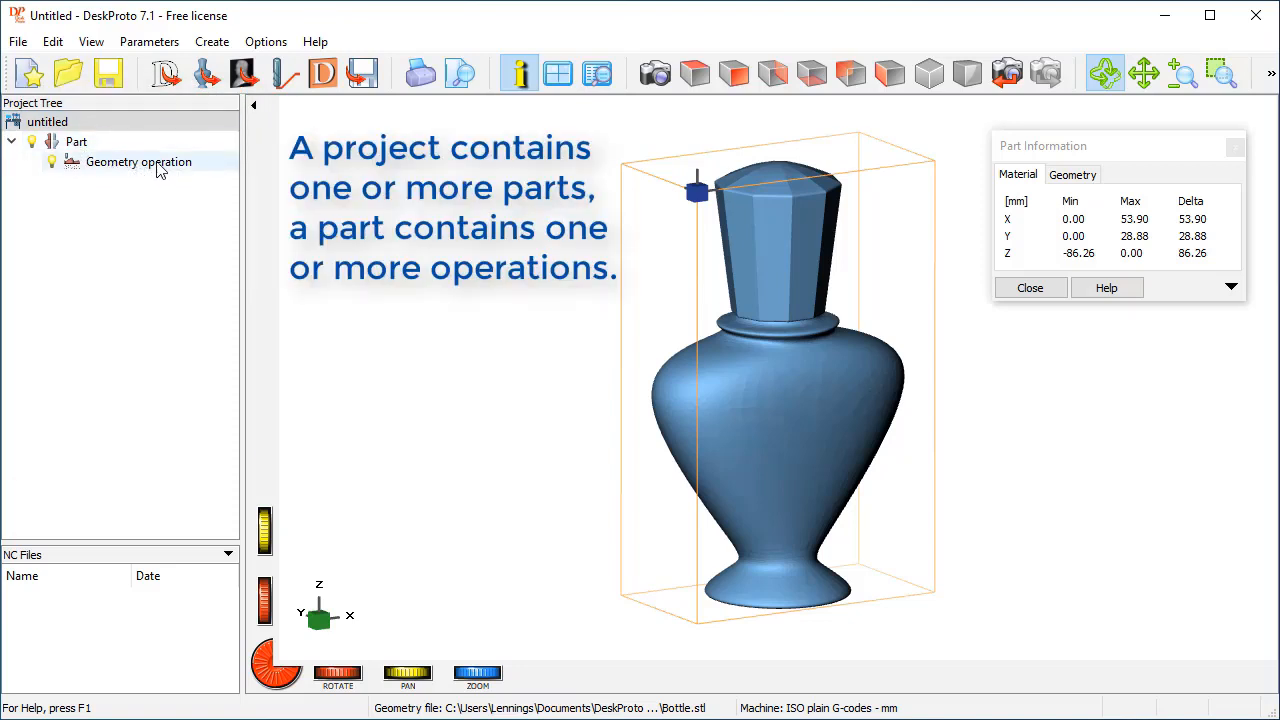
pyautogui.click(48, 122)
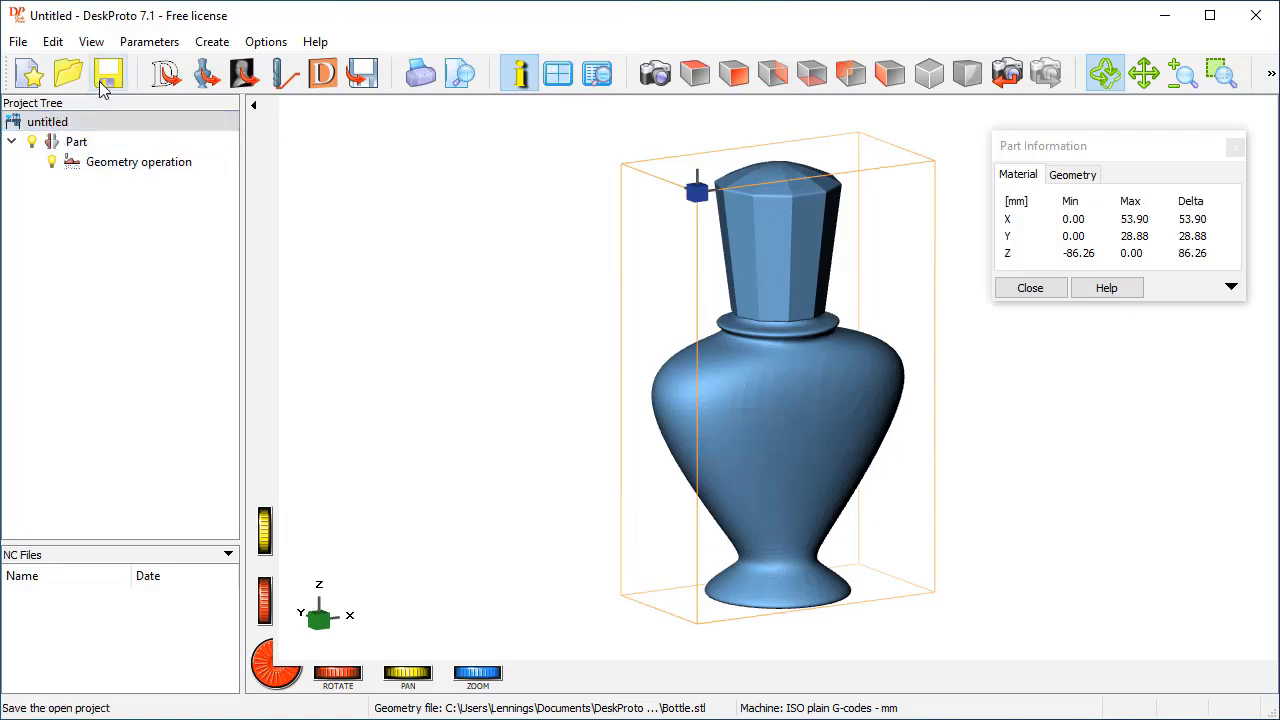
pyautogui.moveTo(108, 72)
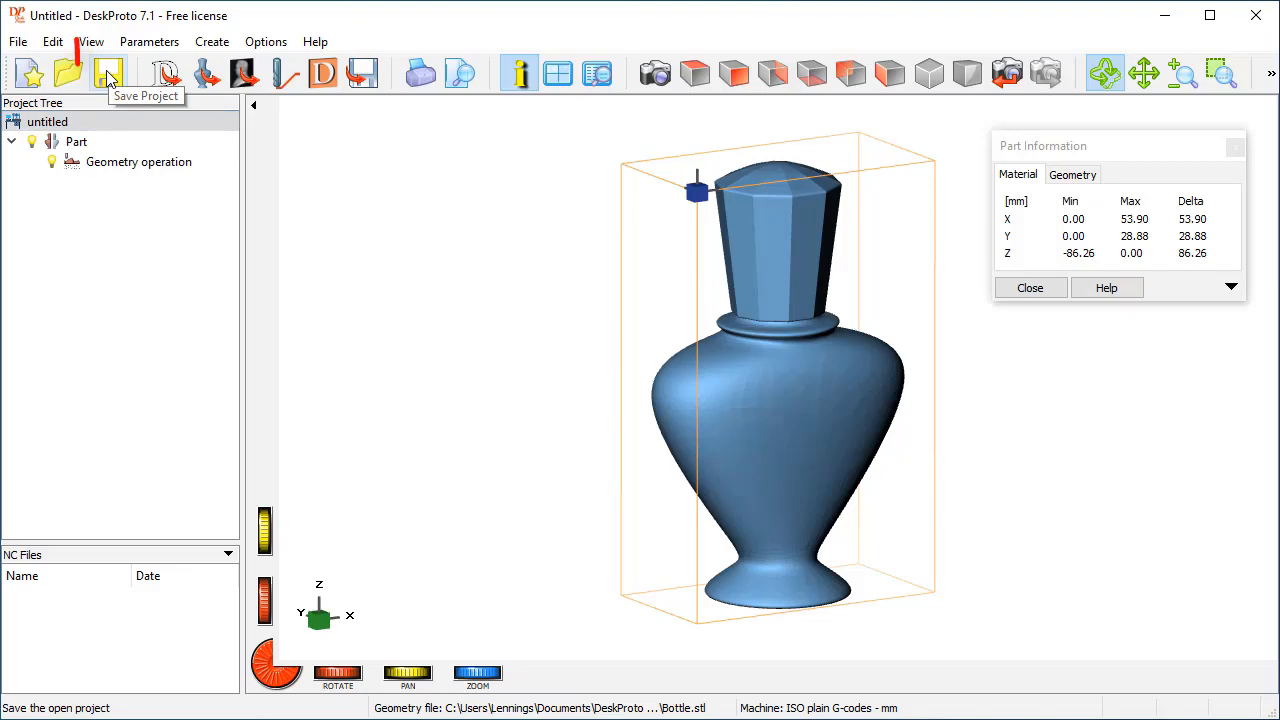
# - Save the bottle project as videotest.dpj
pyautogui.click(108, 72)
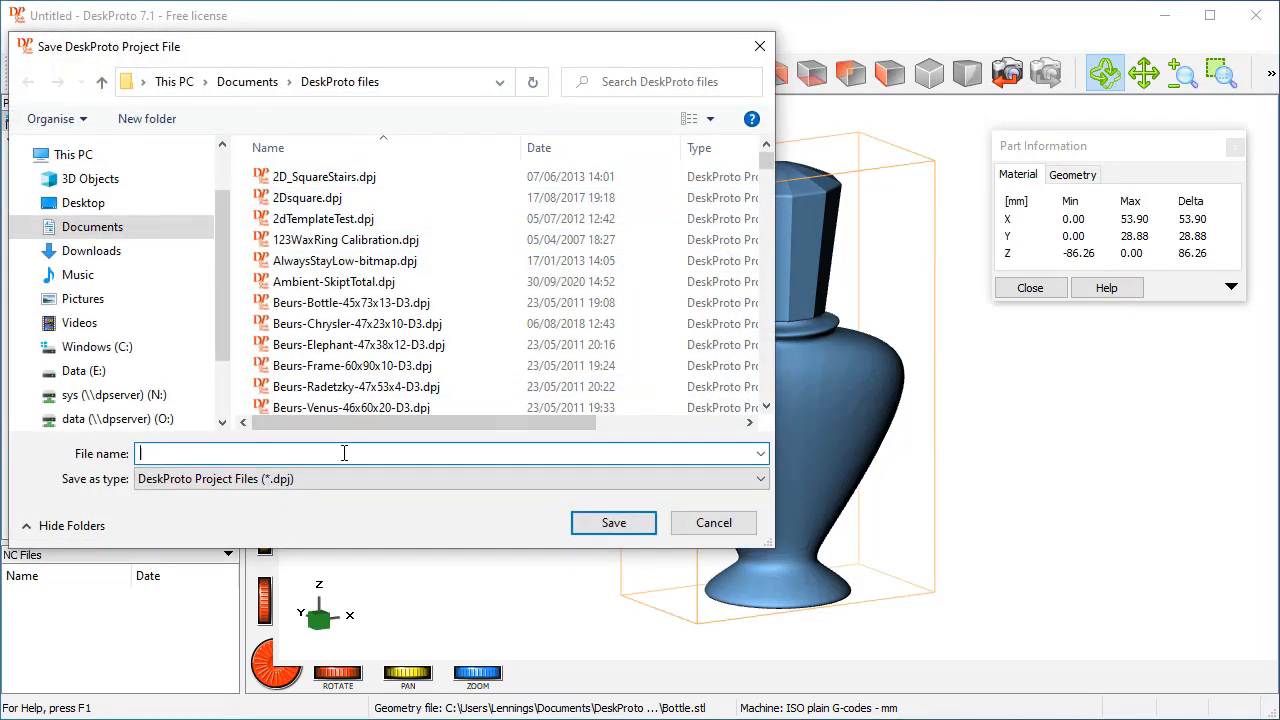
pyautogui.write('v')
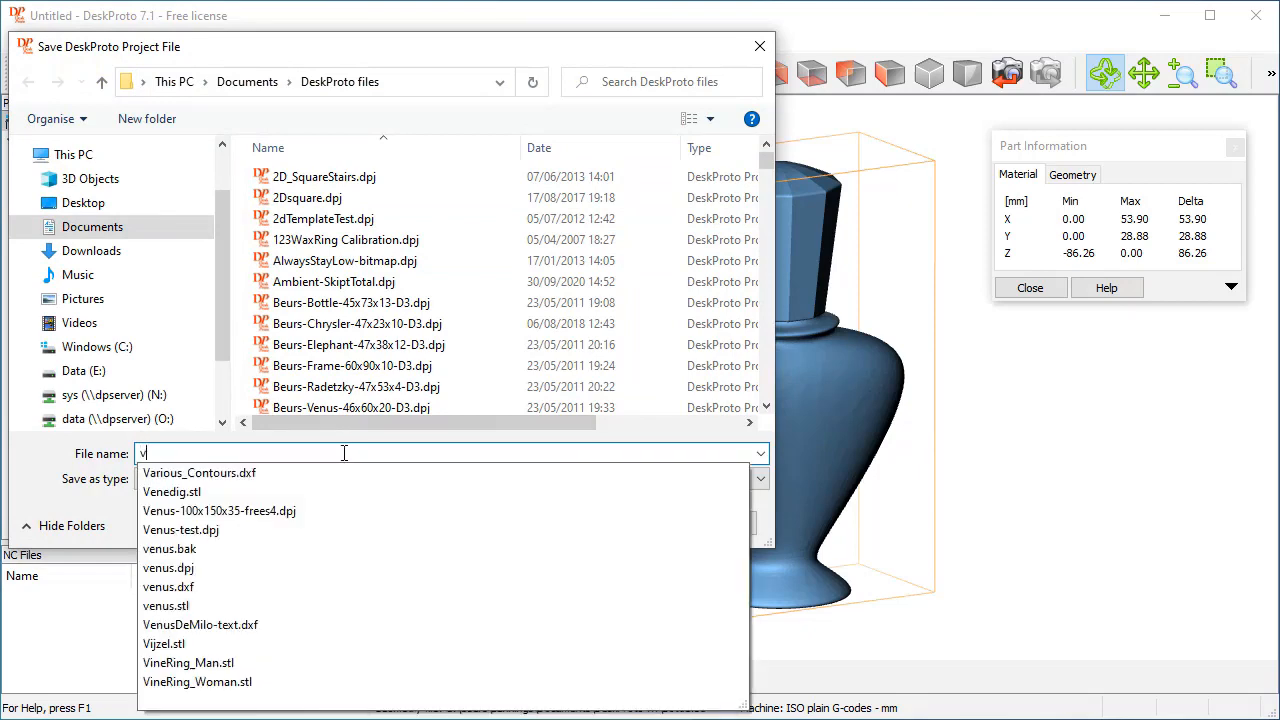
pyautogui.write('ide')
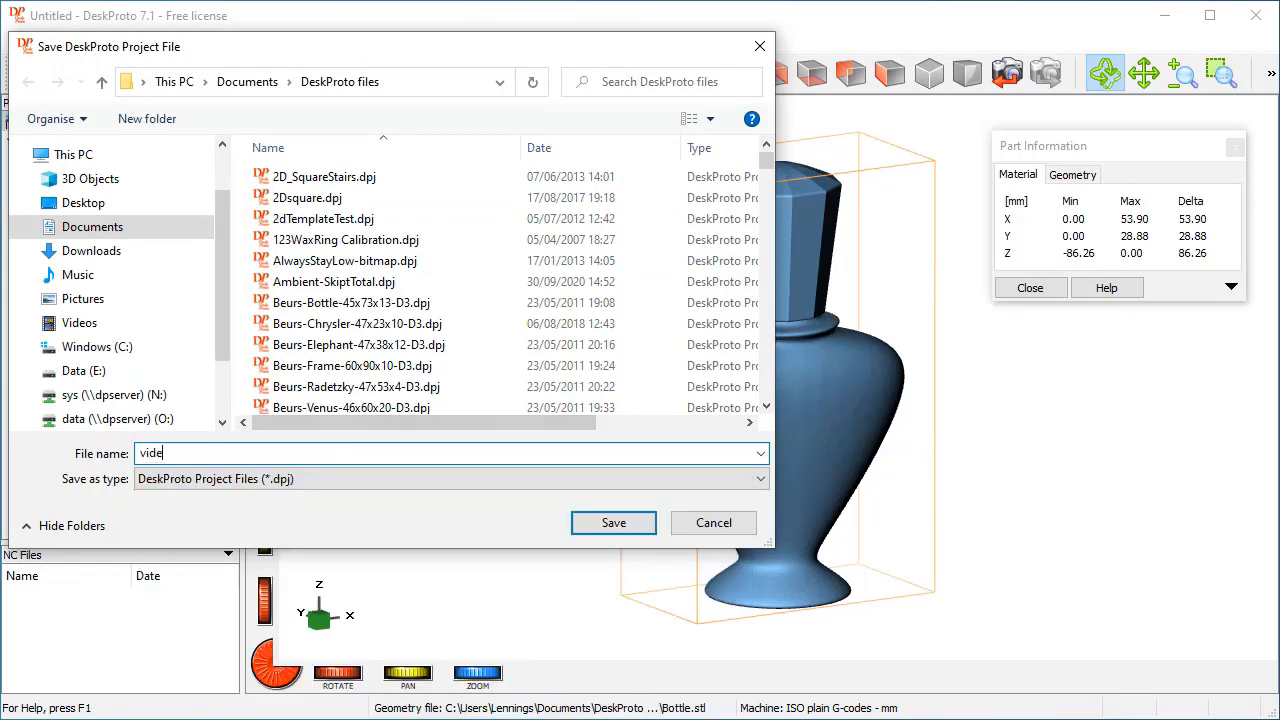
pyautogui.write('otest')
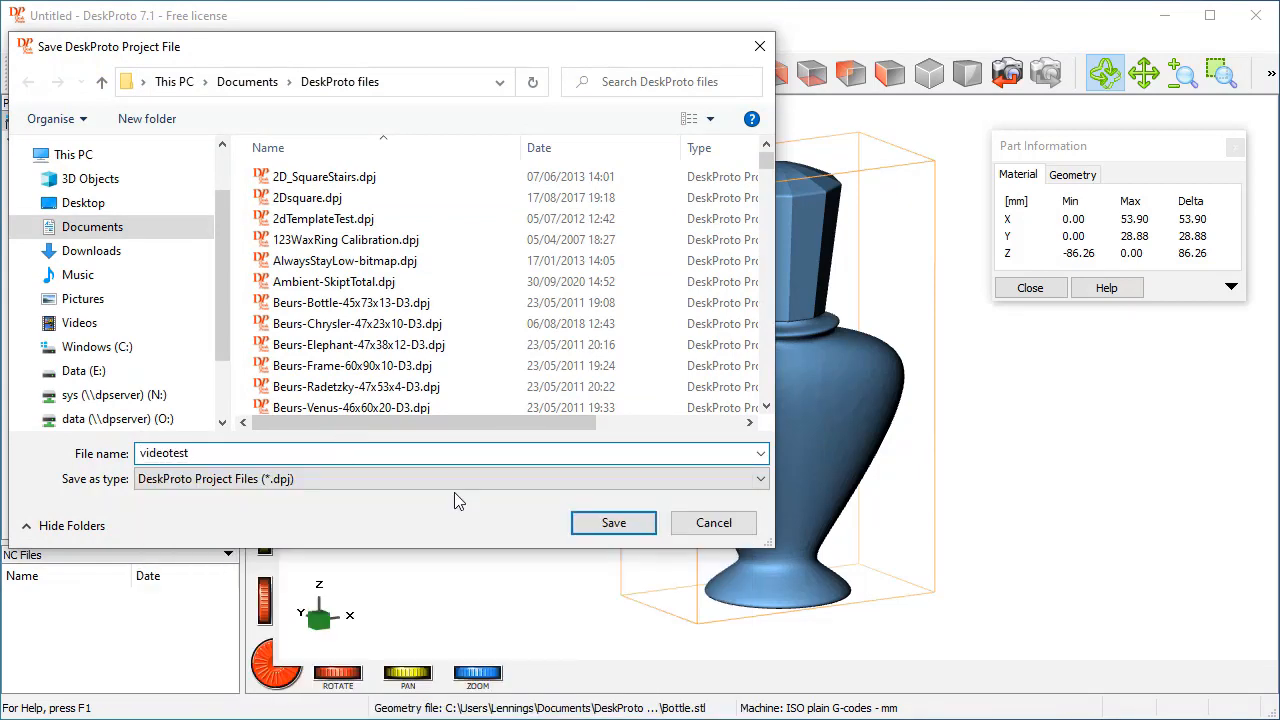
pyautogui.click(612, 522)
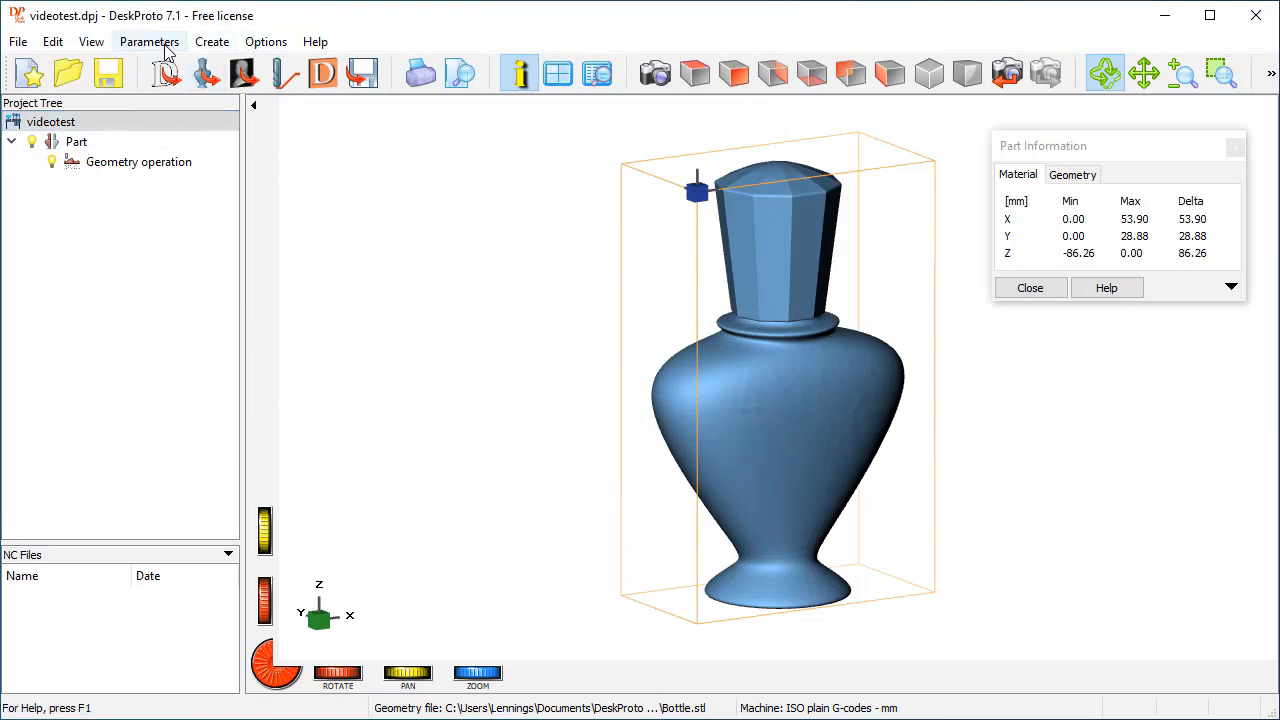
pyautogui.click(148, 40)
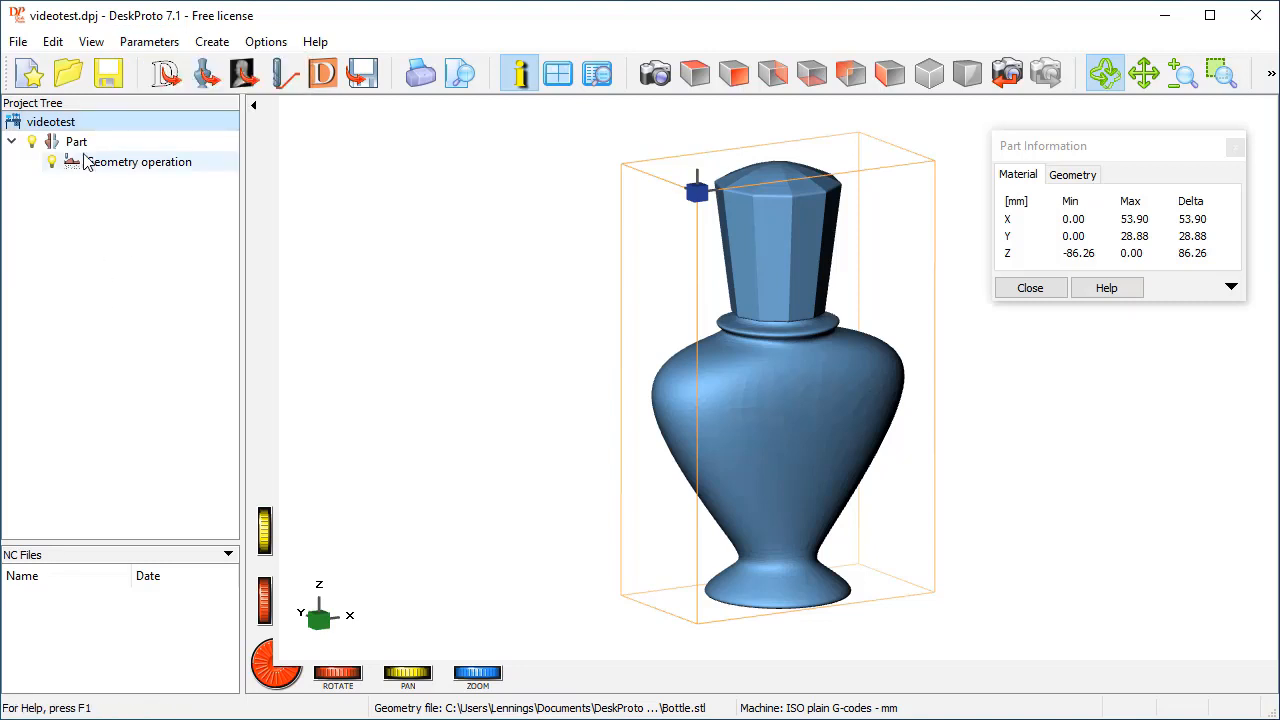
pyautogui.doubleClick(50, 122)
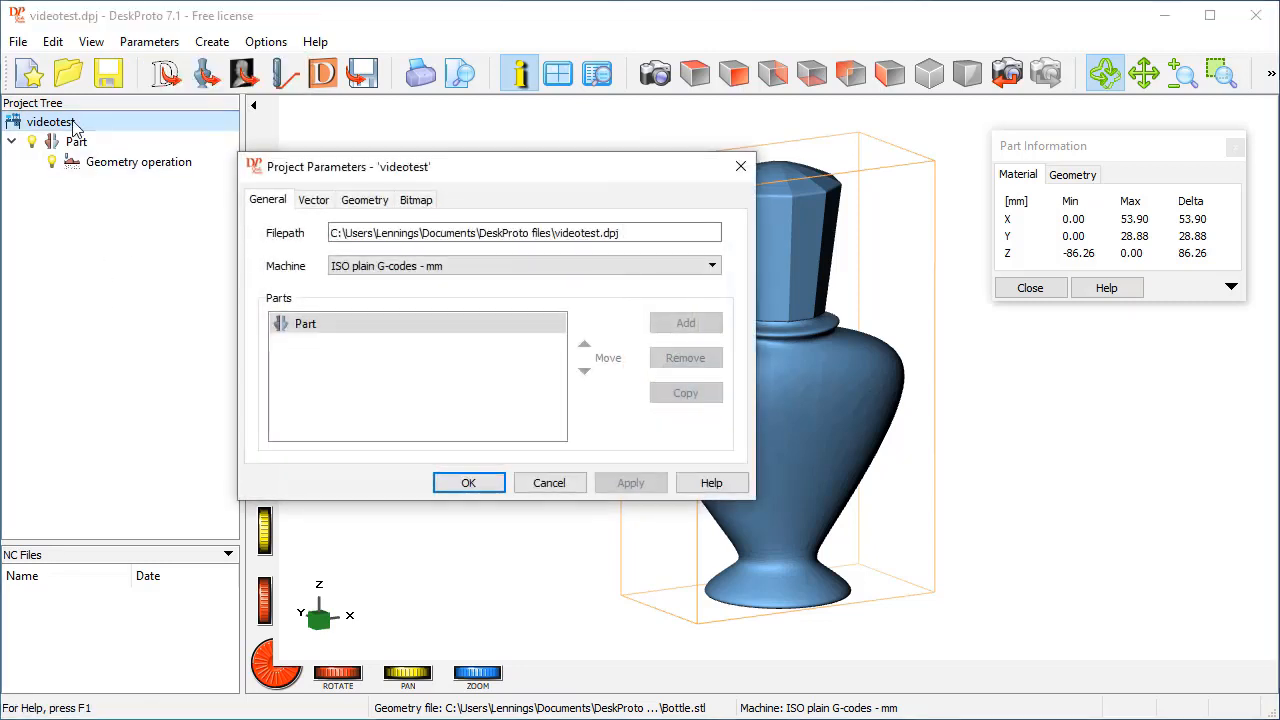
pyautogui.moveTo(450, 176)
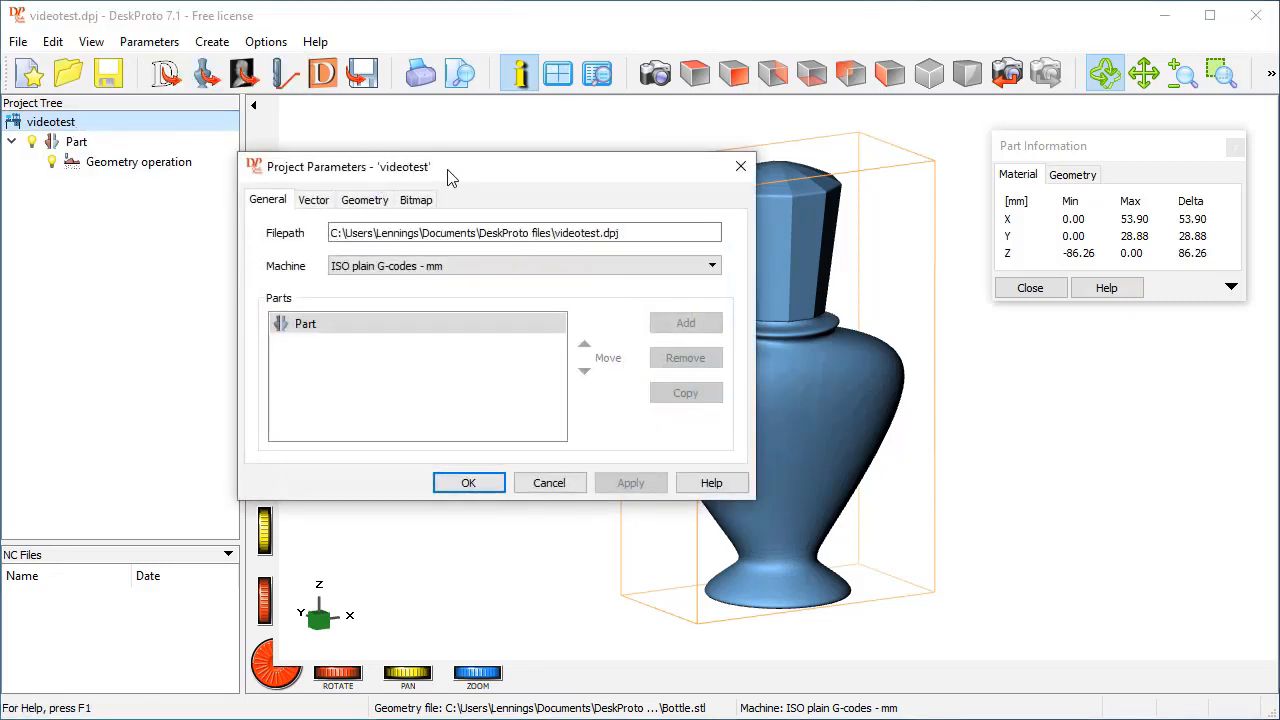
pyautogui.click(520, 264)
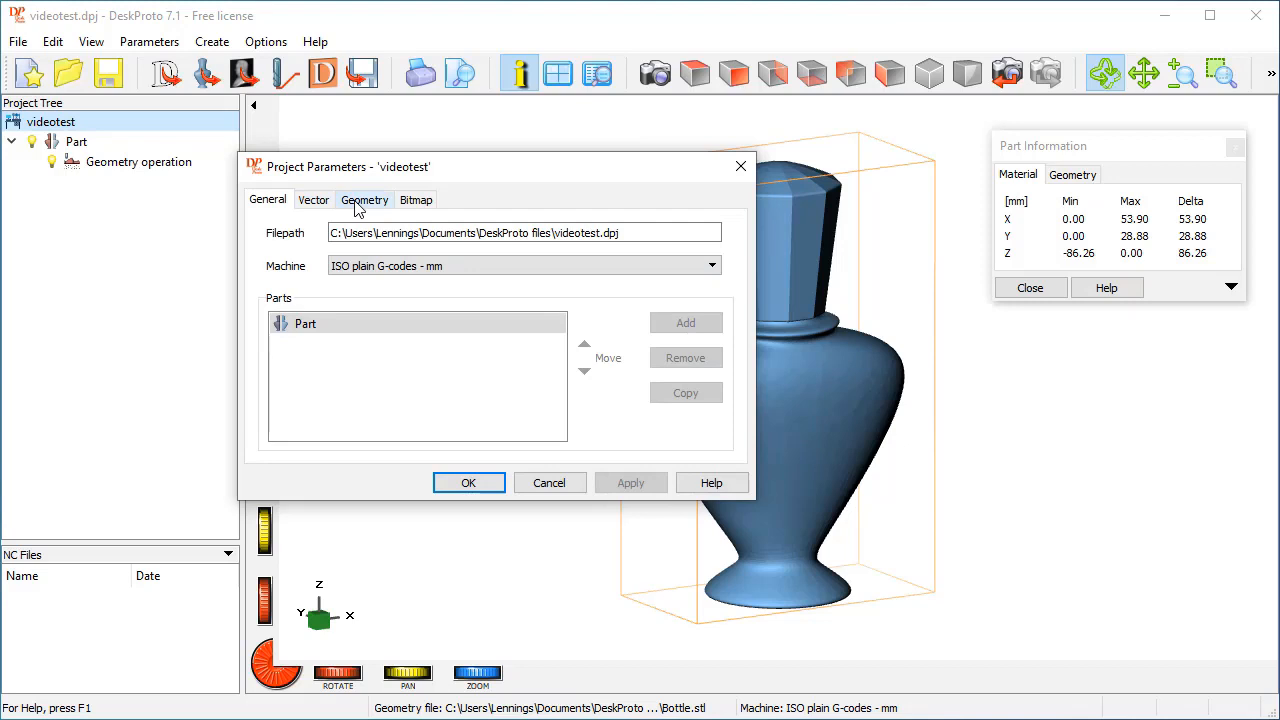
pyautogui.click(364, 200)
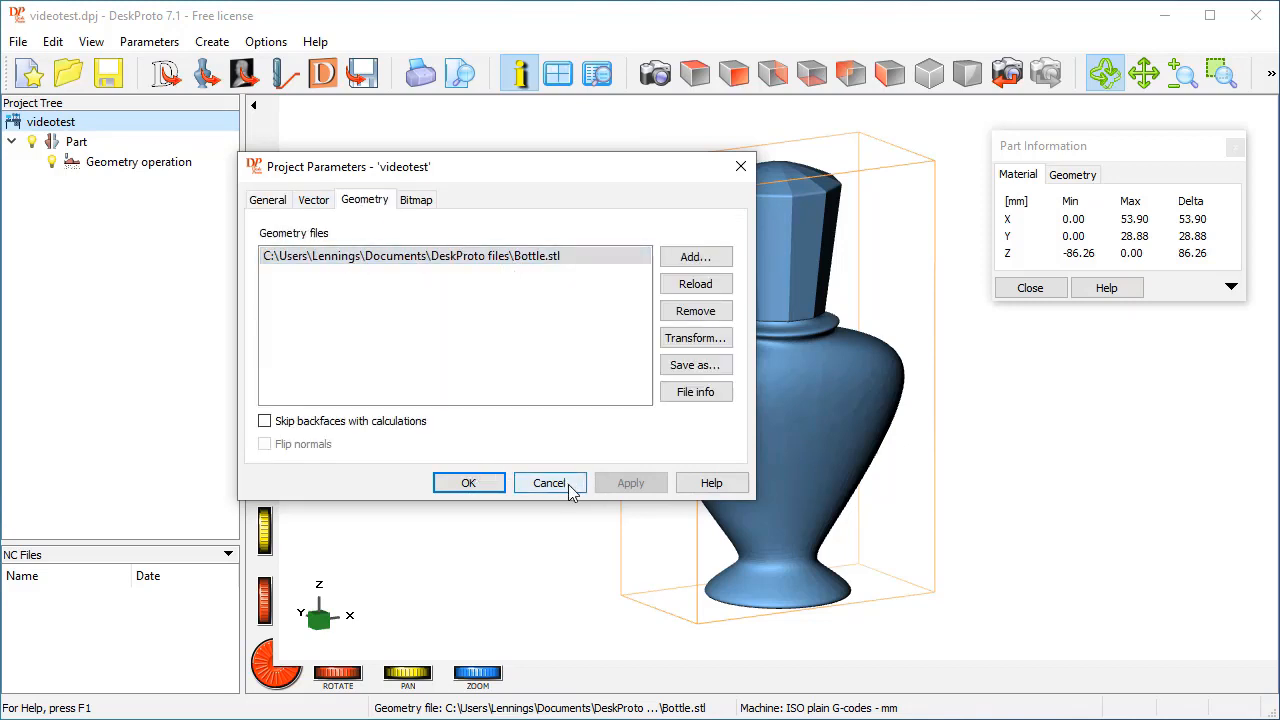
pyautogui.click(268, 200)
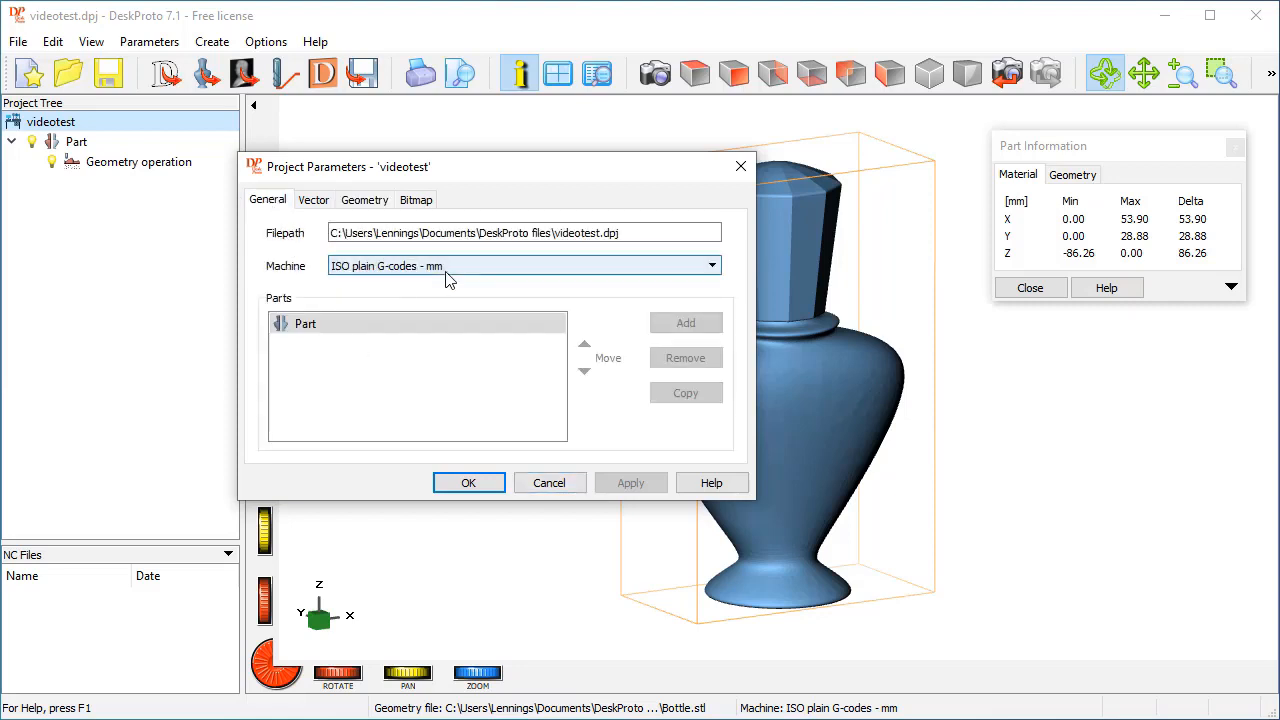
pyautogui.moveTo(452, 276)
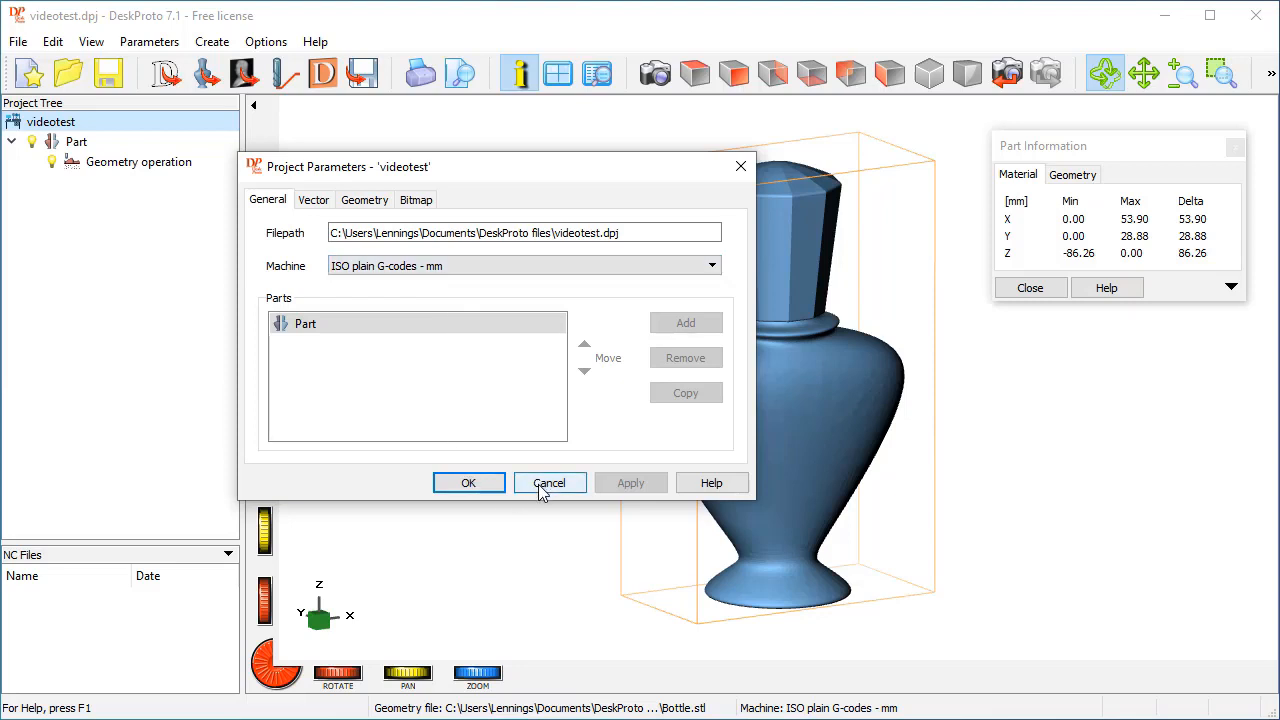
pyautogui.click(548, 482)
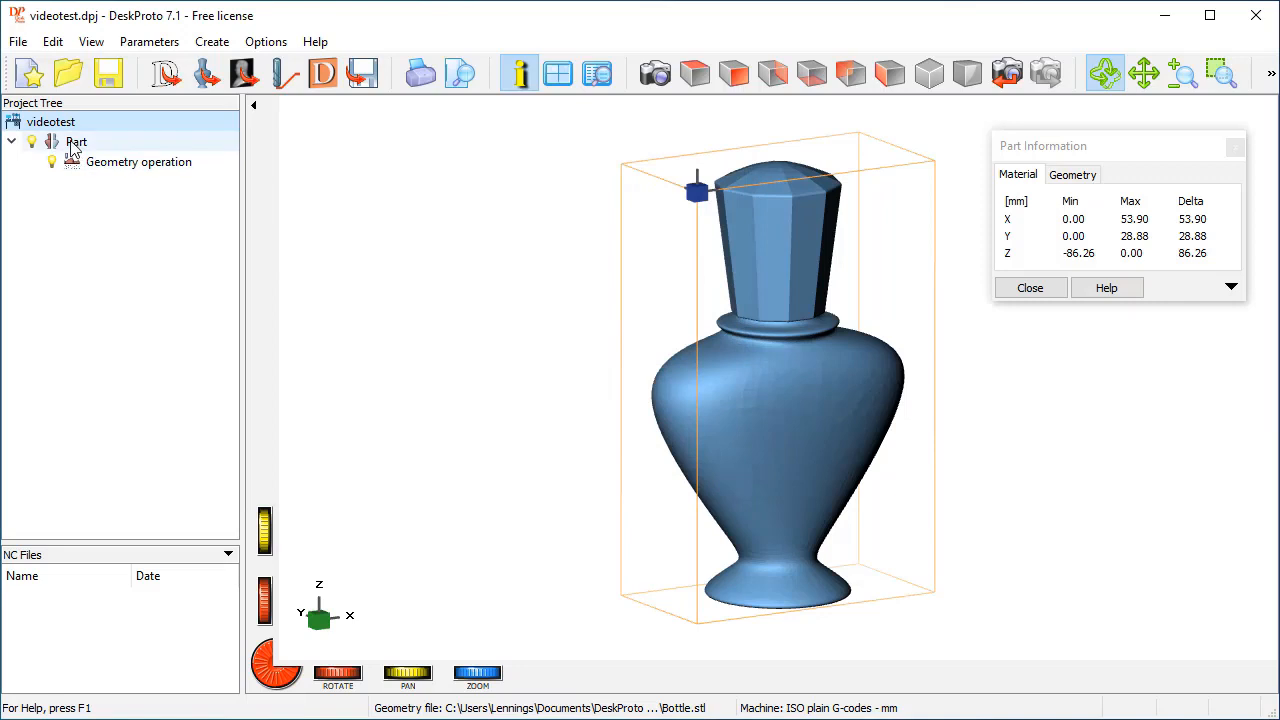
# - Rotate the part -90 degrees about X in Part parameters and accept the simulation reset
pyautogui.doubleClick(76, 140)
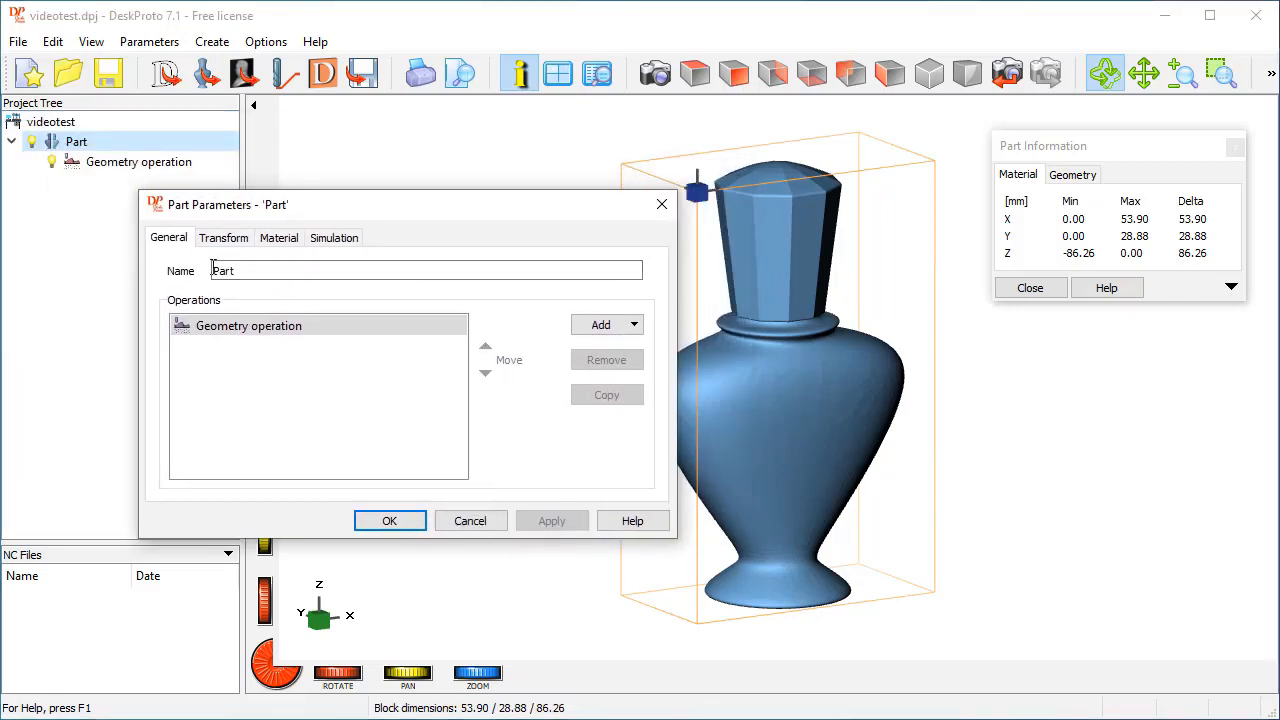
pyautogui.click(224, 236)
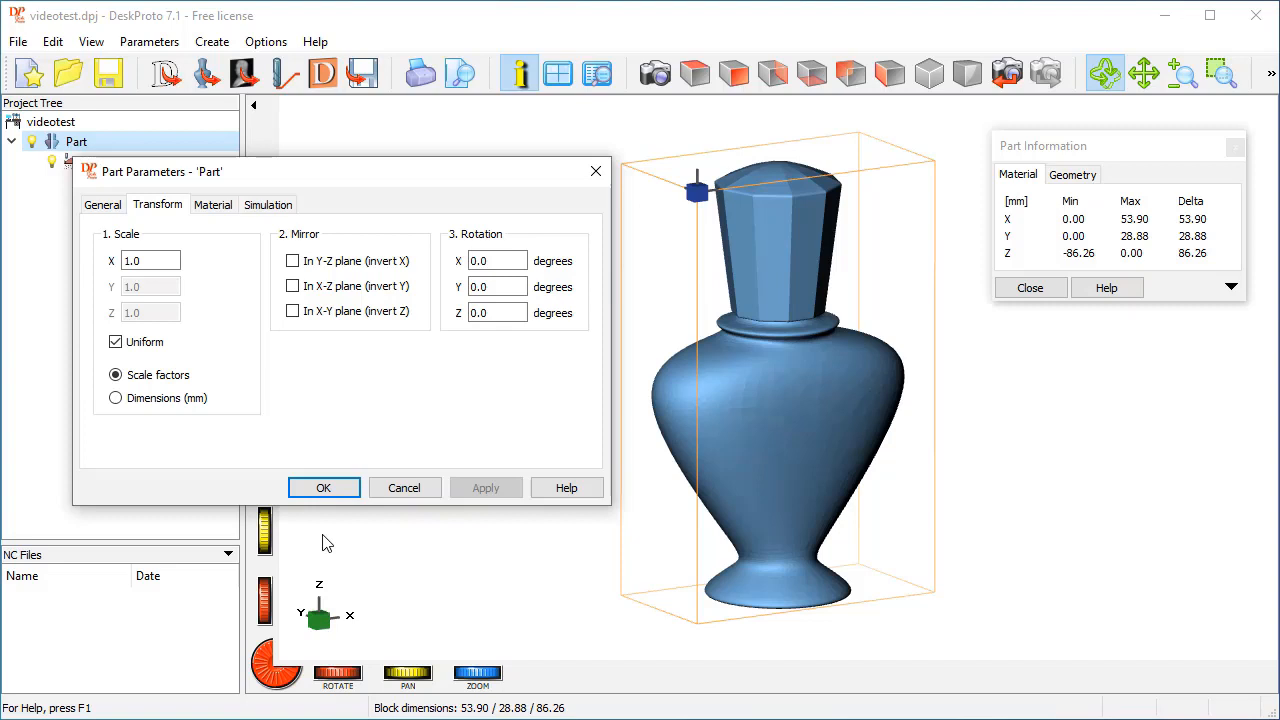
pyautogui.moveTo(716, 436)
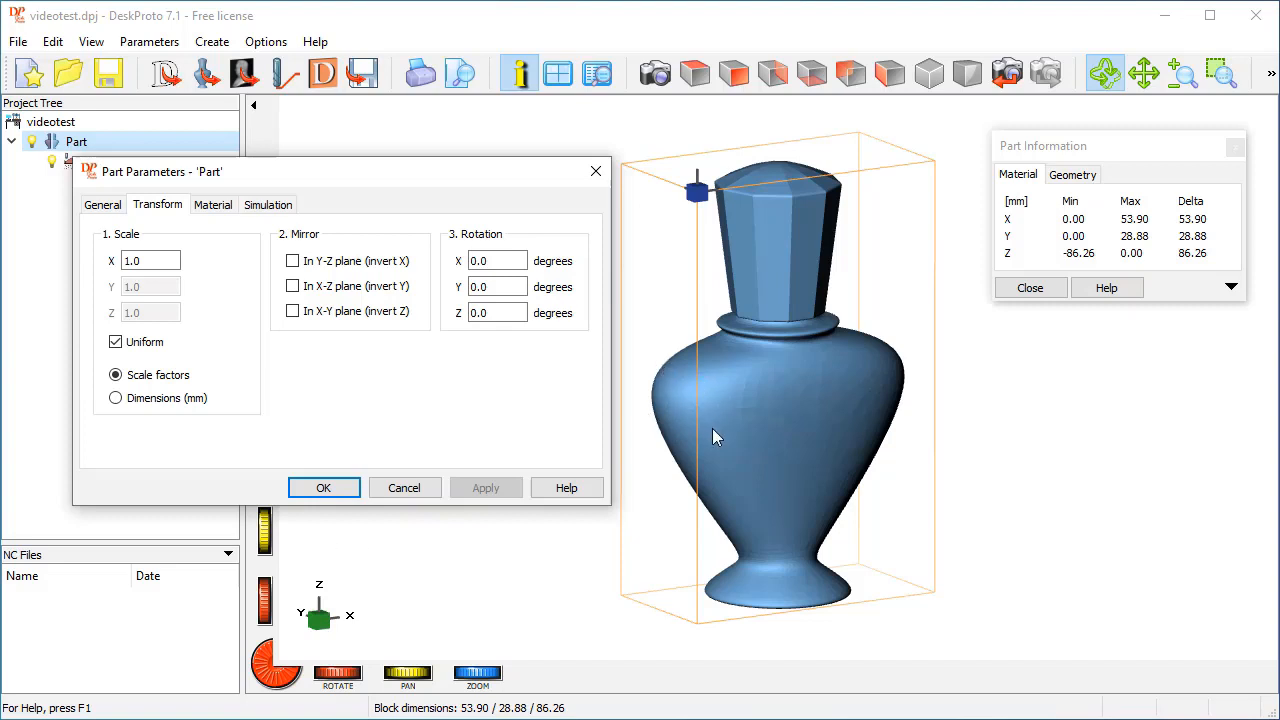
pyautogui.moveTo(896, 464)
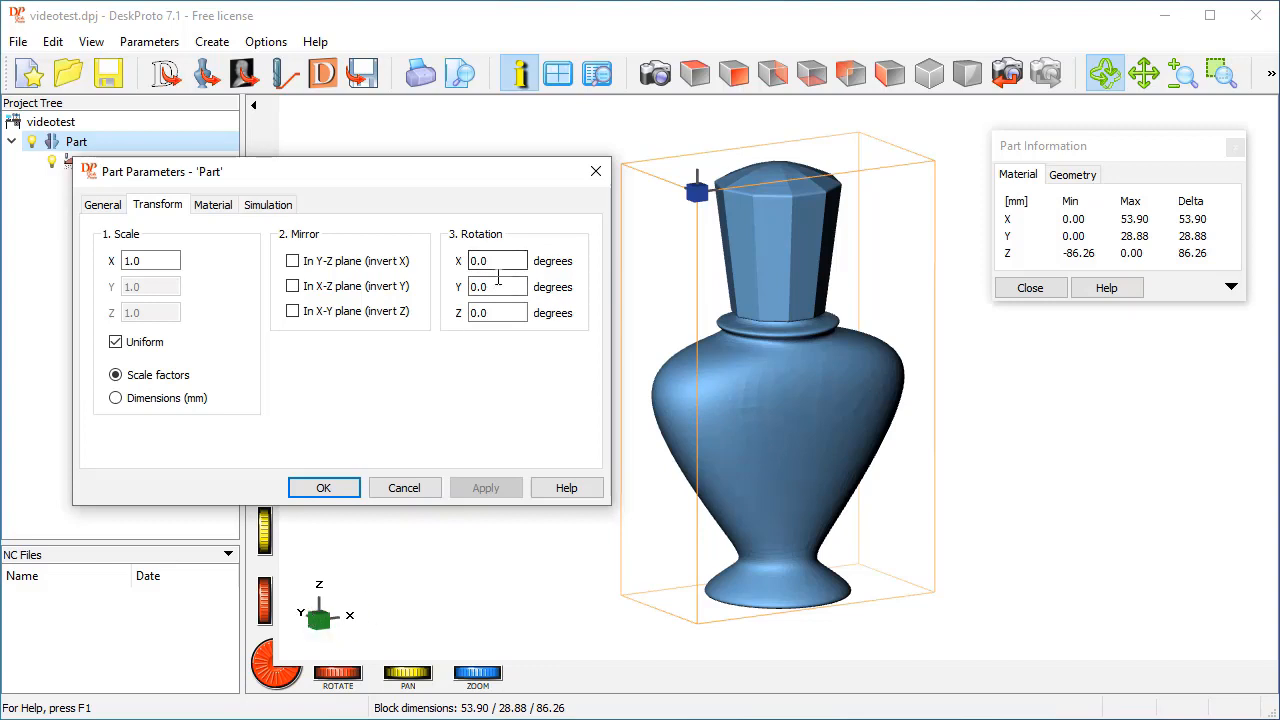
pyautogui.click(496, 260)
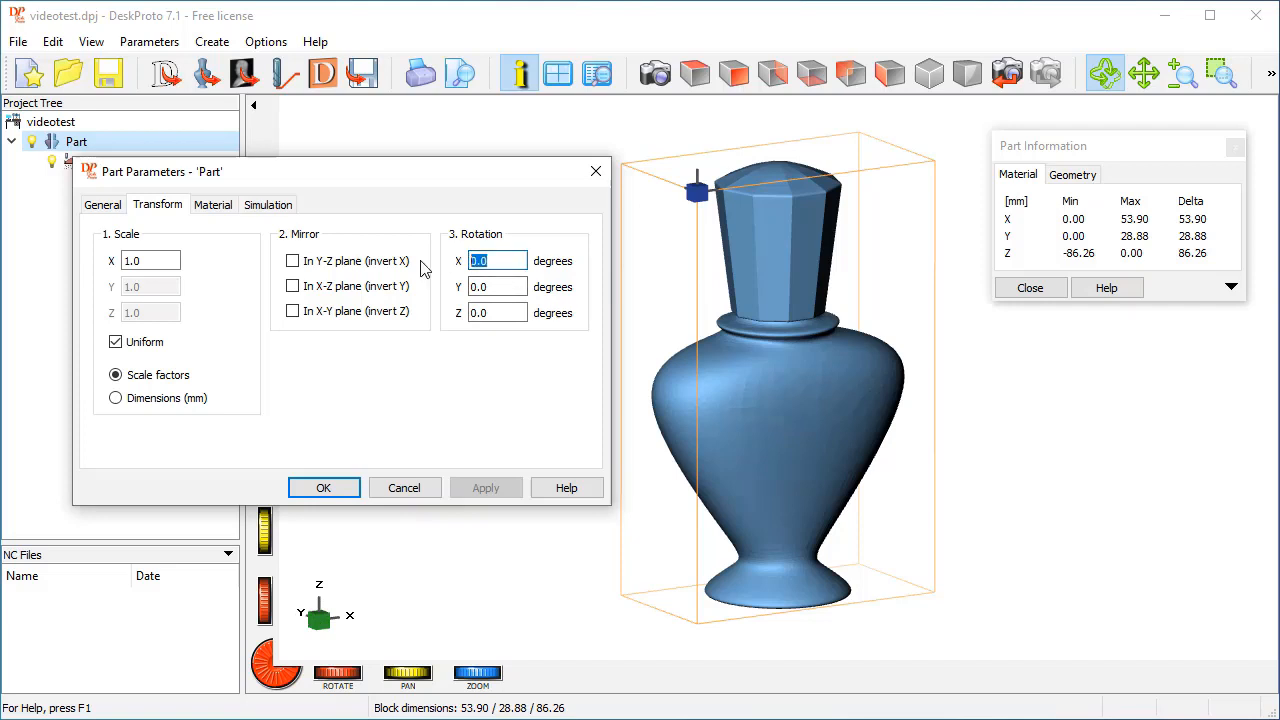
pyautogui.write('-90')
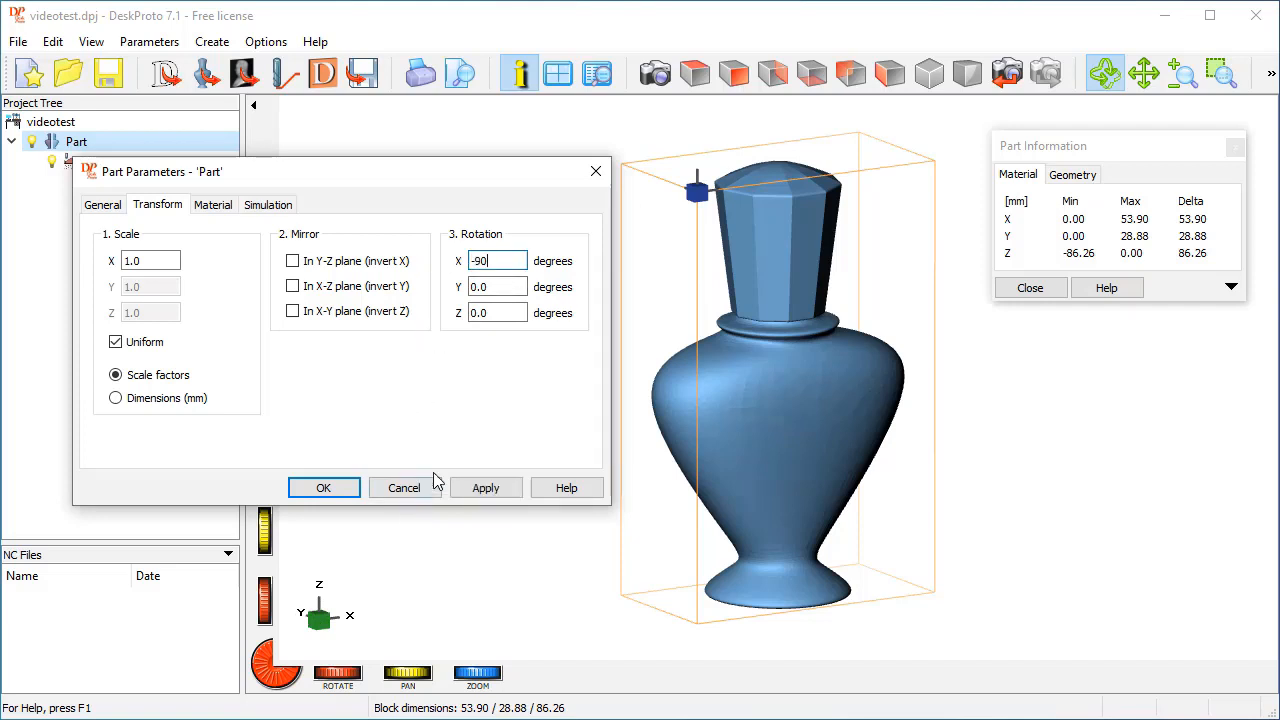
pyautogui.click(324, 488)
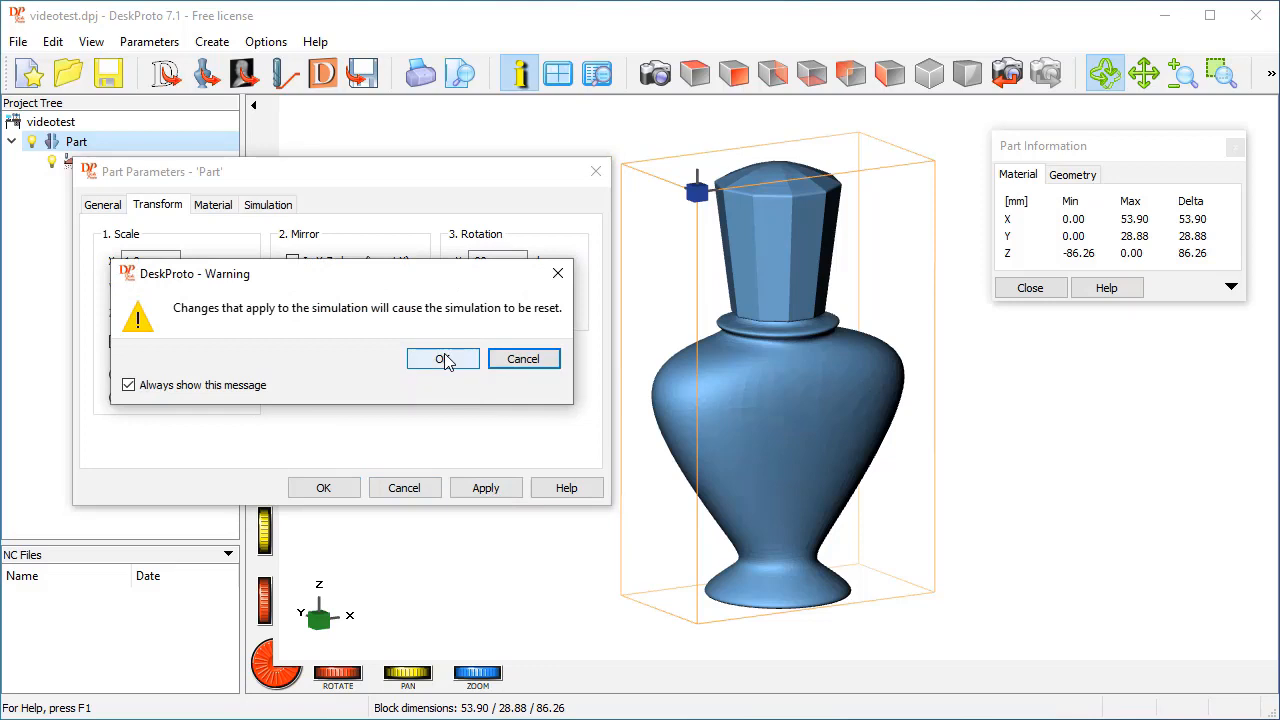
pyautogui.click(444, 360)
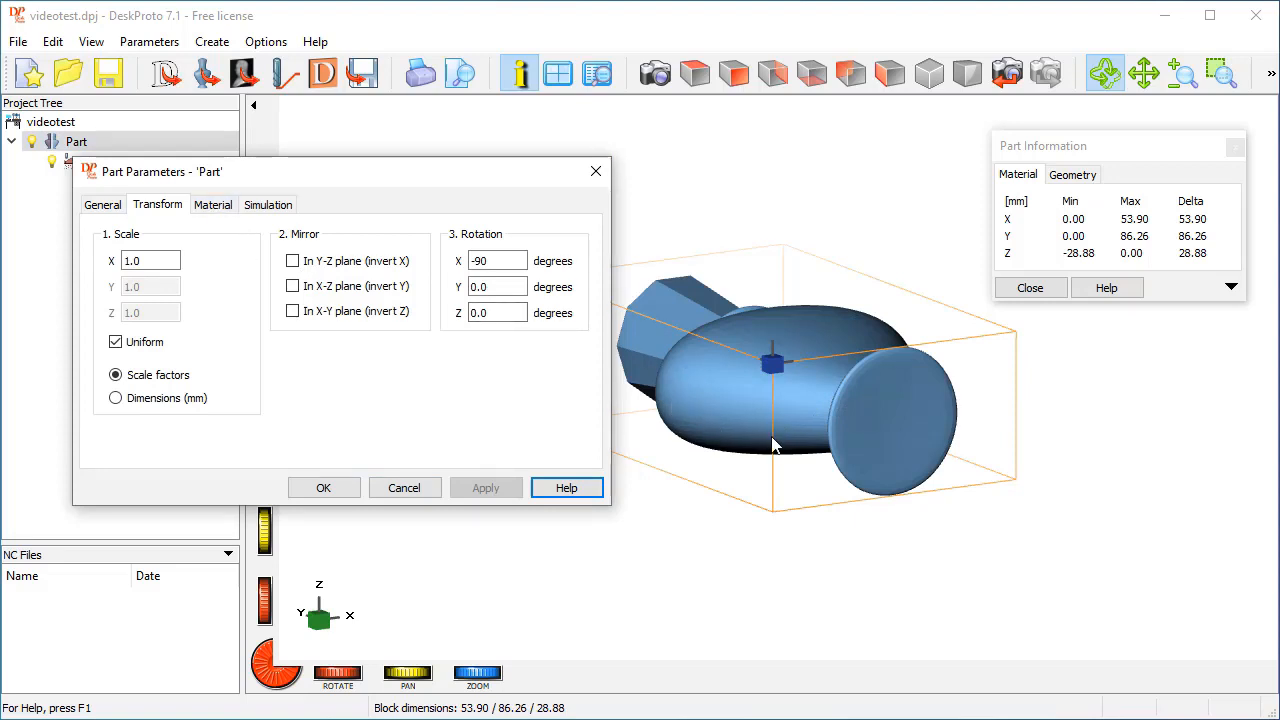
pyautogui.moveTo(528, 382)
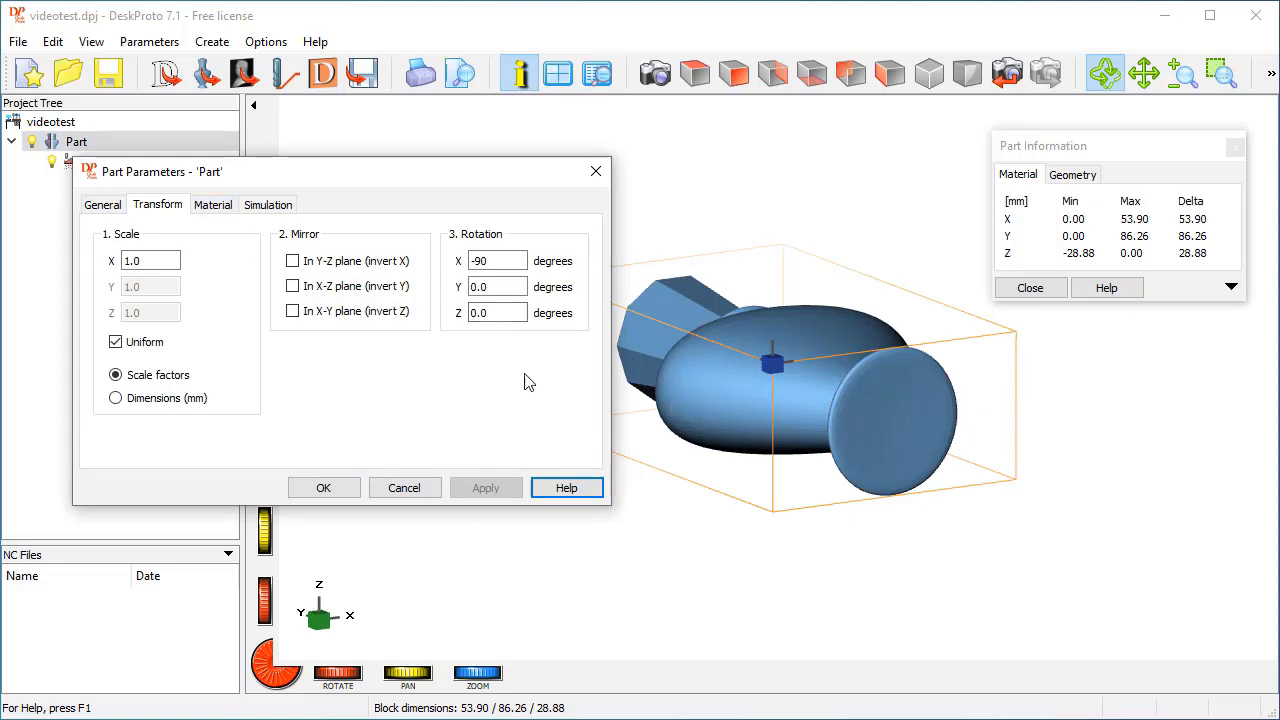
# - Limit the material block to the upper half of the geometry
pyautogui.click(212, 204)
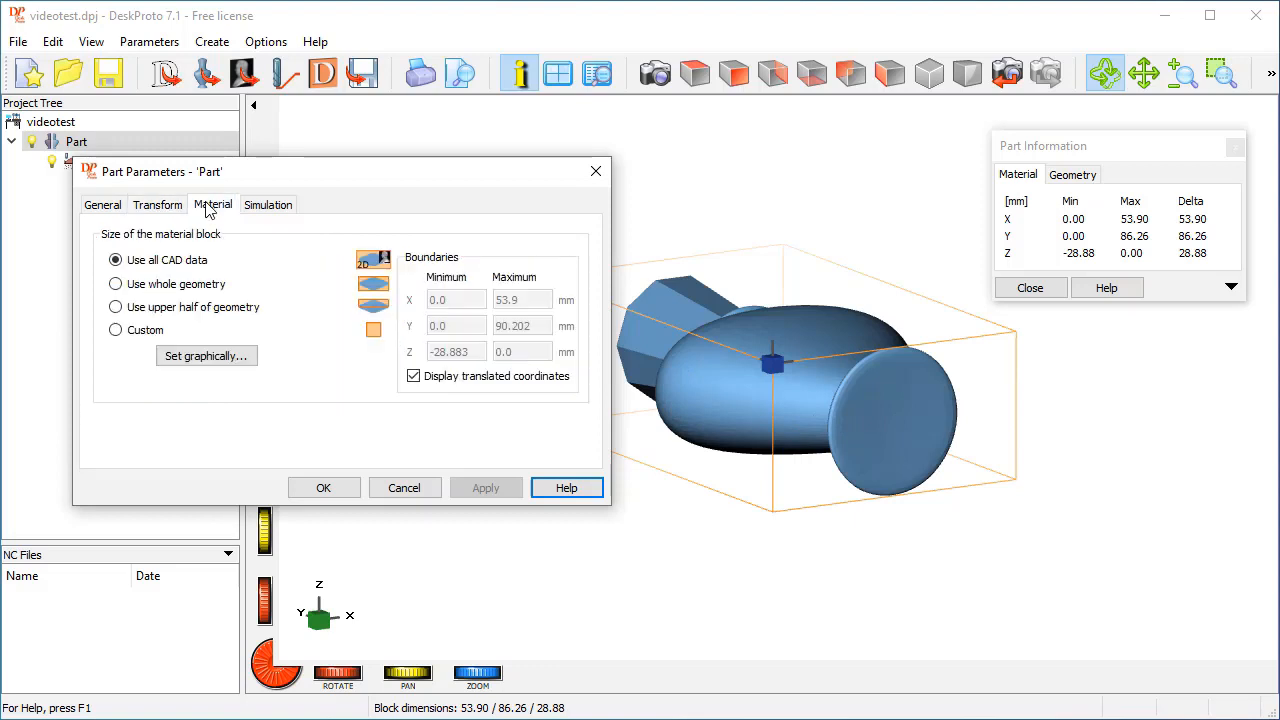
pyautogui.click(116, 308)
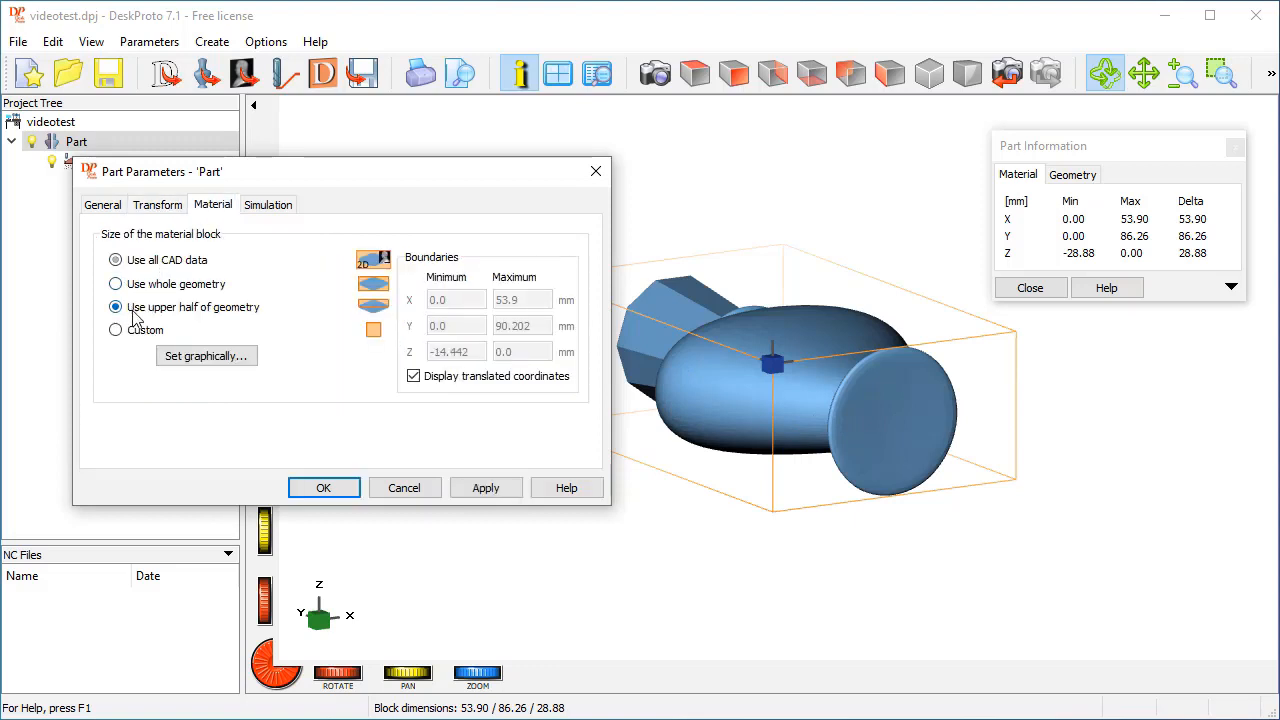
pyautogui.click(324, 488)
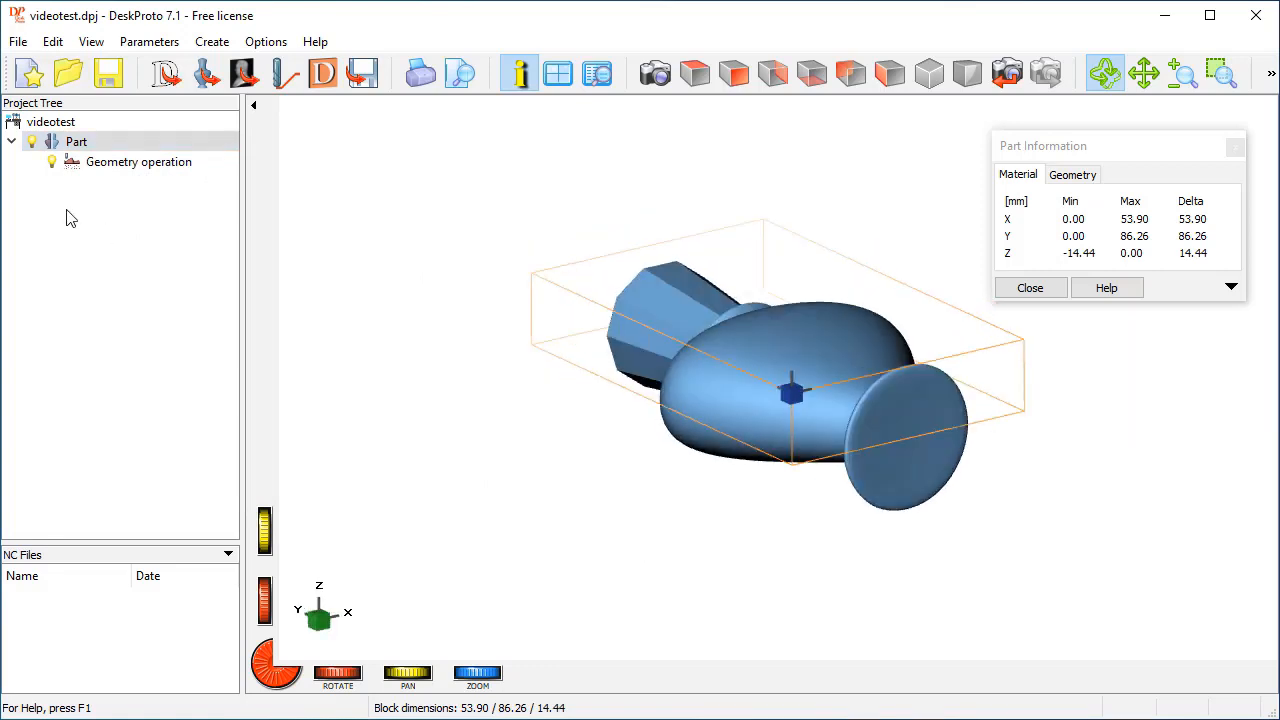
# - Give the geometry operation a ball-nose radius 2 cutter with 0.44 precision and calculate toolpaths
pyautogui.click(76, 140)
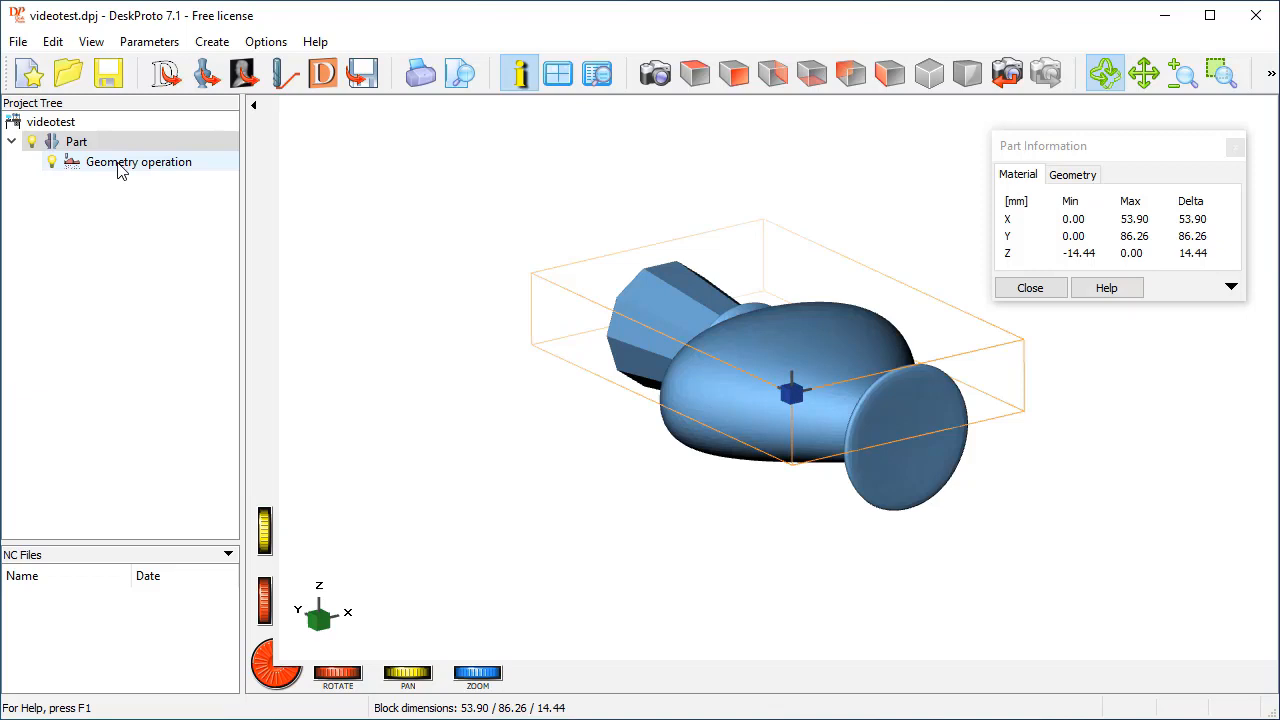
pyautogui.doubleClick(140, 162)
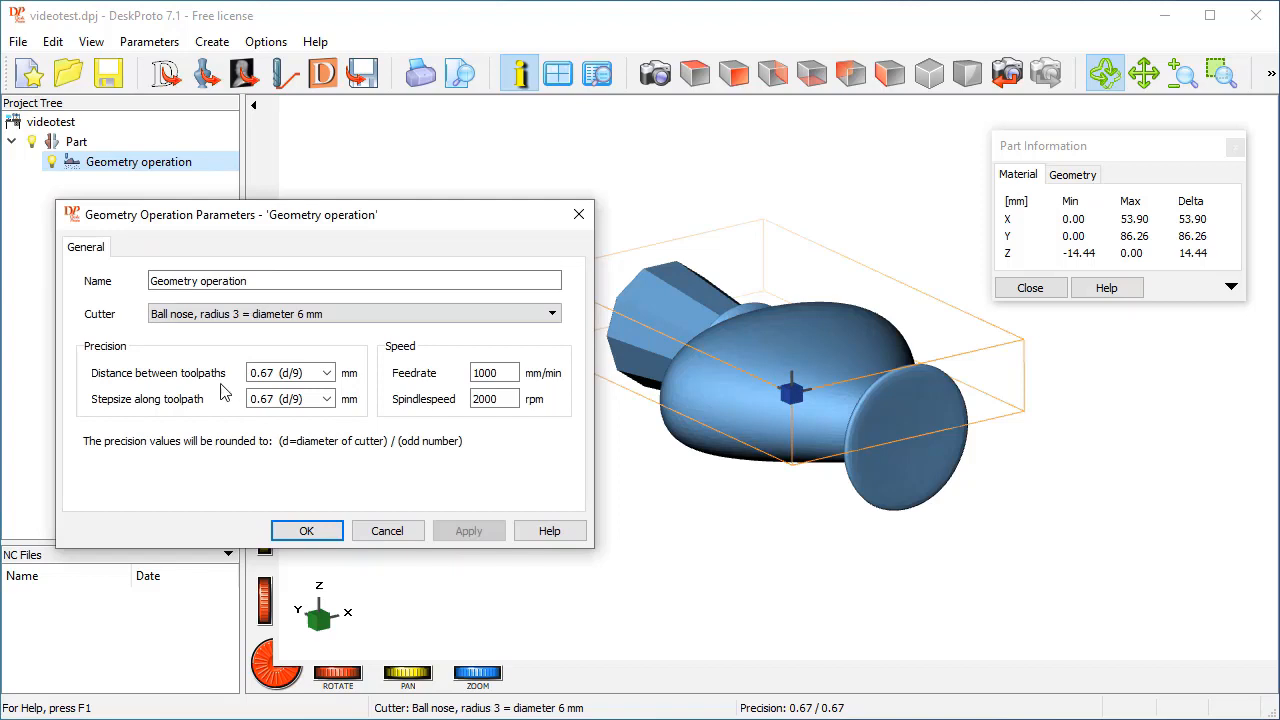
pyautogui.click(352, 312)
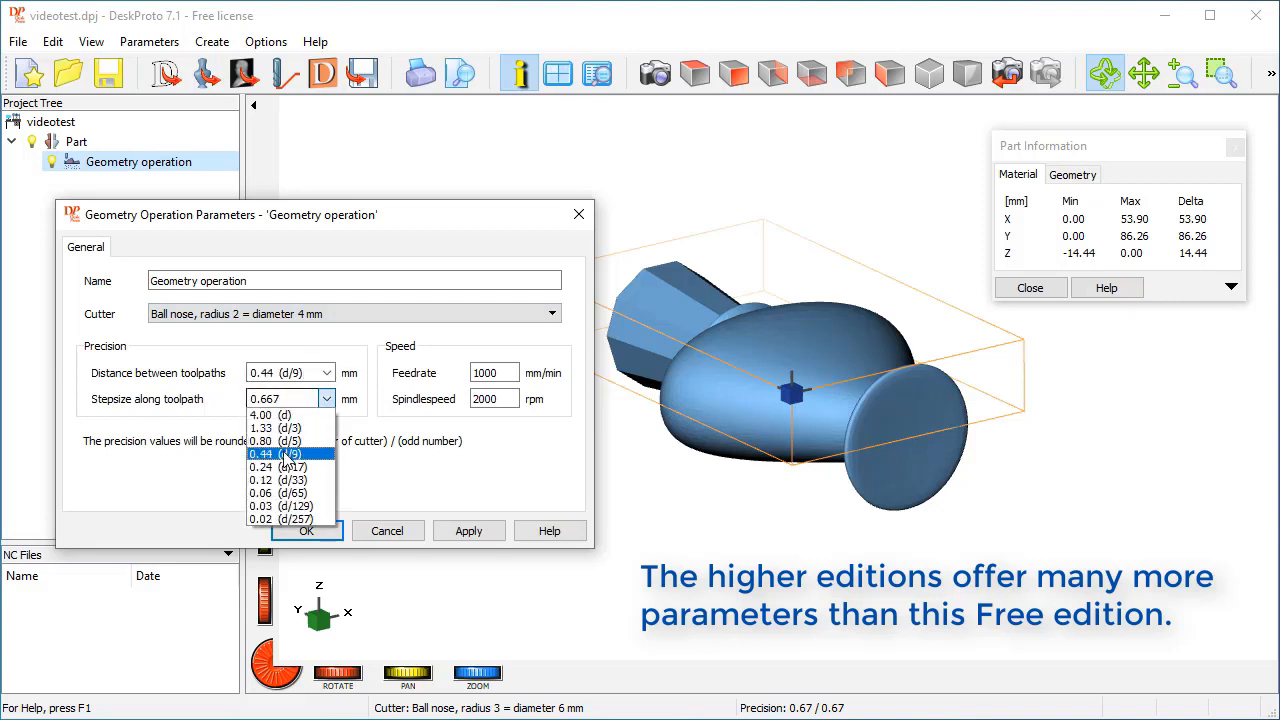
pyautogui.click(276, 452)
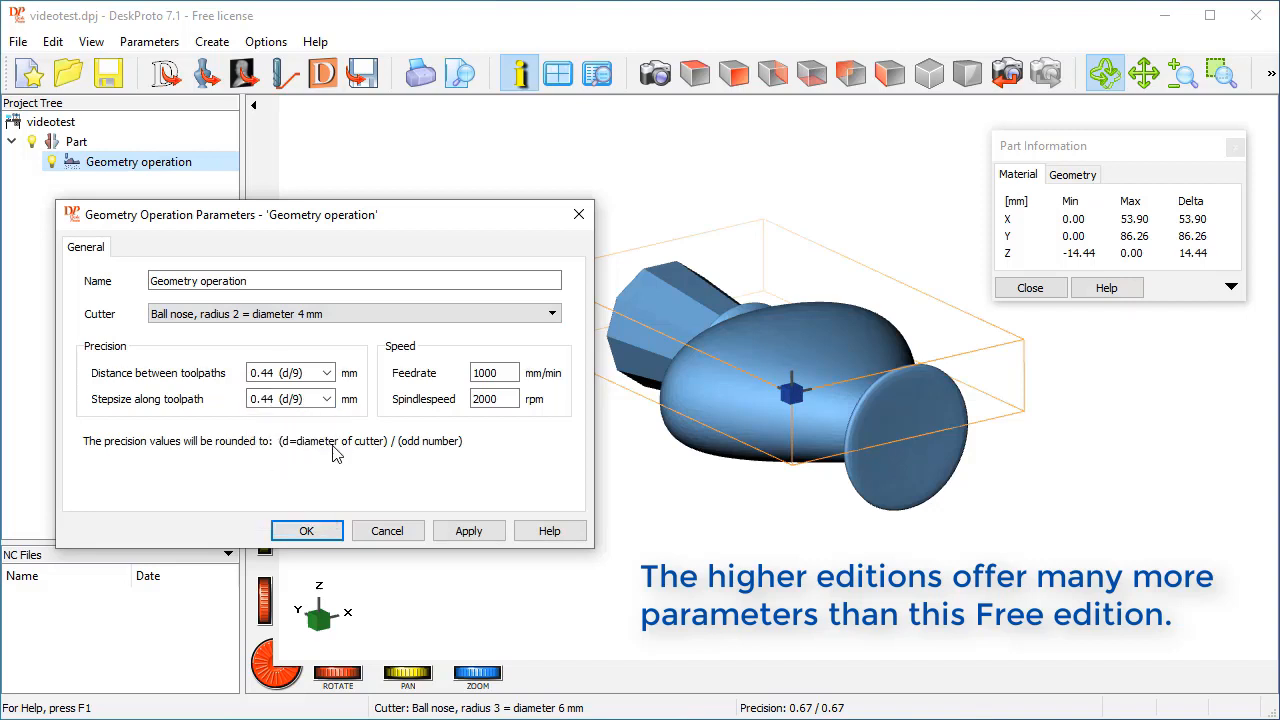
pyautogui.moveTo(518, 362)
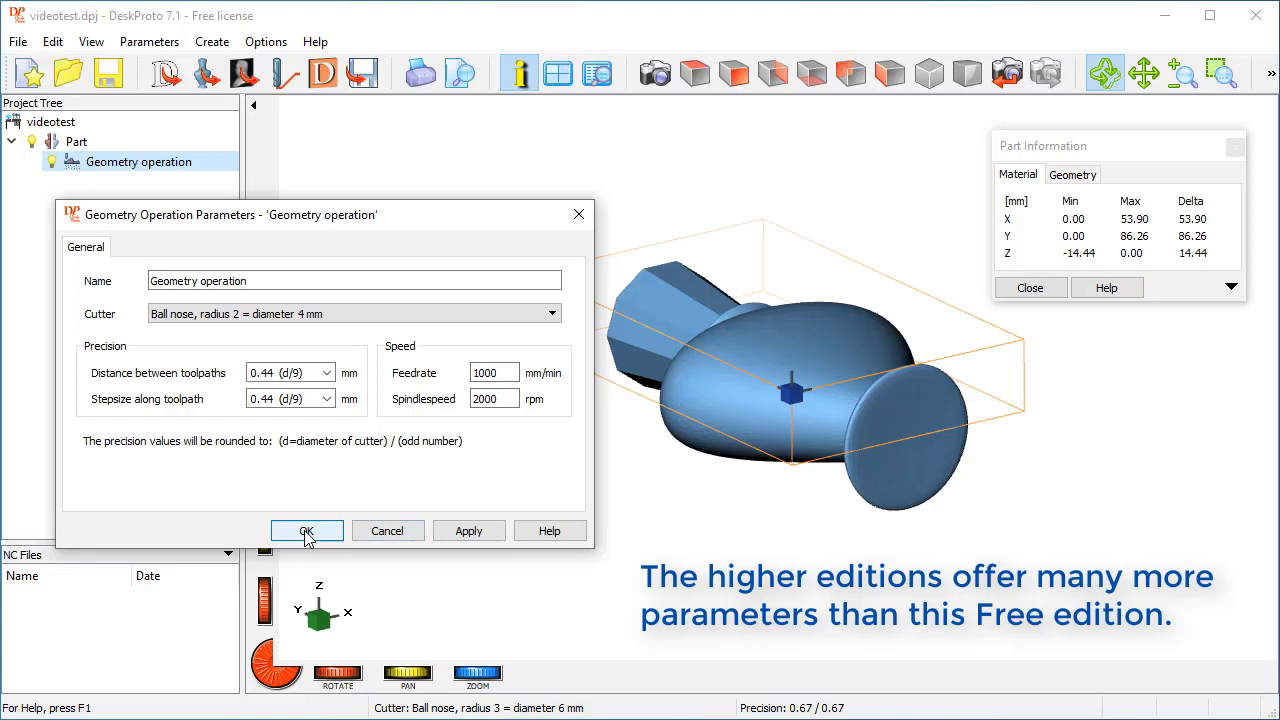
pyautogui.click(308, 530)
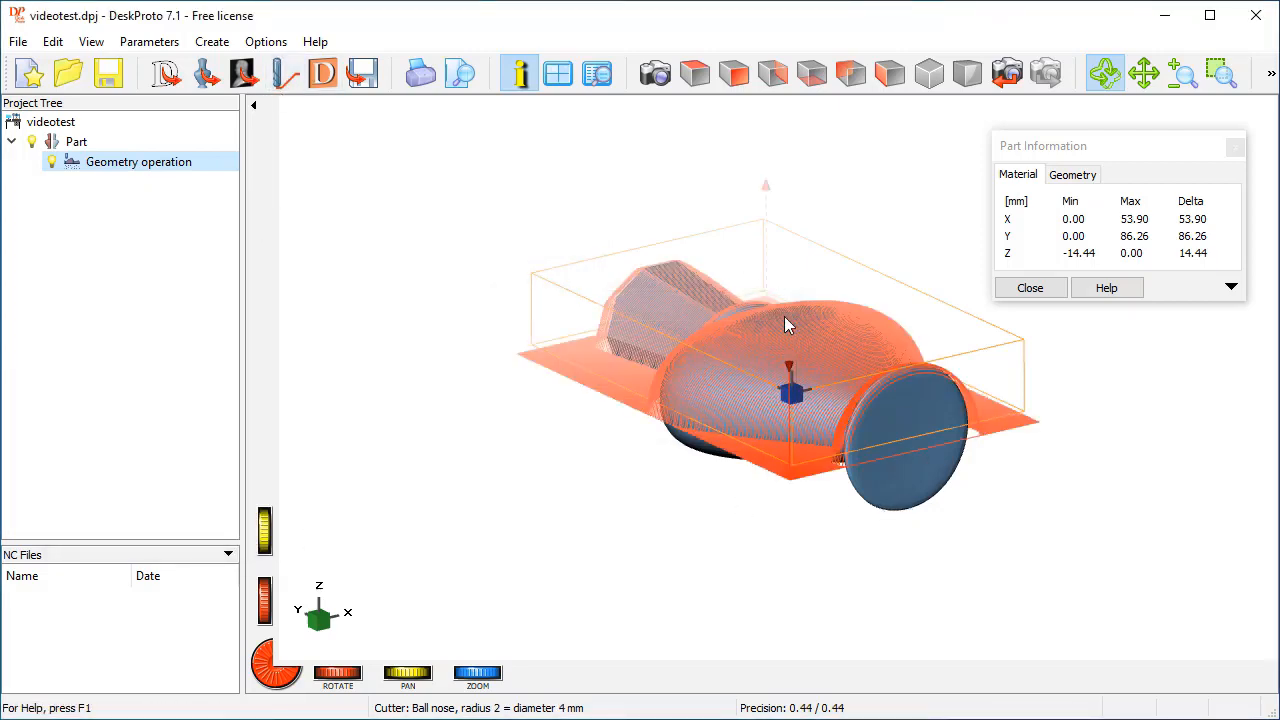
pyautogui.moveTo(324, 72)
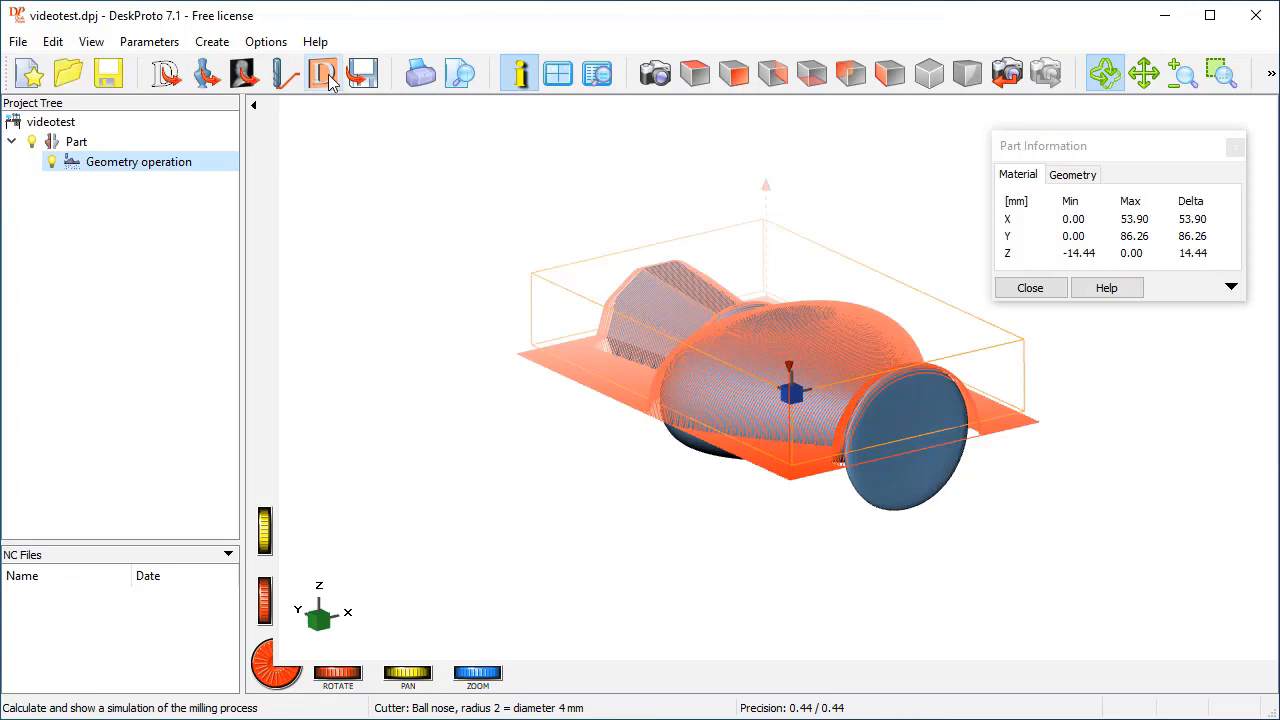
# - Calculate the milling simulation and show it with the toolpaths hidden
pyautogui.click(324, 72)
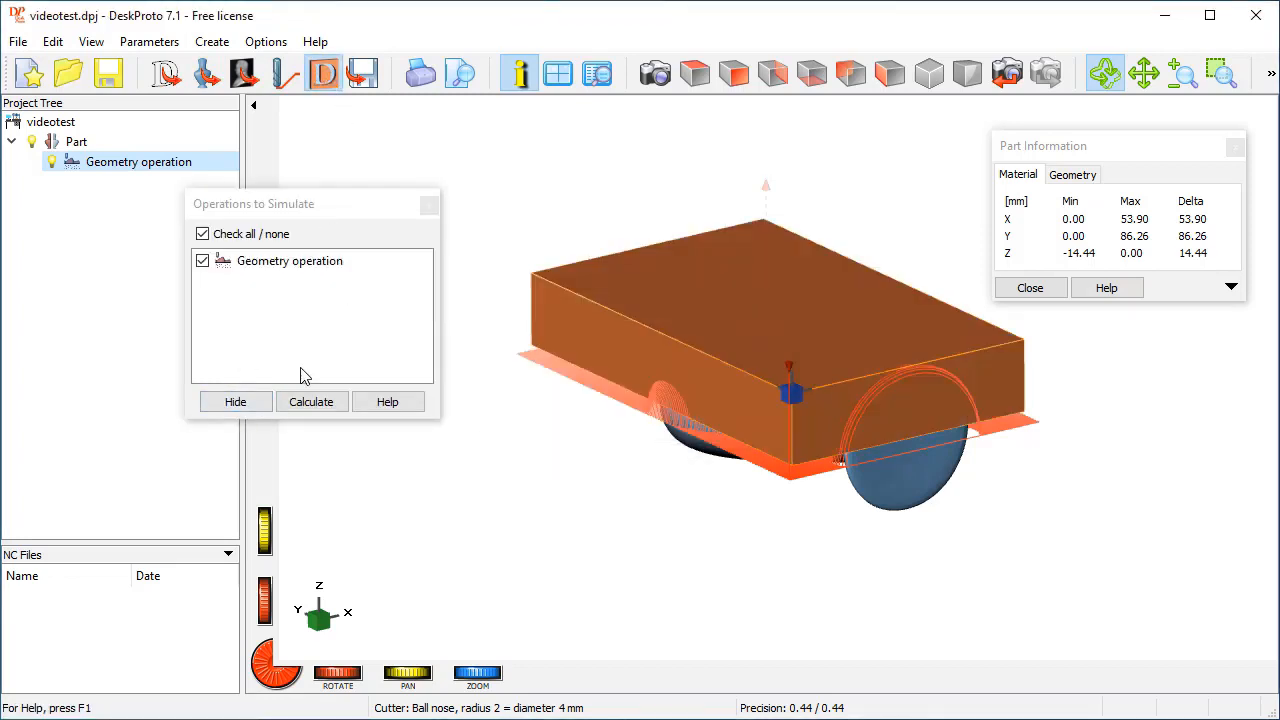
pyautogui.click(312, 400)
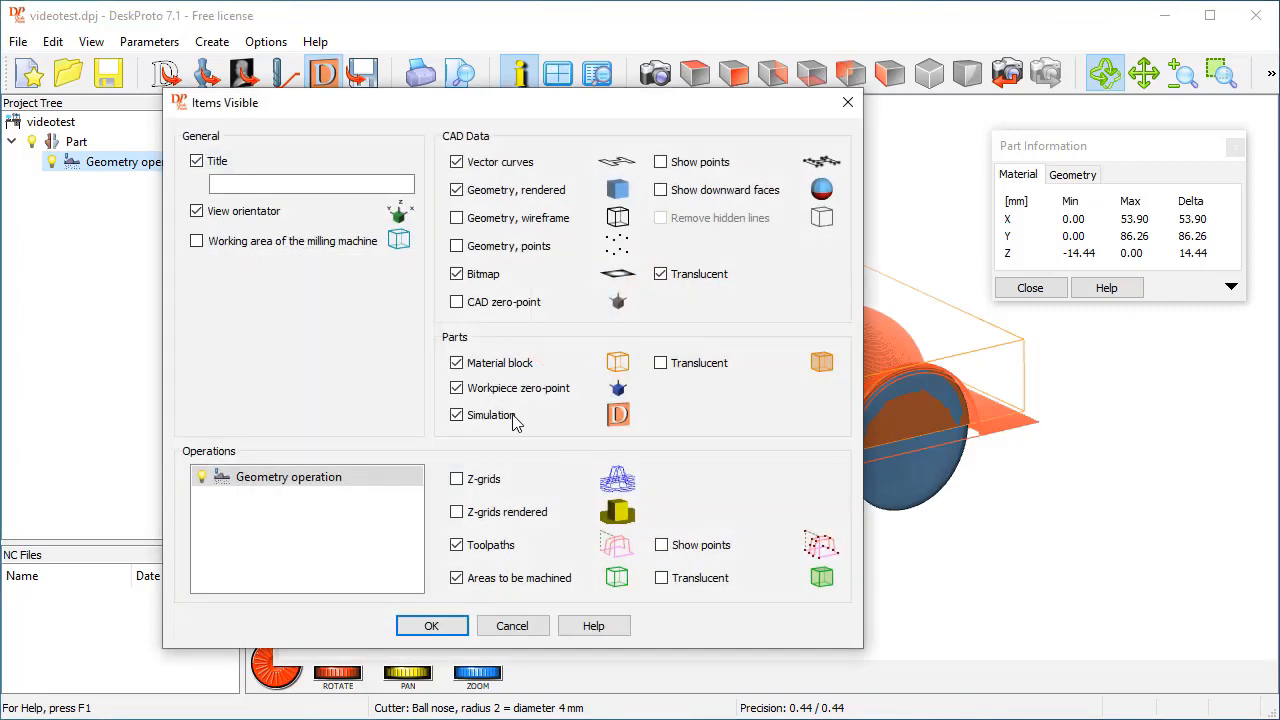
pyautogui.click(456, 544)
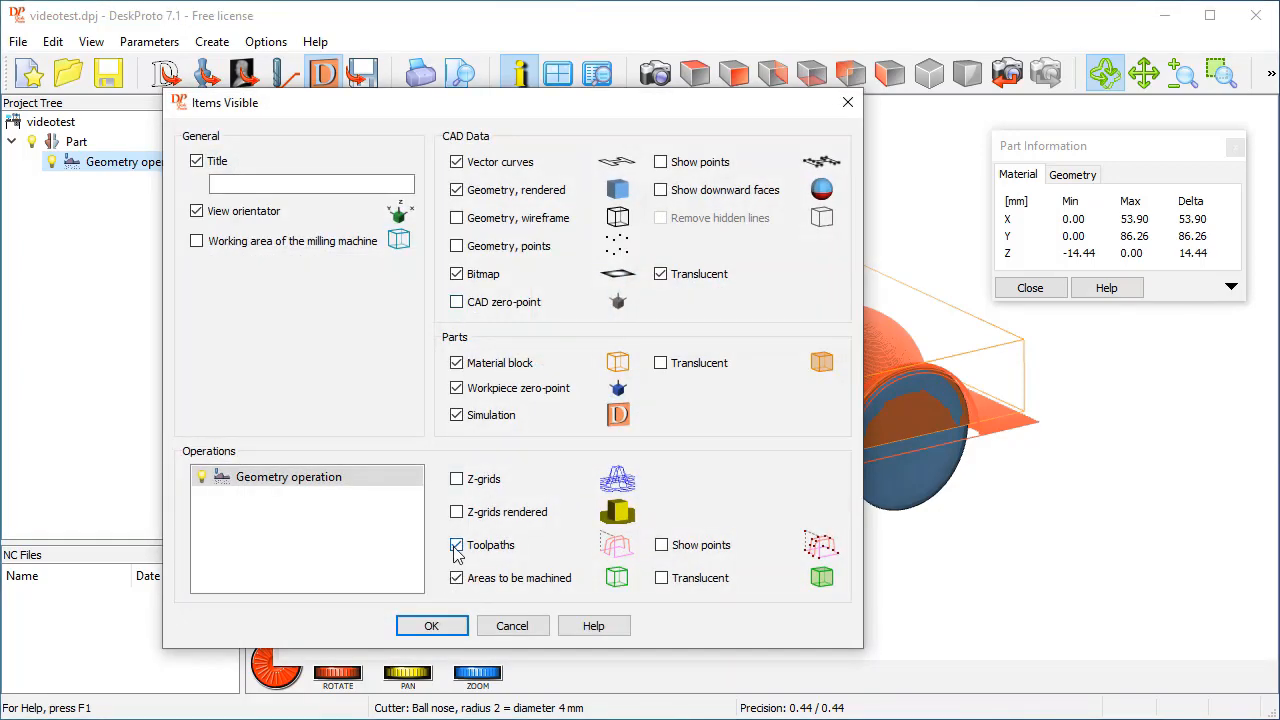
pyautogui.click(432, 624)
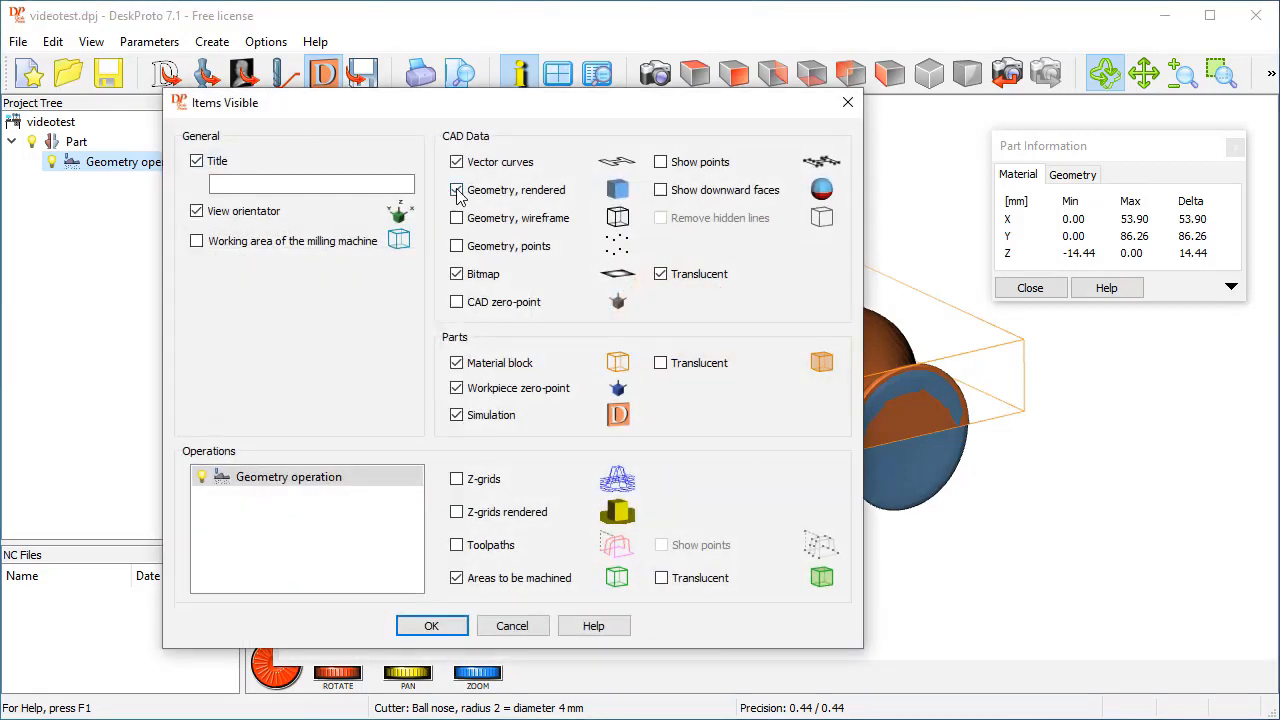
pyautogui.click(432, 624)
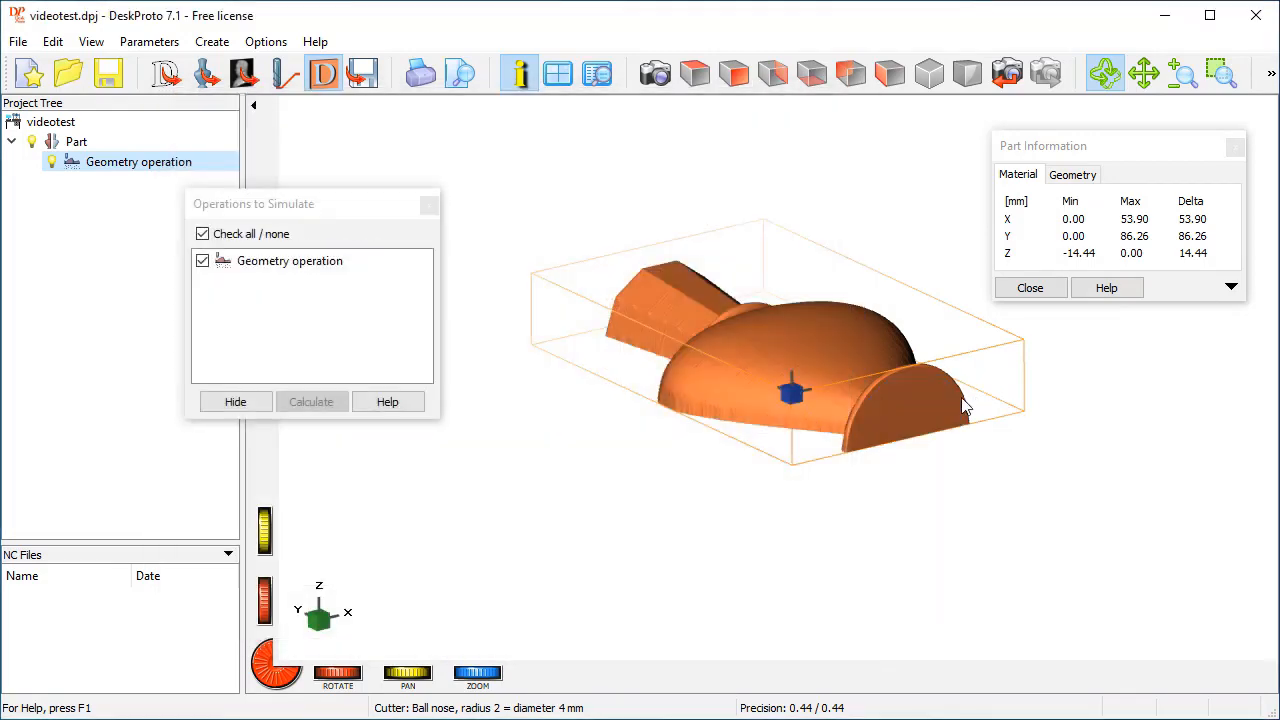
# - Orbit the simulated bottle to inspect its full length
pyautogui.moveTo(964, 404); pyautogui.dragTo(716, 350)
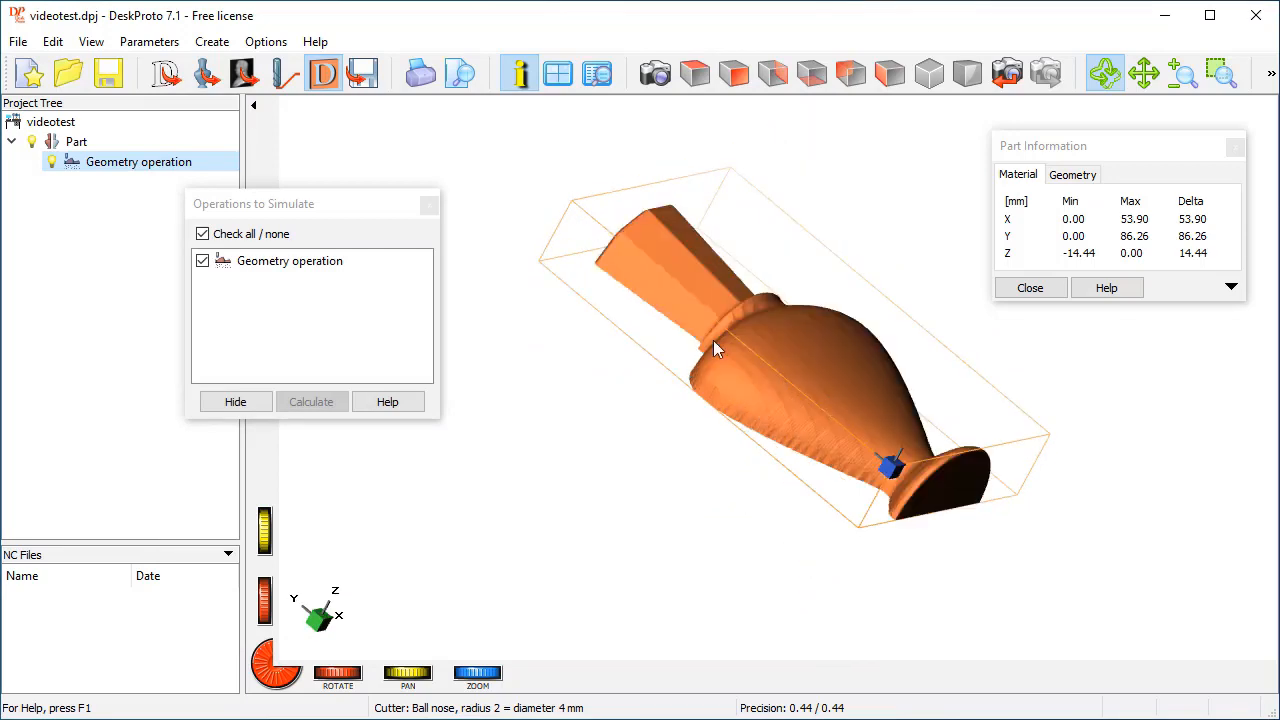
pyautogui.moveTo(716, 350); pyautogui.dragTo(770, 496)
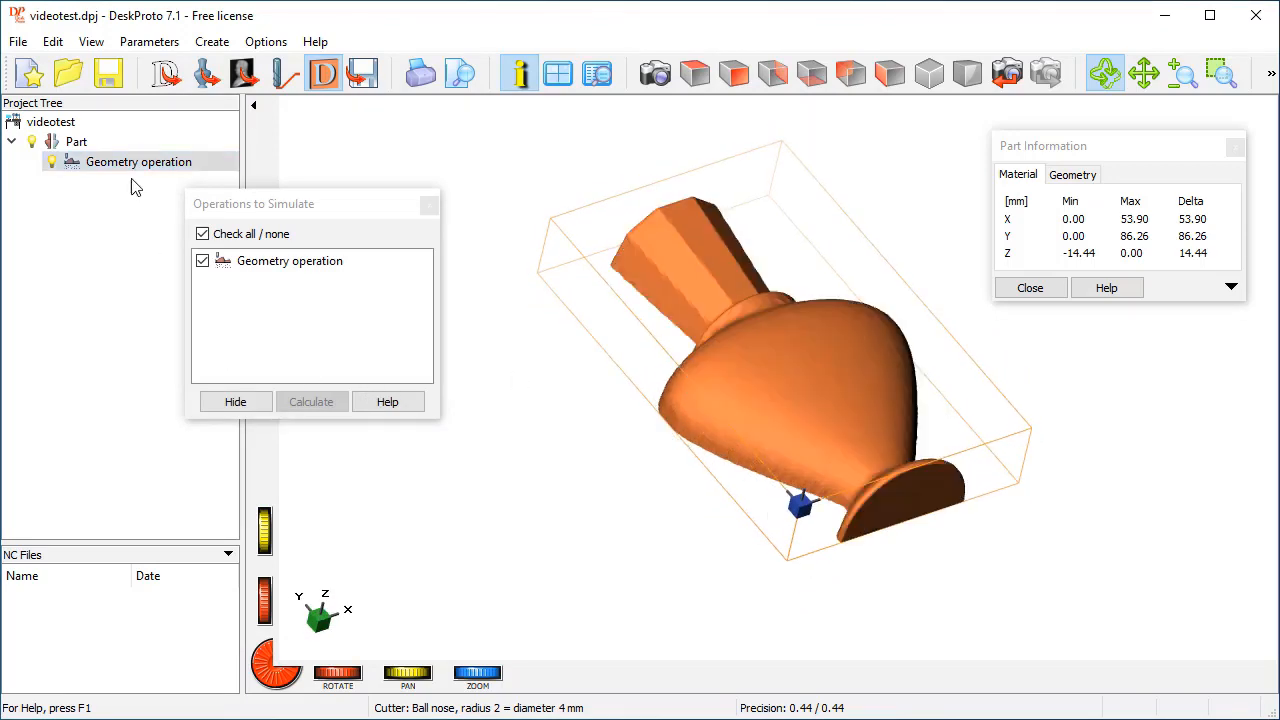
pyautogui.click(312, 400)
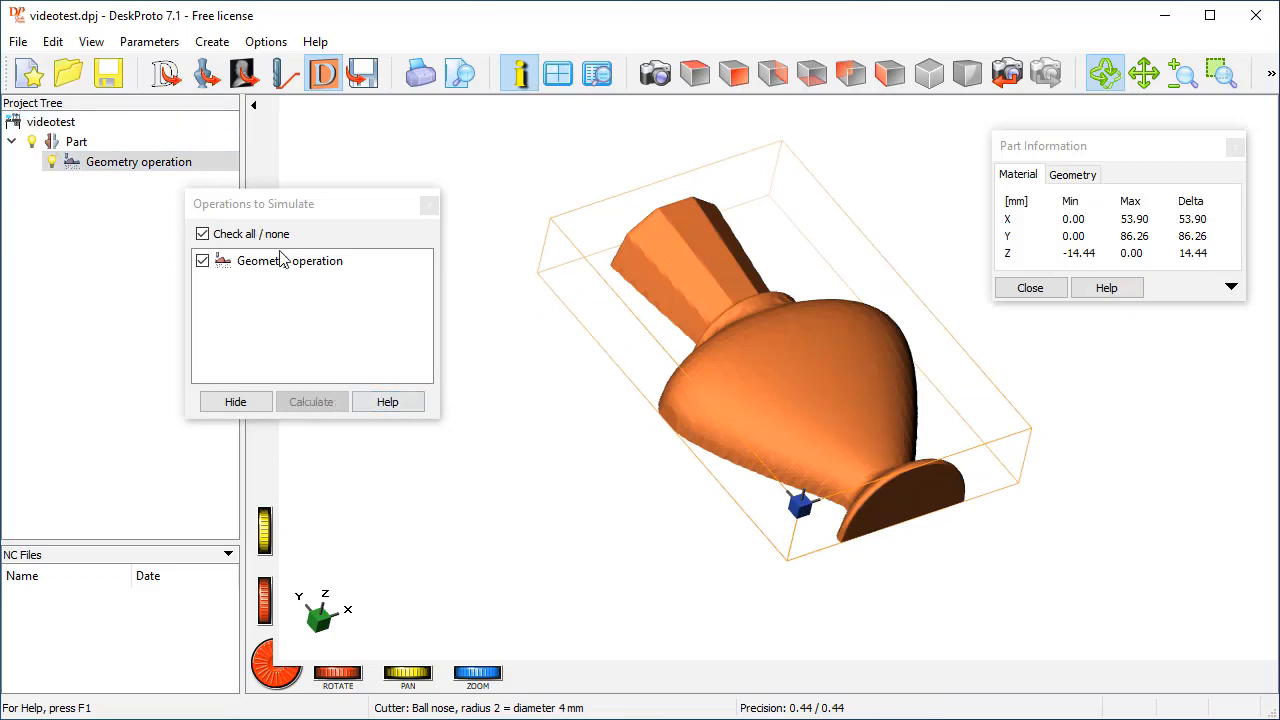
pyautogui.moveTo(388, 400)
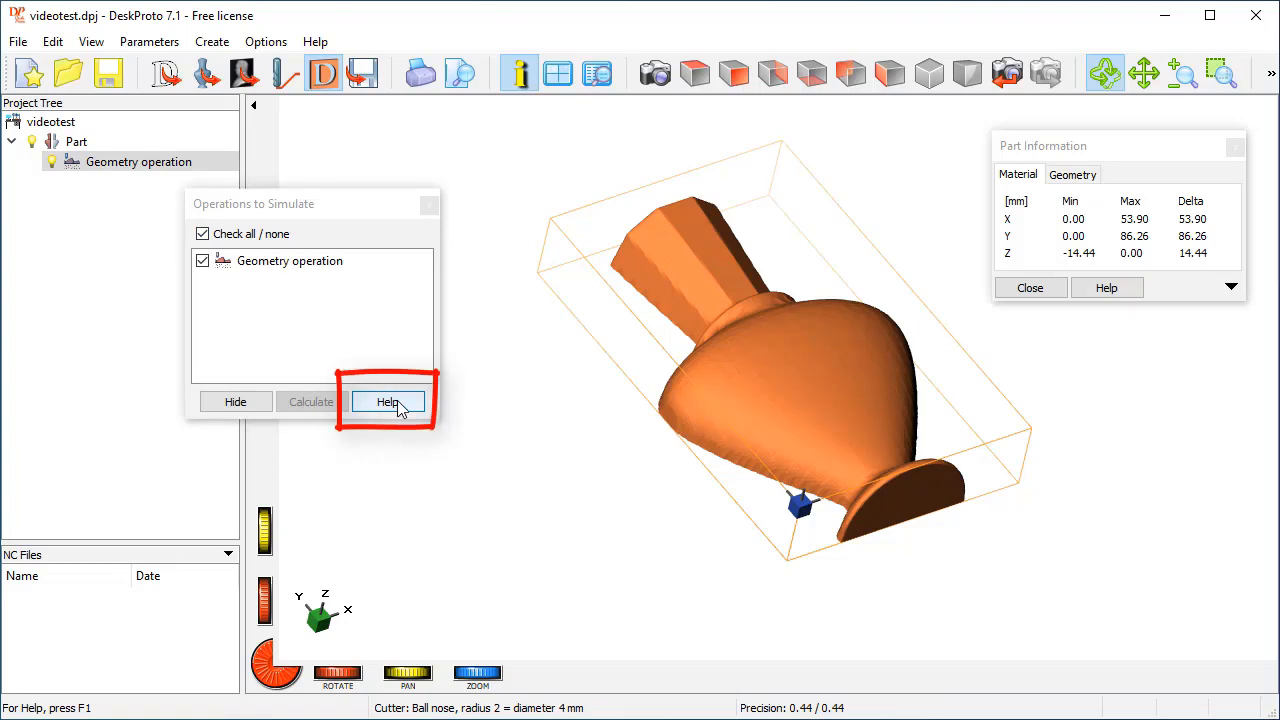
# - Read the Simulated Operations help topic and close the Help window
pyautogui.click(388, 400)
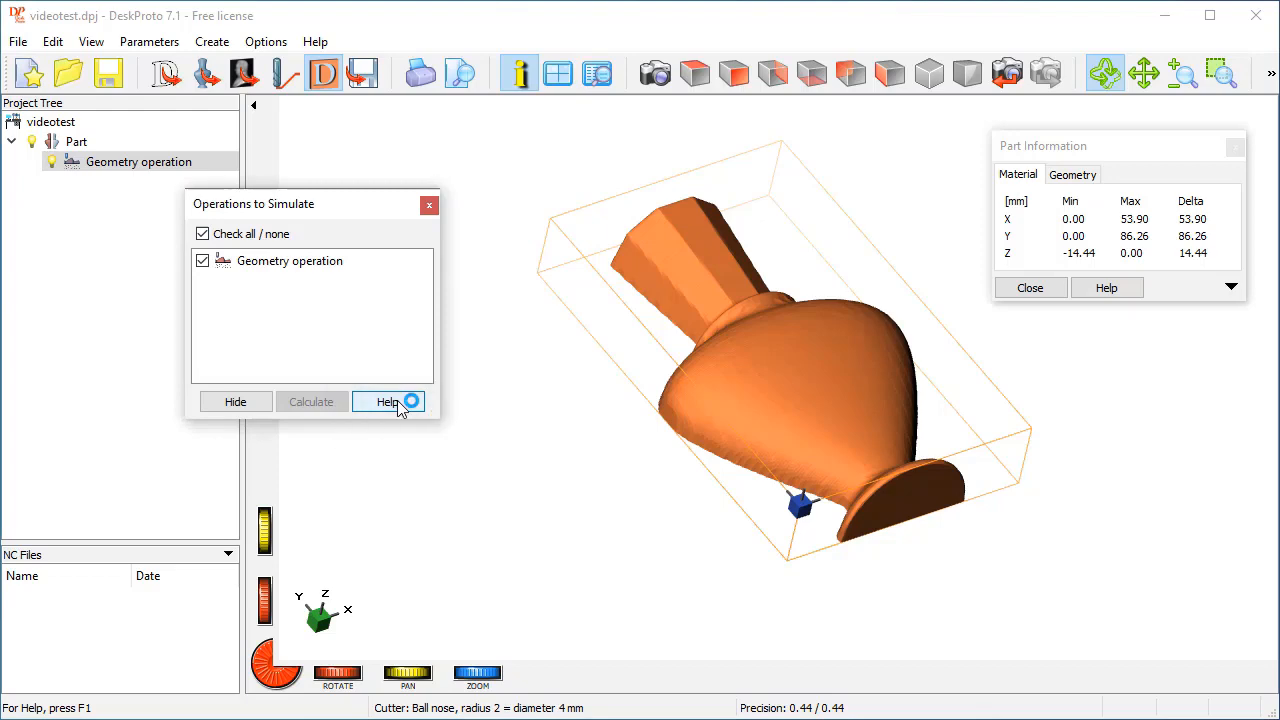
pyautogui.click(388, 400)
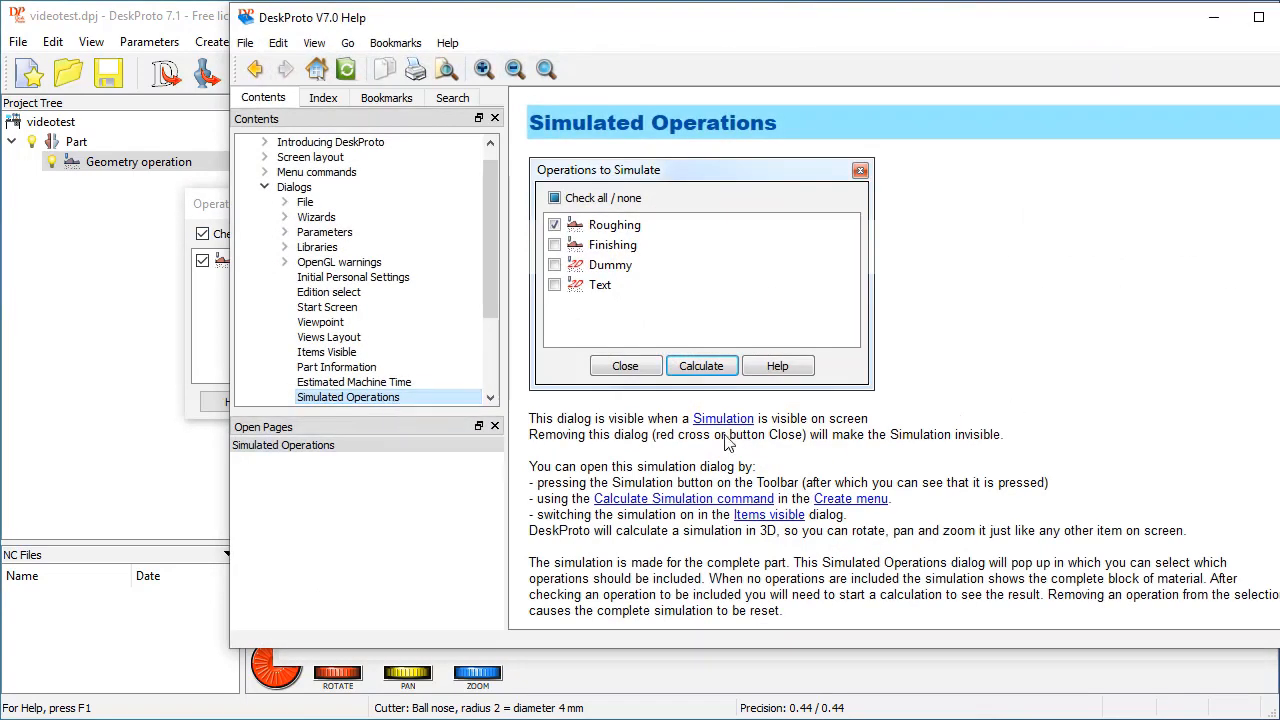
pyautogui.scroll(-3)
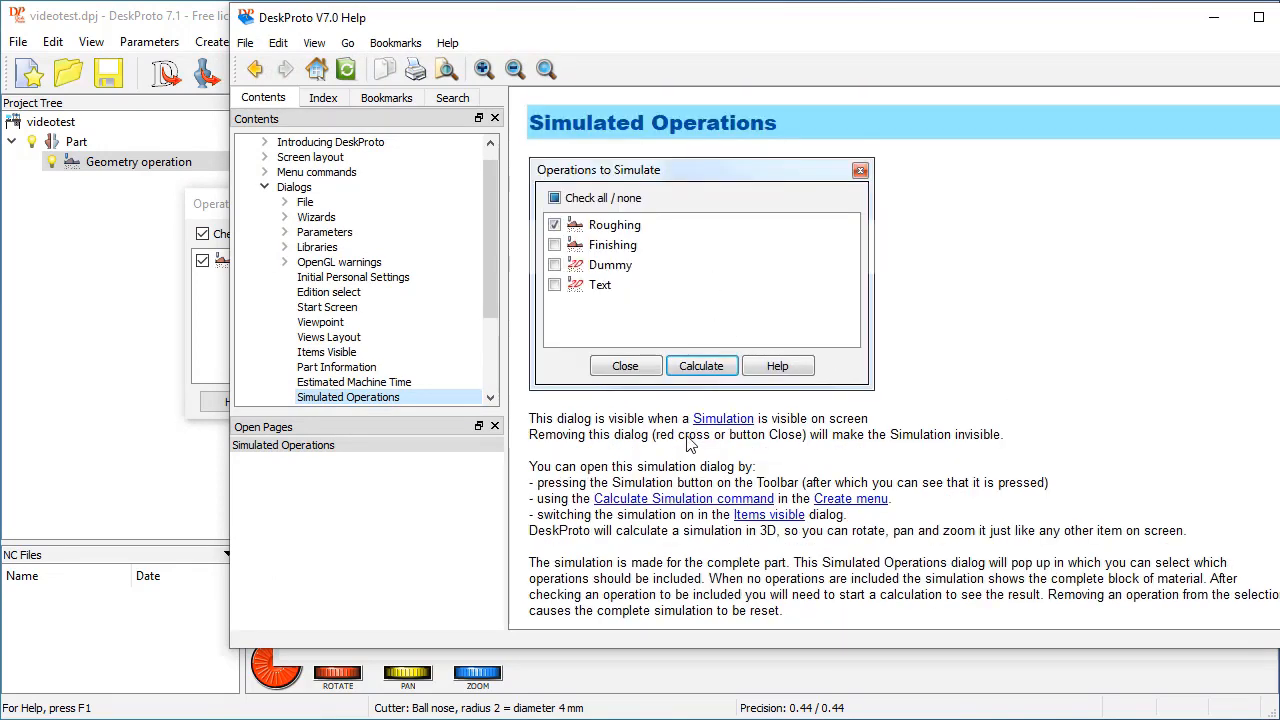
pyautogui.moveTo(1256, 48)
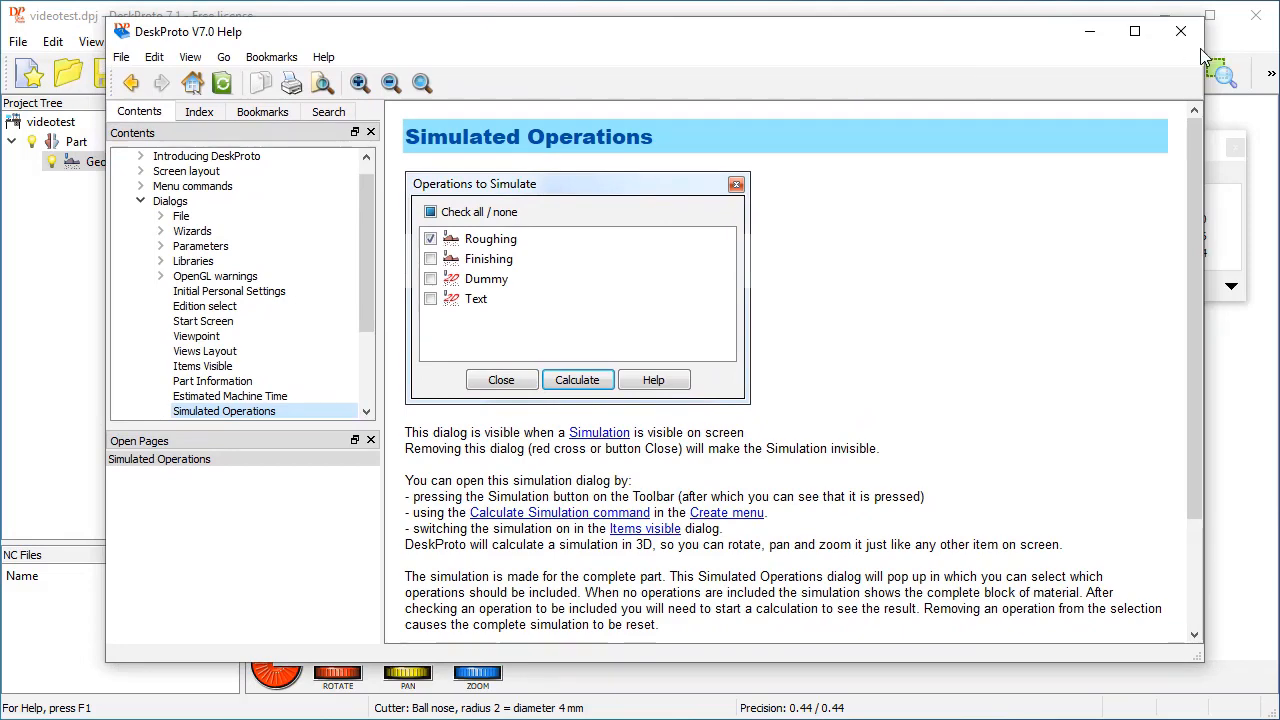
pyautogui.moveTo(1180, 32)
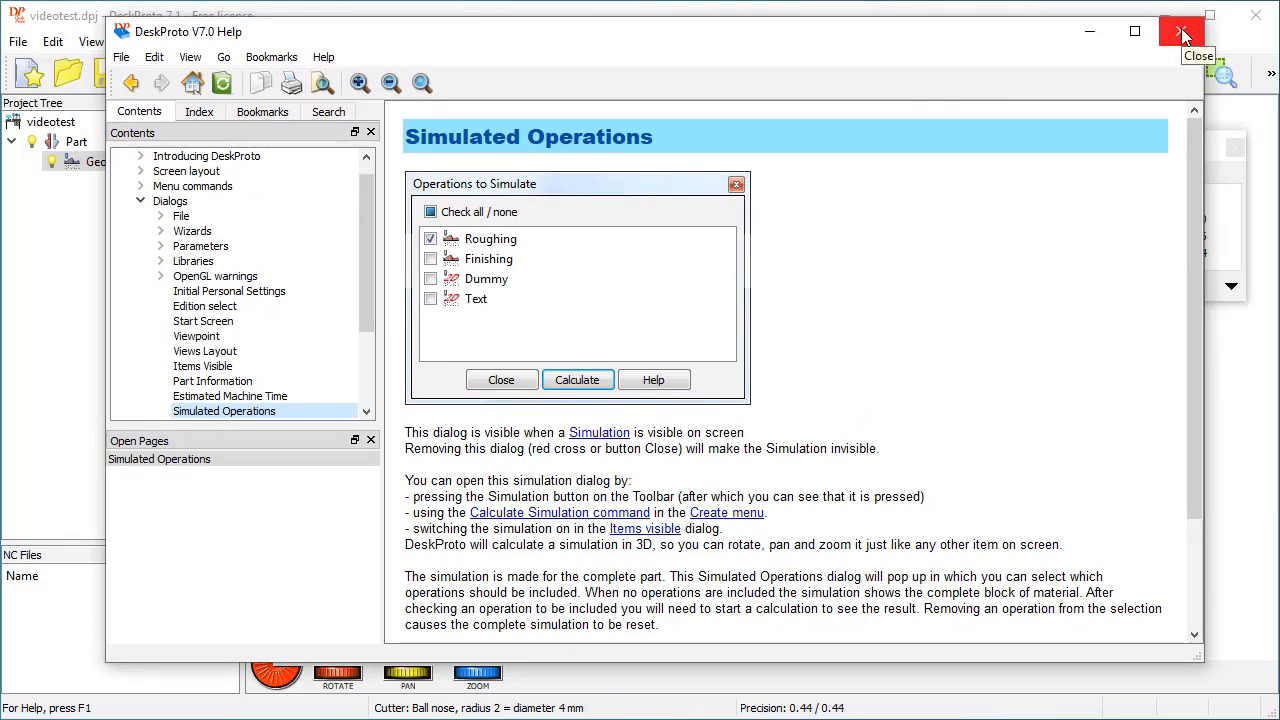
pyautogui.click(1180, 32)
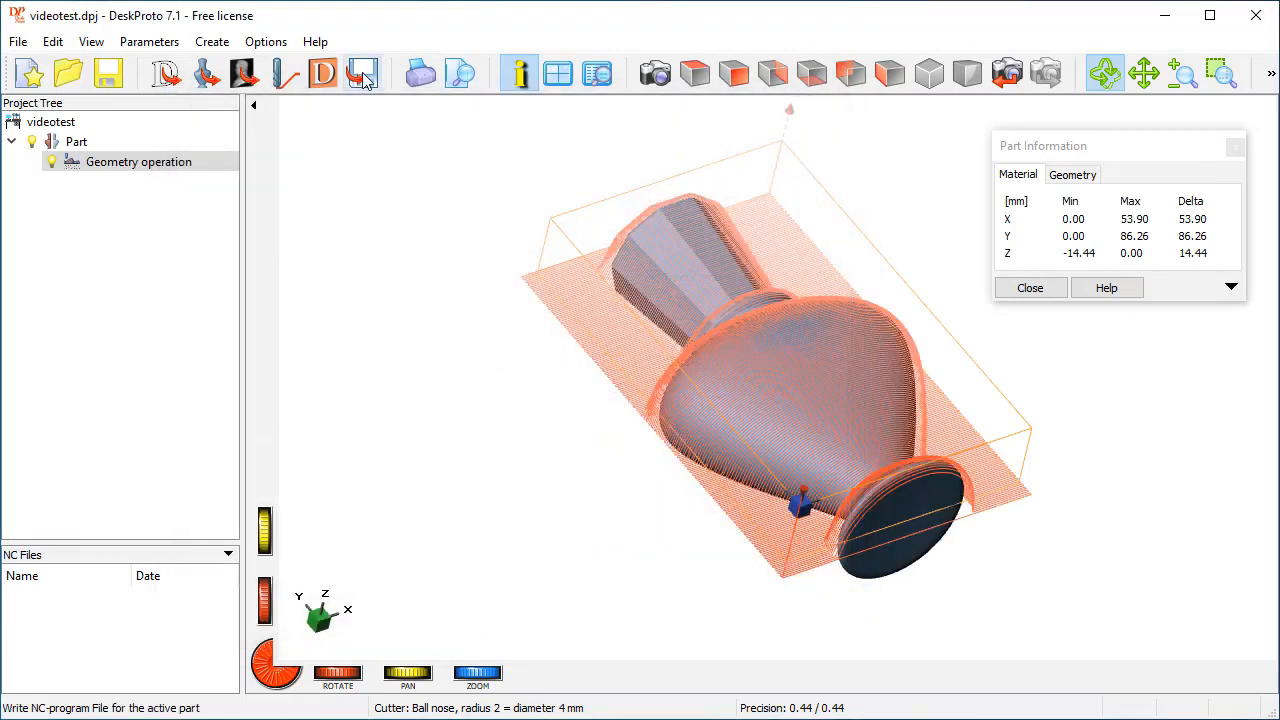
# - Write the NC program file as test.iso, accepting the ballnose warning and replacing the existing file
pyautogui.click(362, 72)
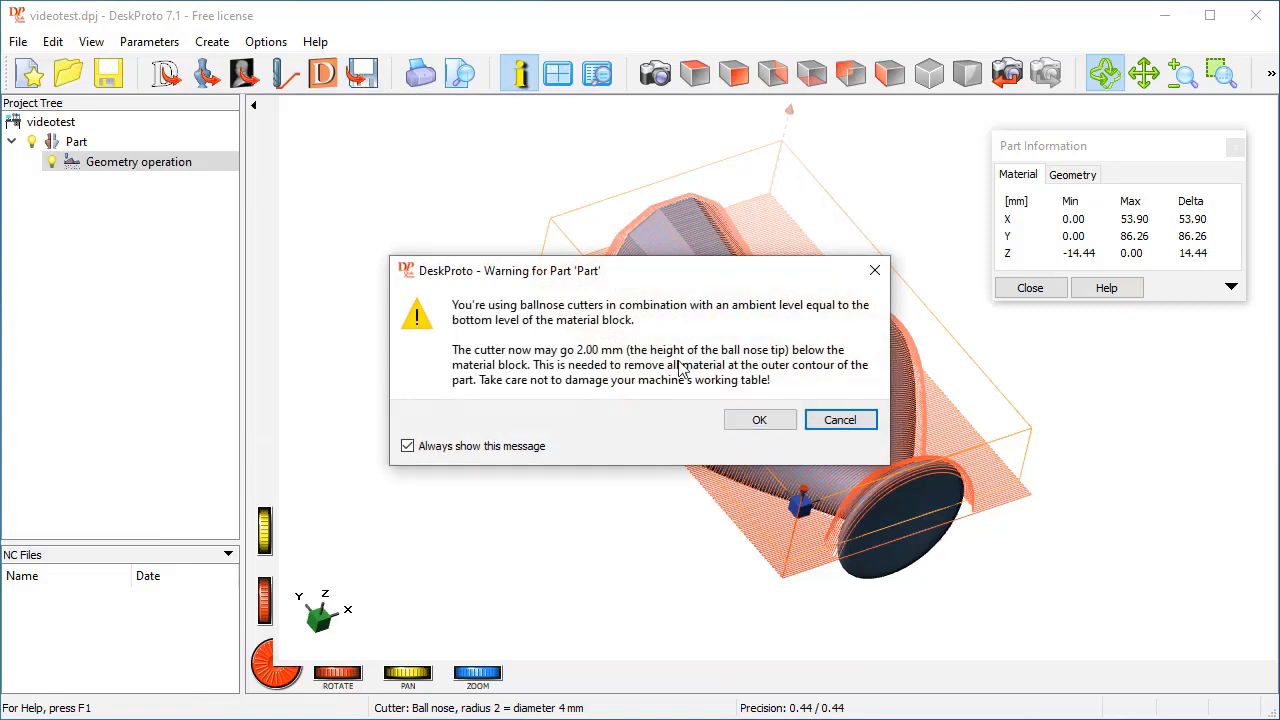
pyautogui.click(760, 420)
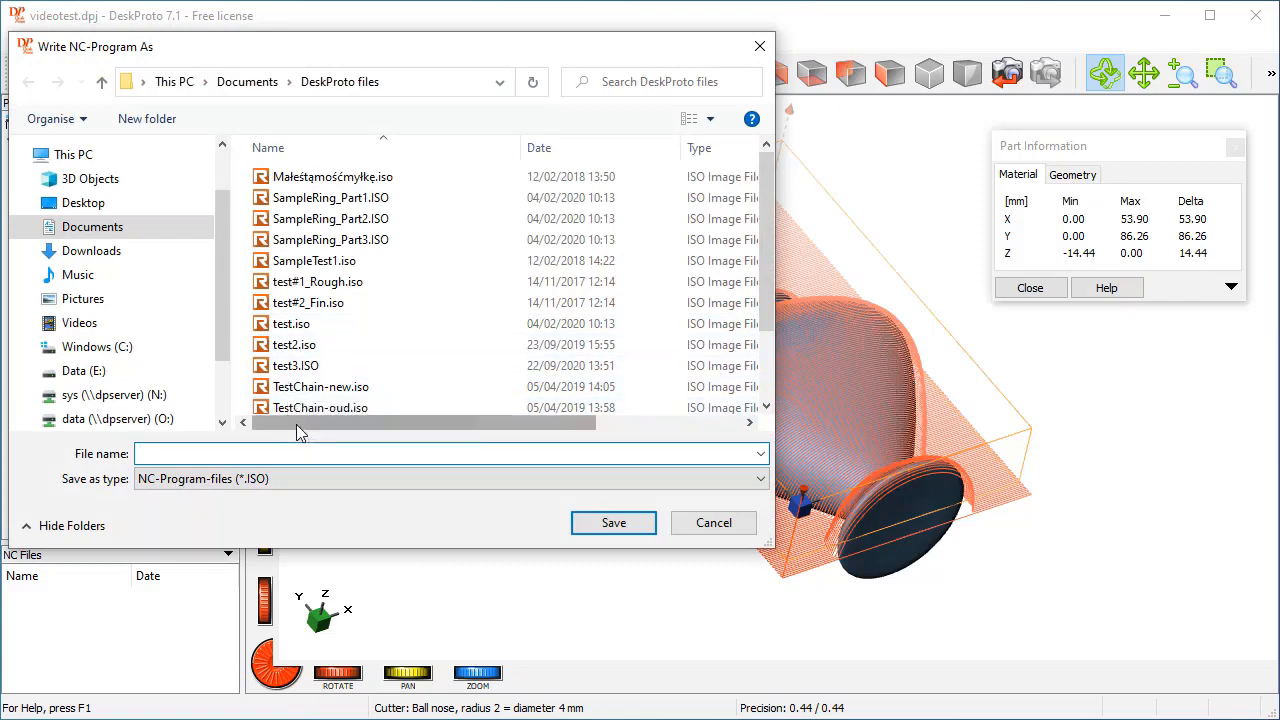
pyautogui.write('tr')
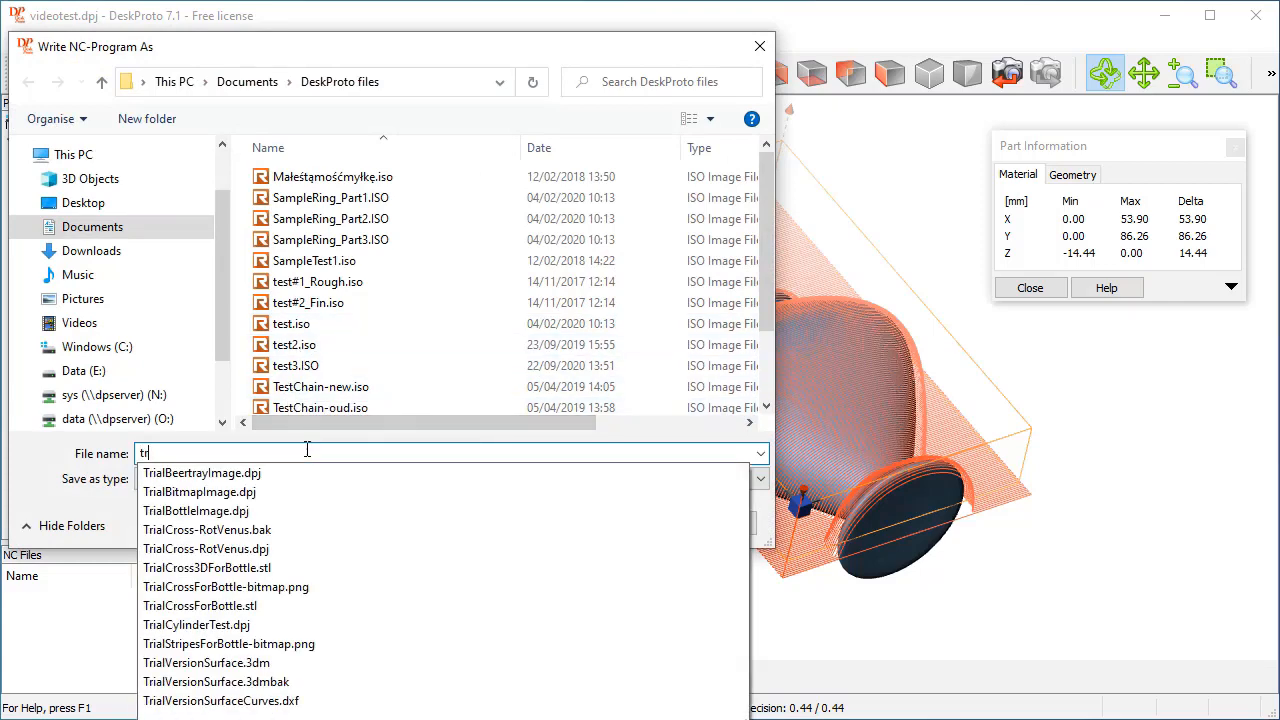
pyautogui.write('est')
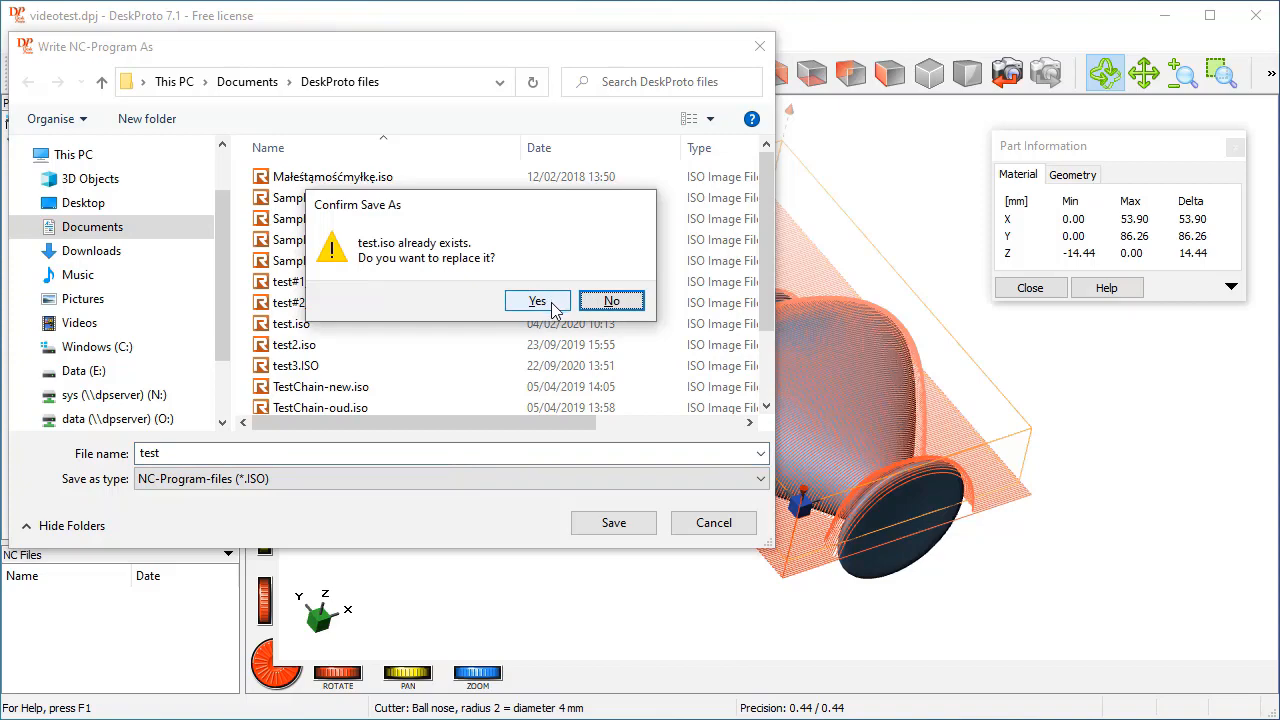
pyautogui.click(536, 300)
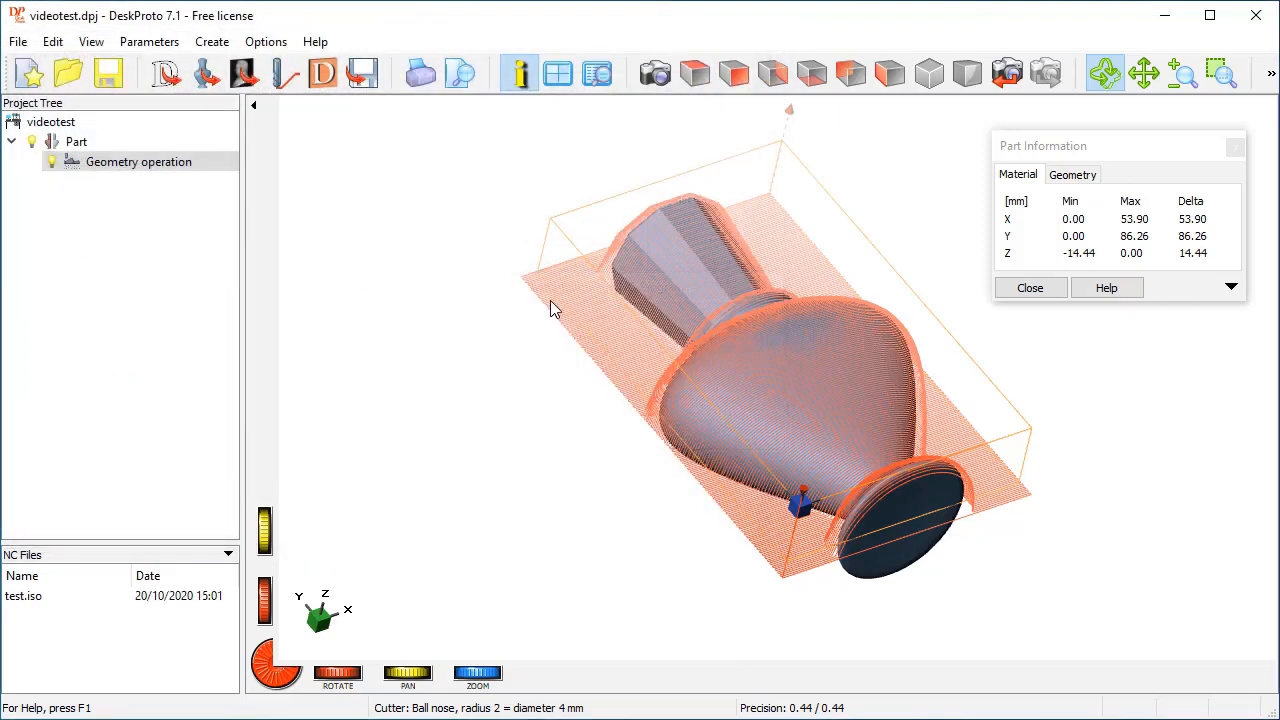
# - Show the simulated bottle from the front view
pyautogui.click(24, 596)
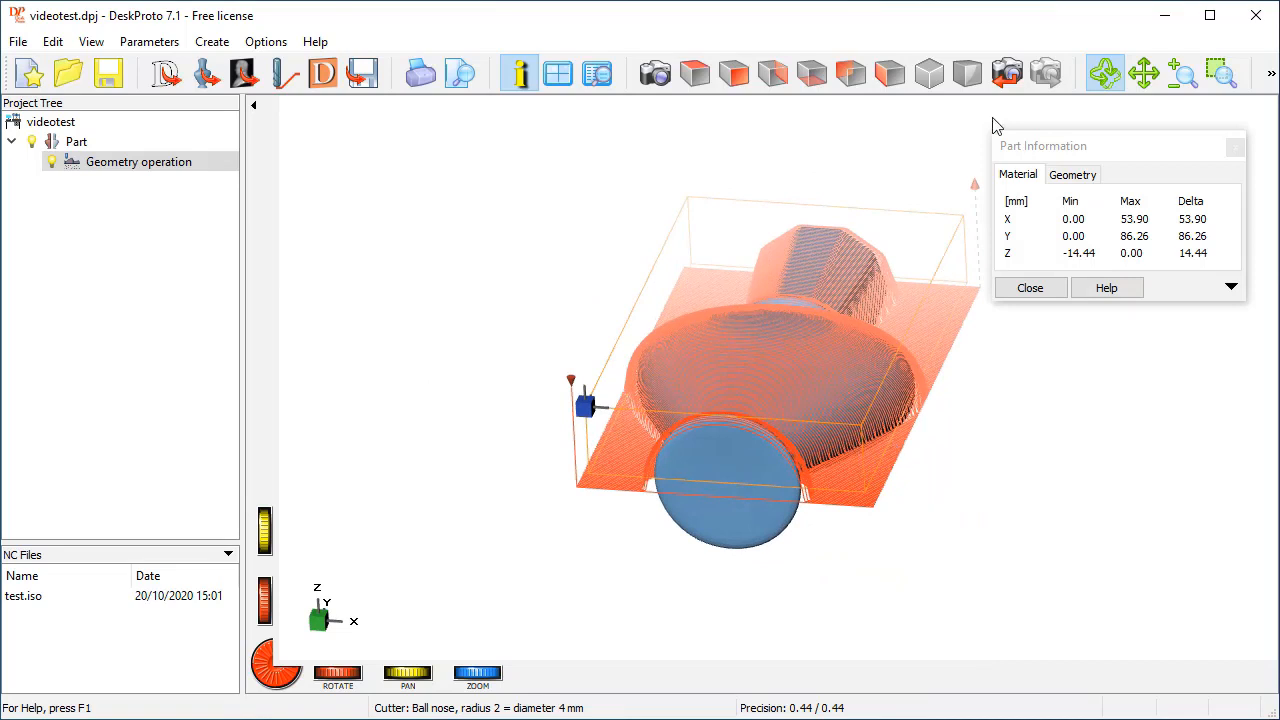
pyautogui.moveTo(588, 404)
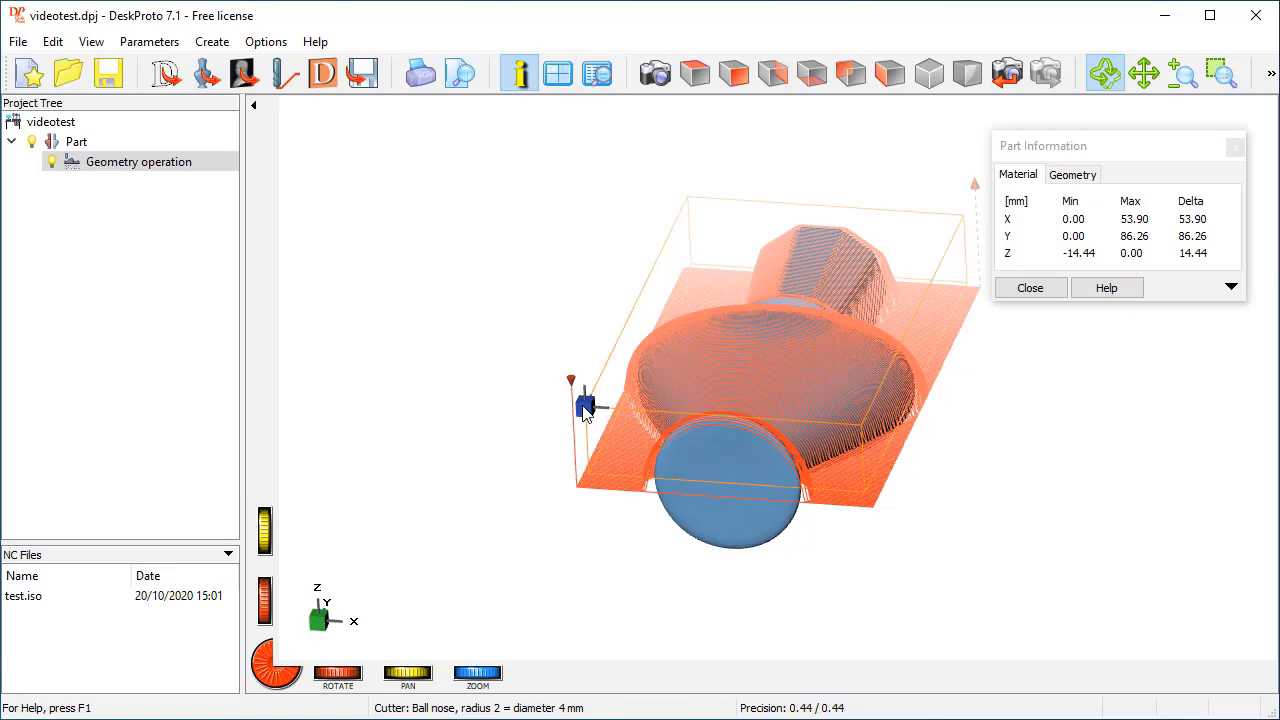
pyautogui.moveTo(580, 414)
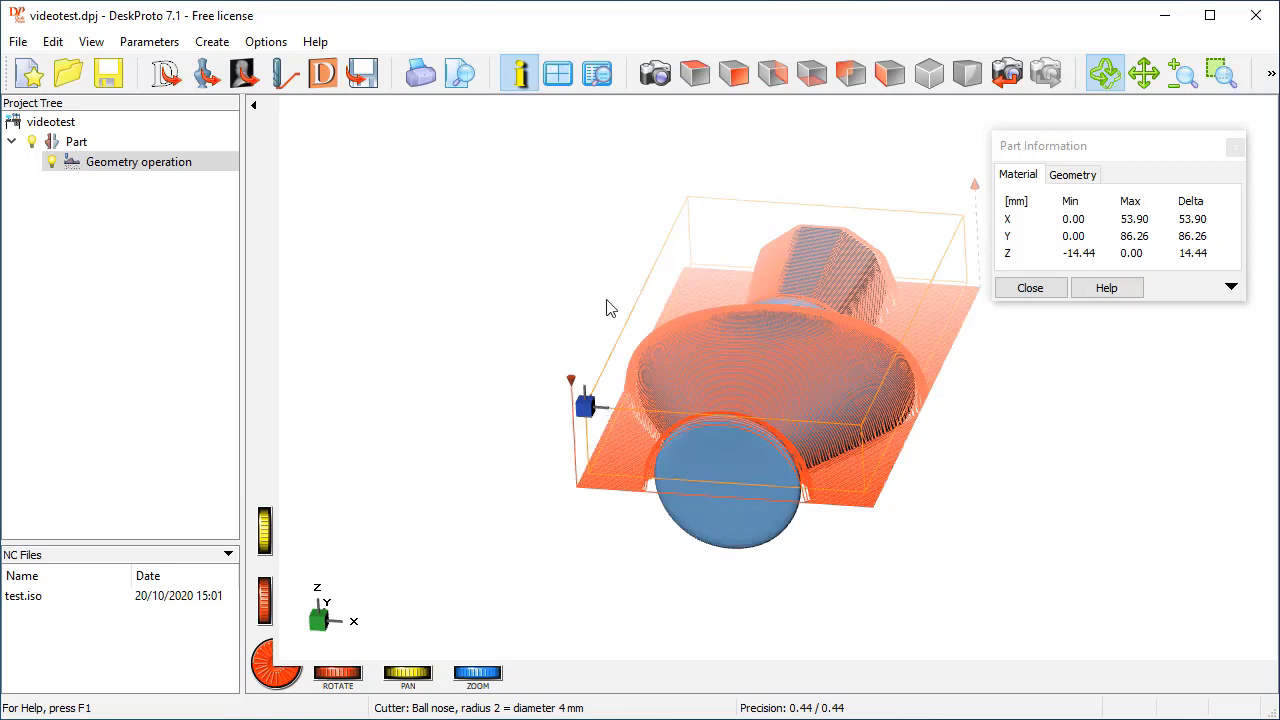
pyautogui.moveTo(584, 422)
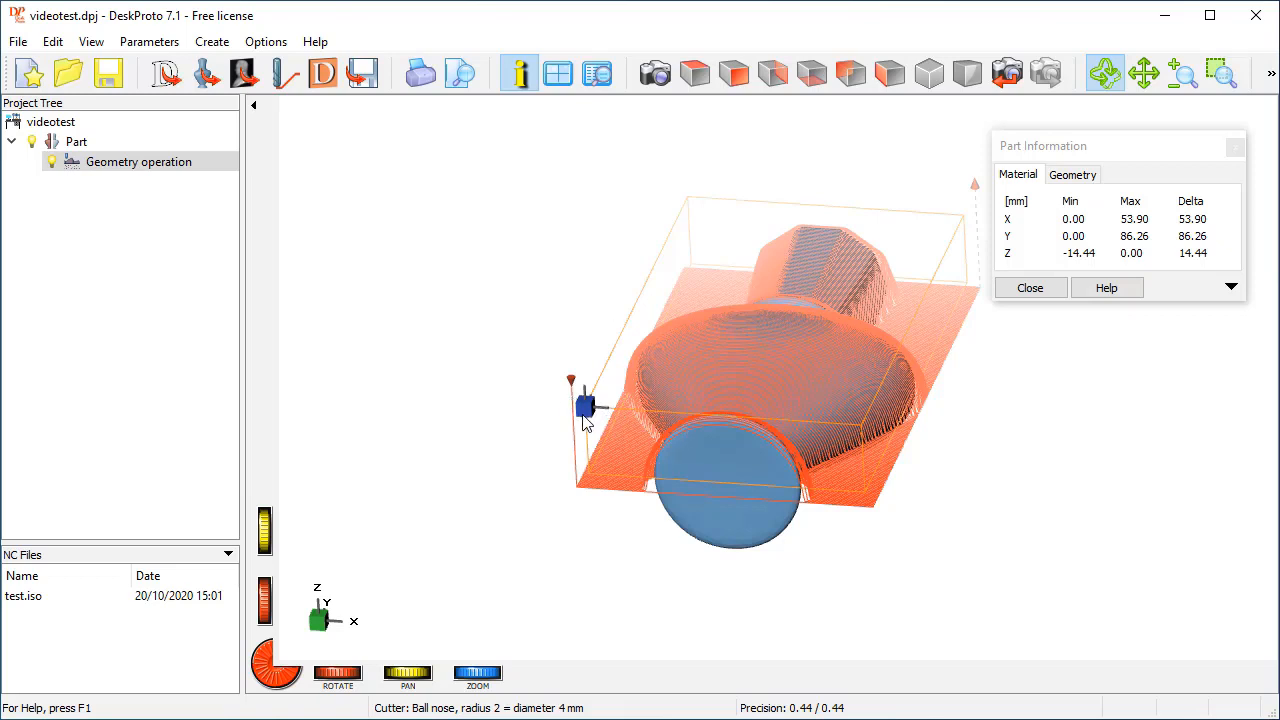
pyautogui.moveTo(808, 410)
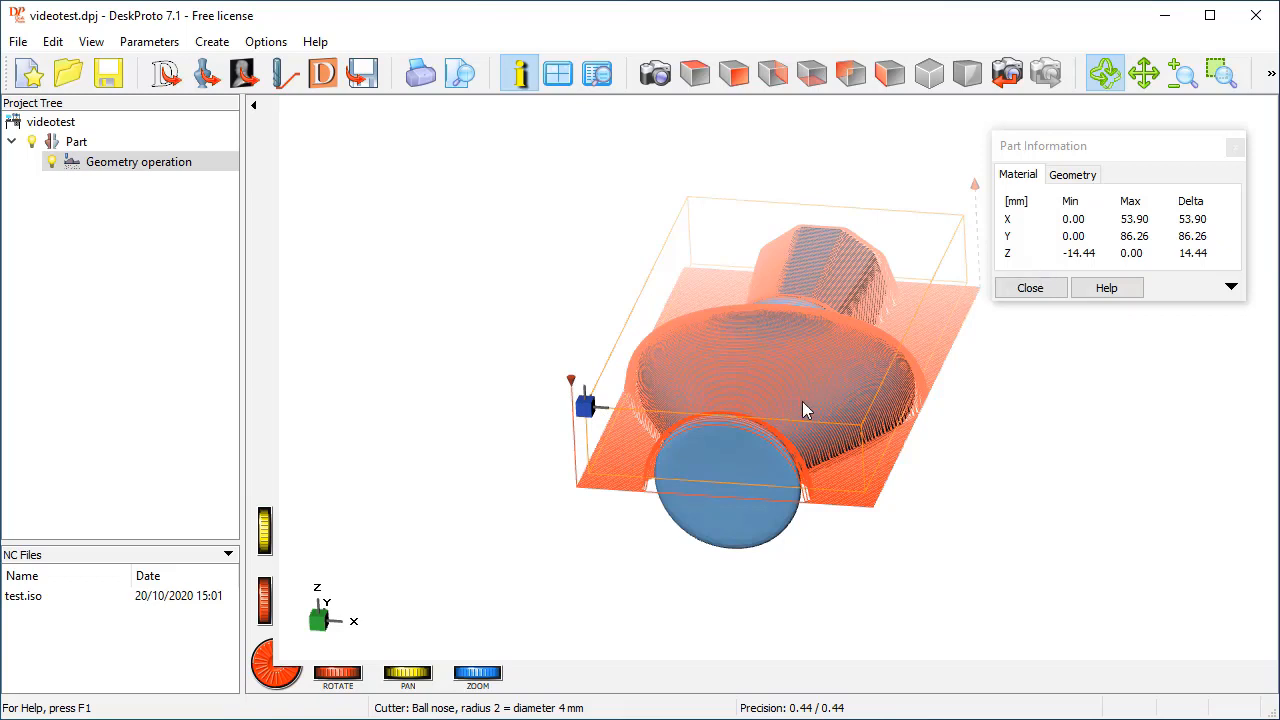
pyautogui.moveTo(800, 404)
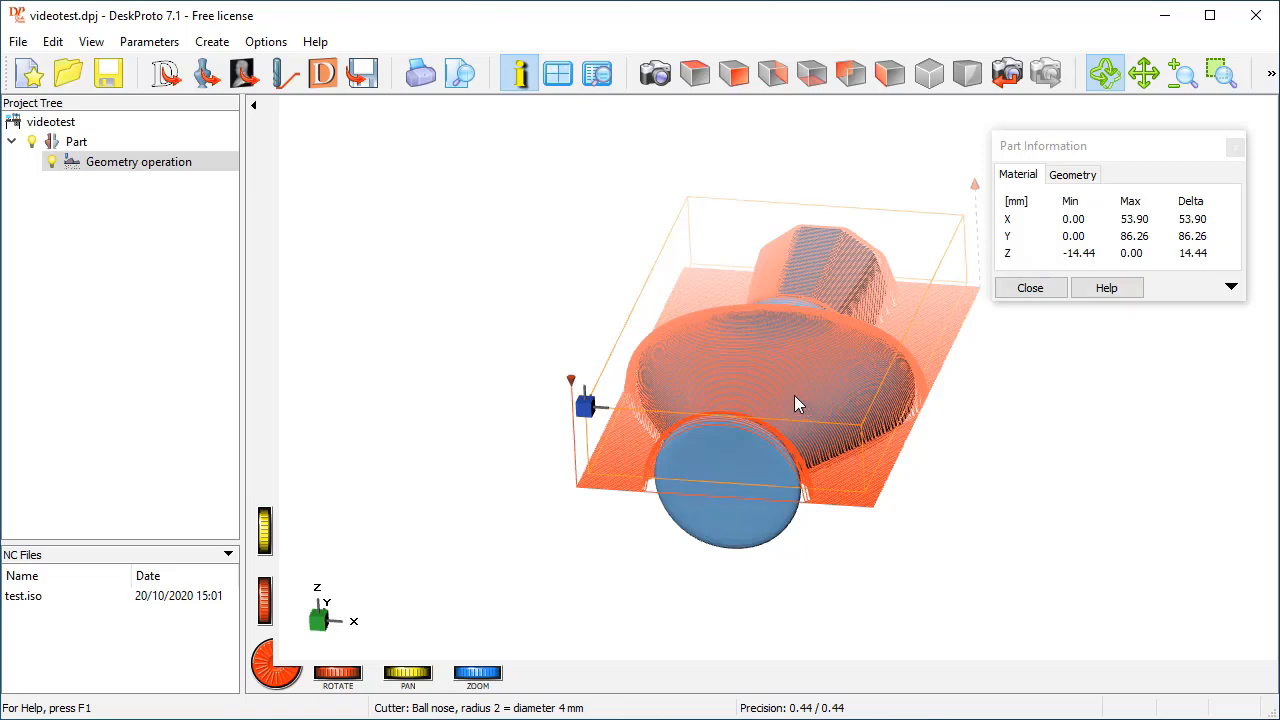
pyautogui.moveTo(790, 400)
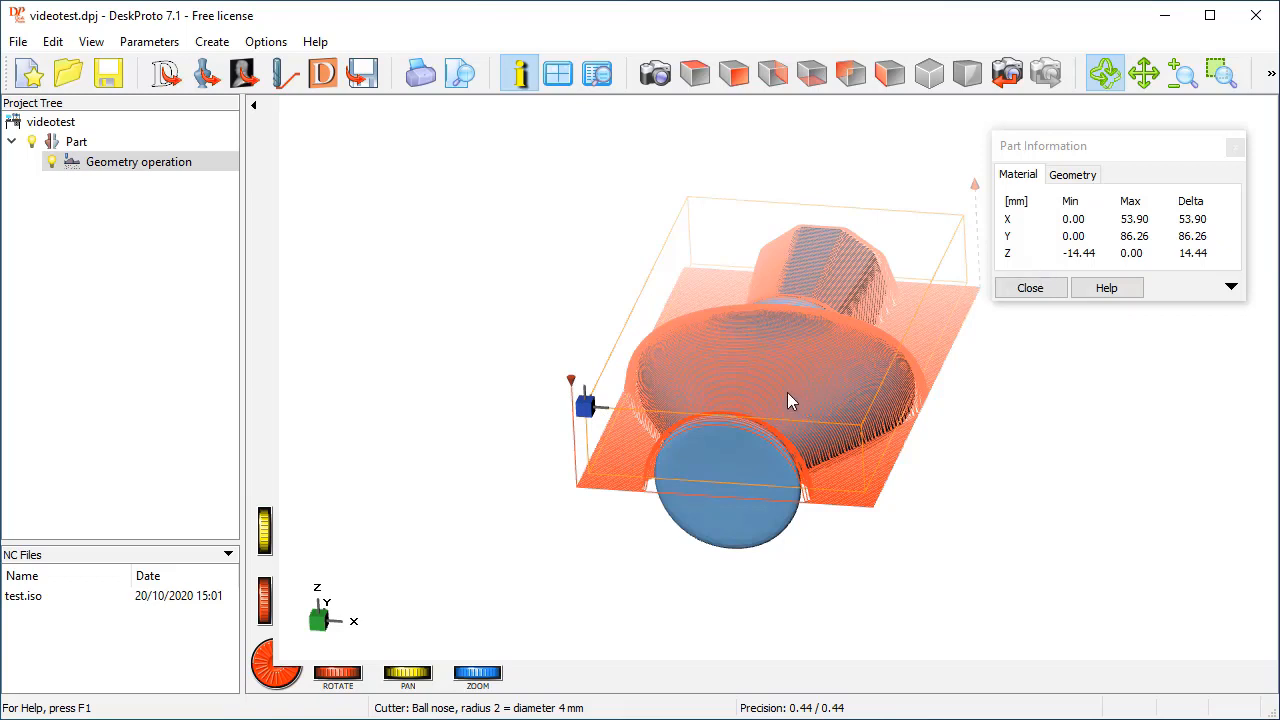